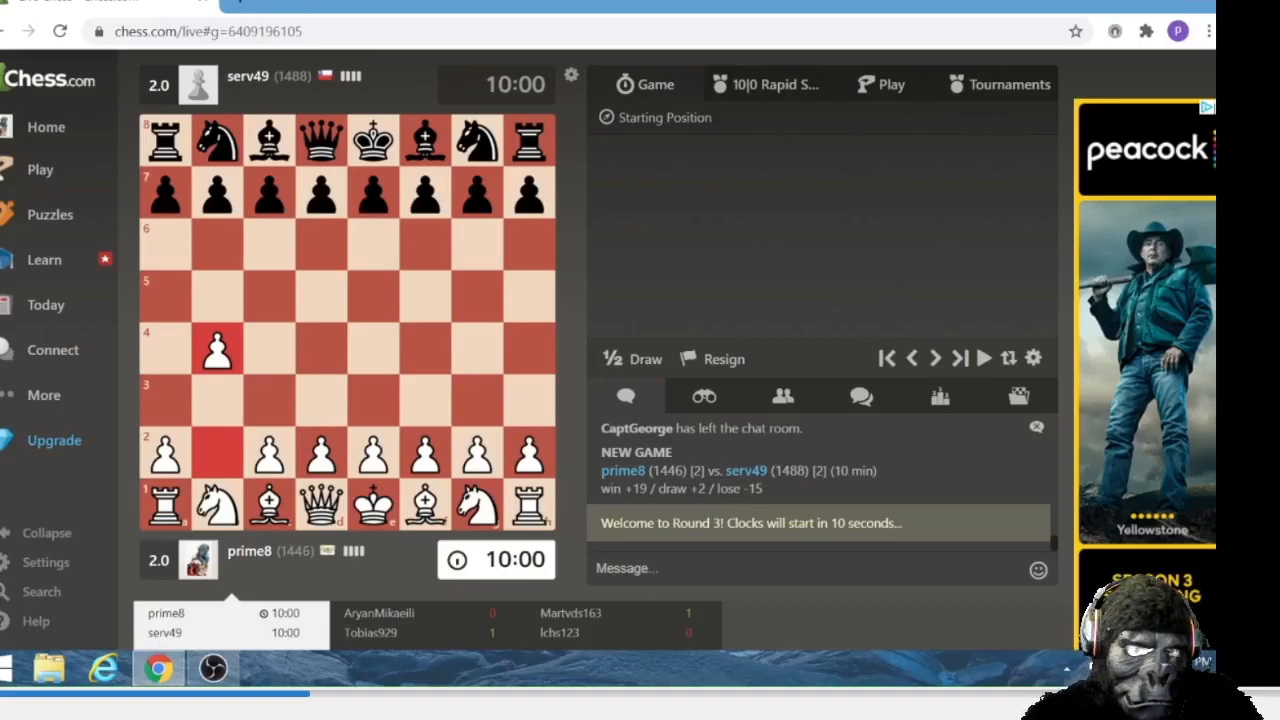
mouse_move(295, 440)
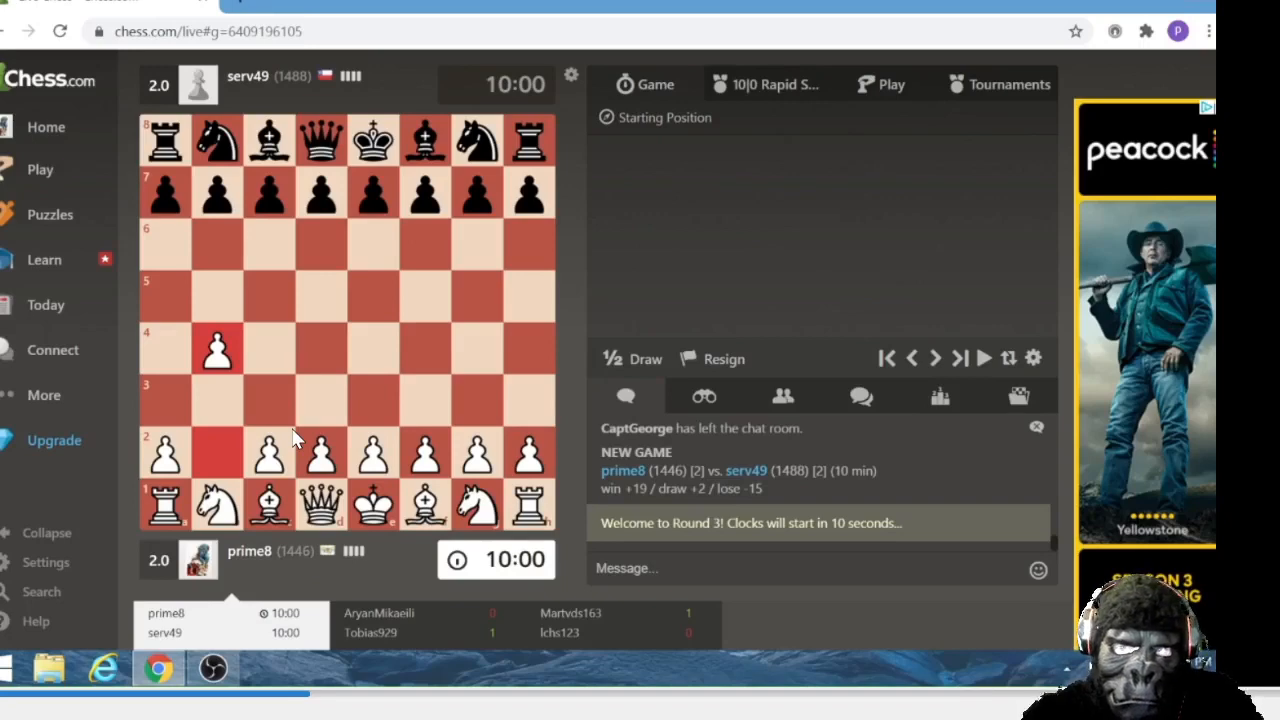
mouse_move(350, 455)
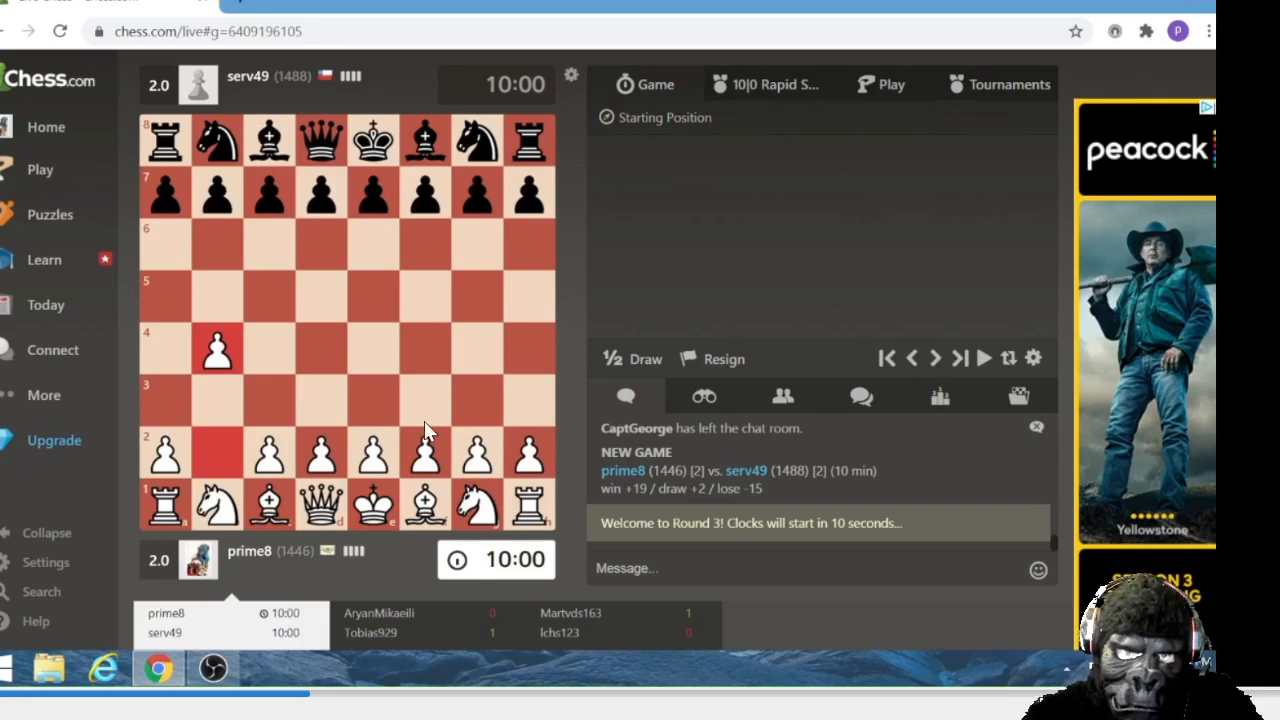
mouse_move(478, 393)
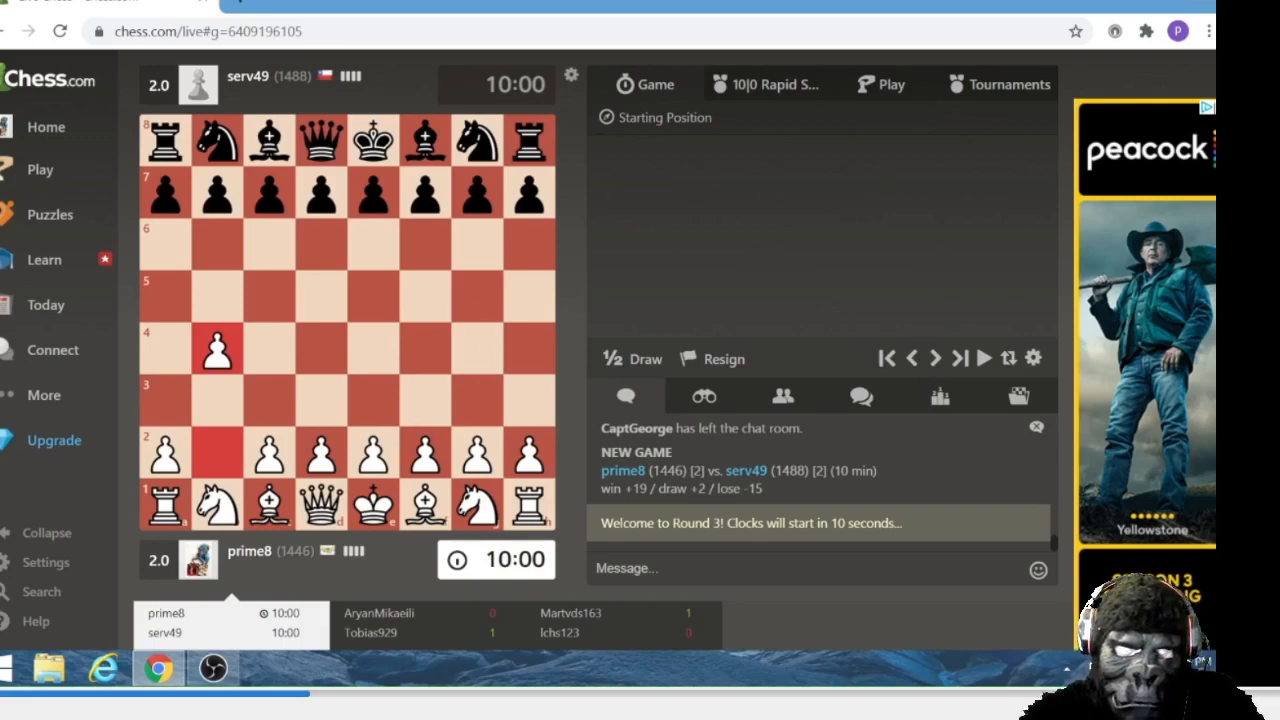
mouse_move(490, 378)
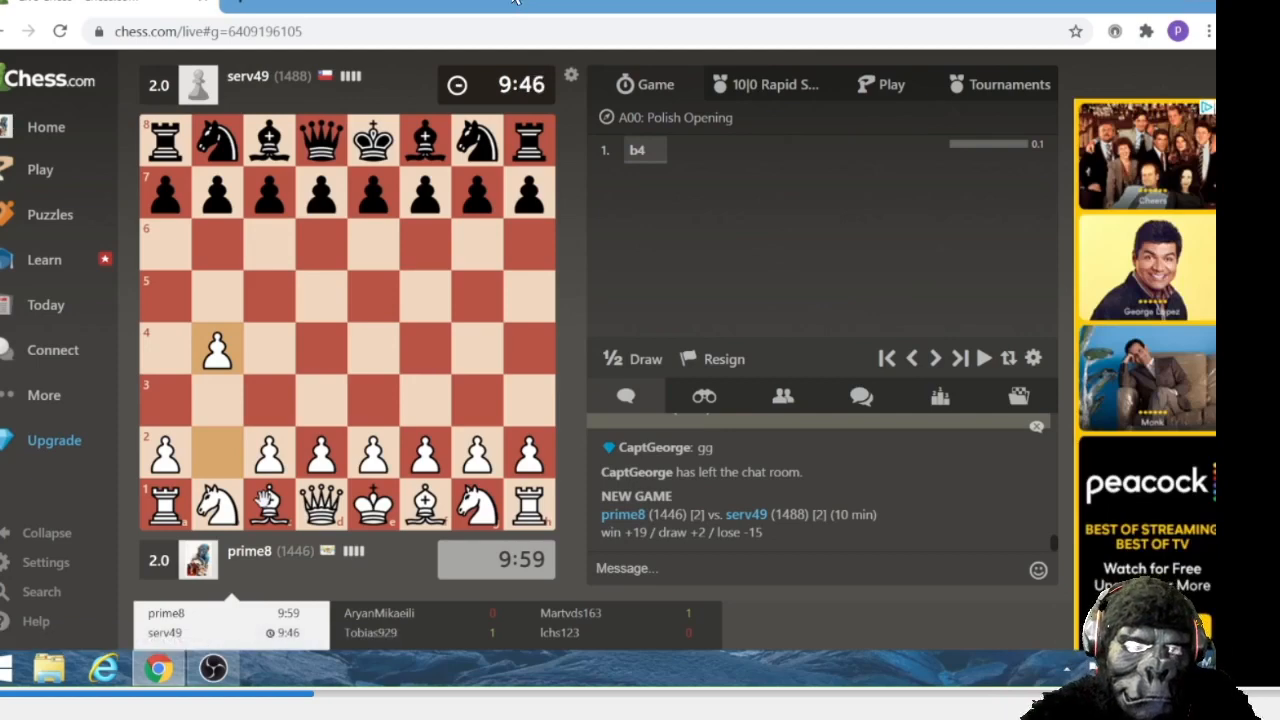
mouse_move(415, 250)
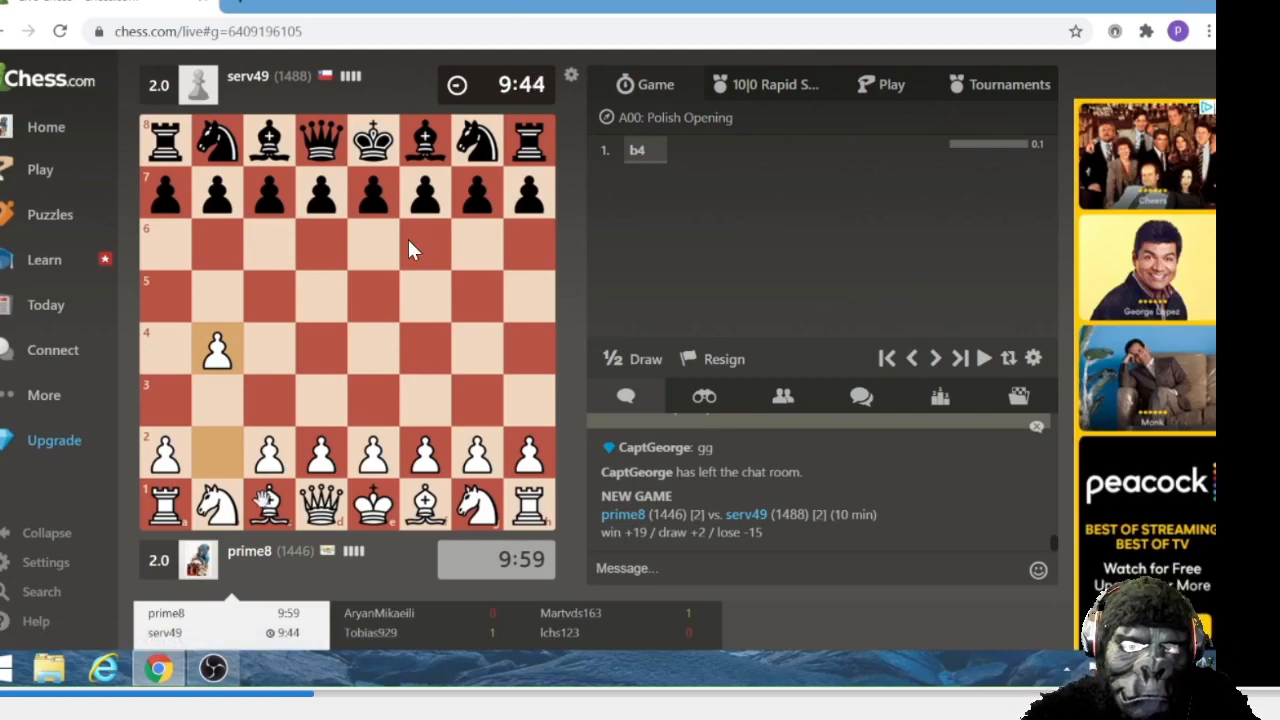
Step: Advance the b-pawn to b5, entering the Polish Opening Birmingham Gambit
right_click(410, 230)
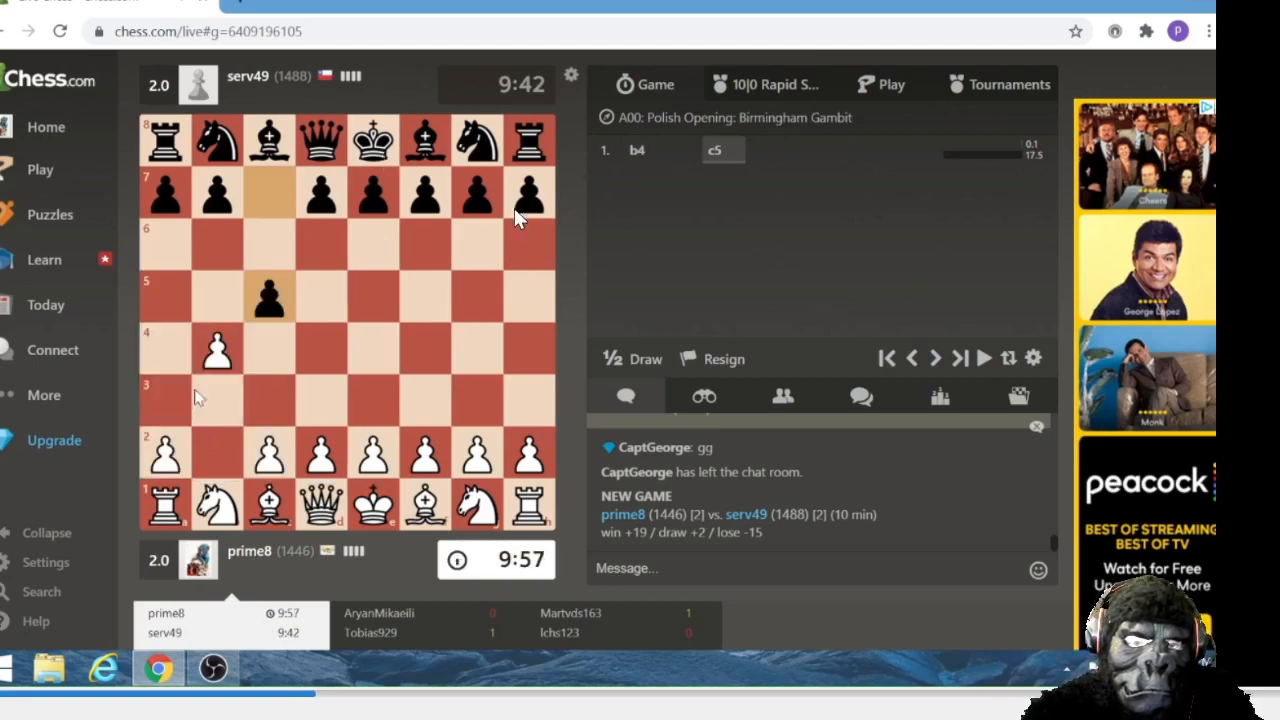
left_click_drag(216, 350, 216, 295)
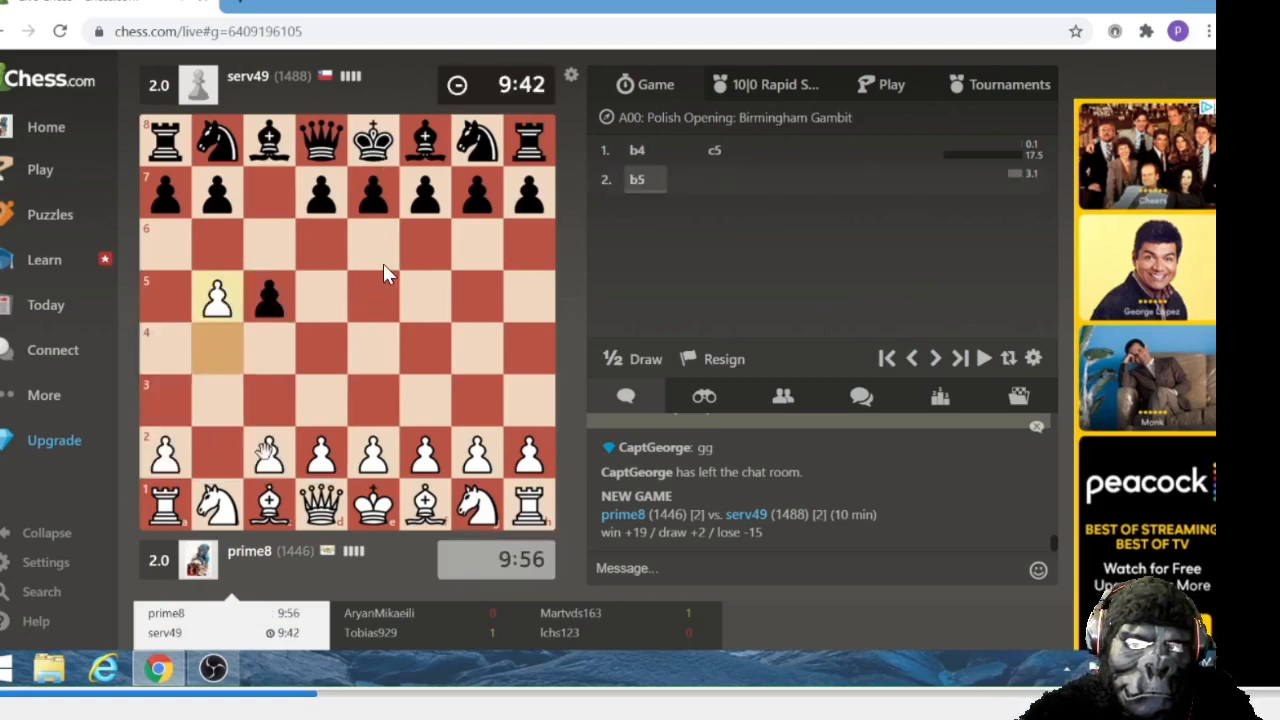
mouse_move(255, 380)
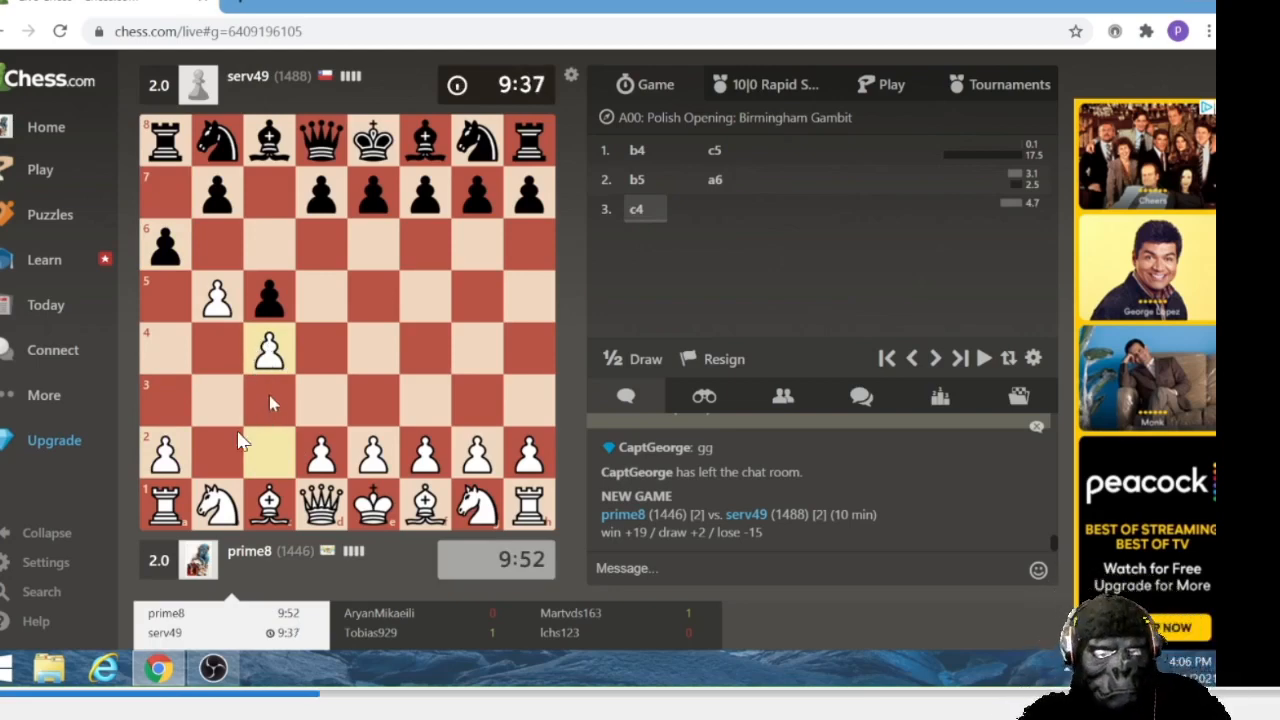
mouse_move(160, 345)
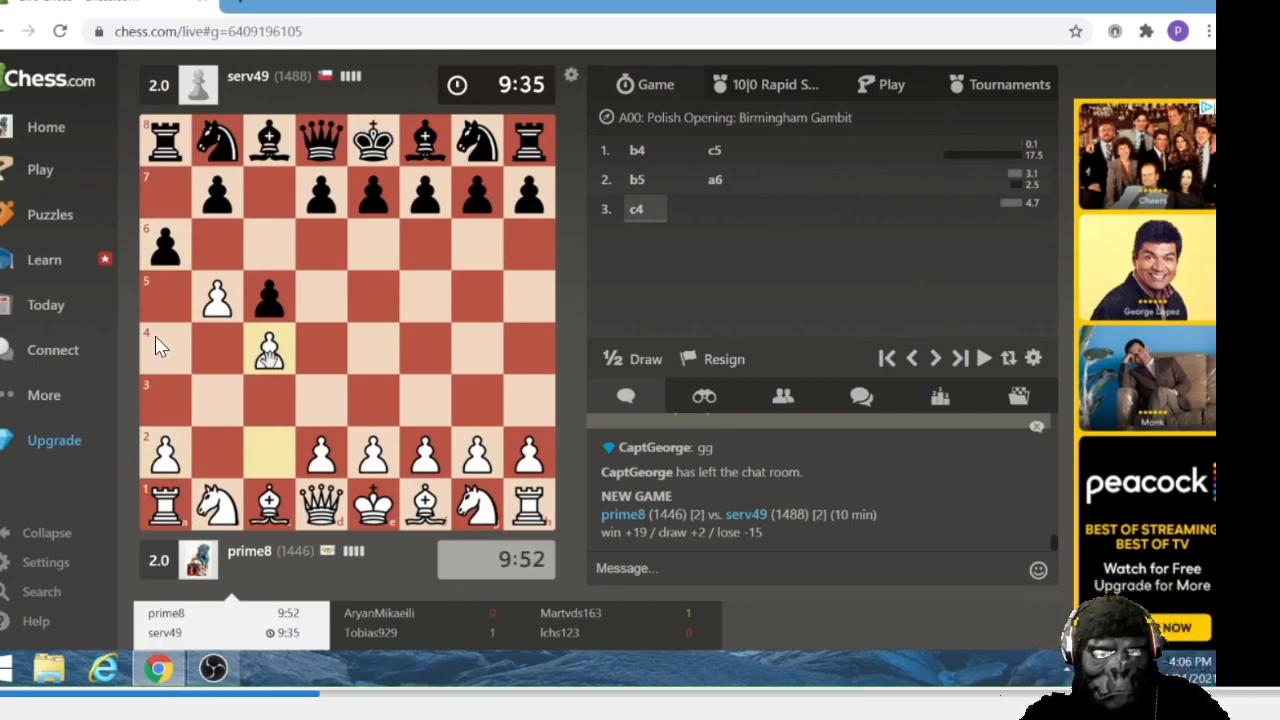
mouse_move(205, 470)
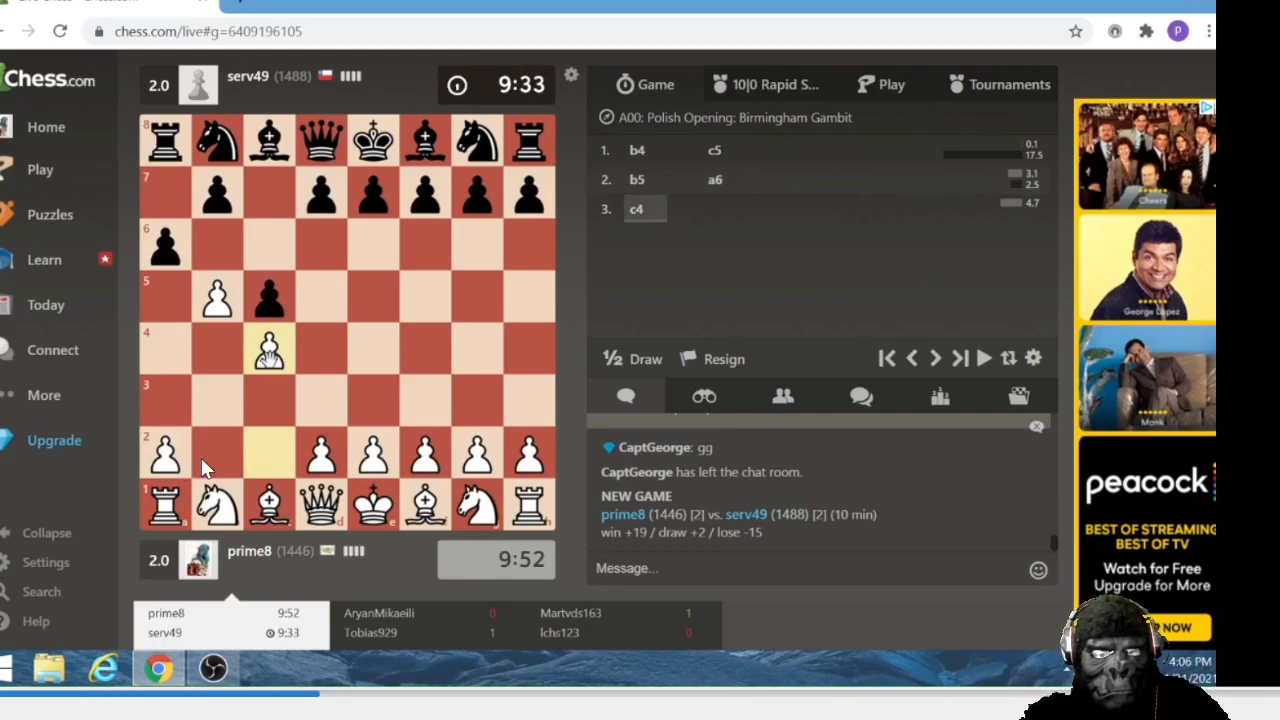
mouse_move(280, 400)
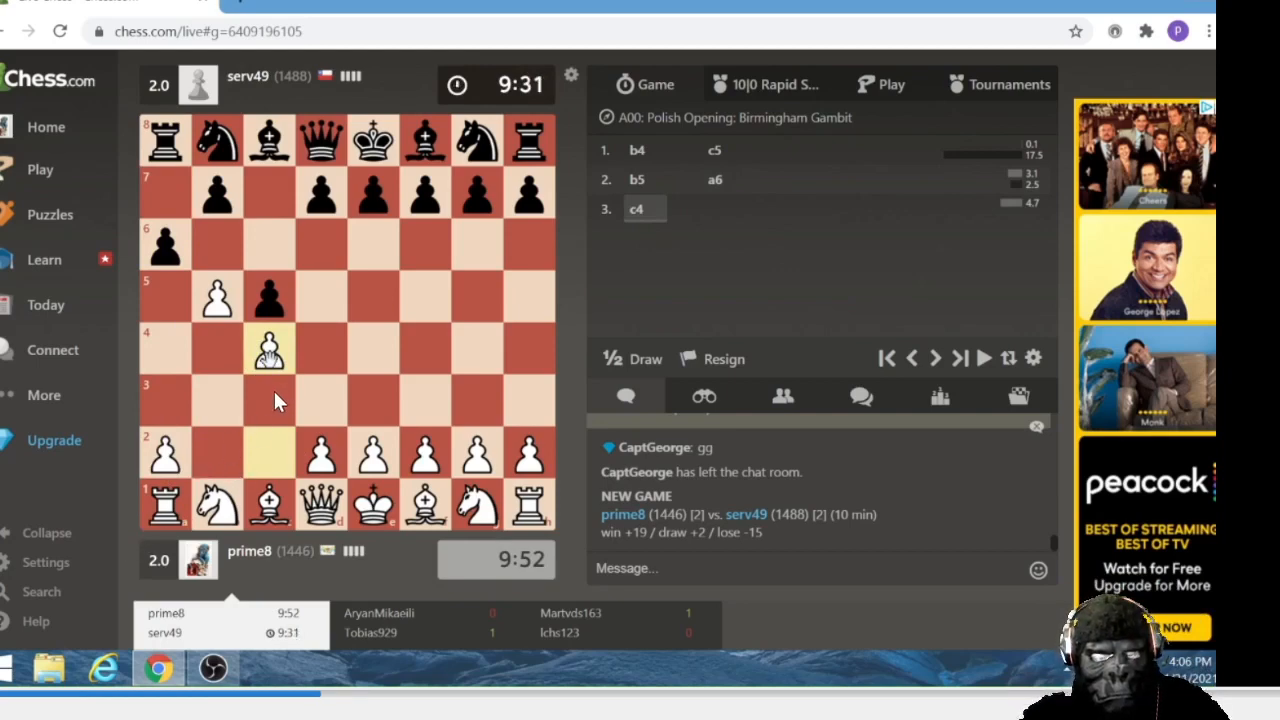
mouse_move(245, 385)
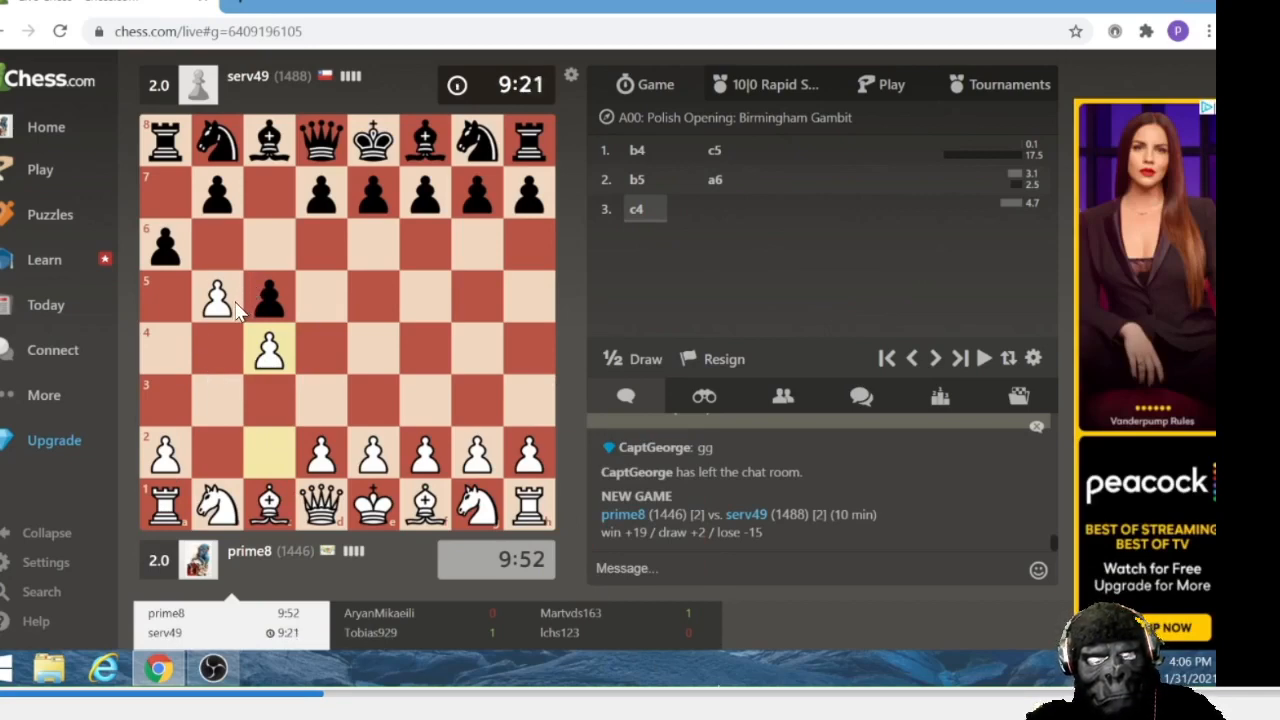
mouse_move(270, 258)
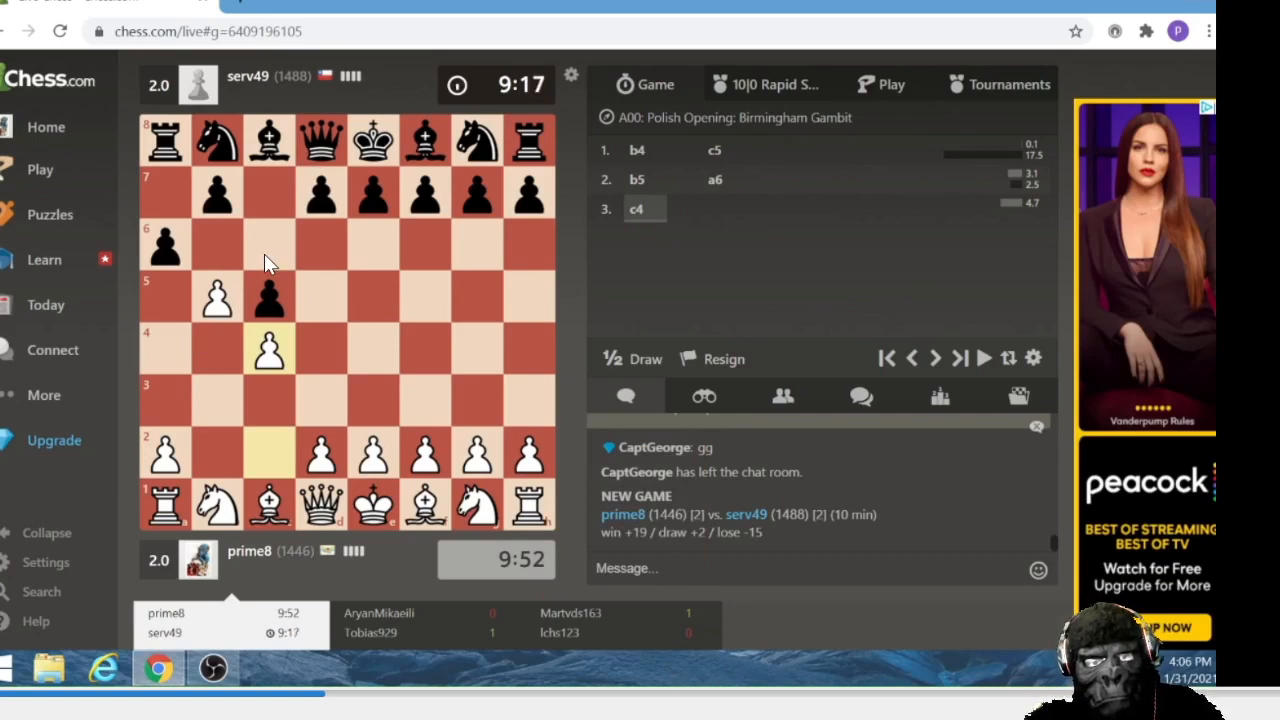
mouse_move(278, 247)
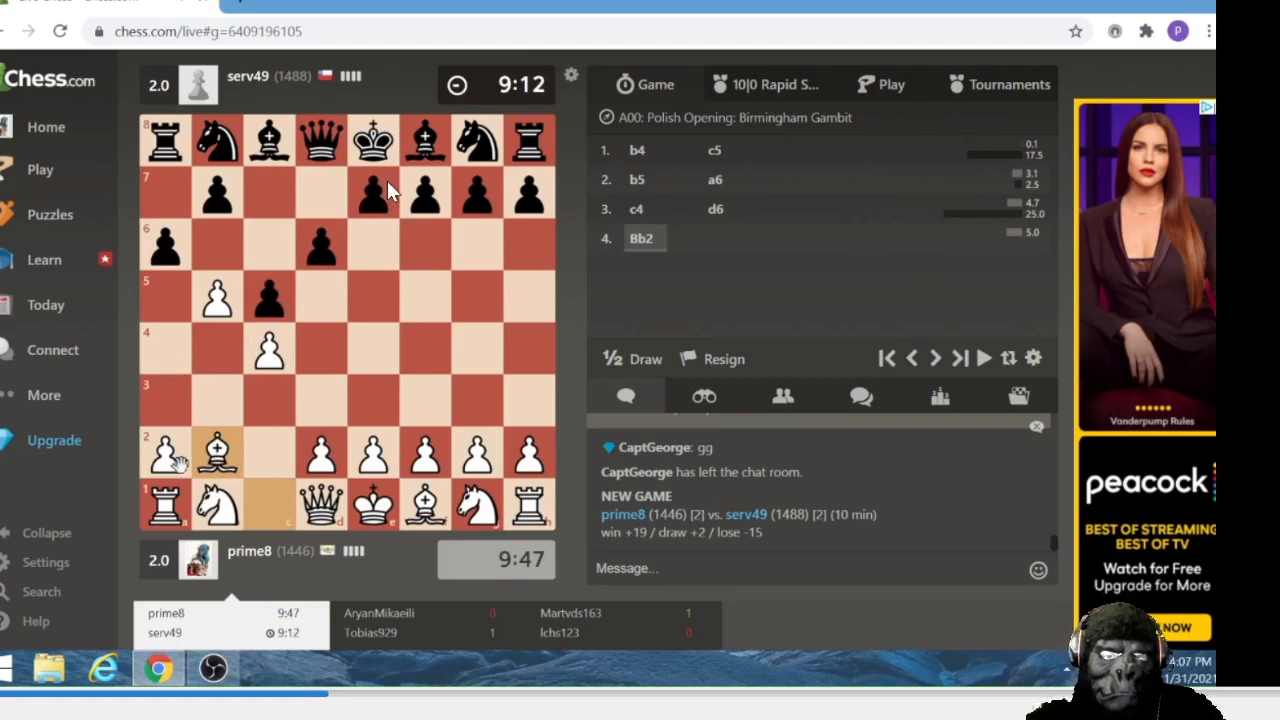
Step: Push the a-pawn to a4 before recapturing on b5
left_click_drag(373, 193, 373, 245)
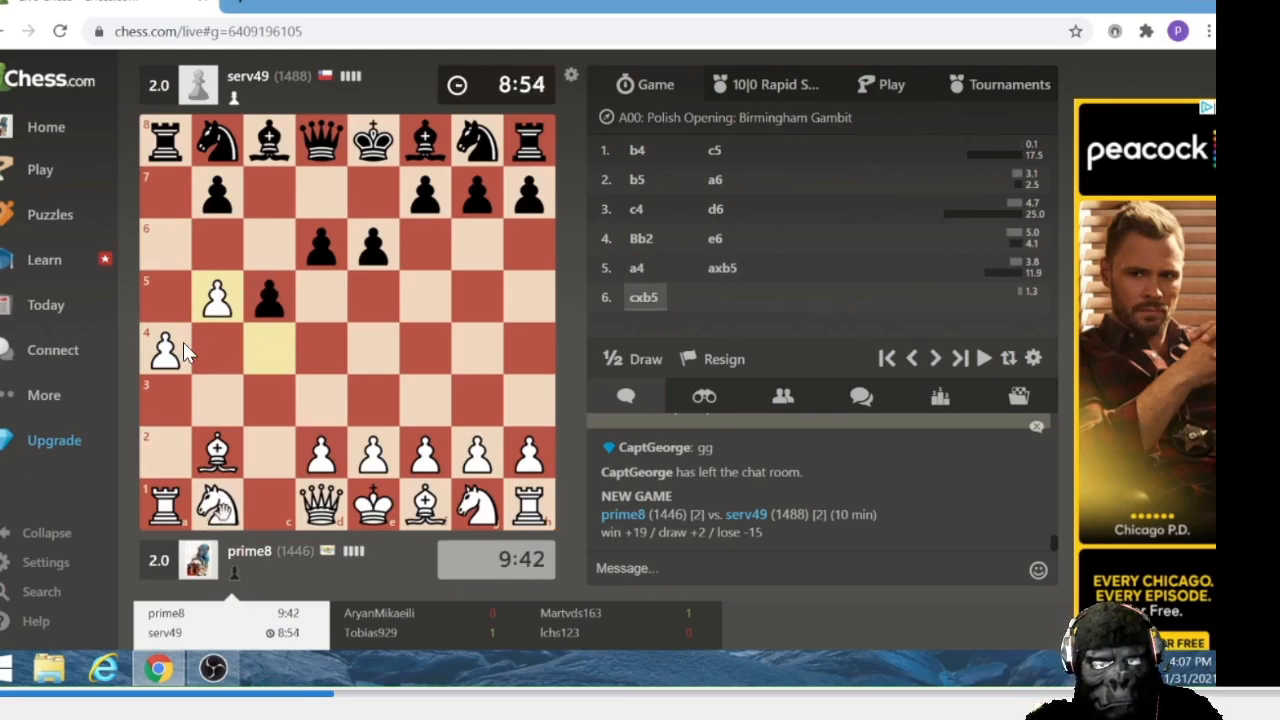
mouse_move(195, 425)
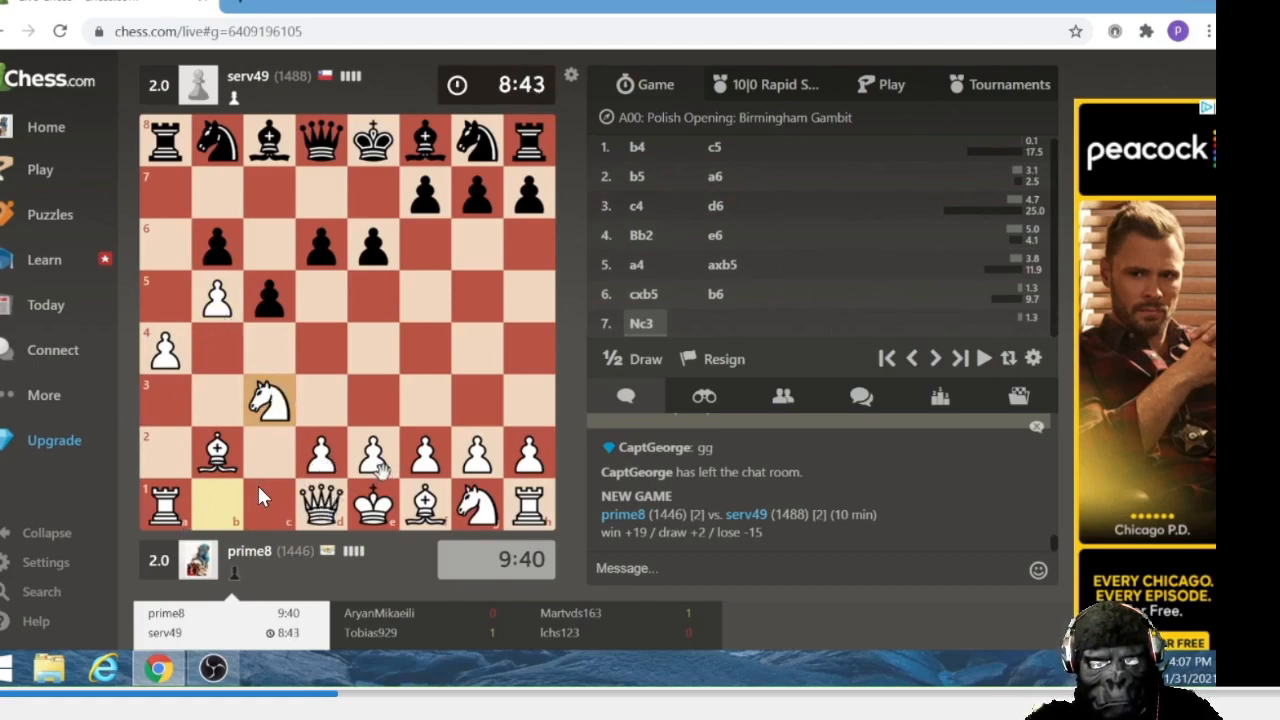
Step: Start White's development sequence with e3 on the board
left_click(425, 245)
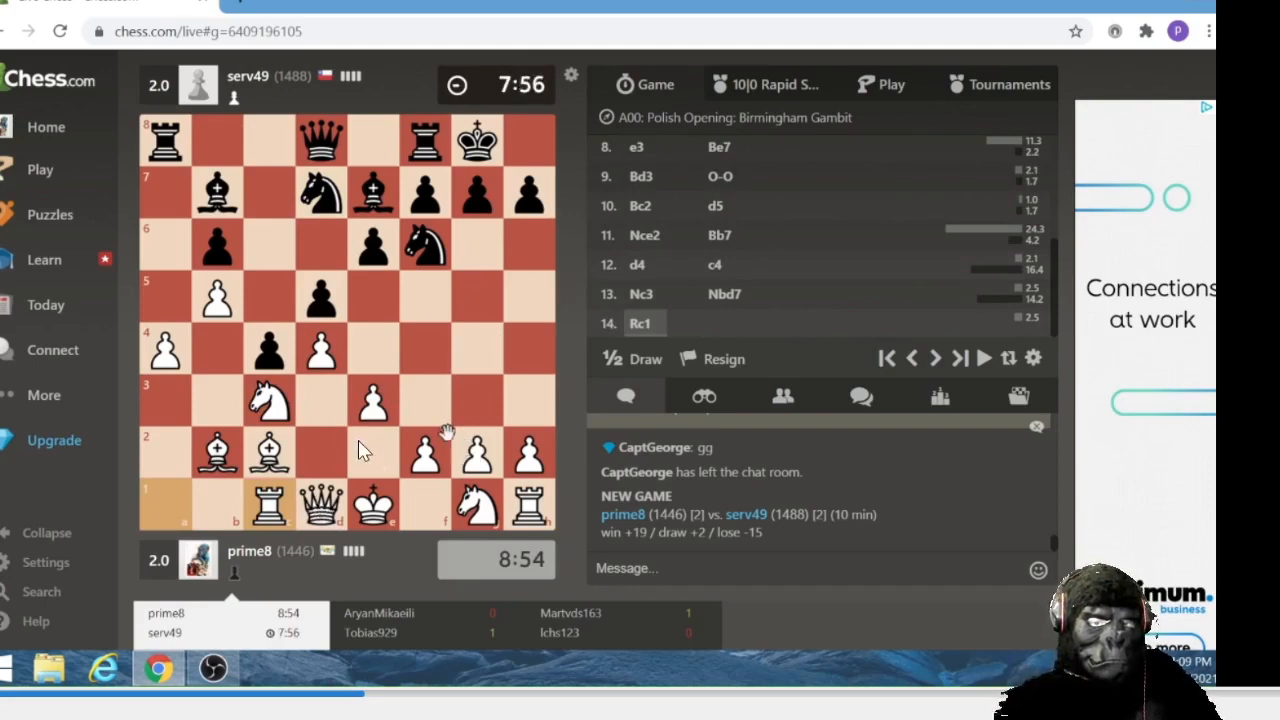
mouse_move(425, 470)
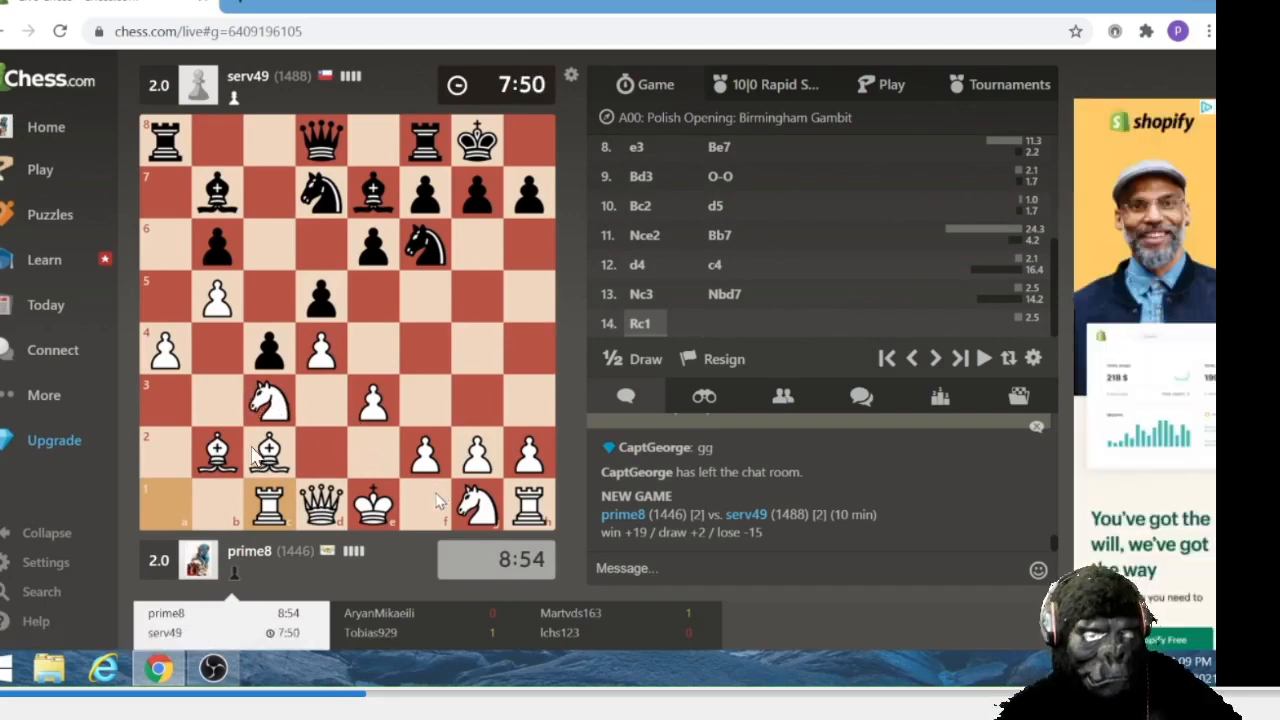
mouse_move(420, 408)
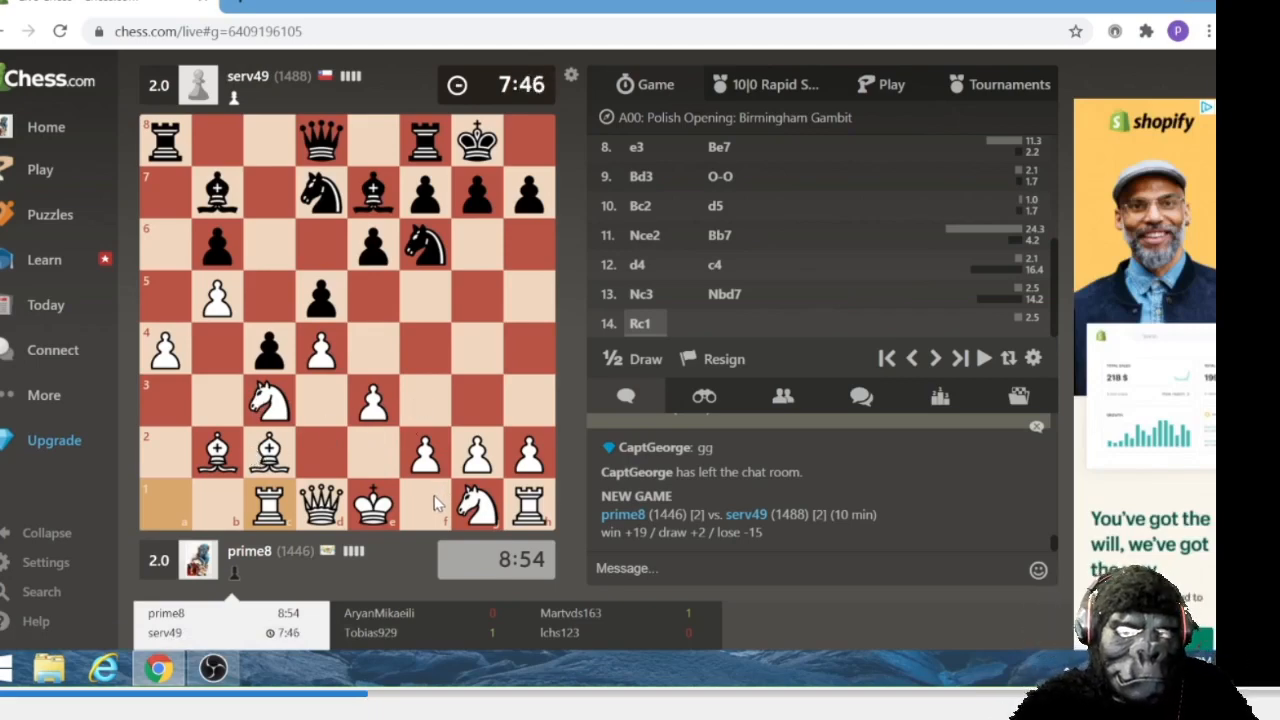
mouse_move(450, 355)
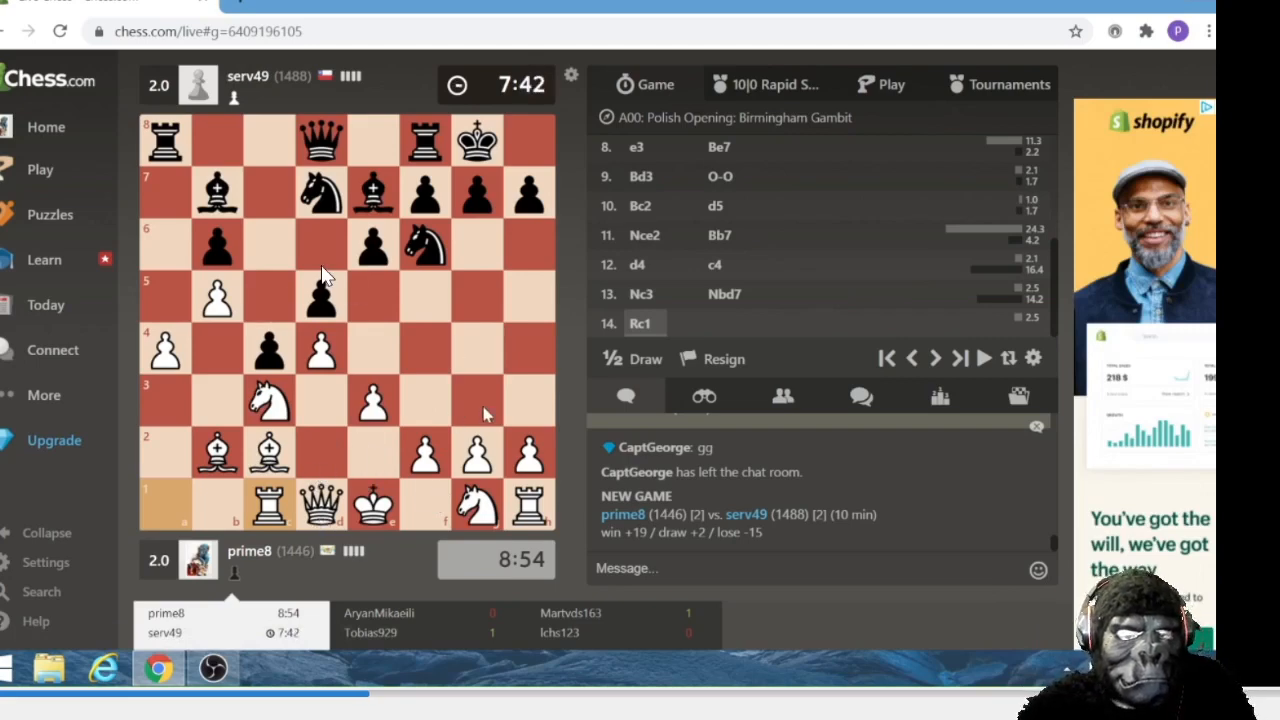
mouse_move(300, 385)
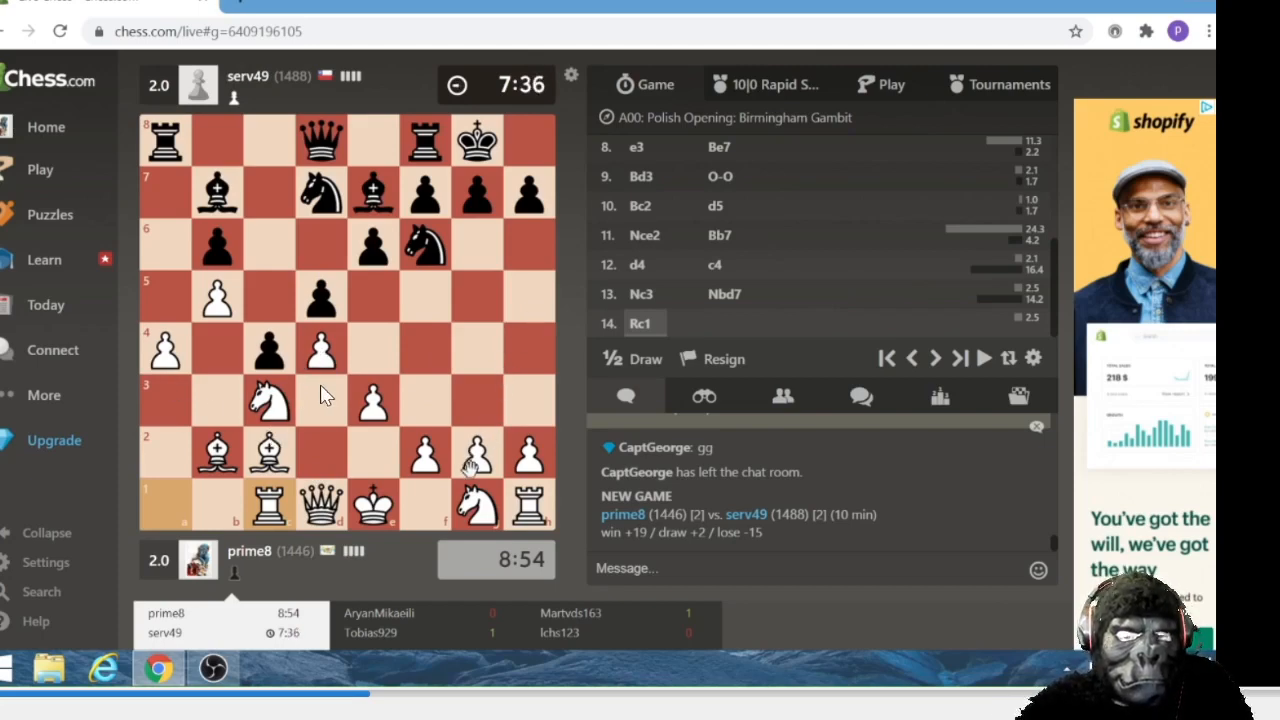
mouse_move(490, 385)
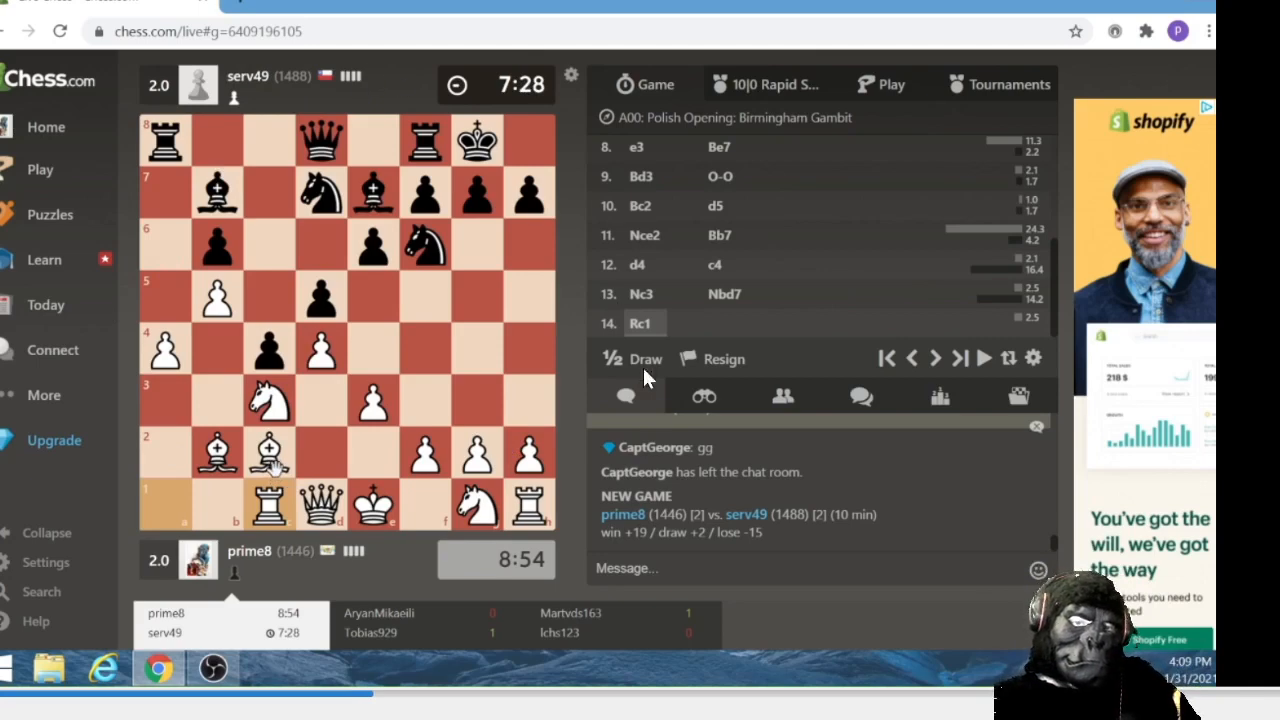
mouse_move(668, 595)
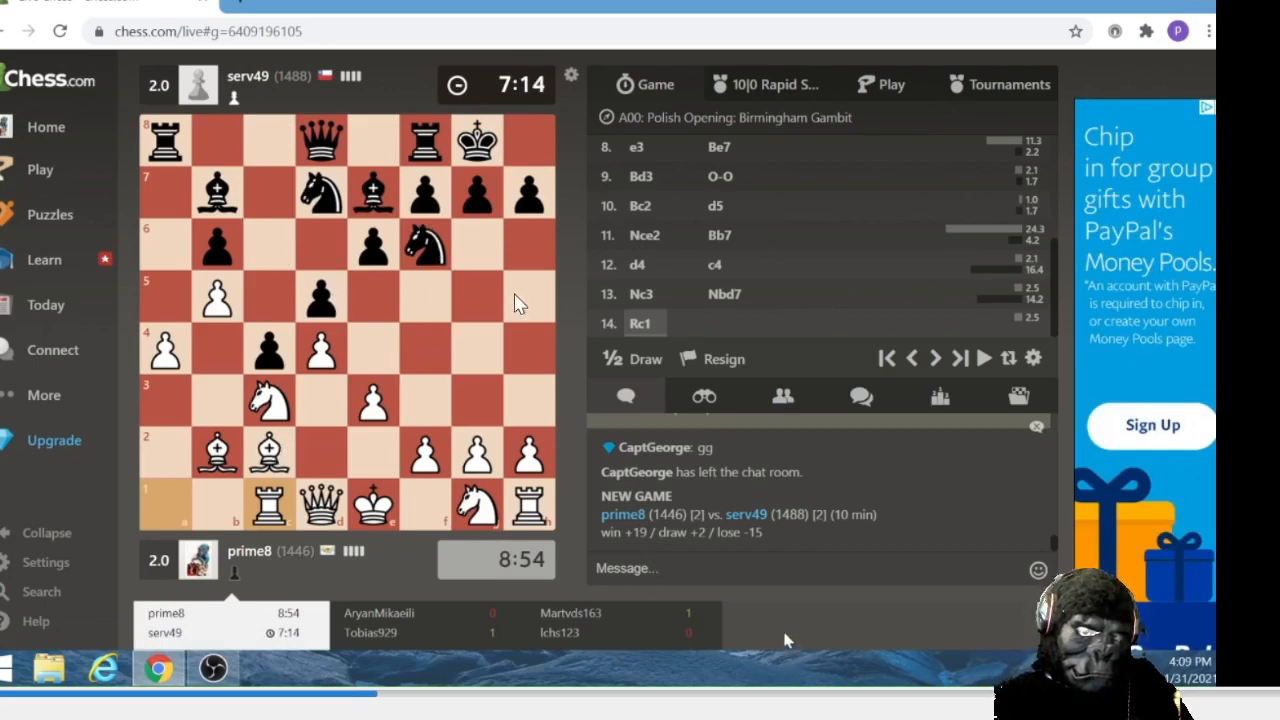
mouse_move(455, 235)
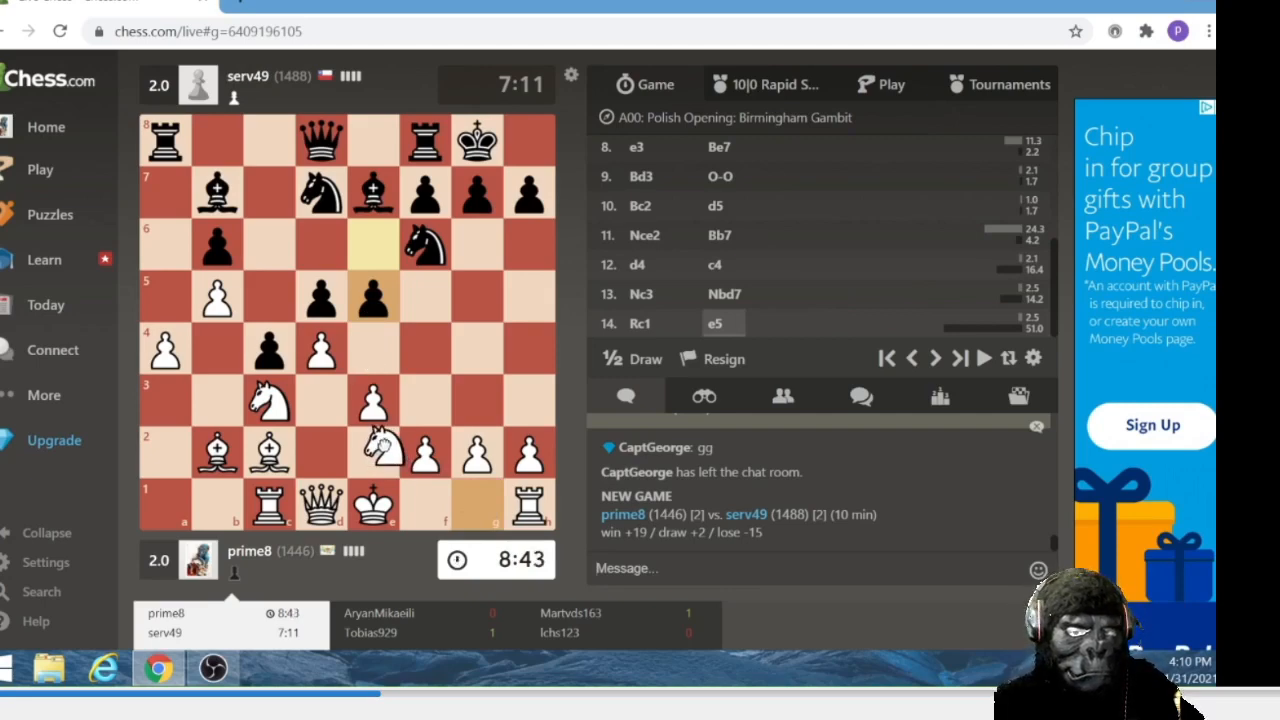
Step: Cancel the pending knight premove and write 'i mean i feel' in the chat box
right_click(380, 350)
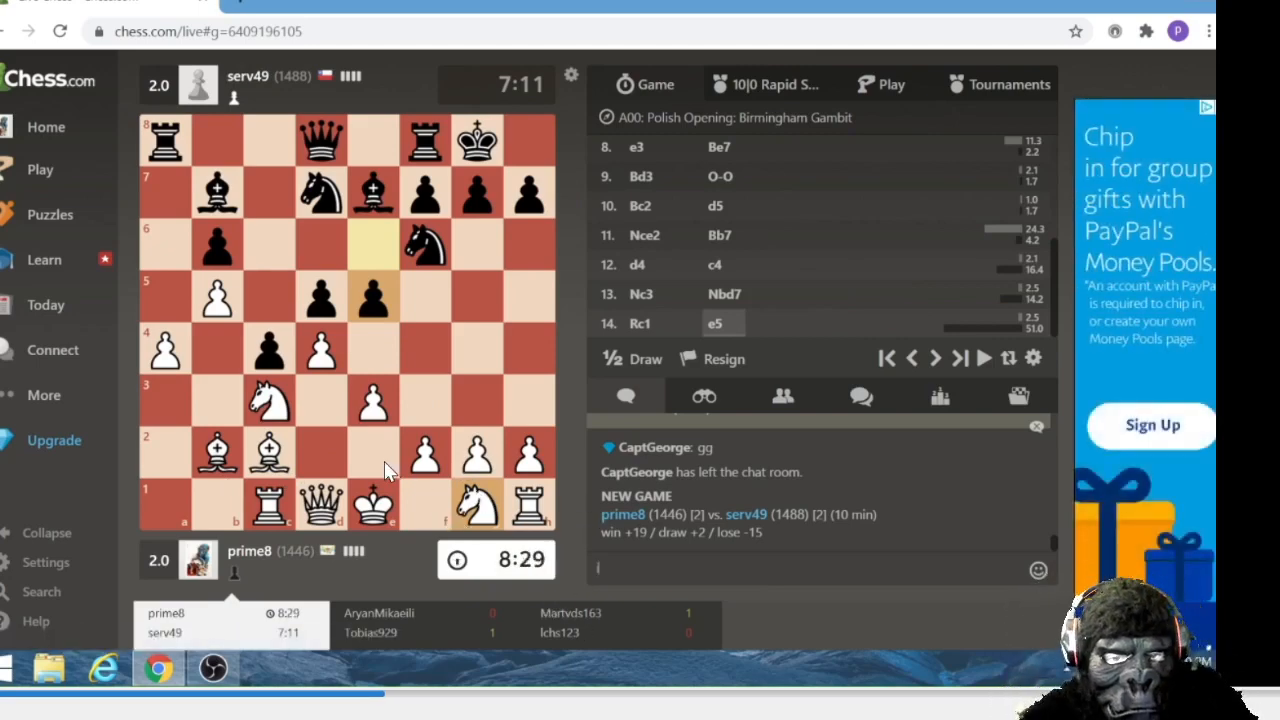
type("i mean i feel")
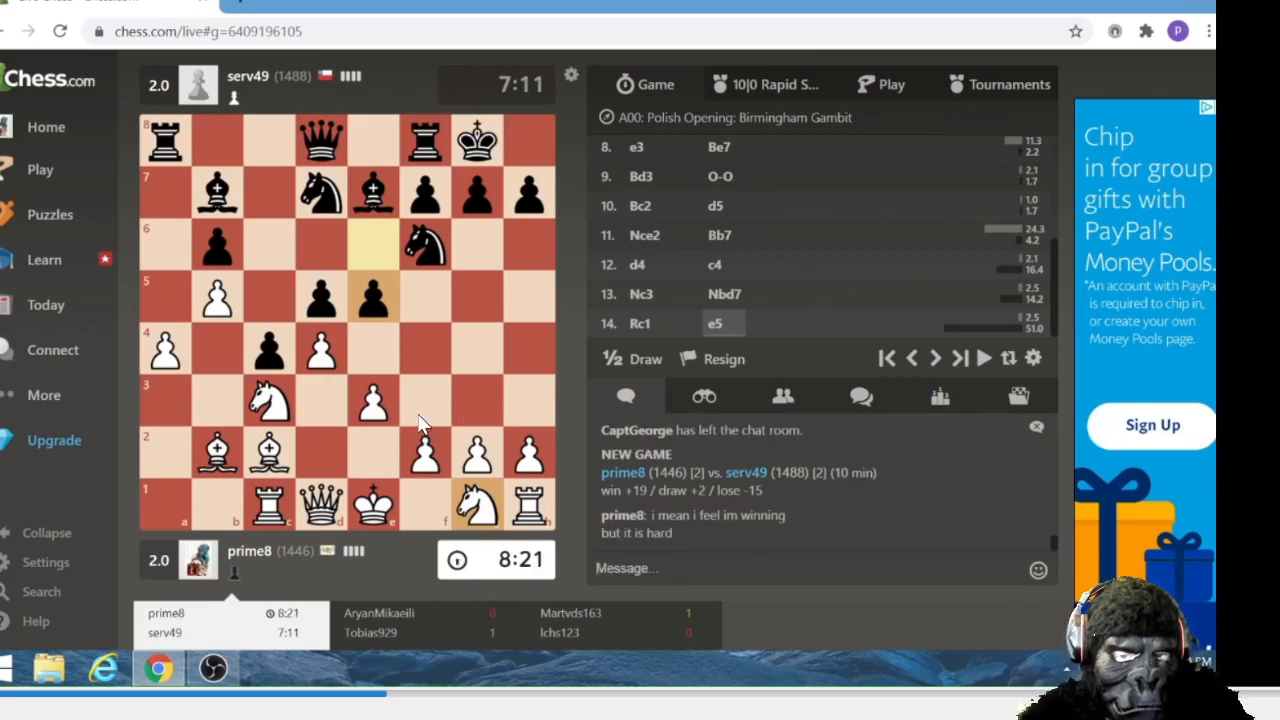
mouse_move(495, 510)
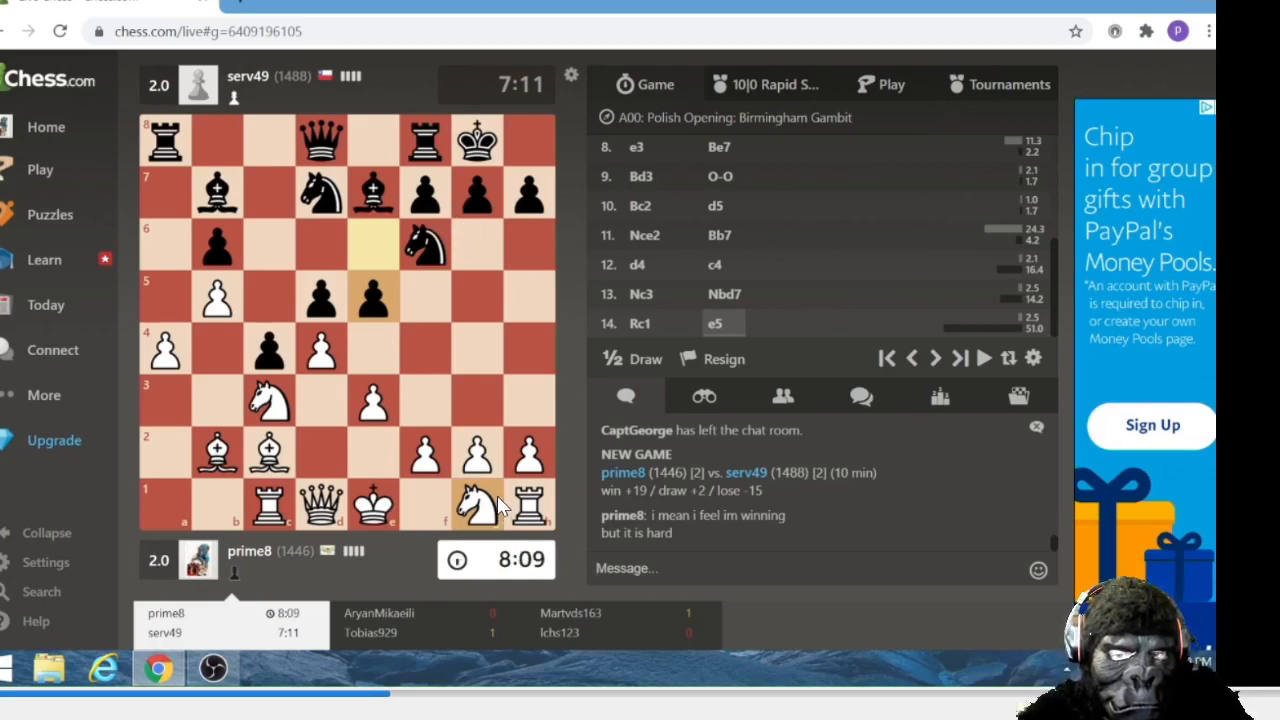
mouse_move(770, 560)
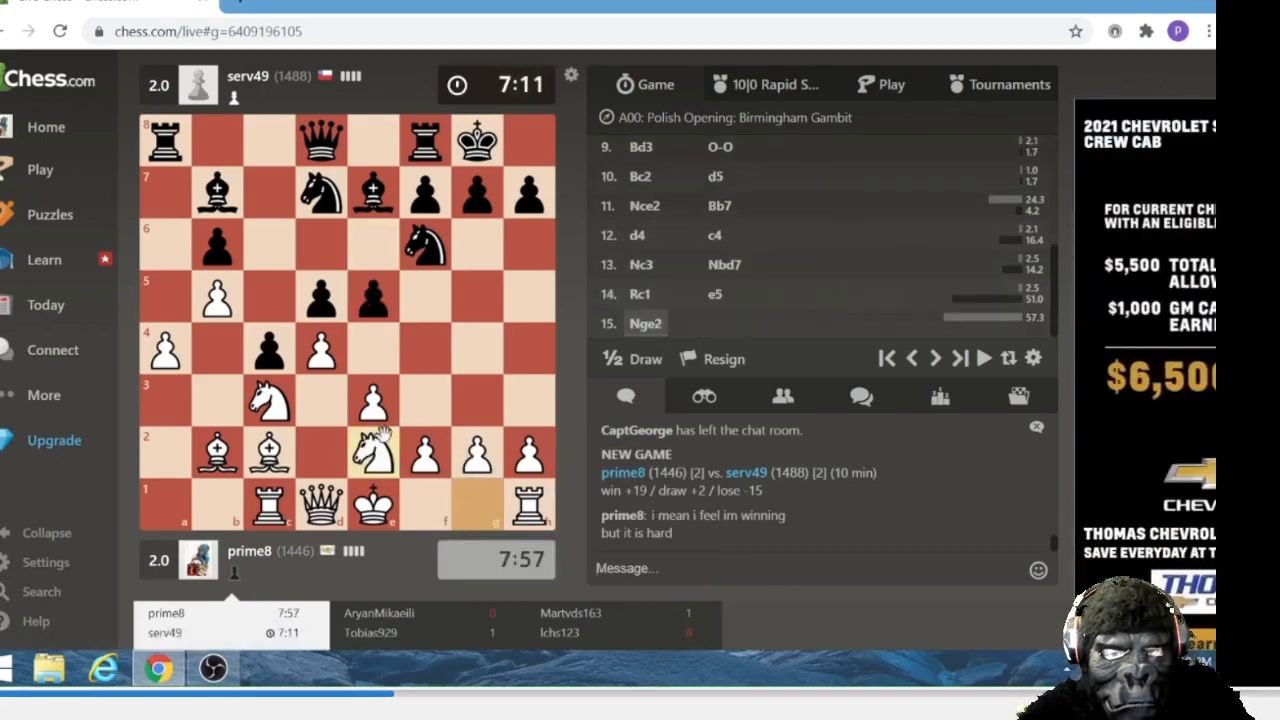
mouse_move(480, 420)
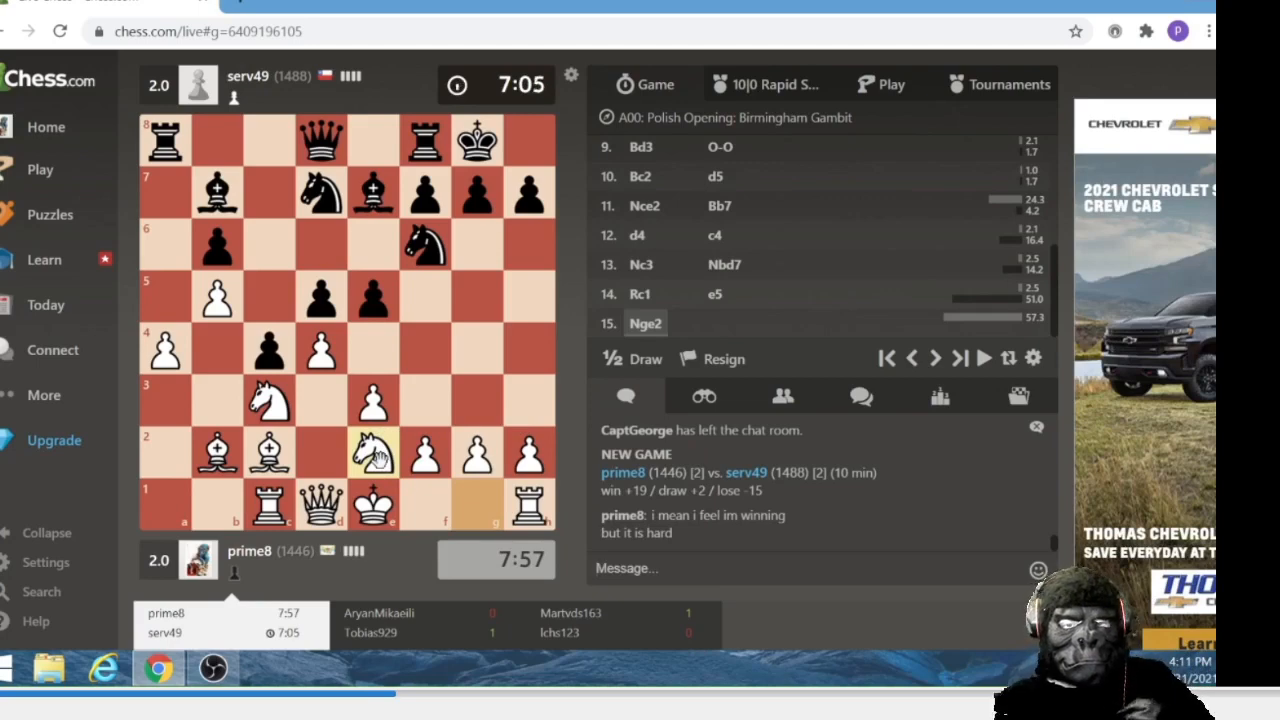
mouse_move(378, 435)
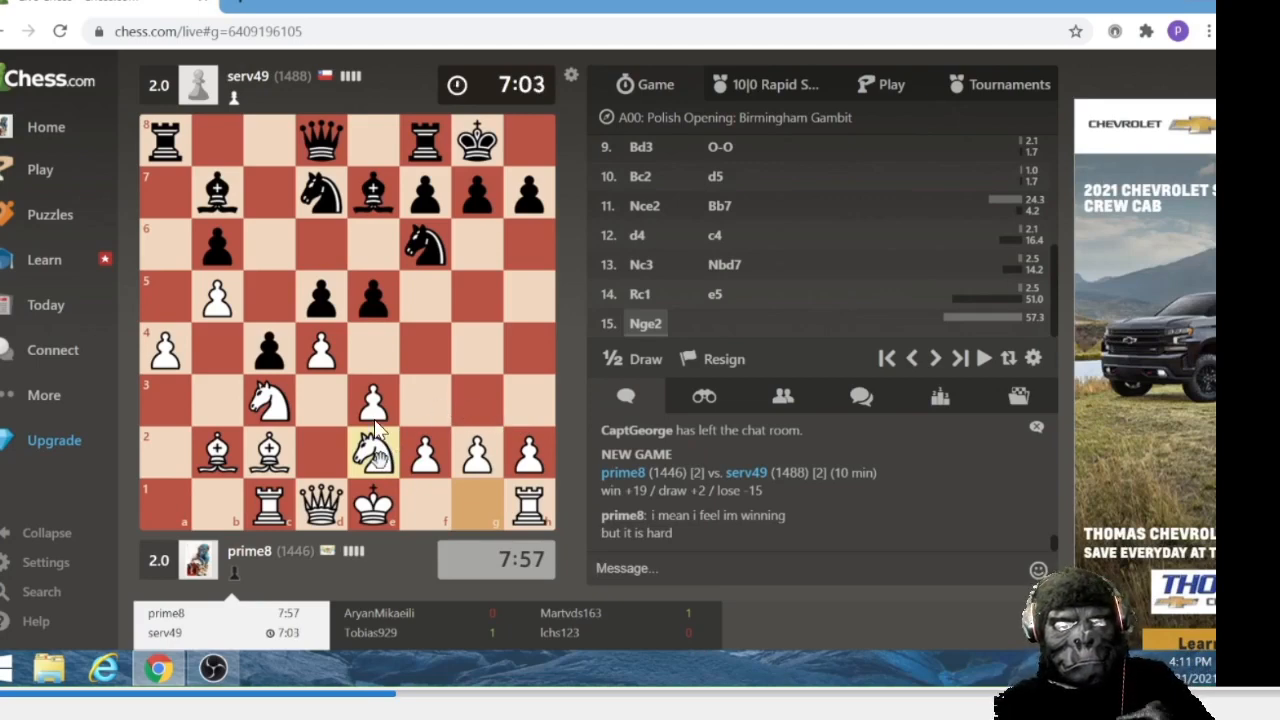
mouse_move(370, 318)
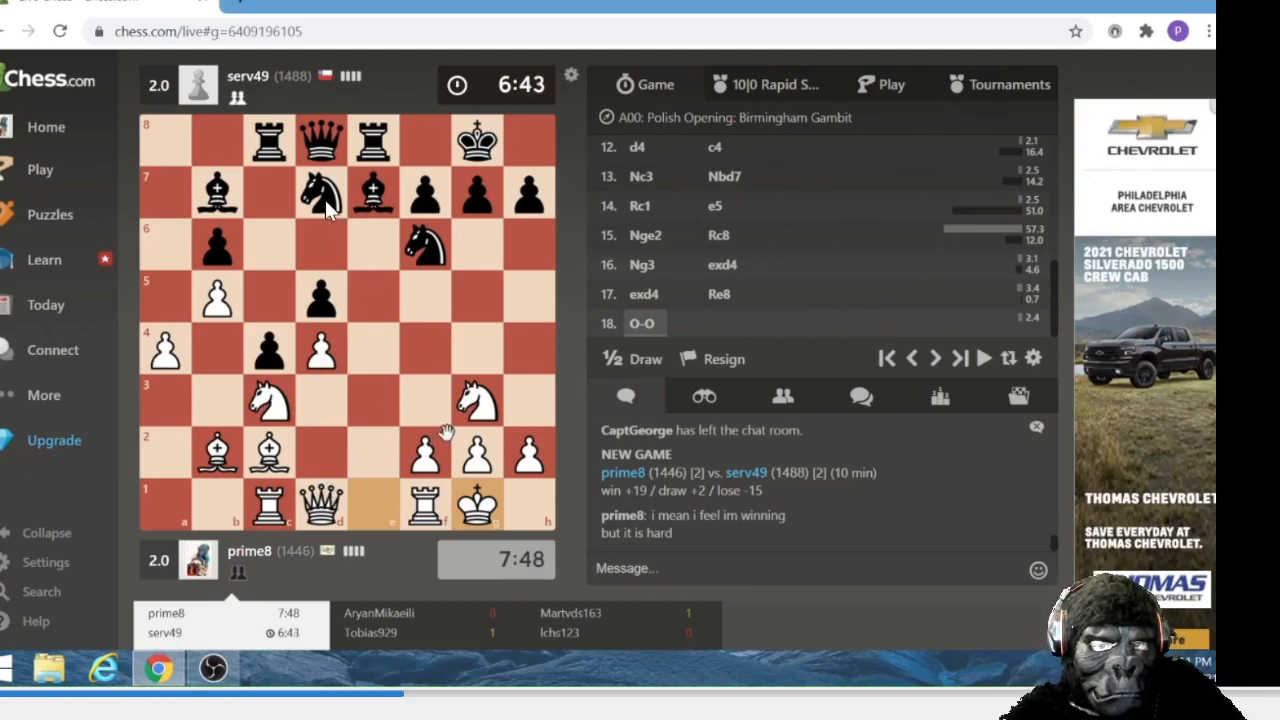
mouse_move(360, 280)
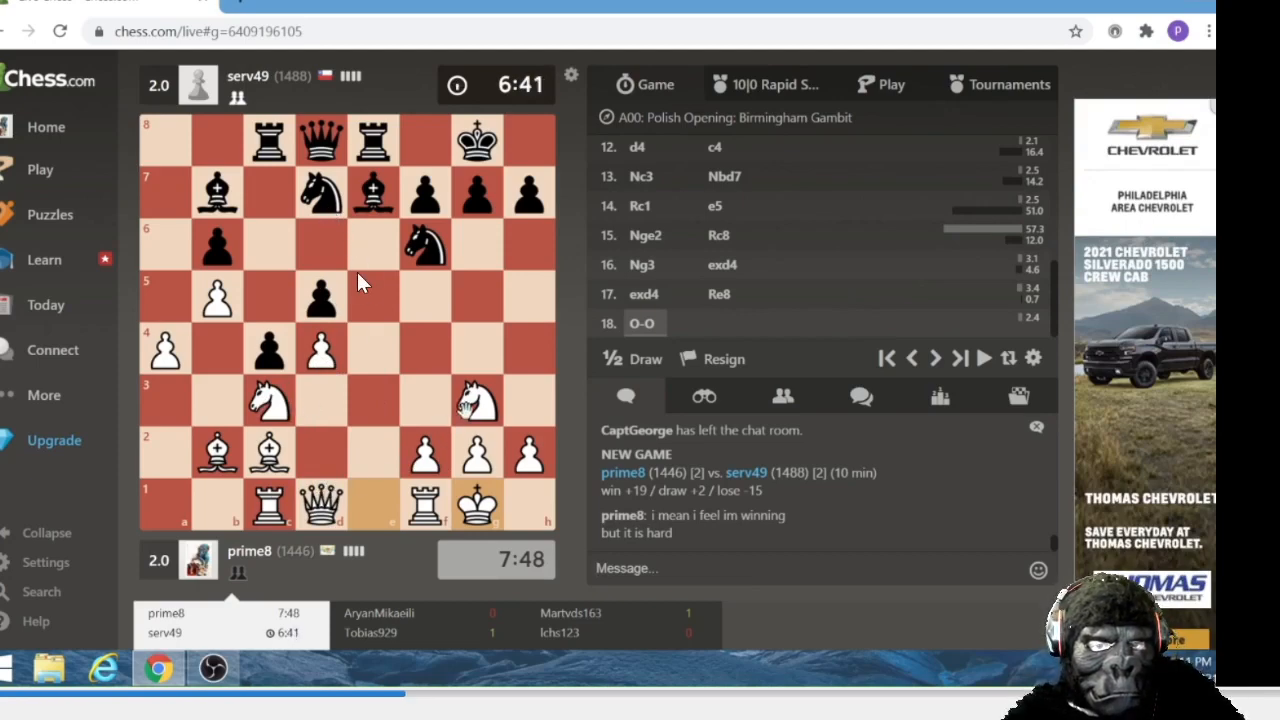
mouse_move(212, 225)
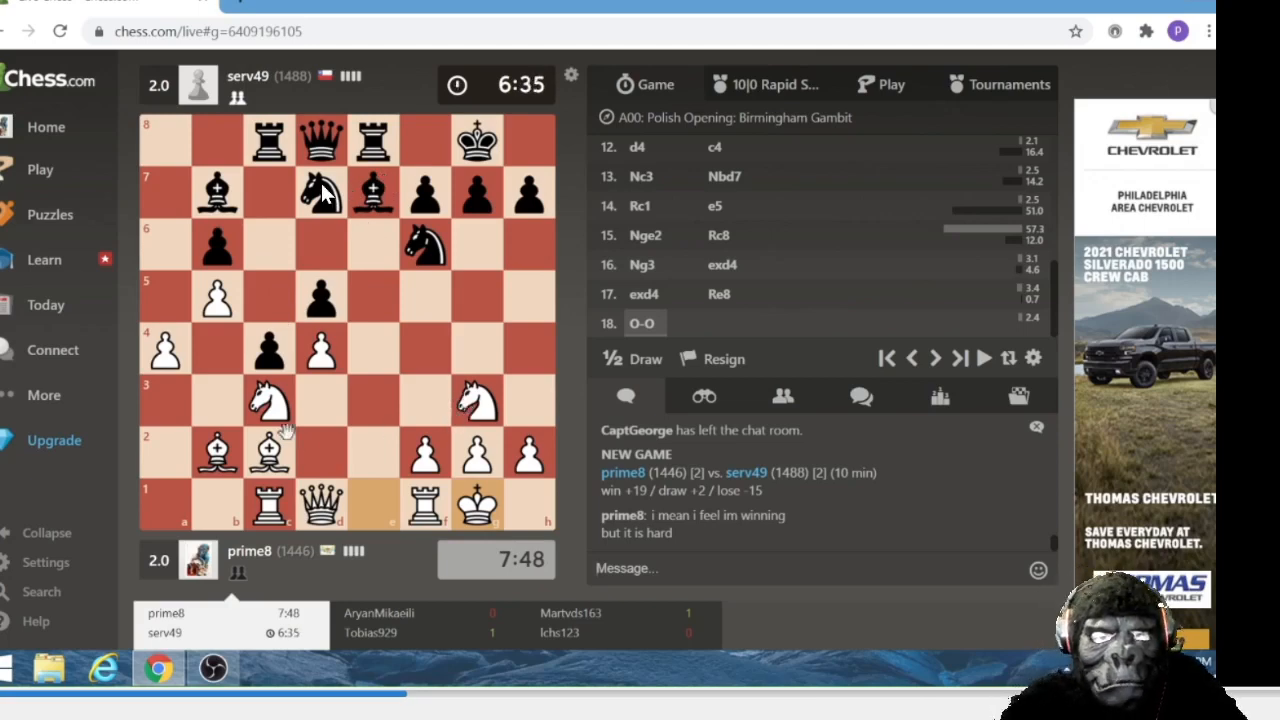
mouse_move(515, 165)
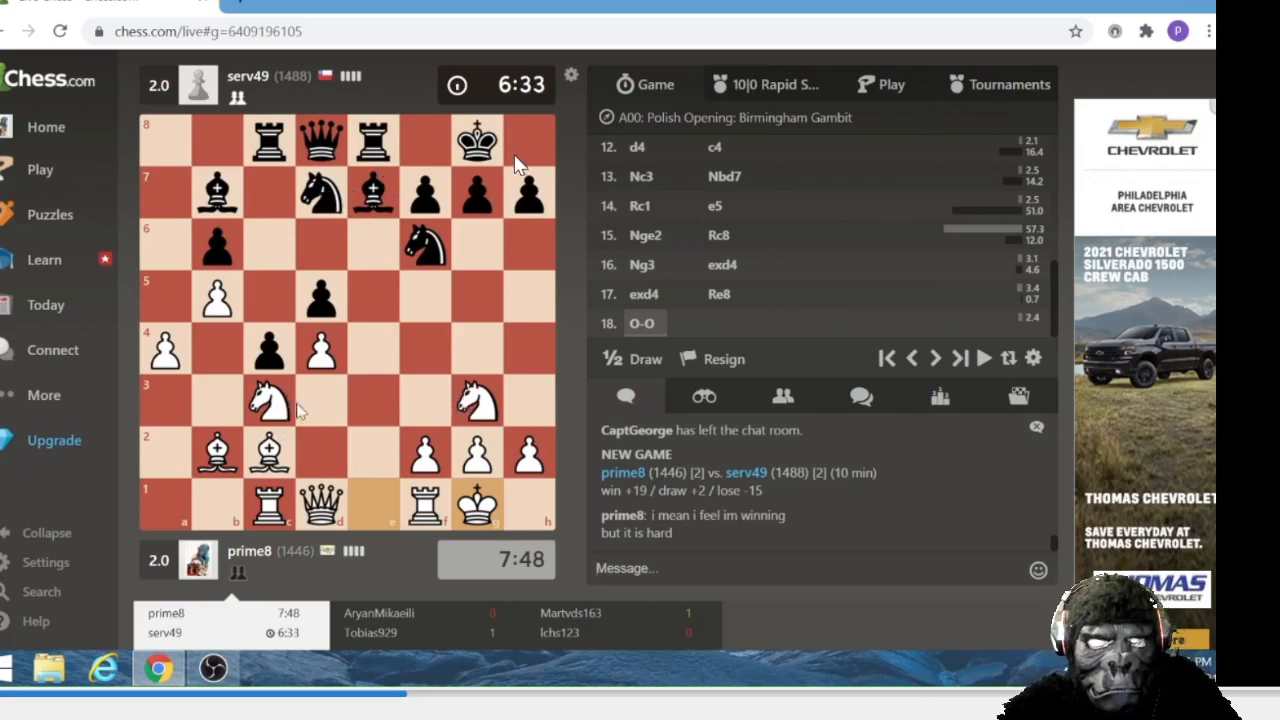
mouse_move(325, 425)
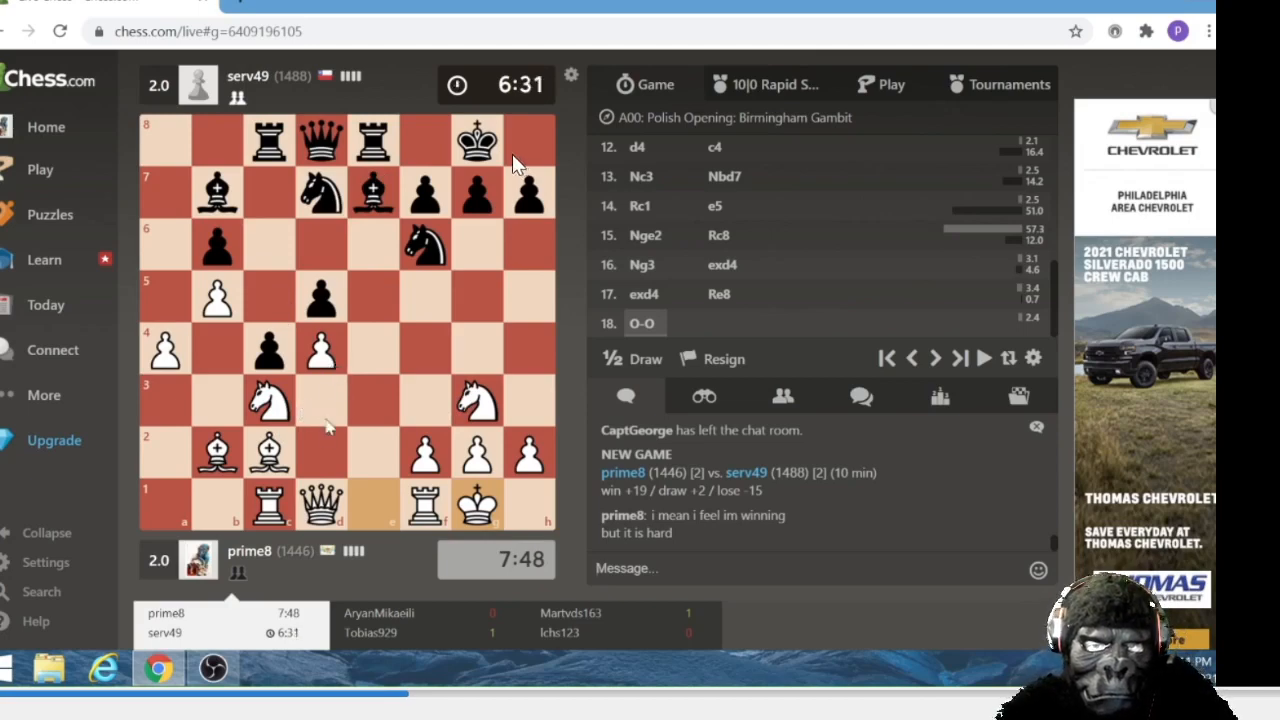
mouse_move(343, 210)
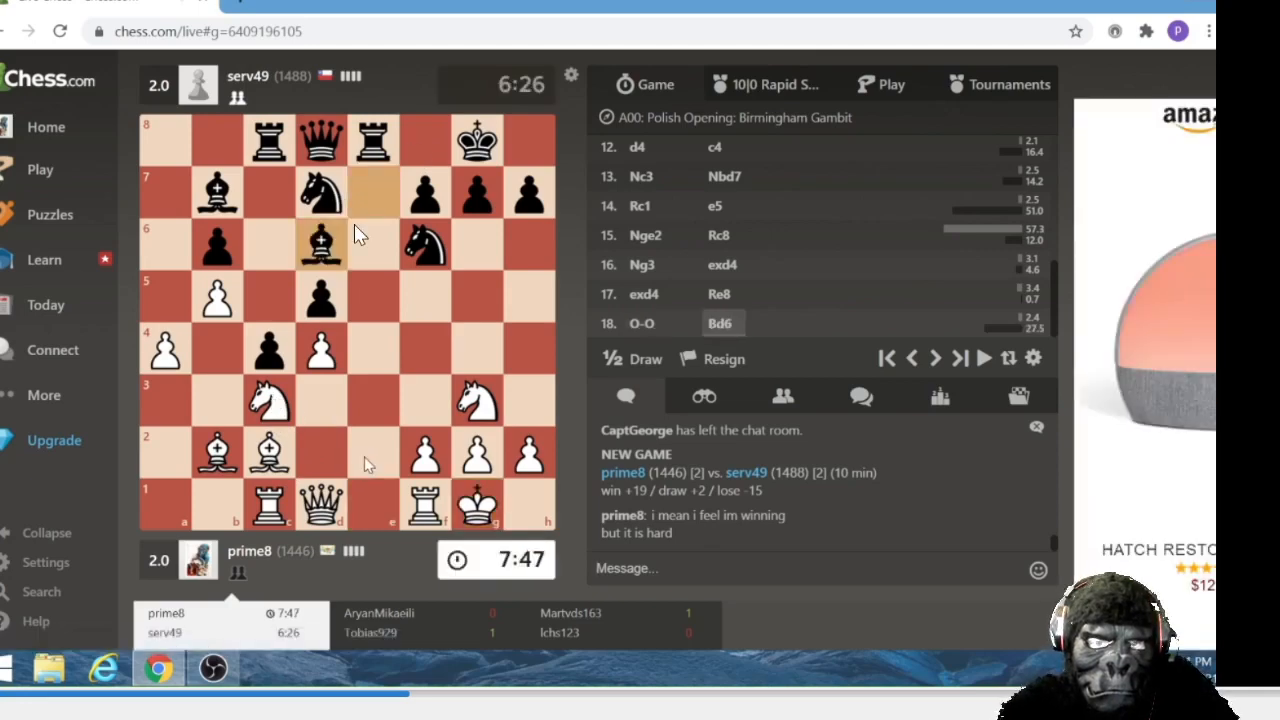
mouse_move(378, 458)
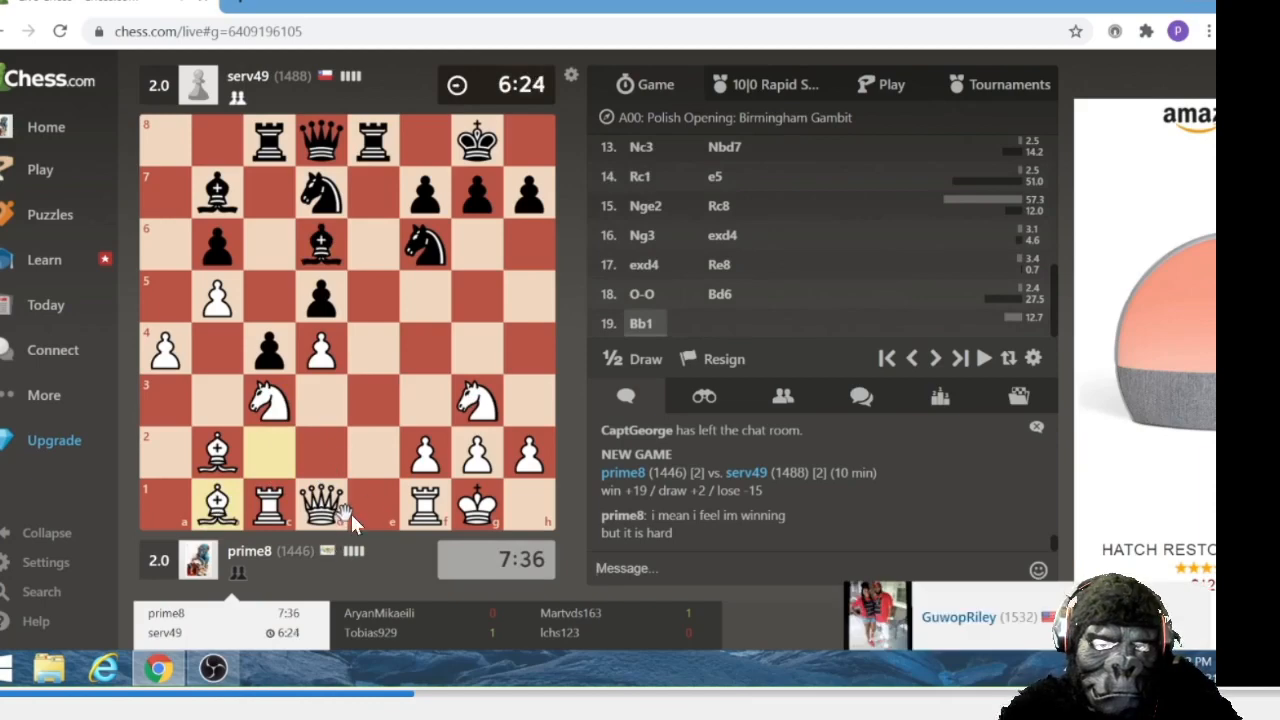
mouse_move(443, 450)
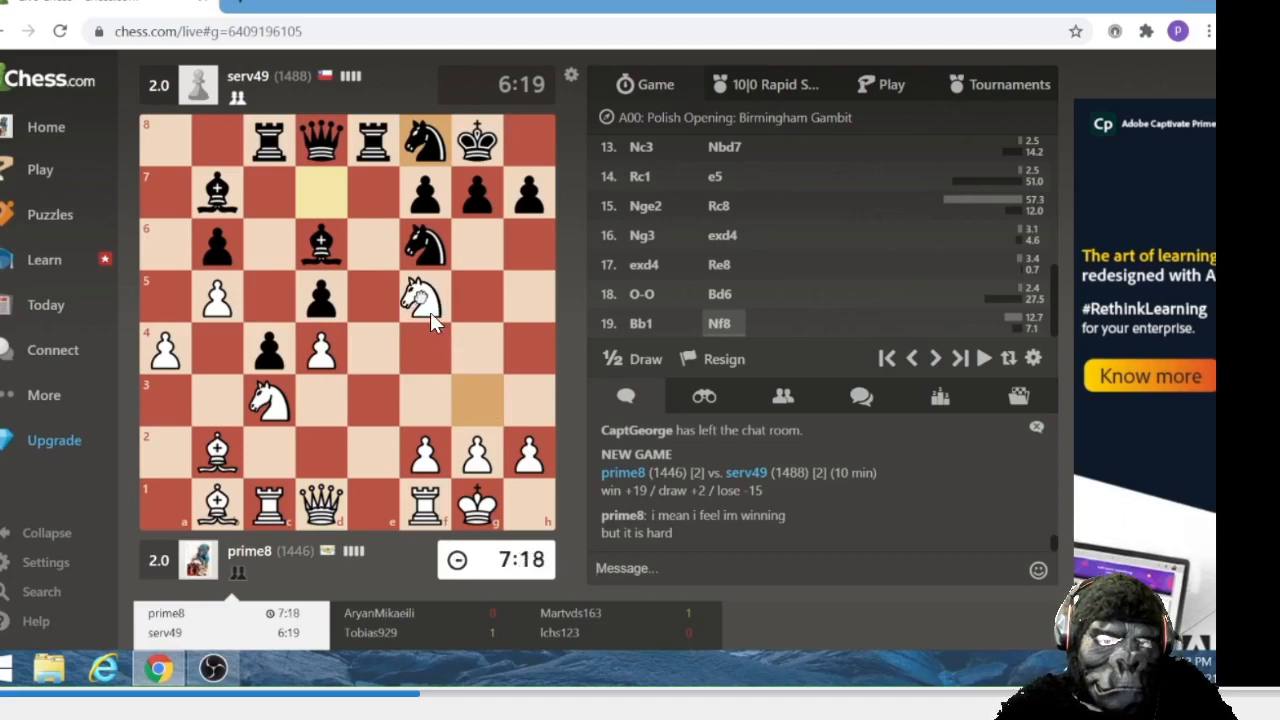
Step: Play 20. Nf5, jumping the g3 knight to f5
left_click(423, 300)
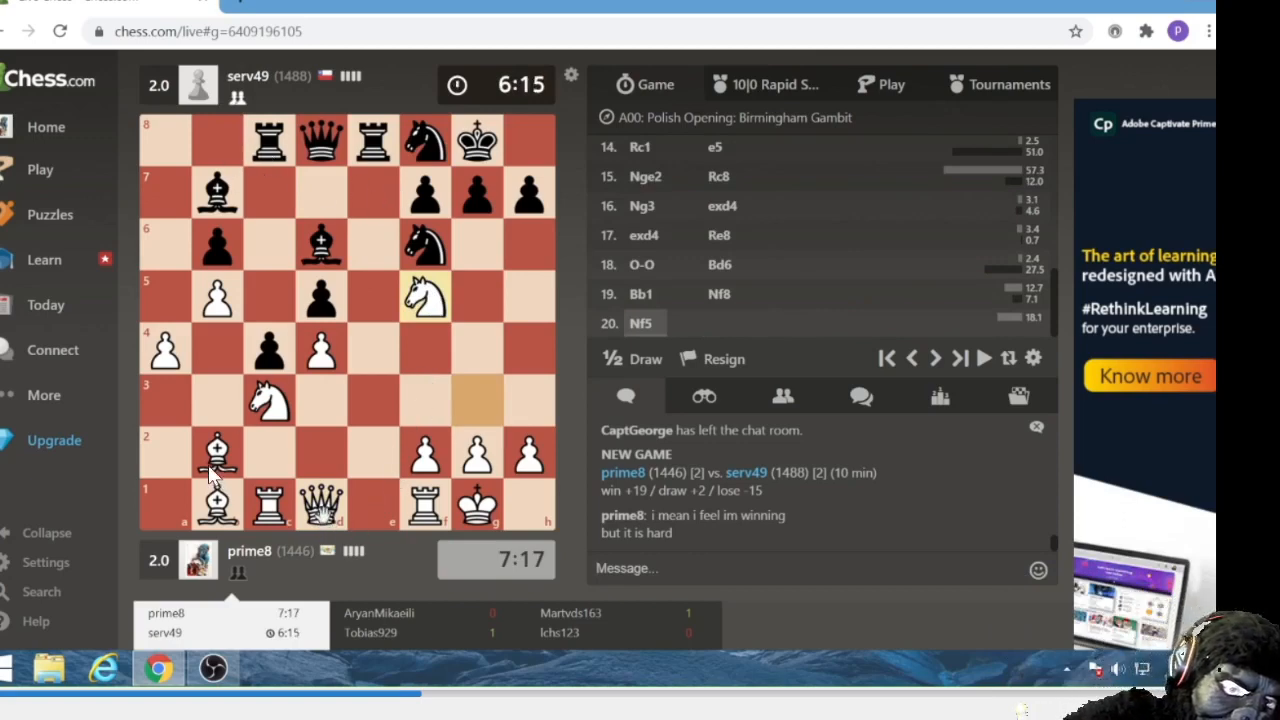
mouse_move(180, 400)
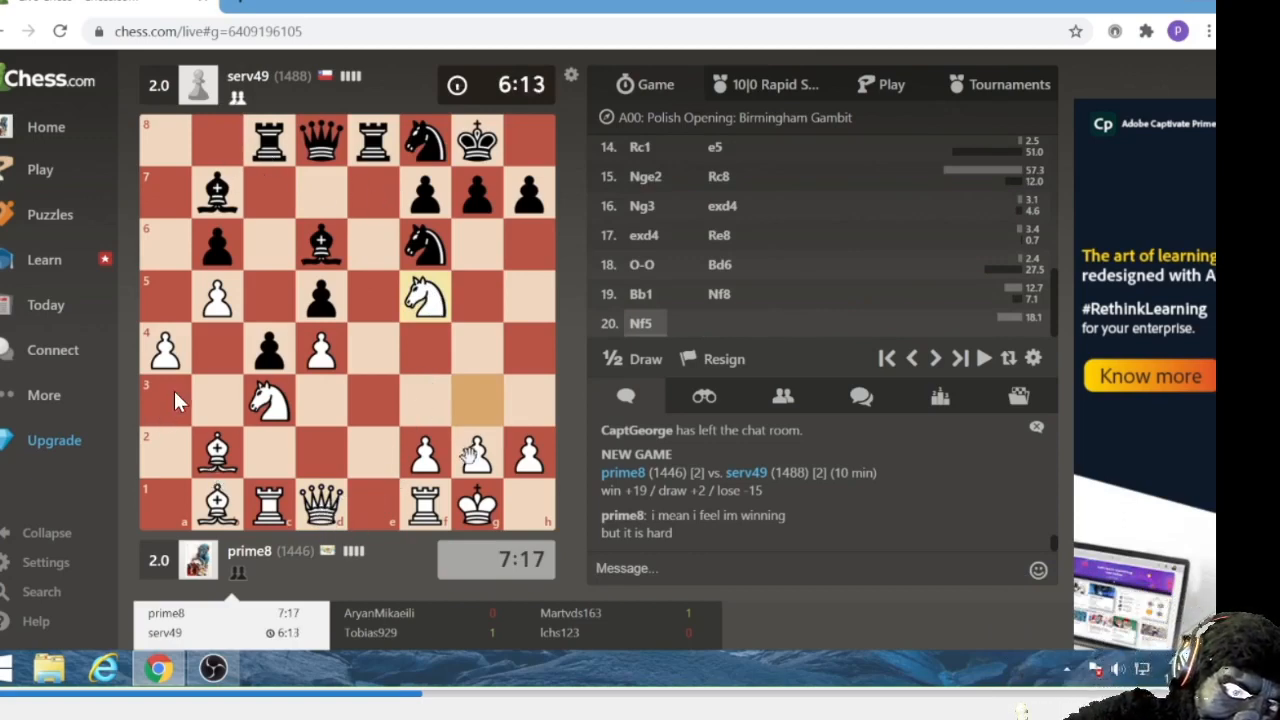
mouse_move(375, 195)
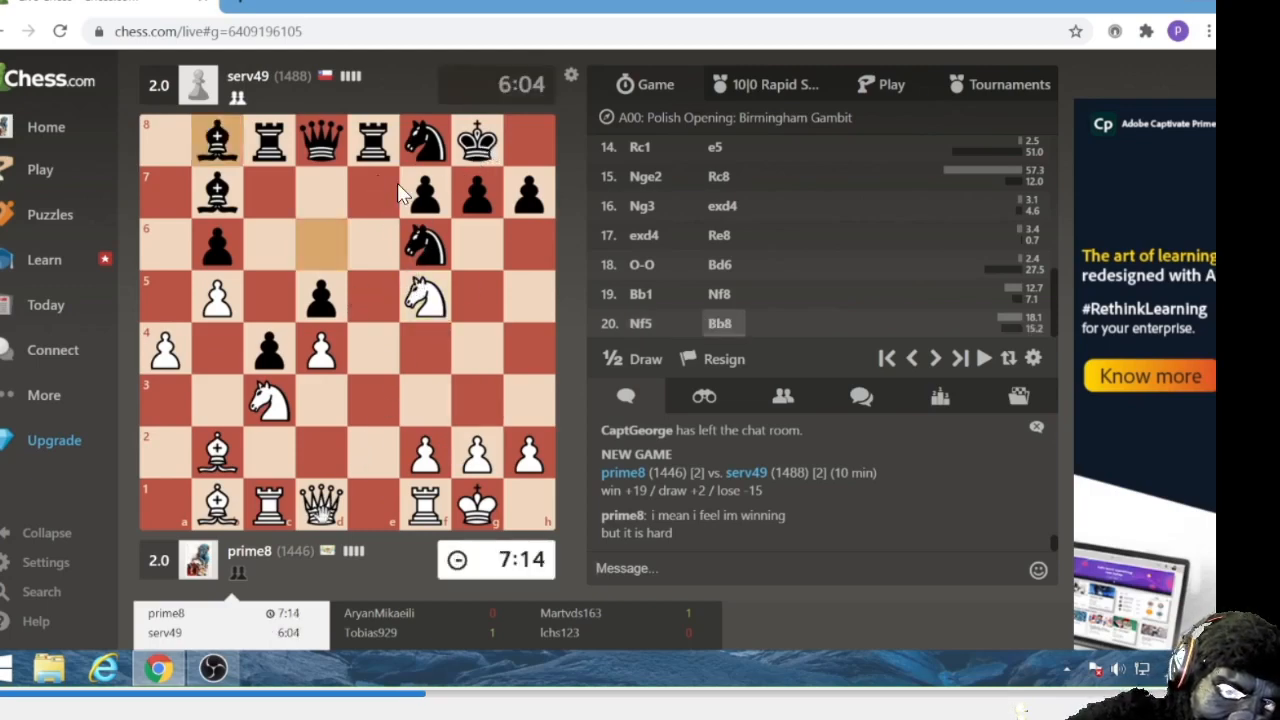
mouse_move(388, 207)
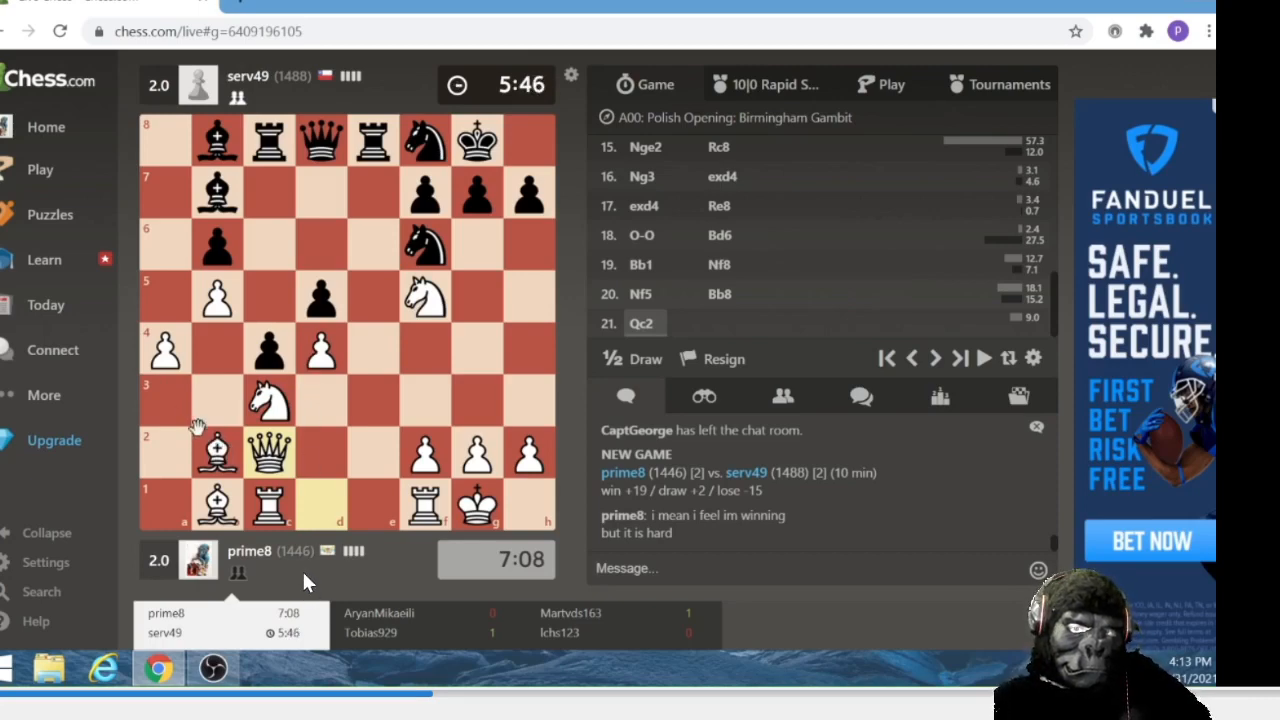
mouse_move(420, 360)
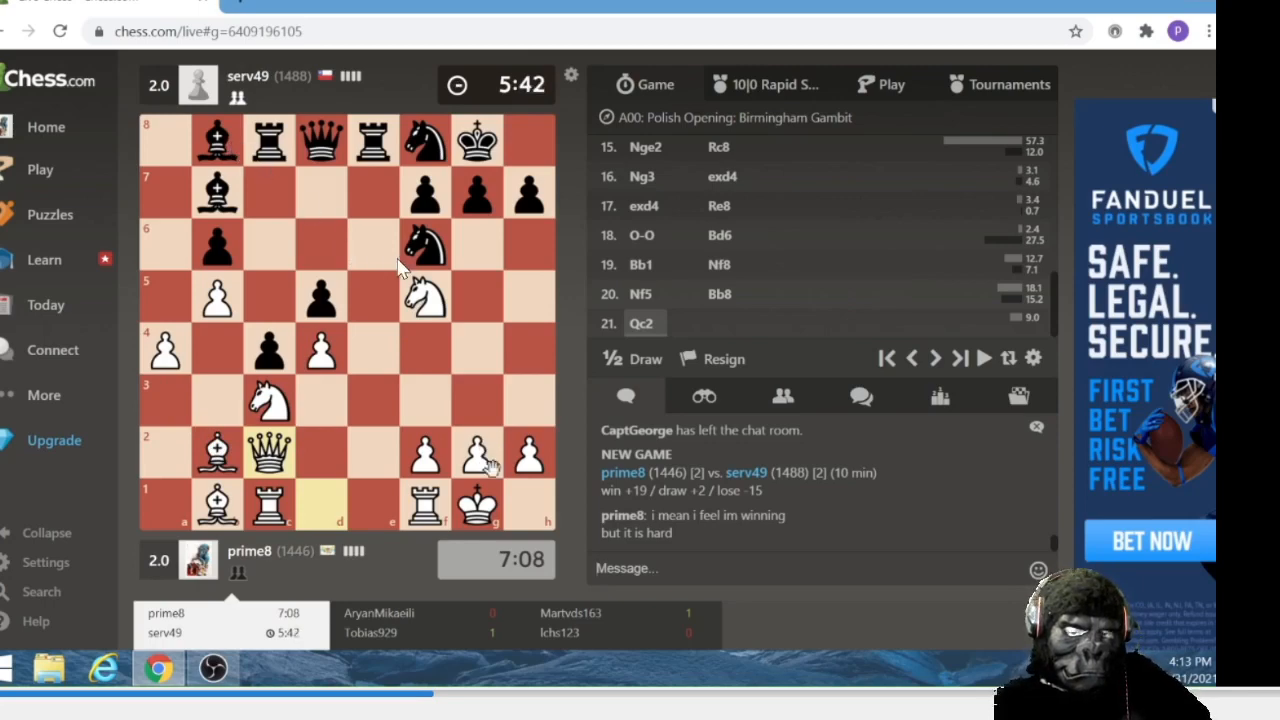
mouse_move(380, 248)
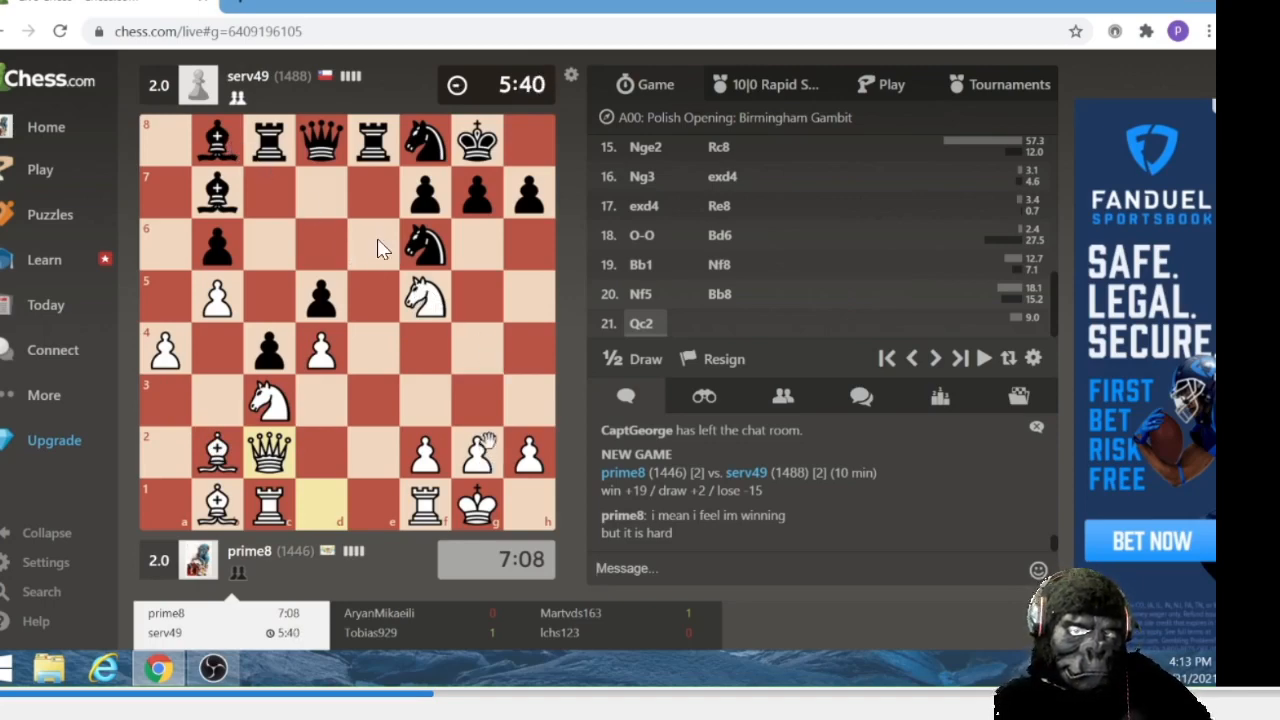
mouse_move(755, 630)
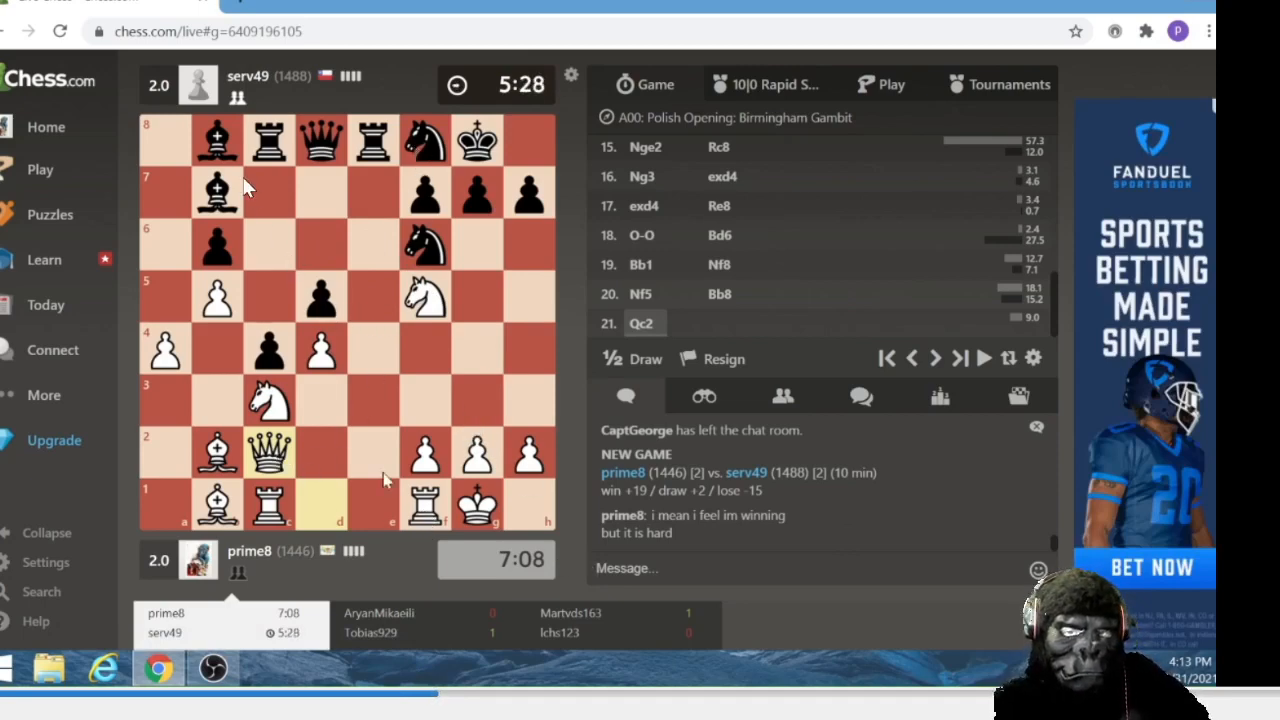
mouse_move(240, 175)
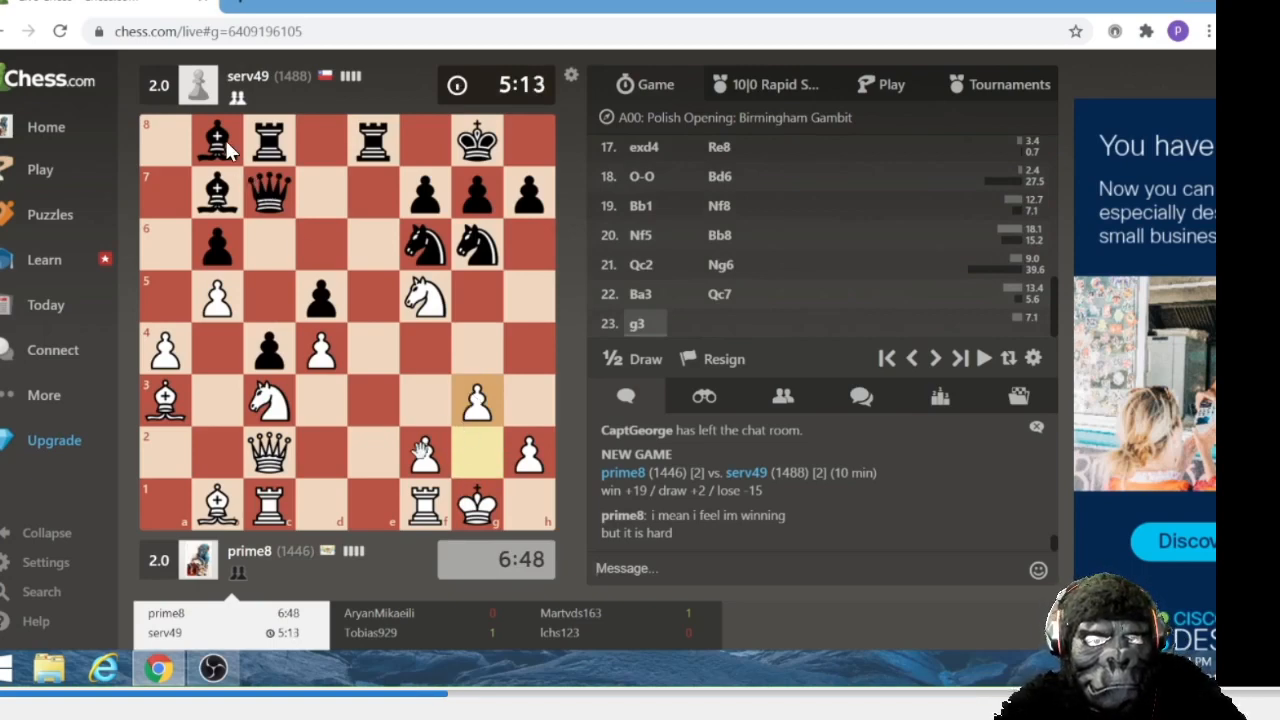
mouse_move(510, 448)
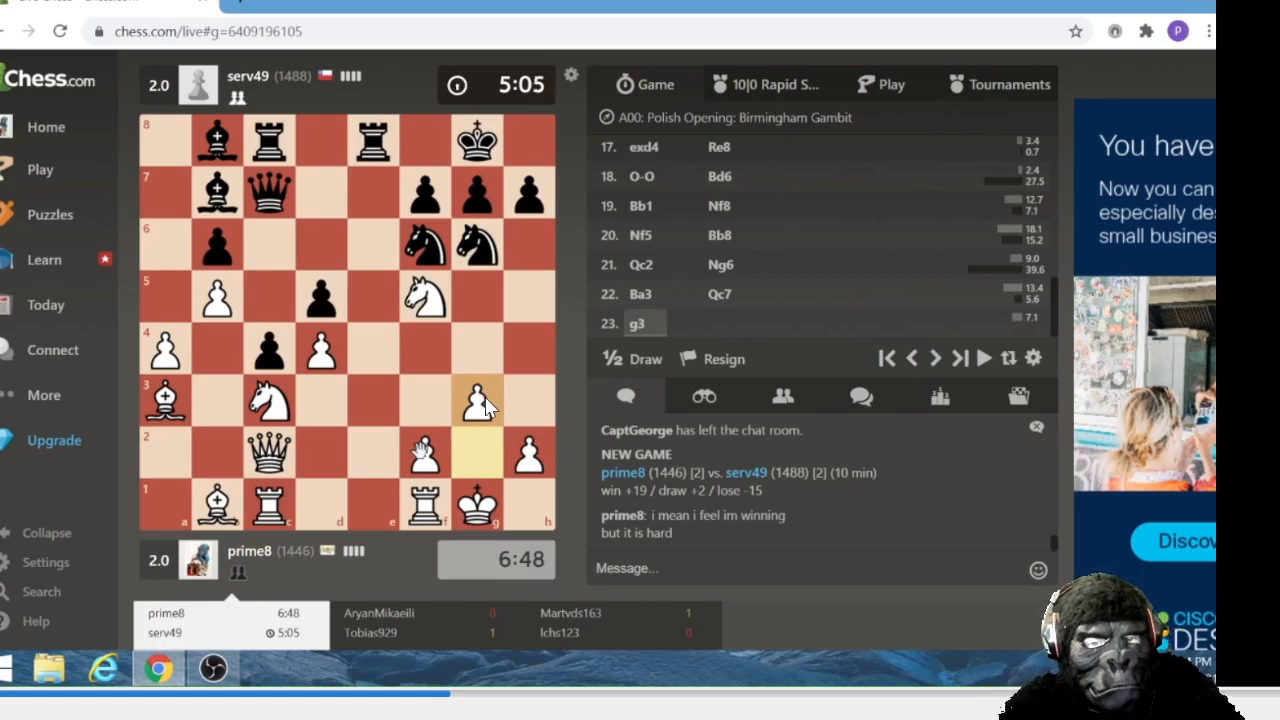
mouse_move(370, 210)
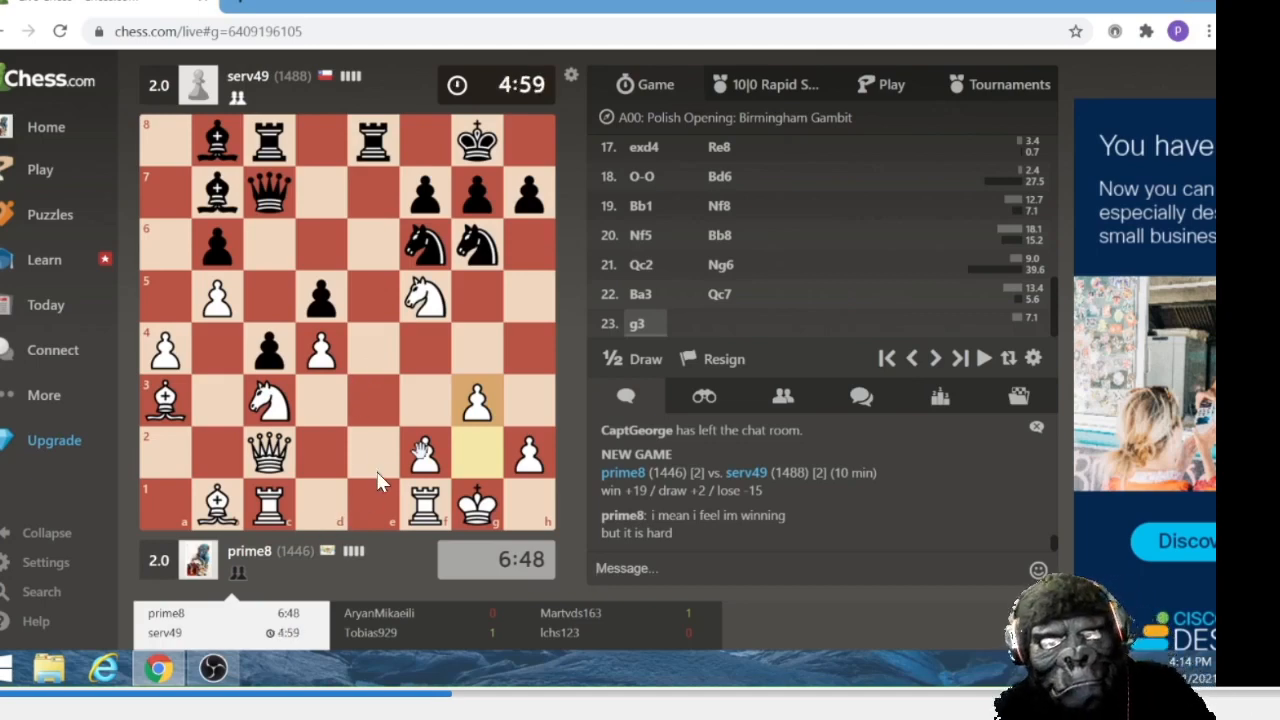
mouse_move(420, 350)
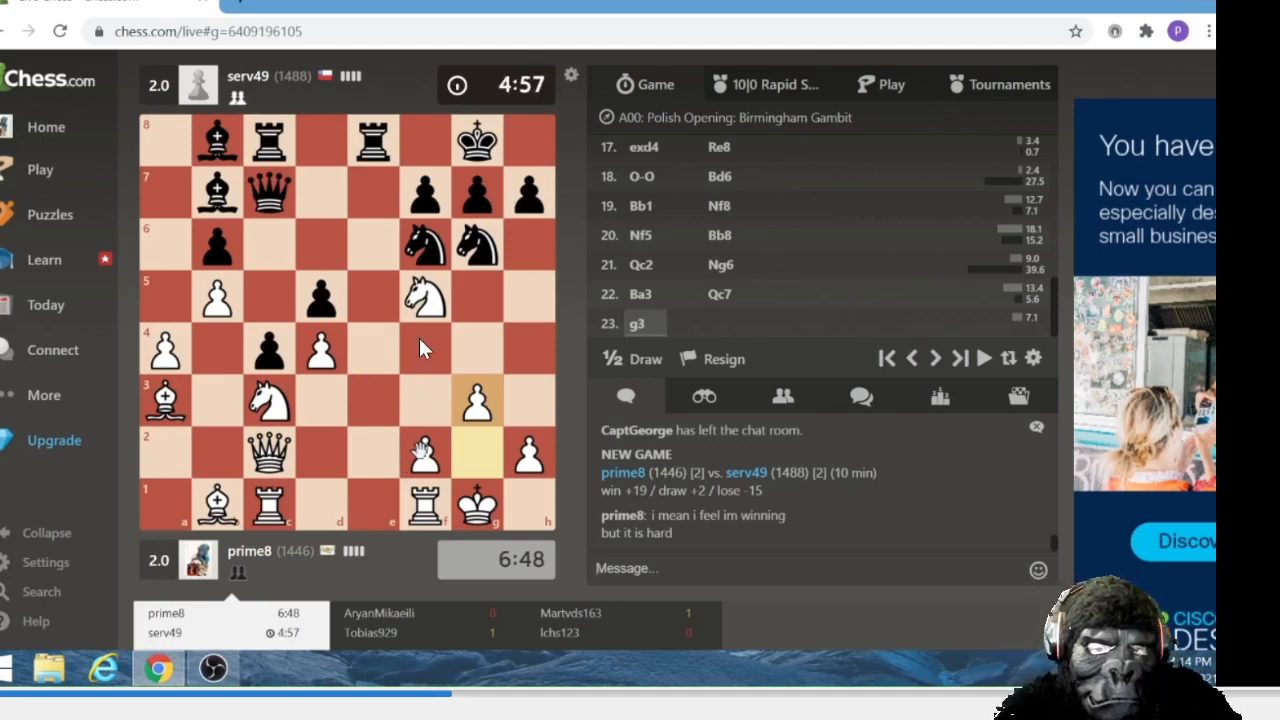
mouse_move(430, 325)
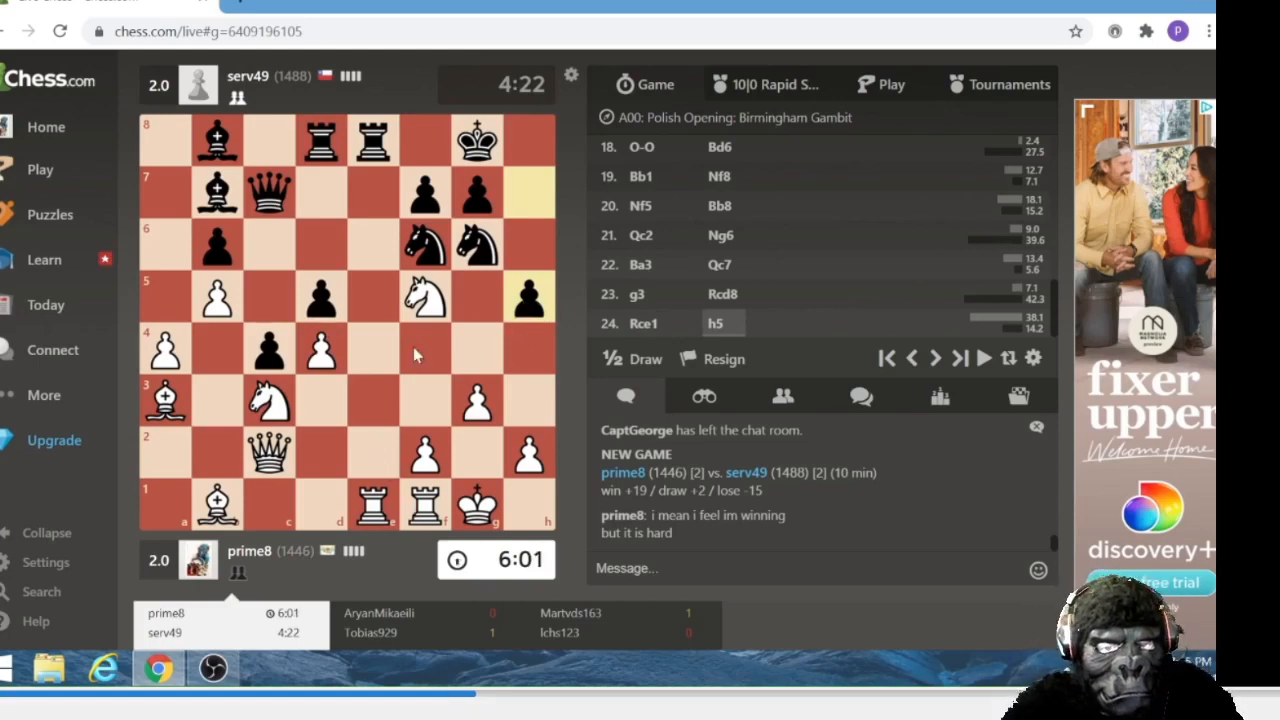
mouse_move(505, 315)
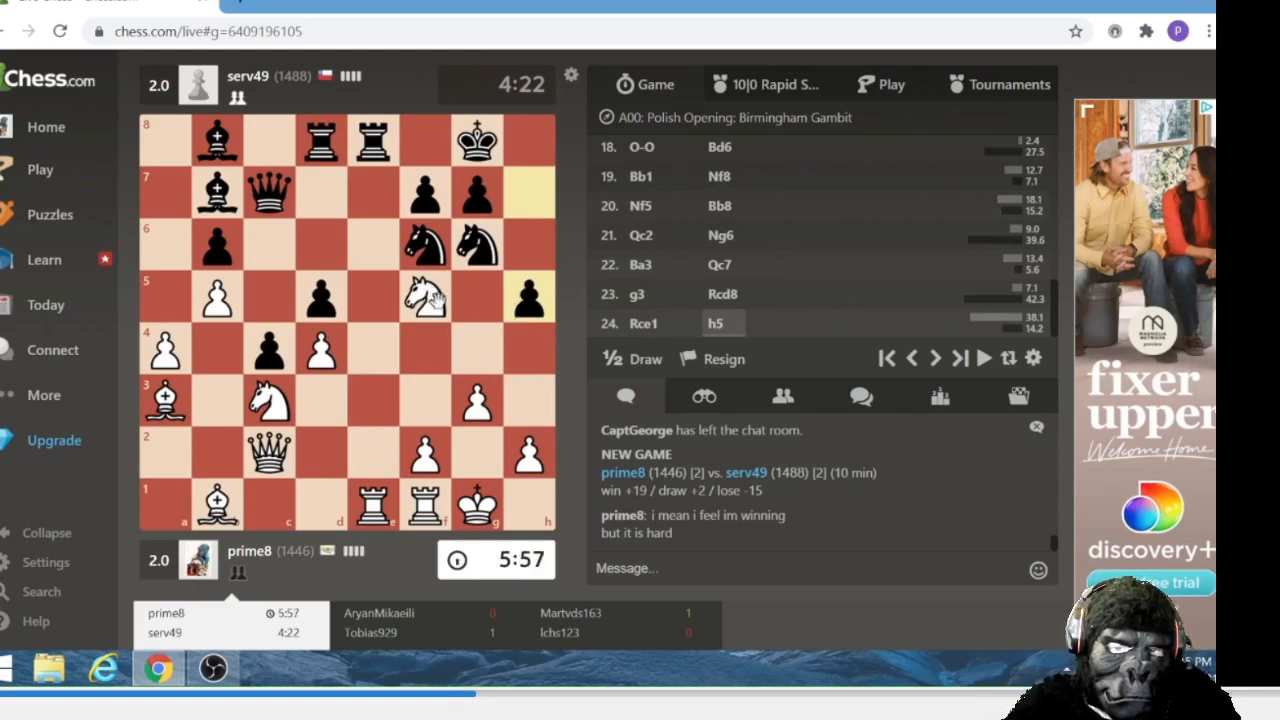
mouse_move(510, 335)
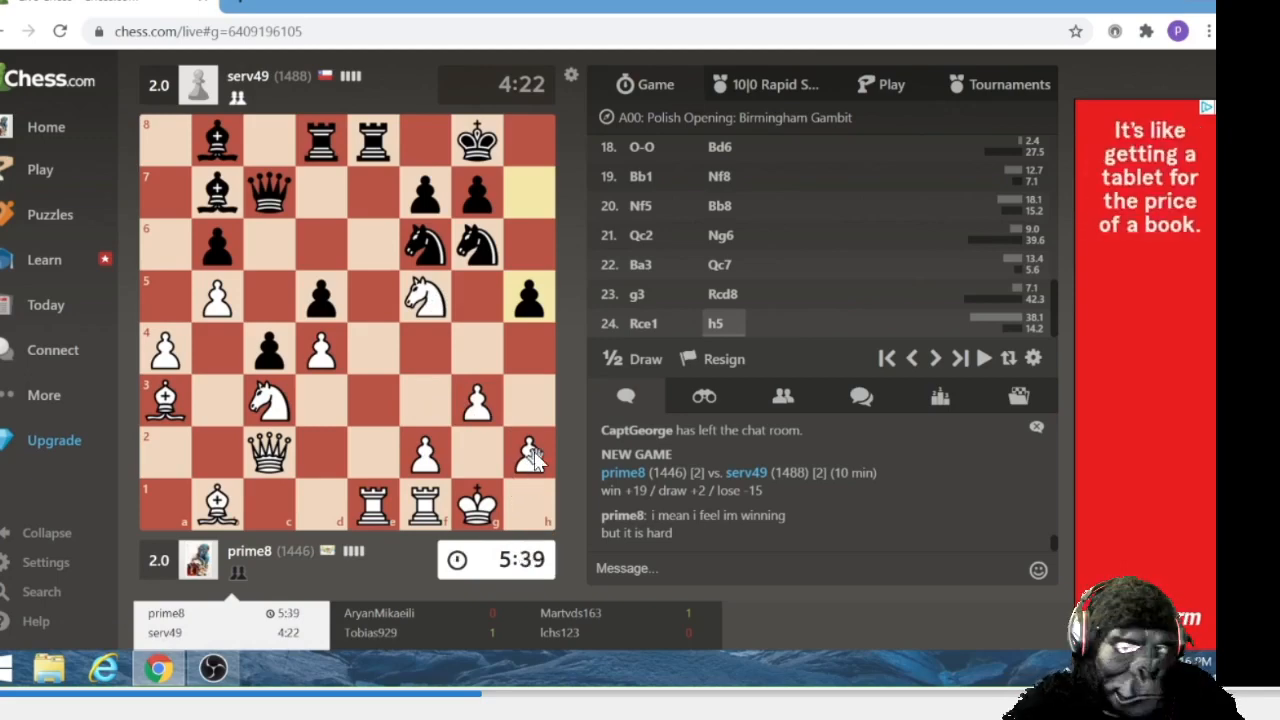
mouse_move(540, 345)
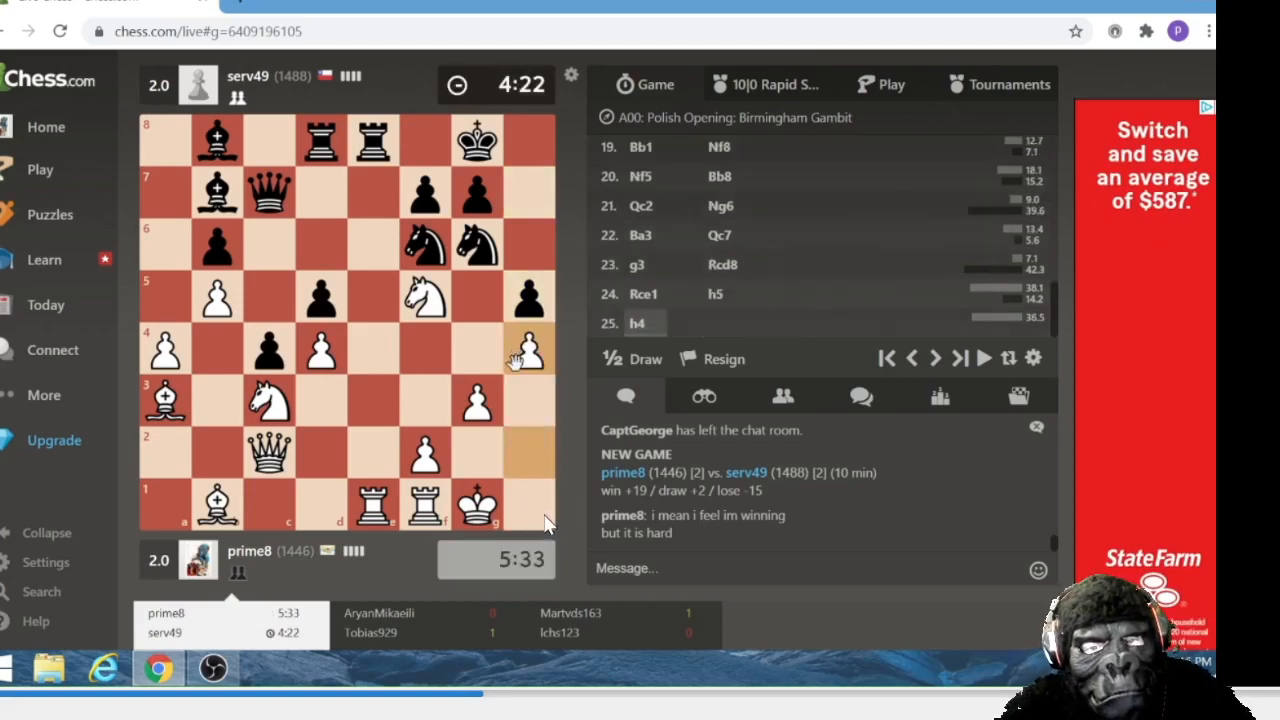
mouse_move(505, 447)
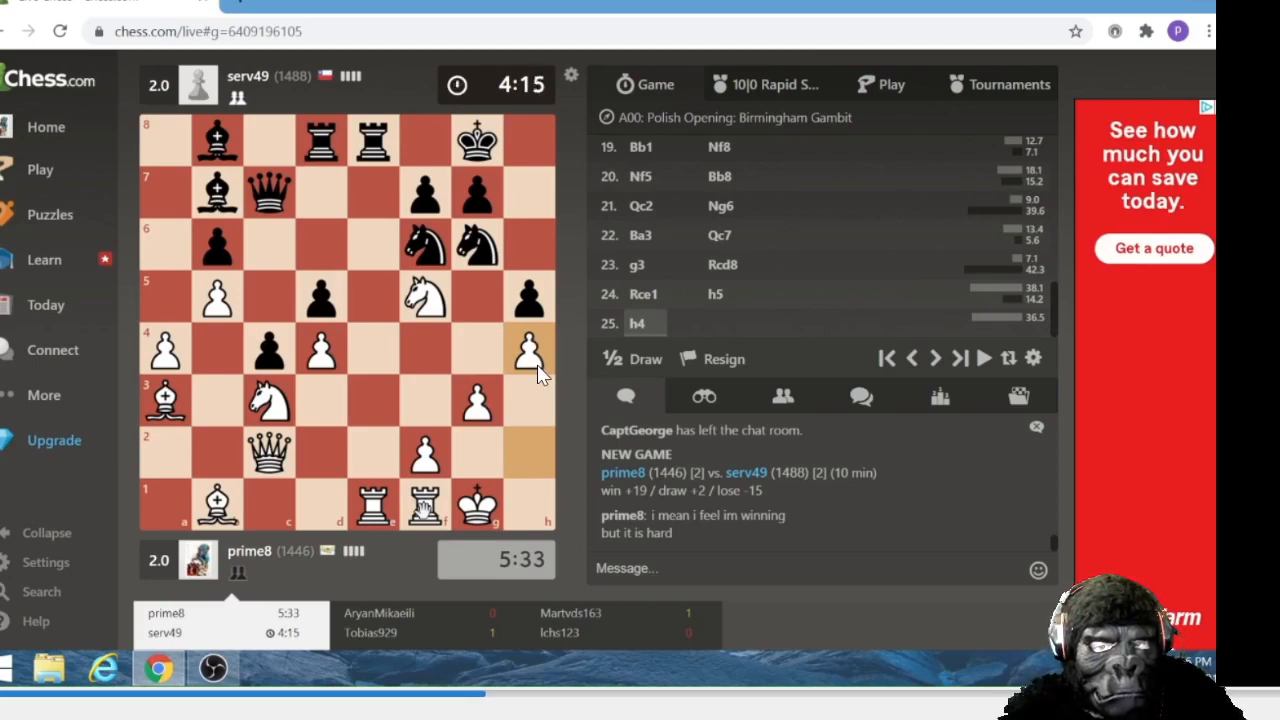
mouse_move(535, 335)
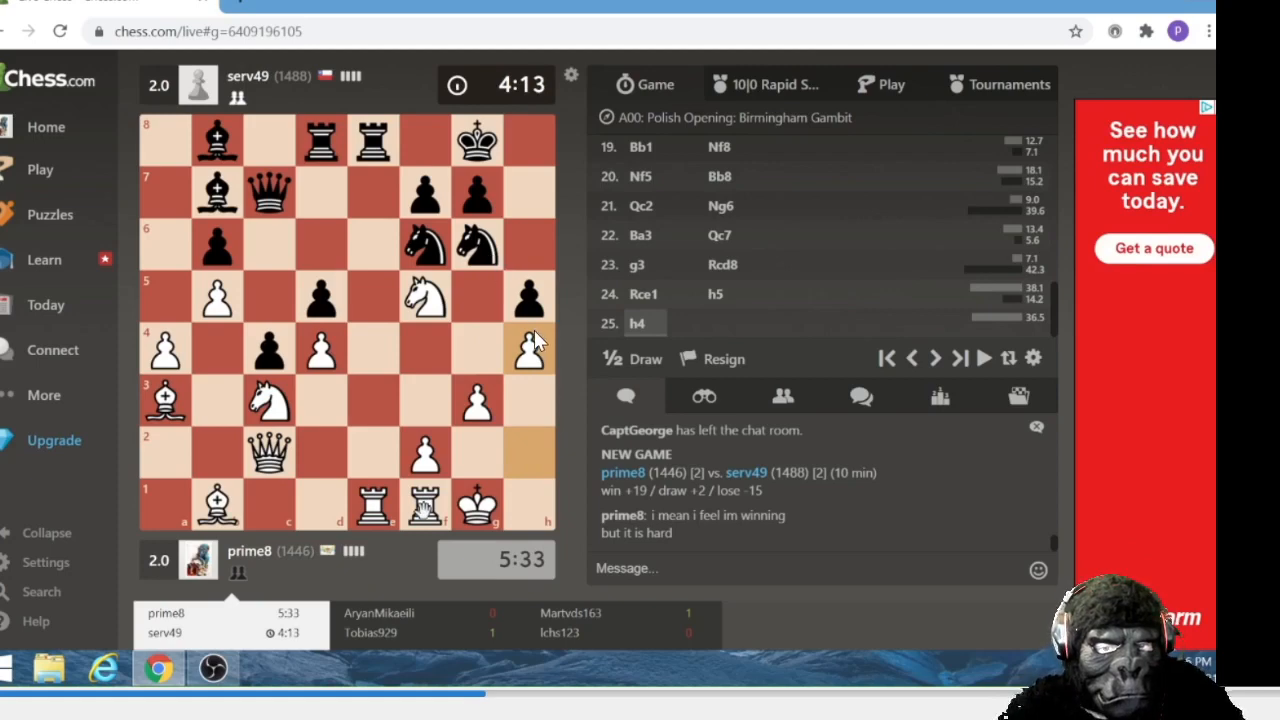
mouse_move(487, 225)
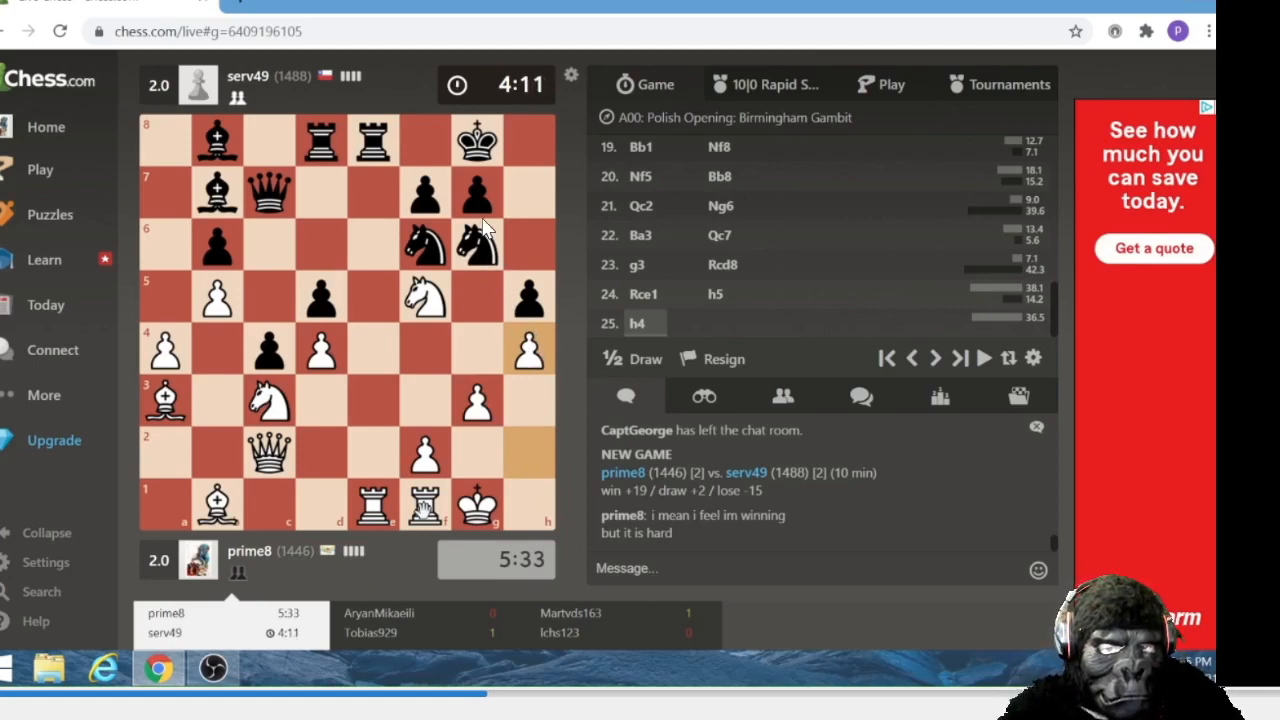
mouse_move(538, 335)
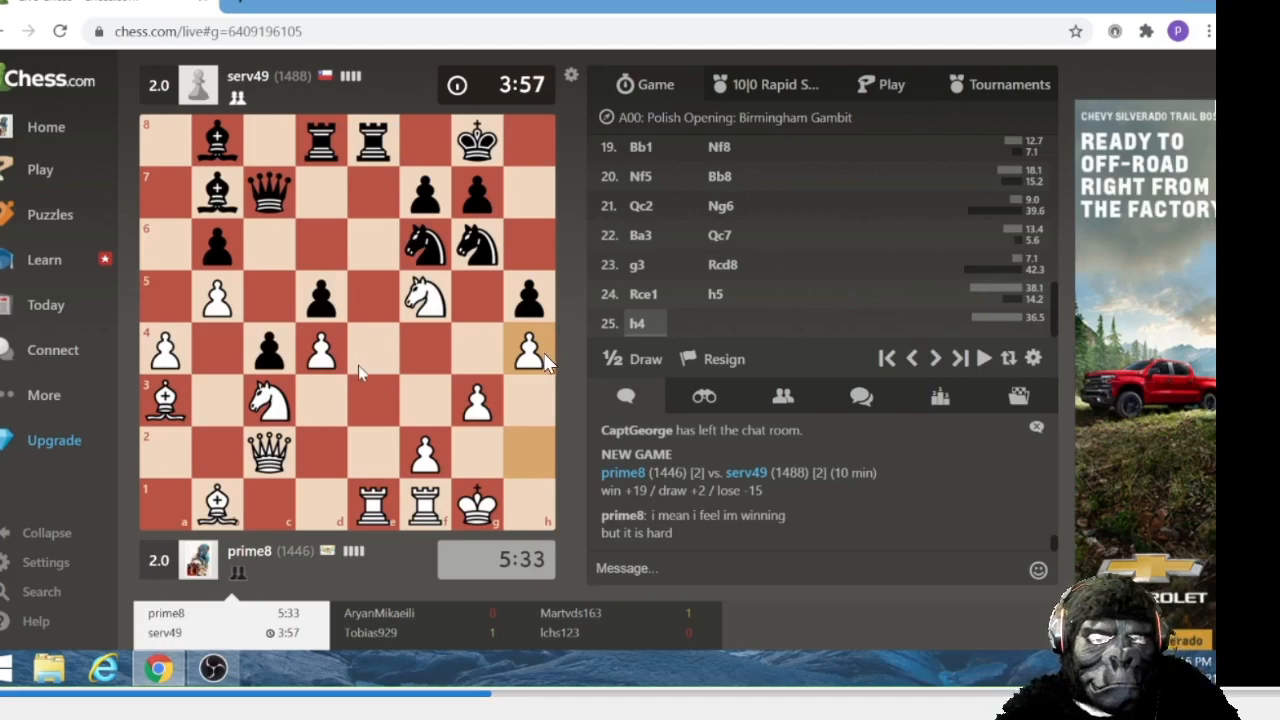
mouse_move(478, 350)
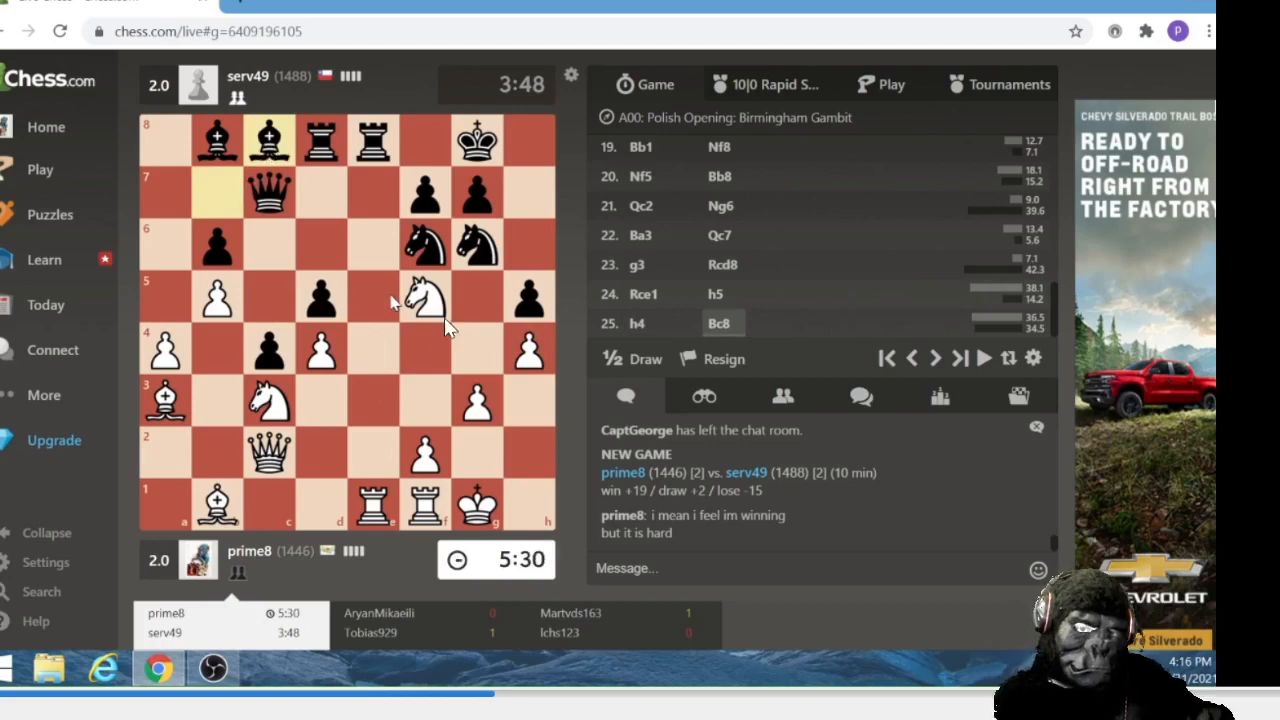
mouse_move(537, 377)
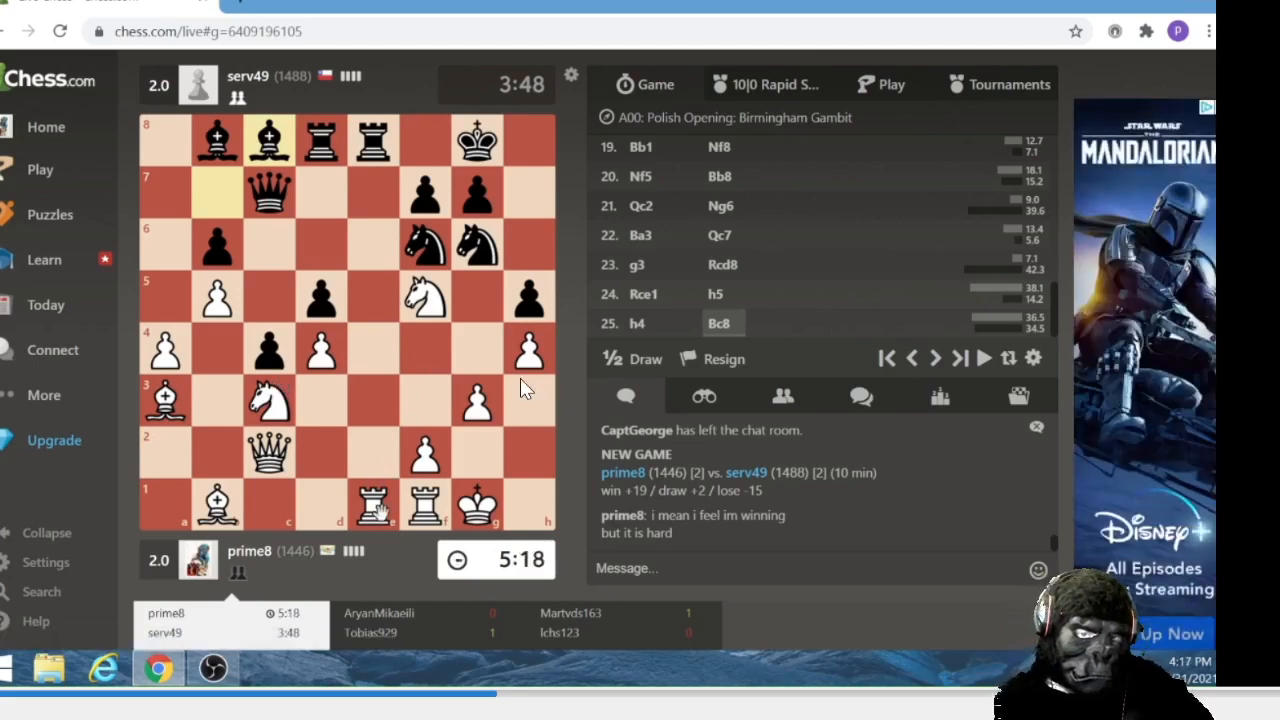
mouse_move(363, 112)
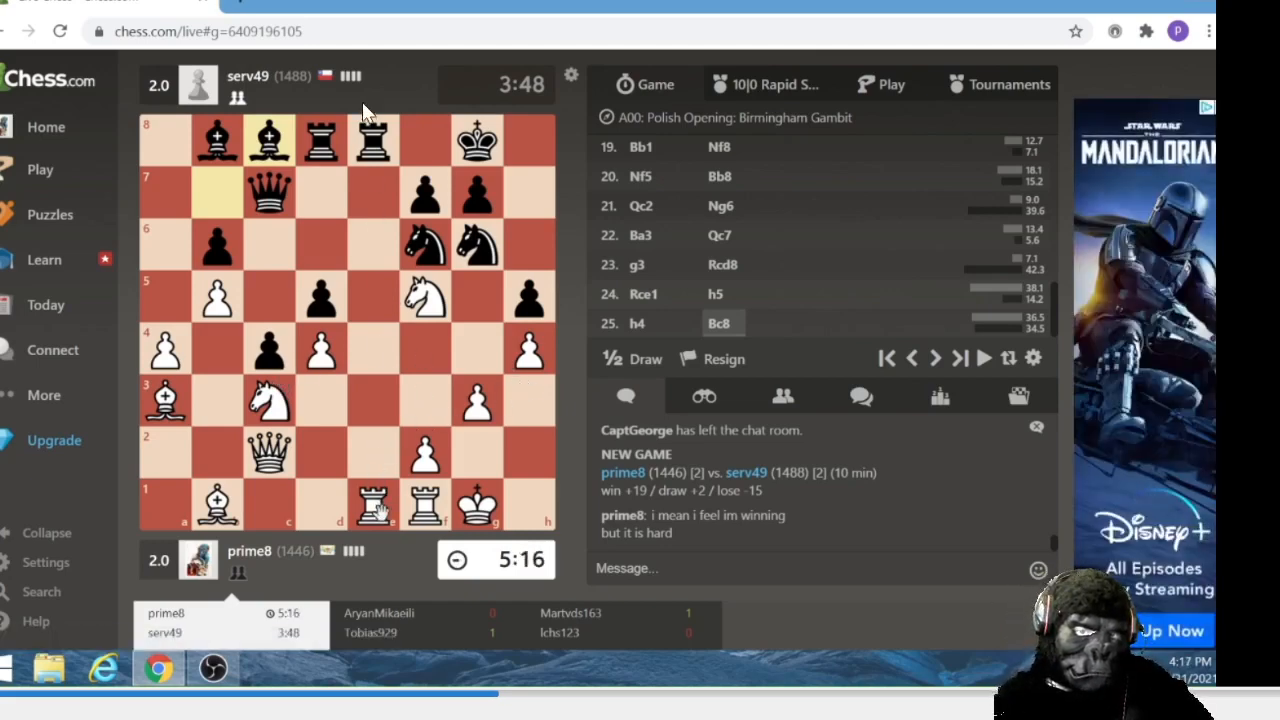
mouse_move(378, 160)
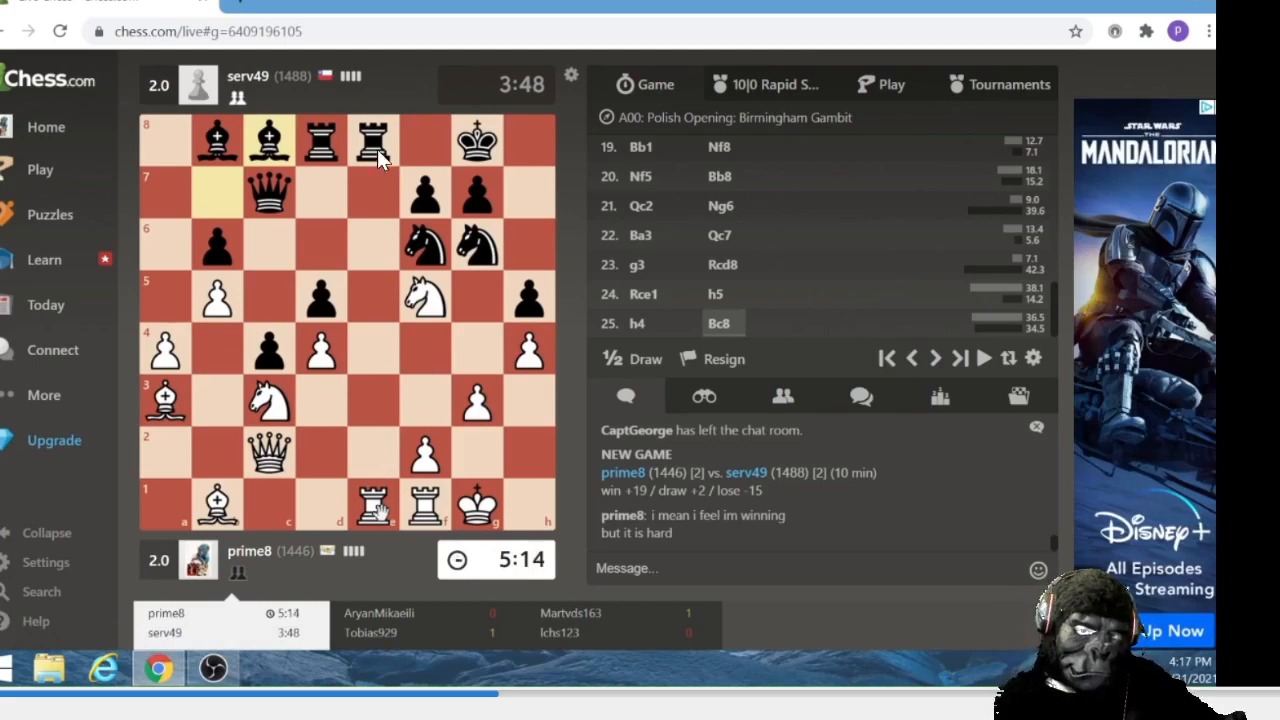
mouse_move(425, 148)
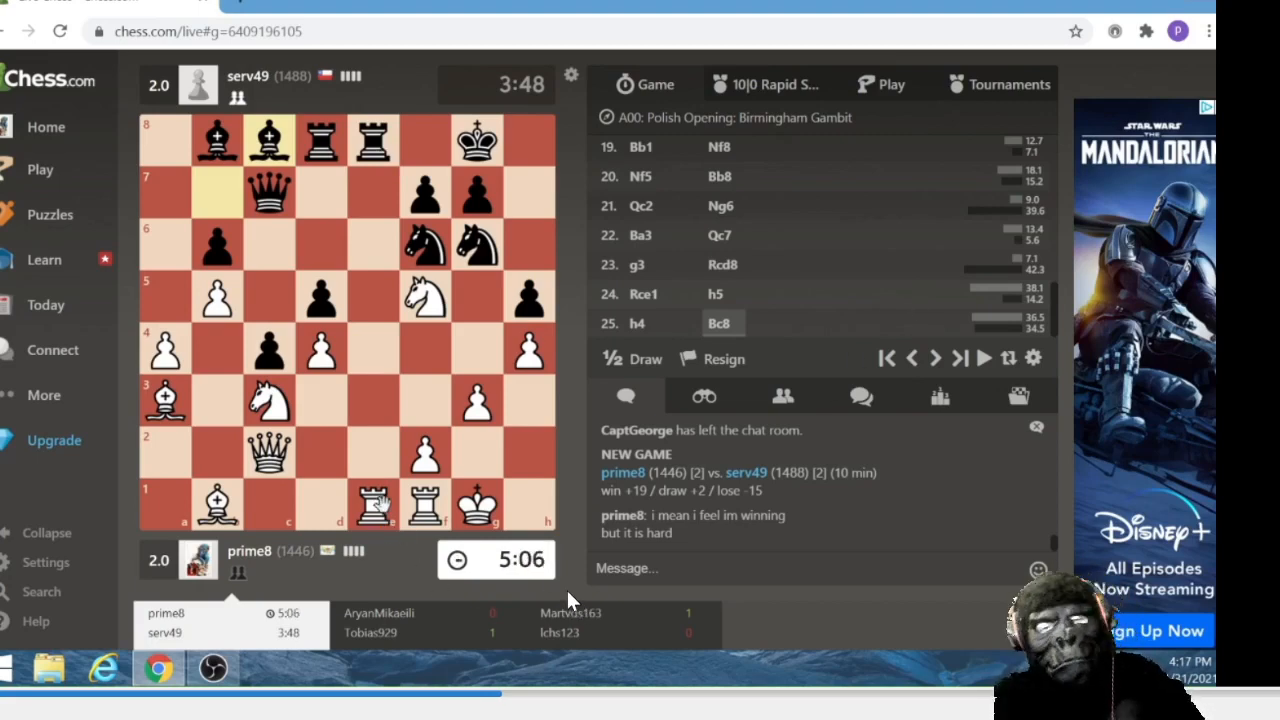
mouse_move(545, 420)
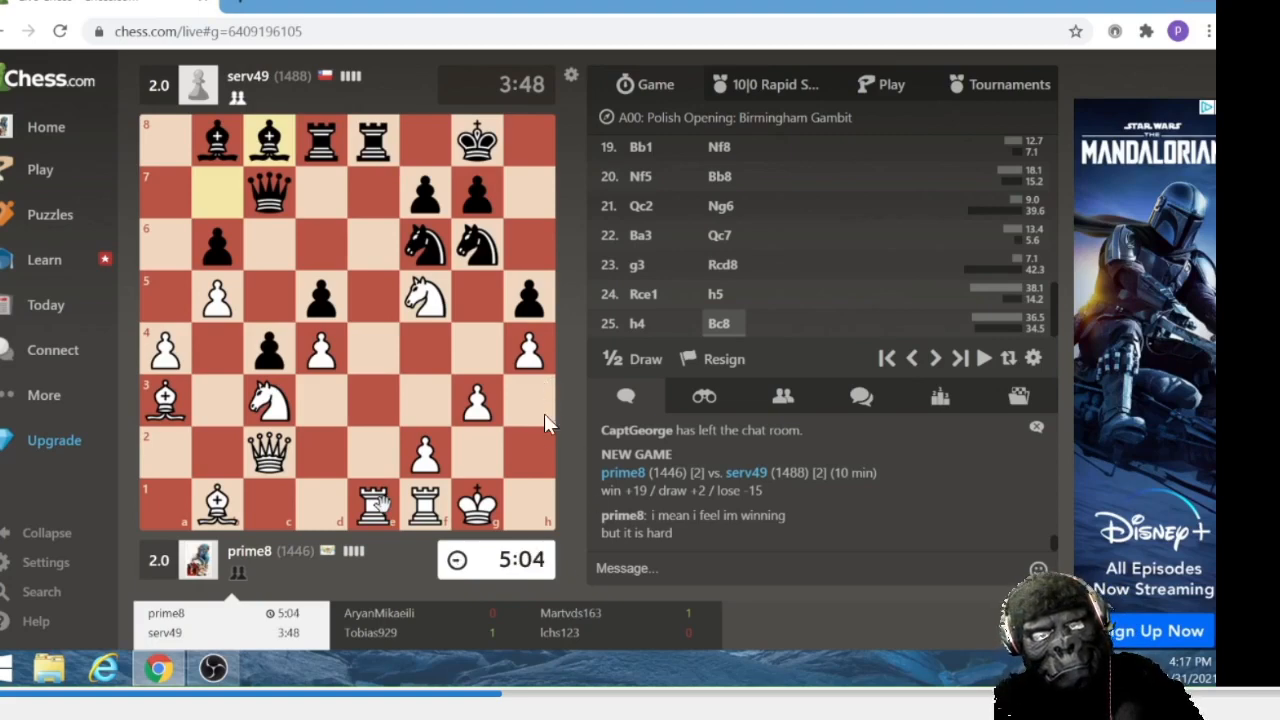
mouse_move(513, 338)
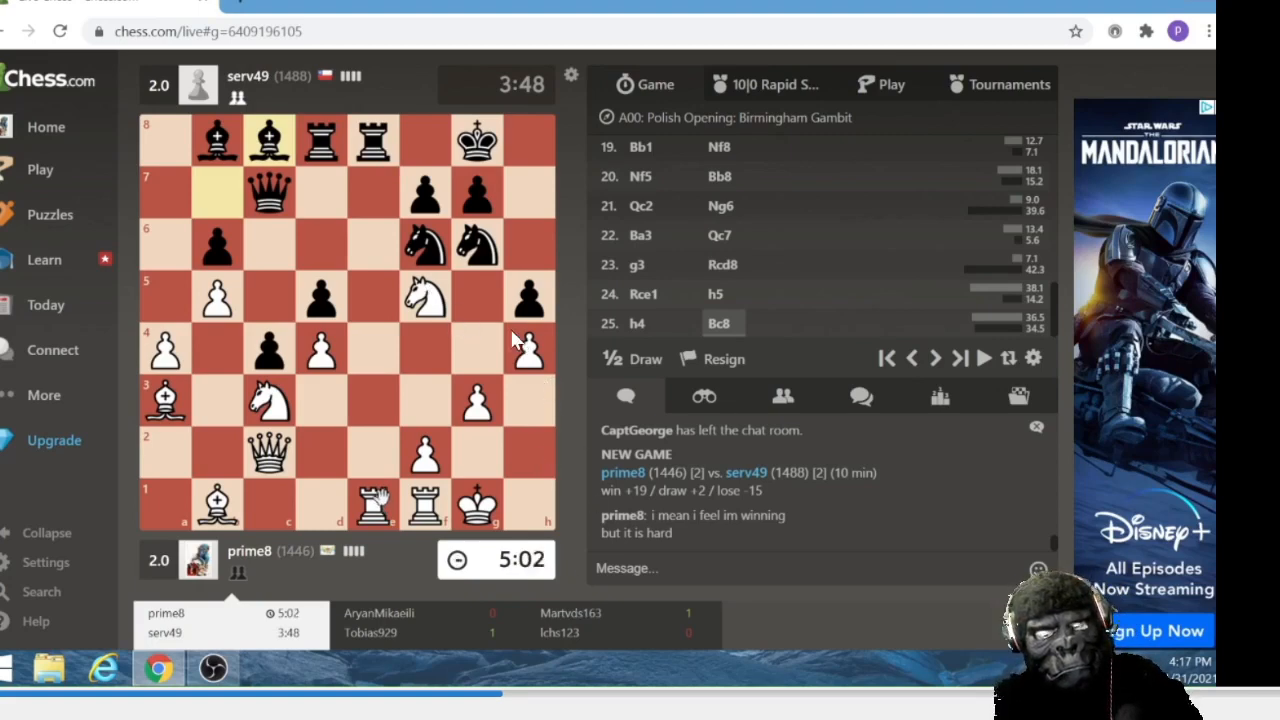
mouse_move(500, 280)
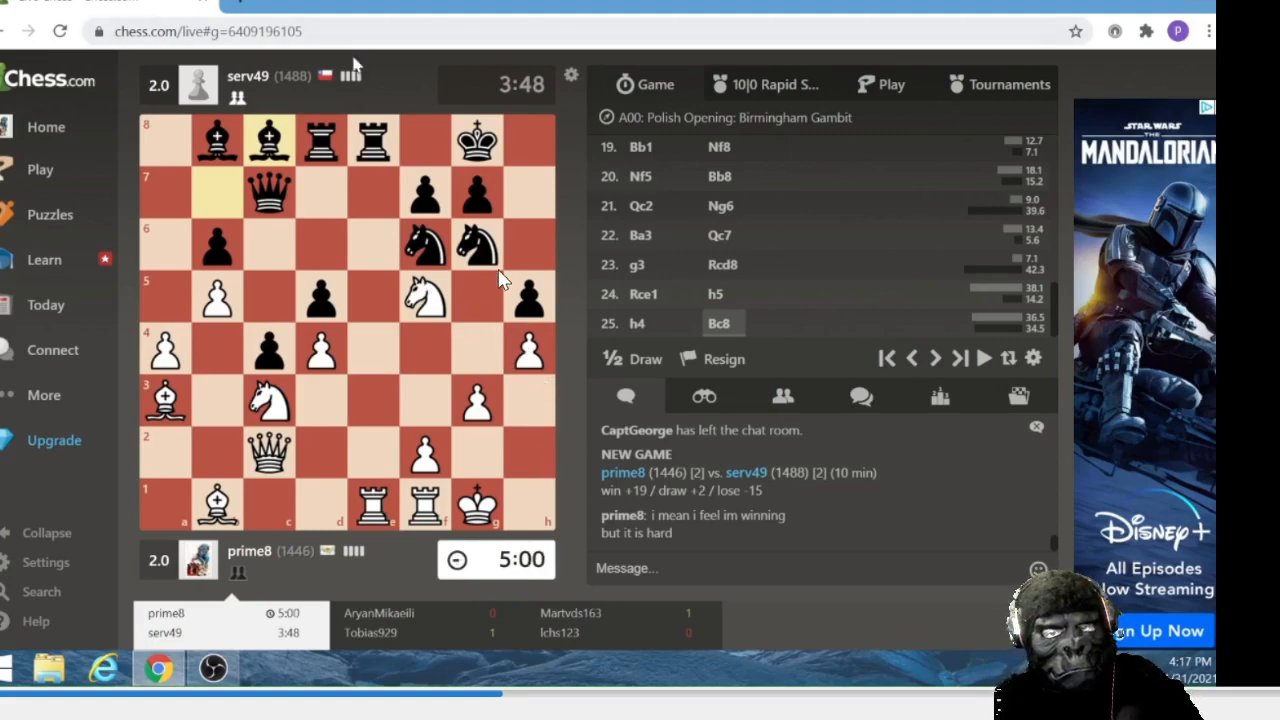
mouse_move(510, 325)
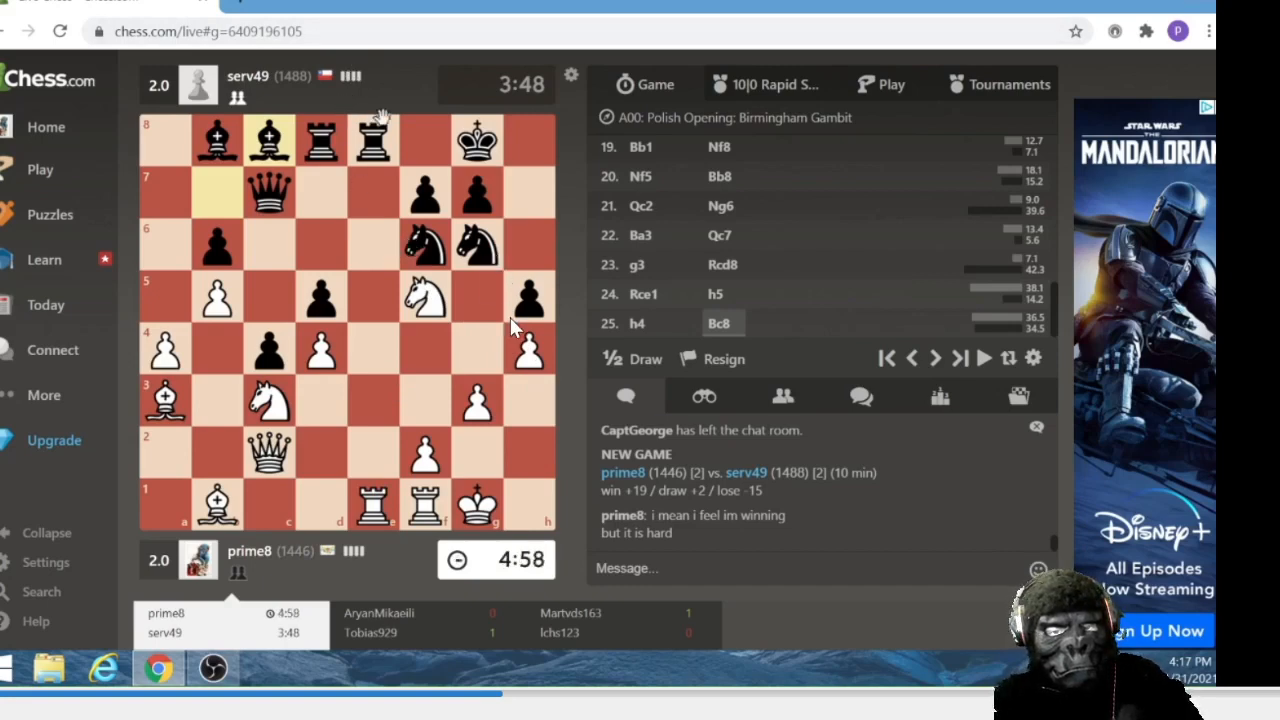
mouse_move(525, 365)
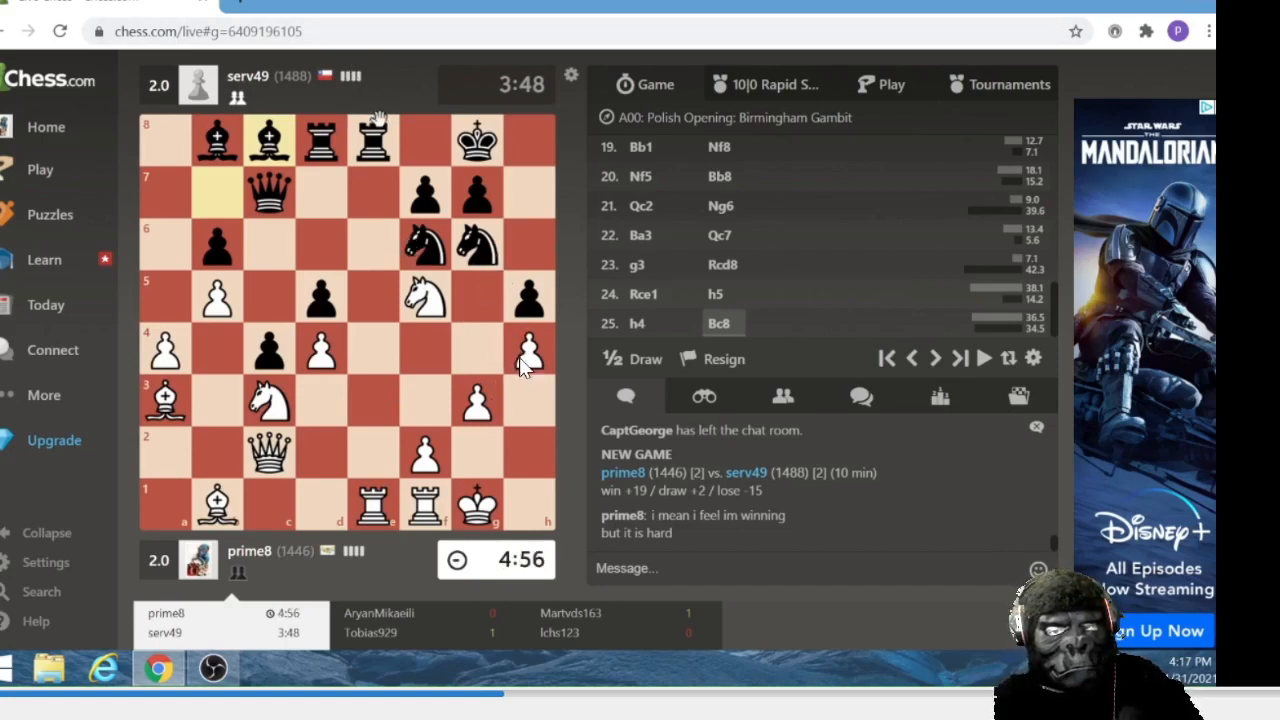
mouse_move(558, 475)
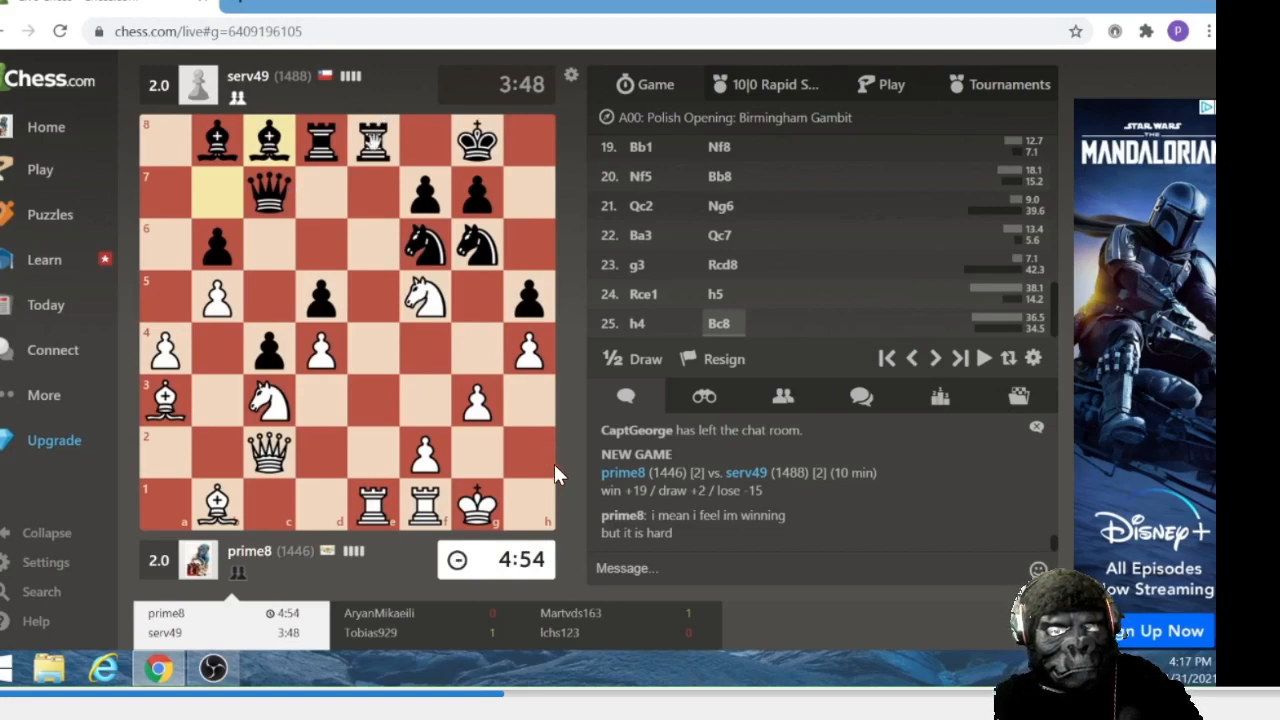
mouse_move(380, 318)
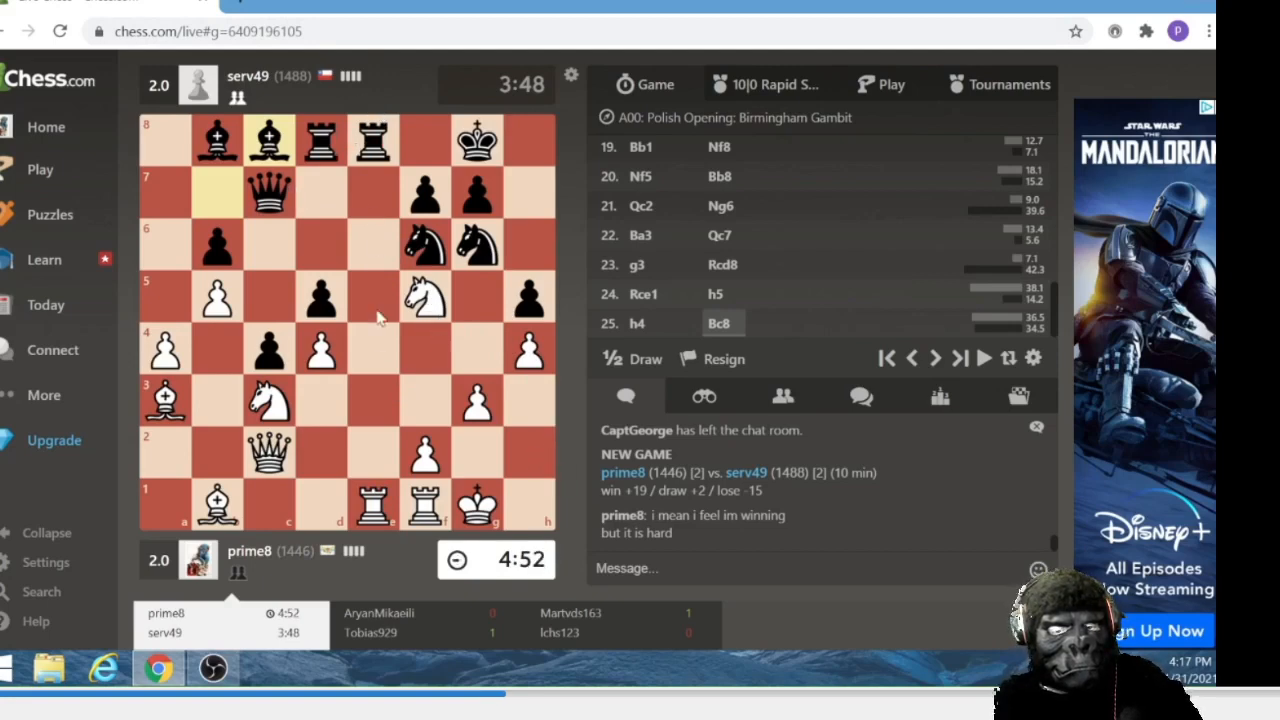
mouse_move(620, 635)
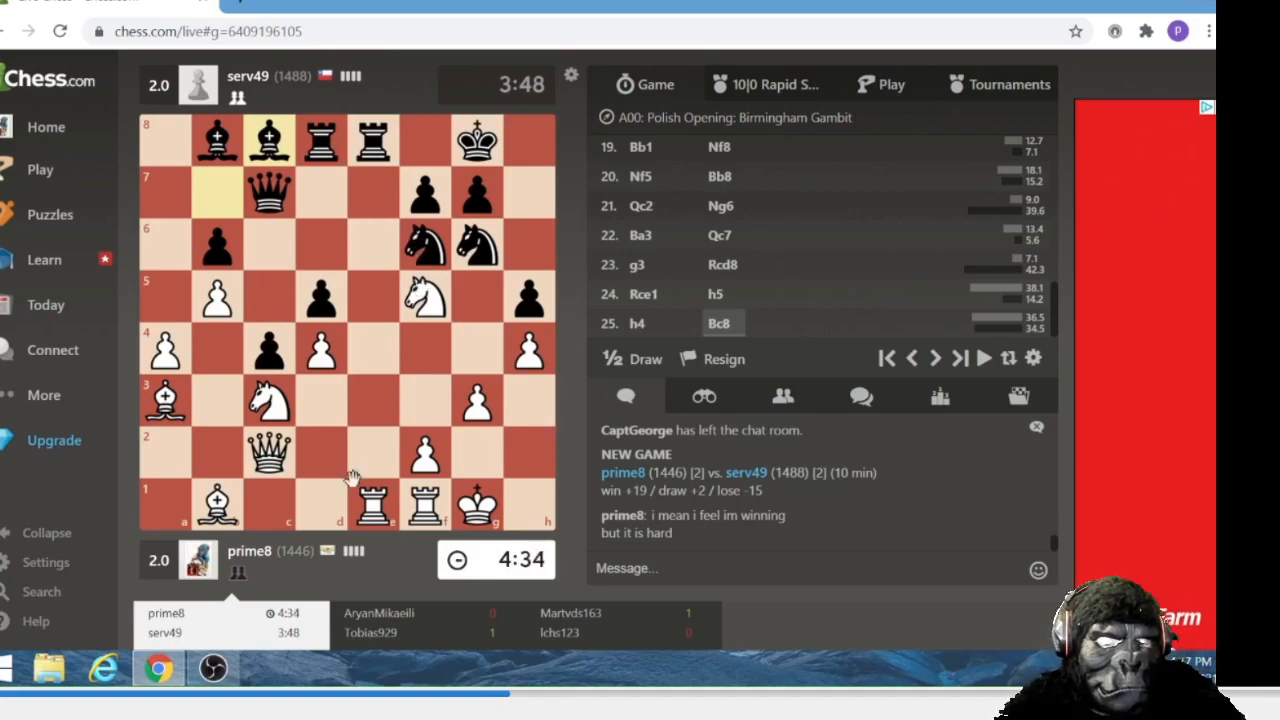
Step: Attempt White's 26th move by dragging pieces while the f5 knight stays in place
left_click_drag(372, 505, 372, 408)
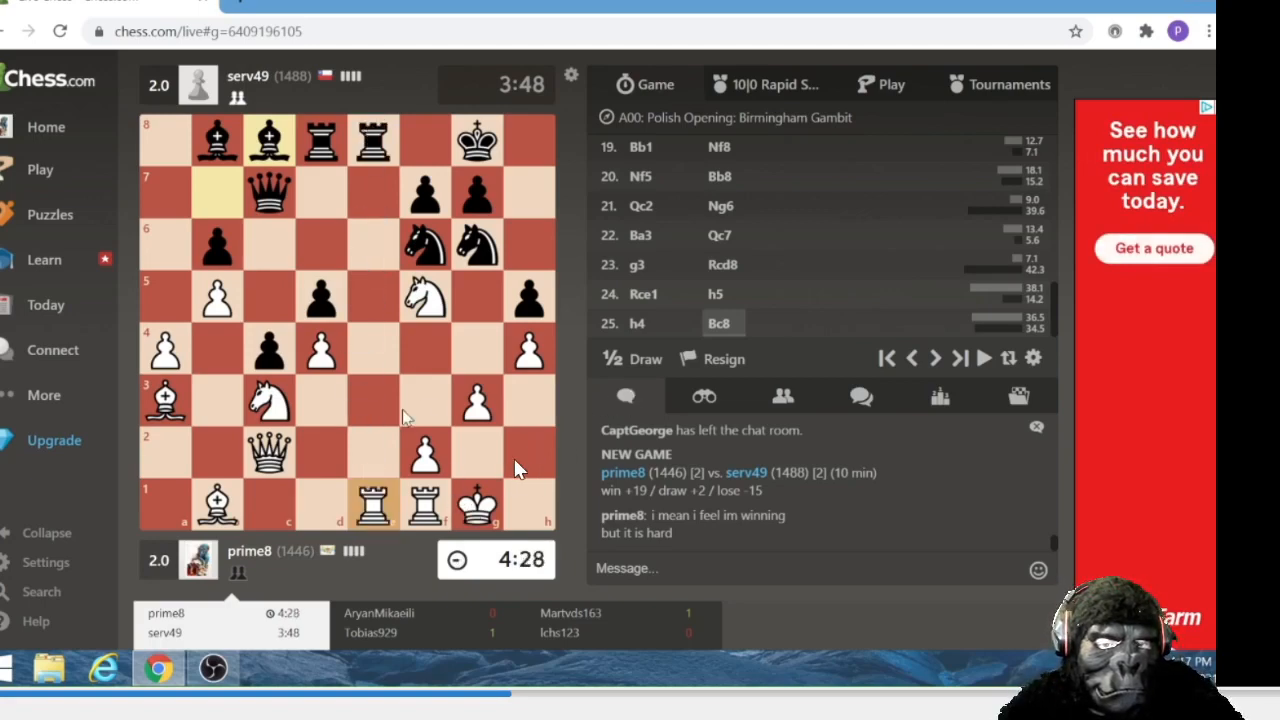
mouse_move(390, 205)
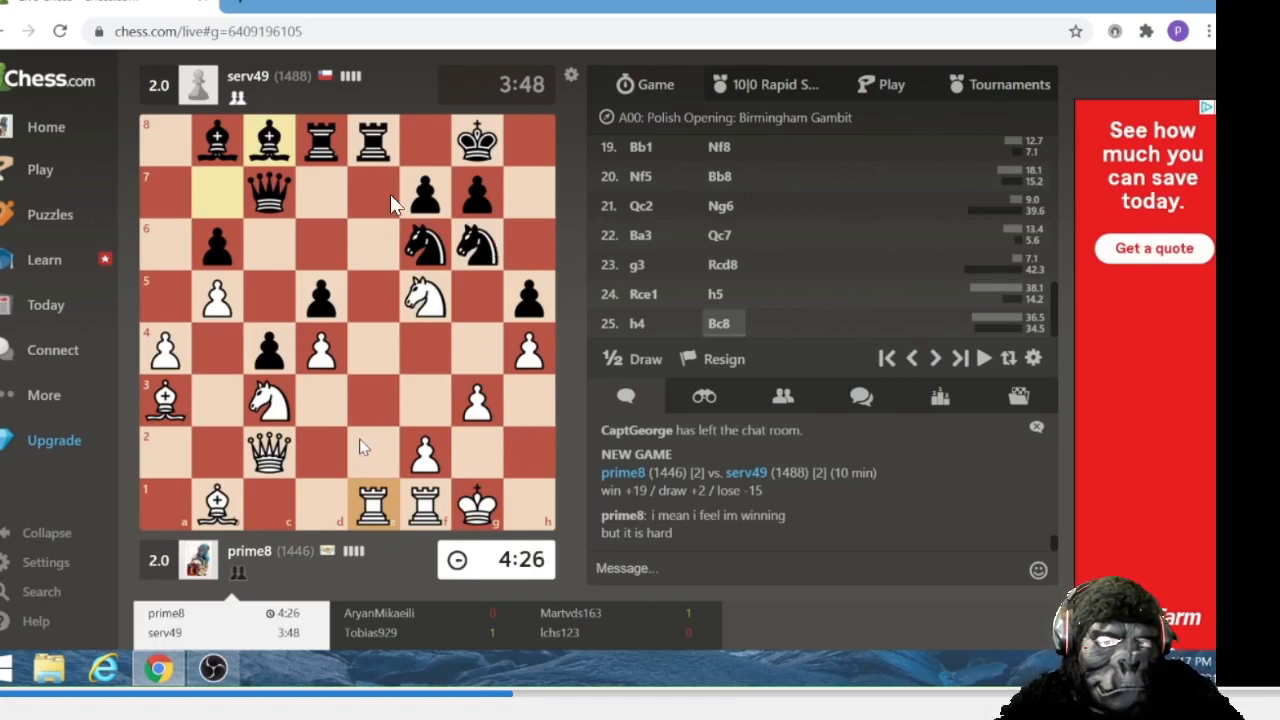
mouse_move(370, 190)
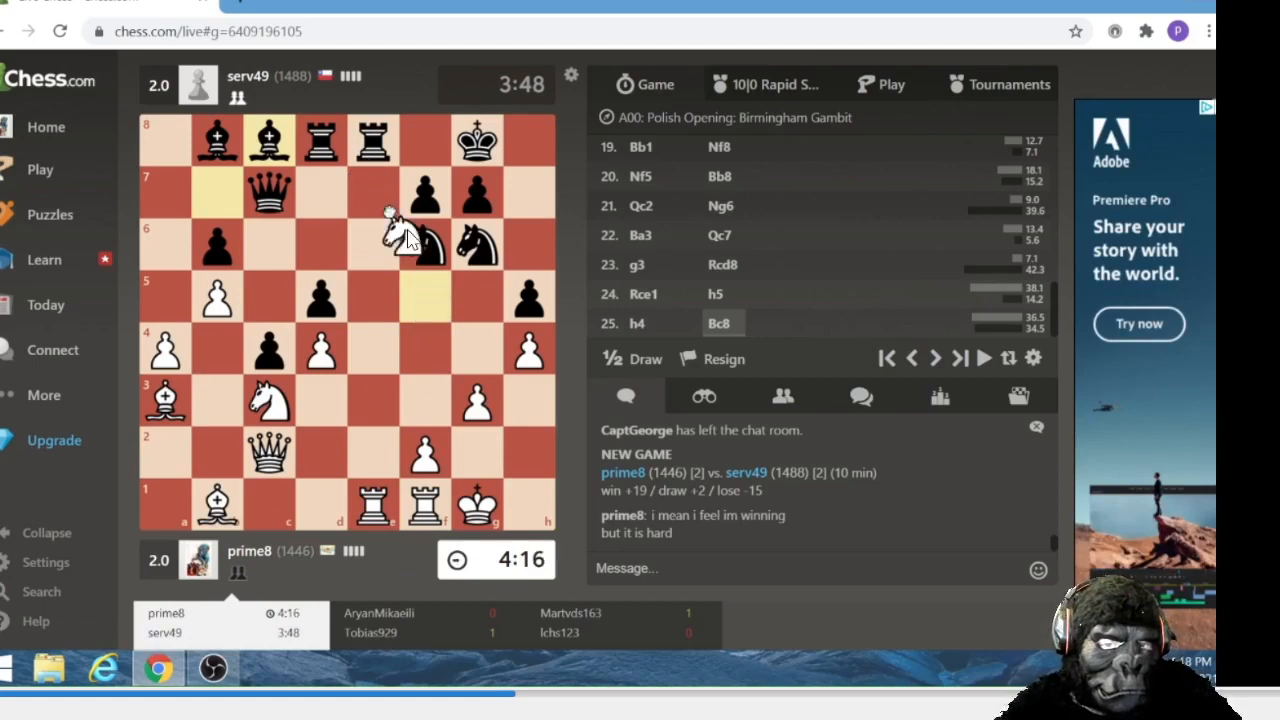
left_click_drag(400, 238, 425, 295)
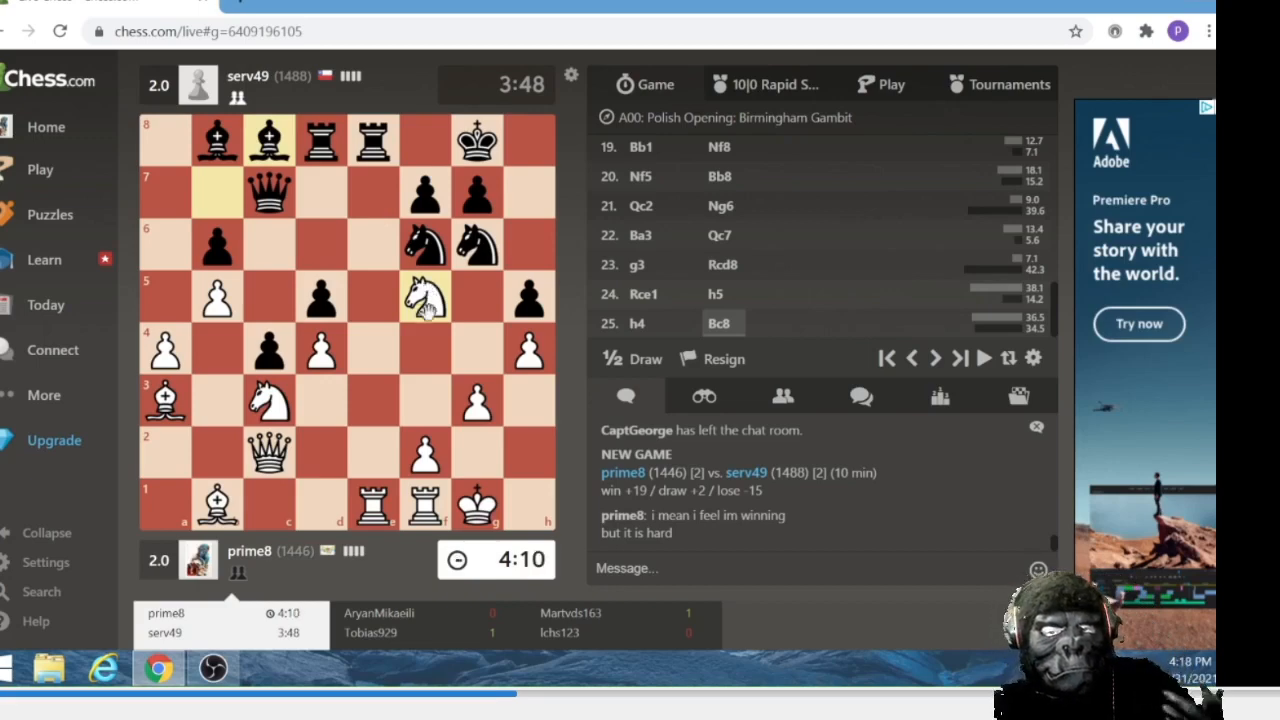
mouse_move(388, 200)
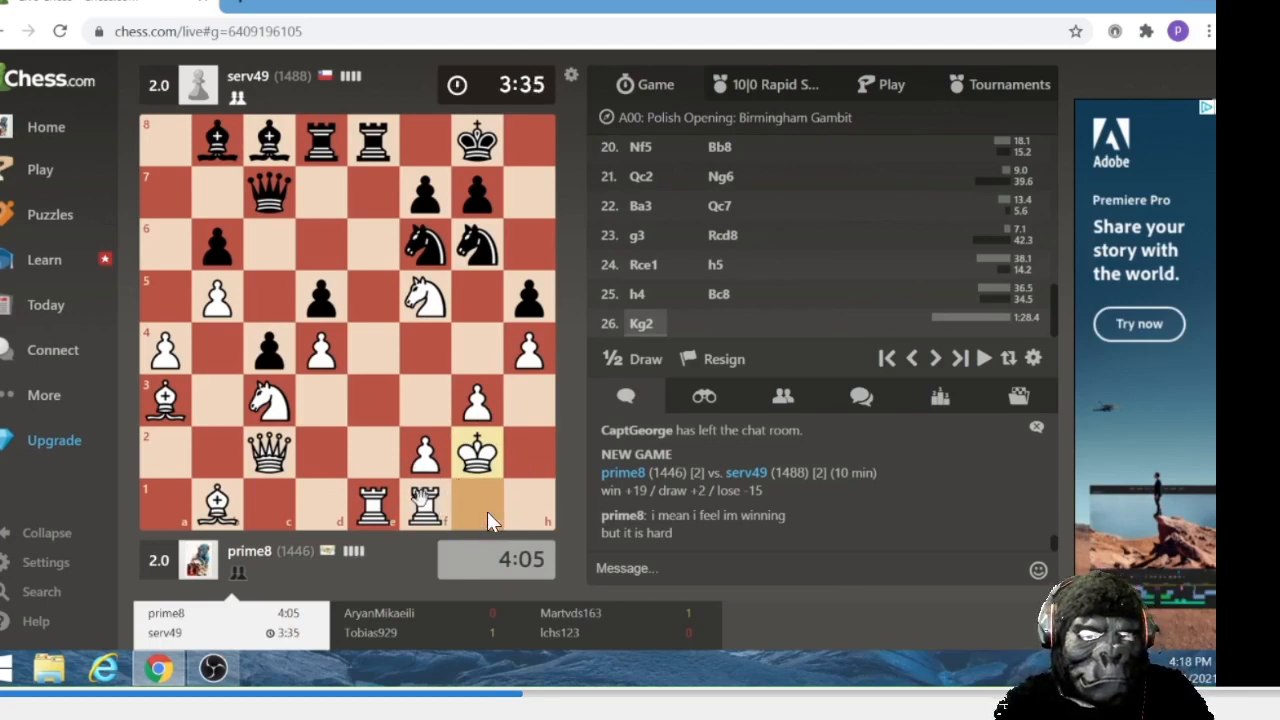
mouse_move(550, 430)
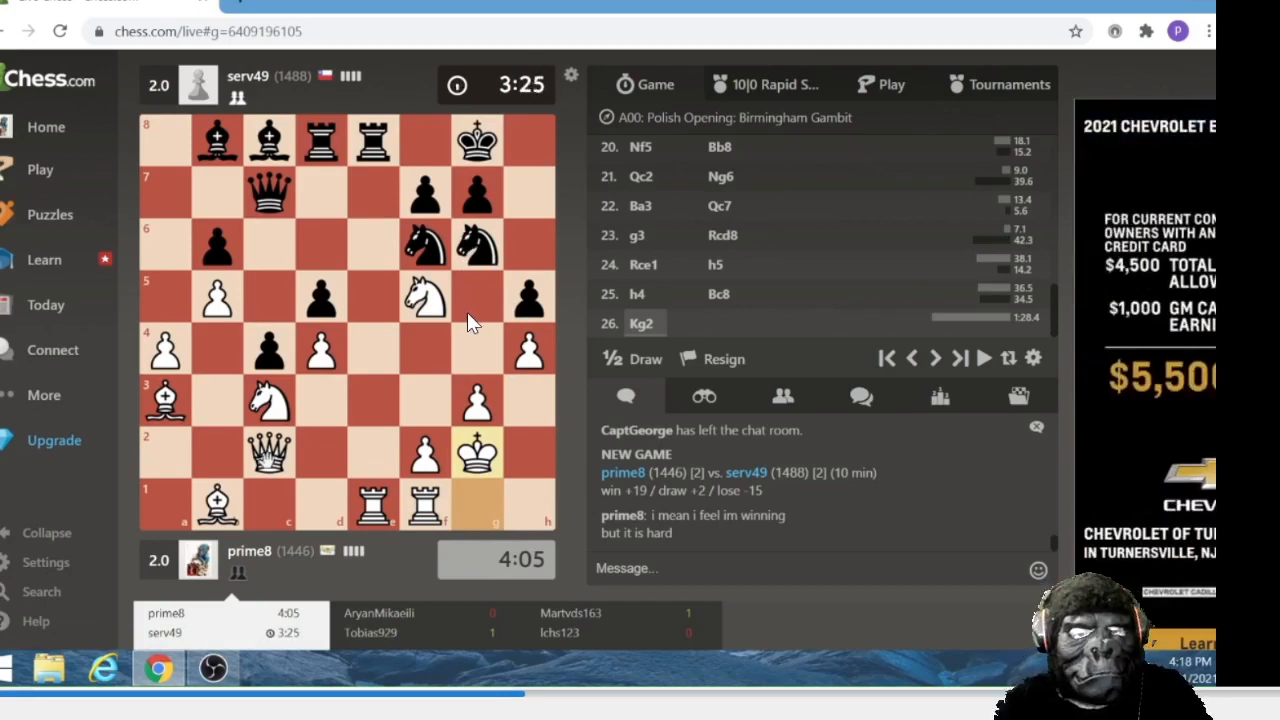
mouse_move(510, 188)
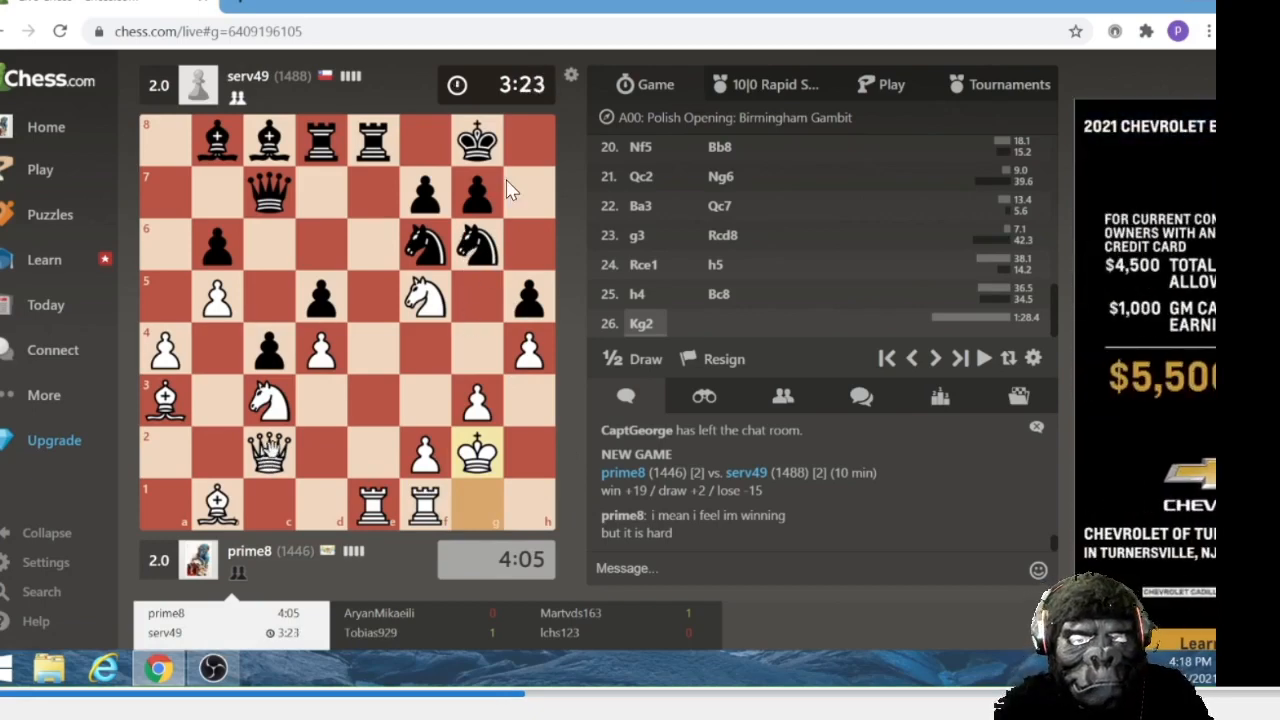
mouse_move(310, 170)
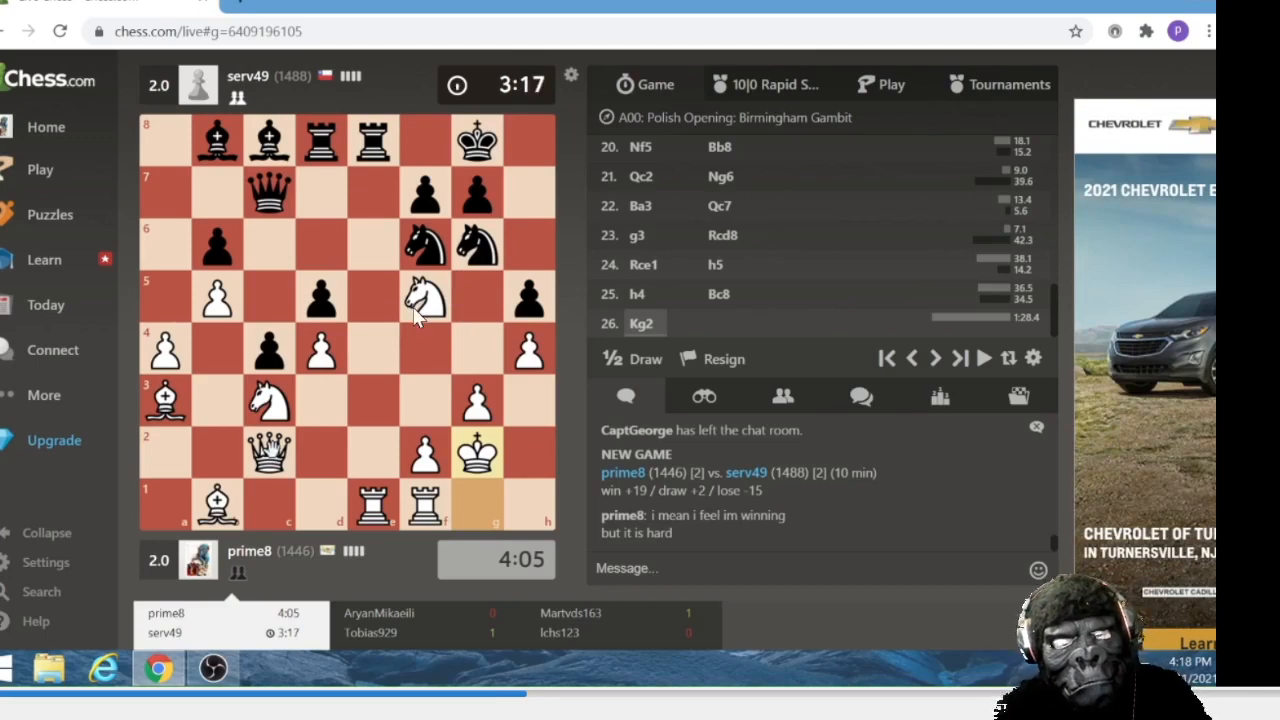
mouse_move(415, 290)
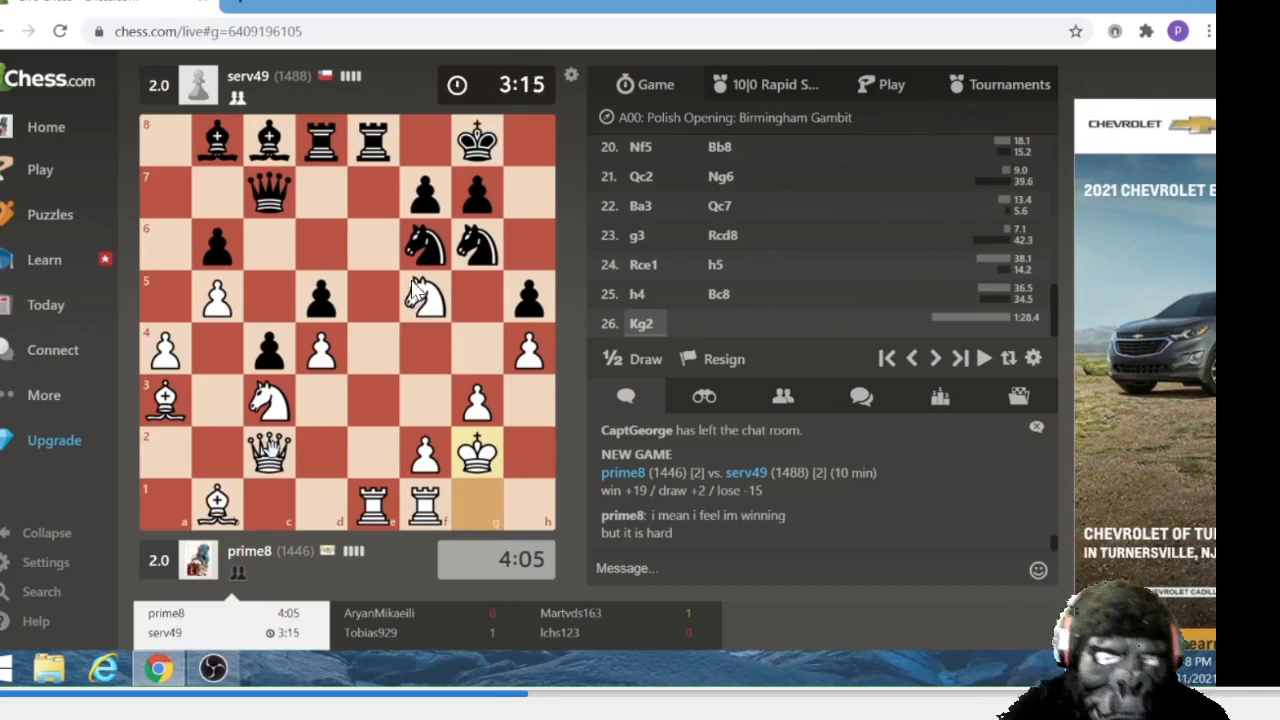
mouse_move(560, 345)
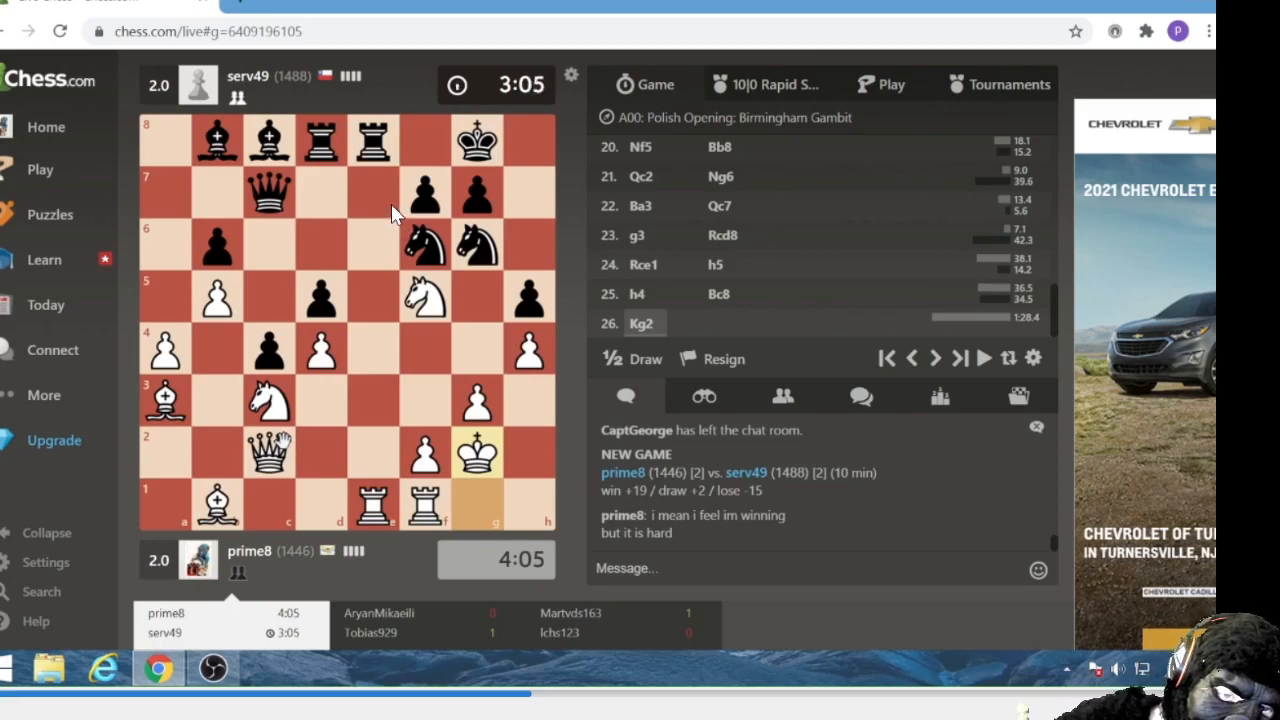
mouse_move(545, 348)
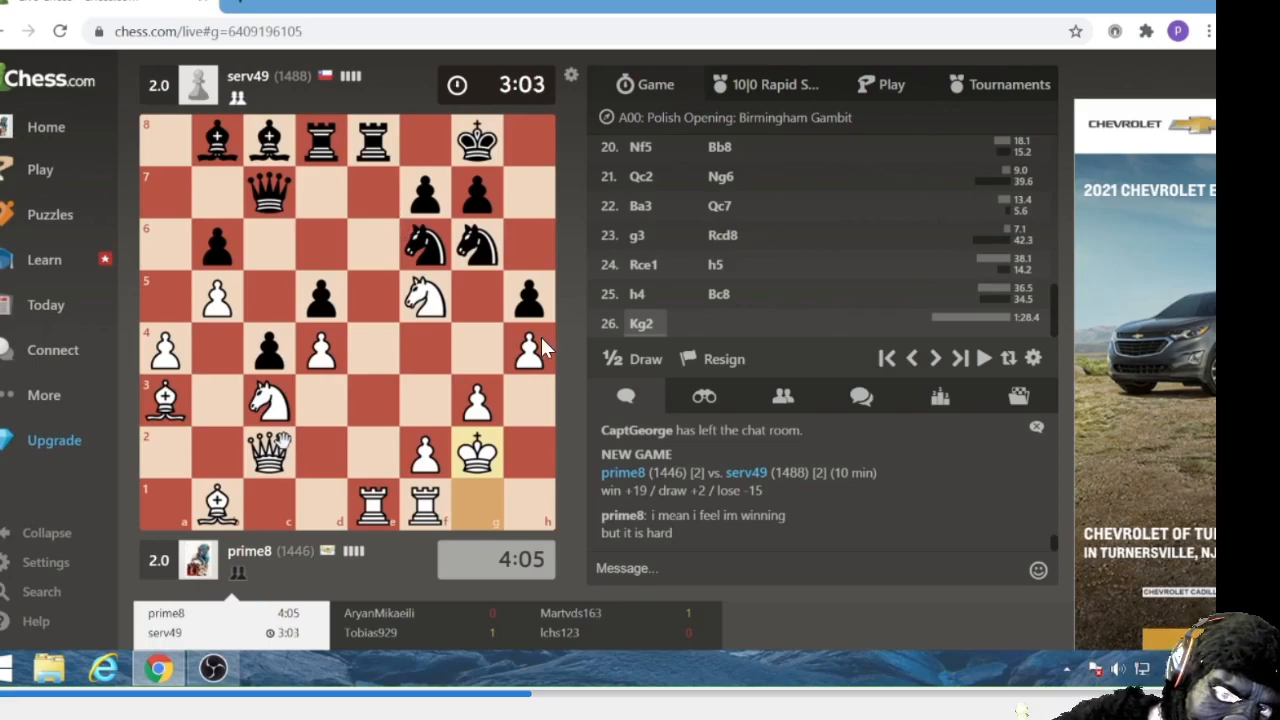
mouse_move(280, 285)
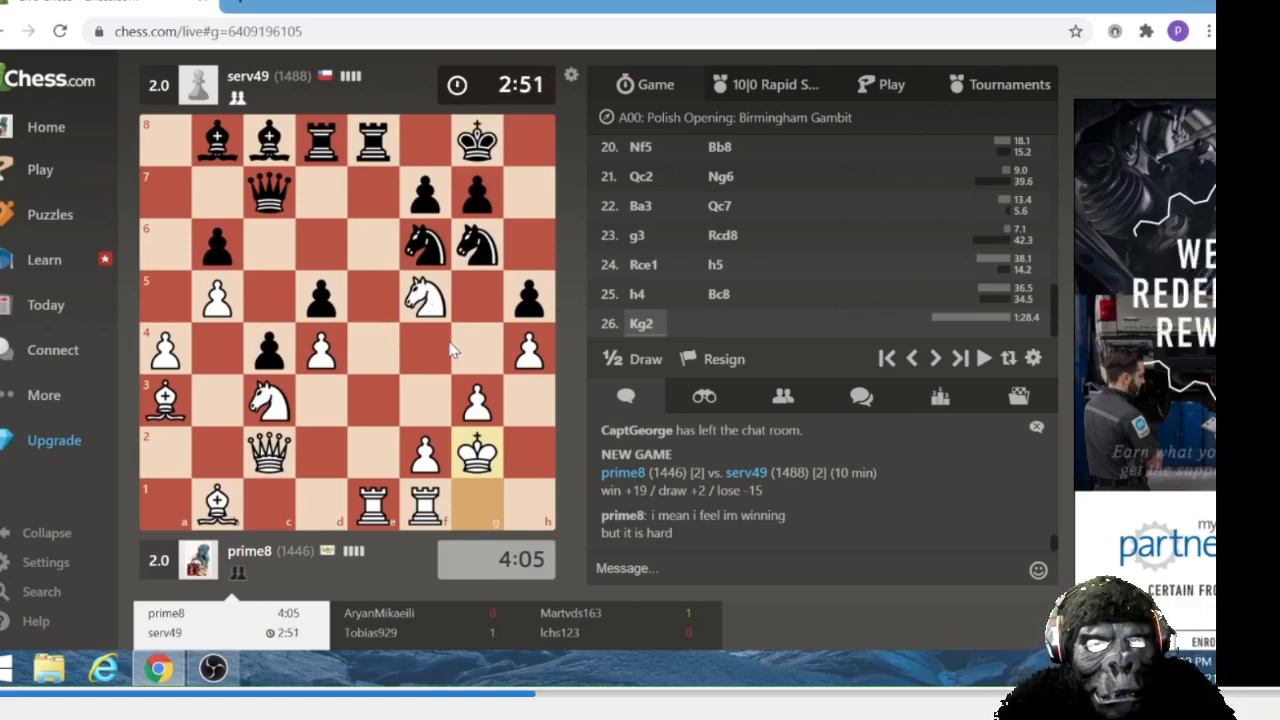
mouse_move(450, 290)
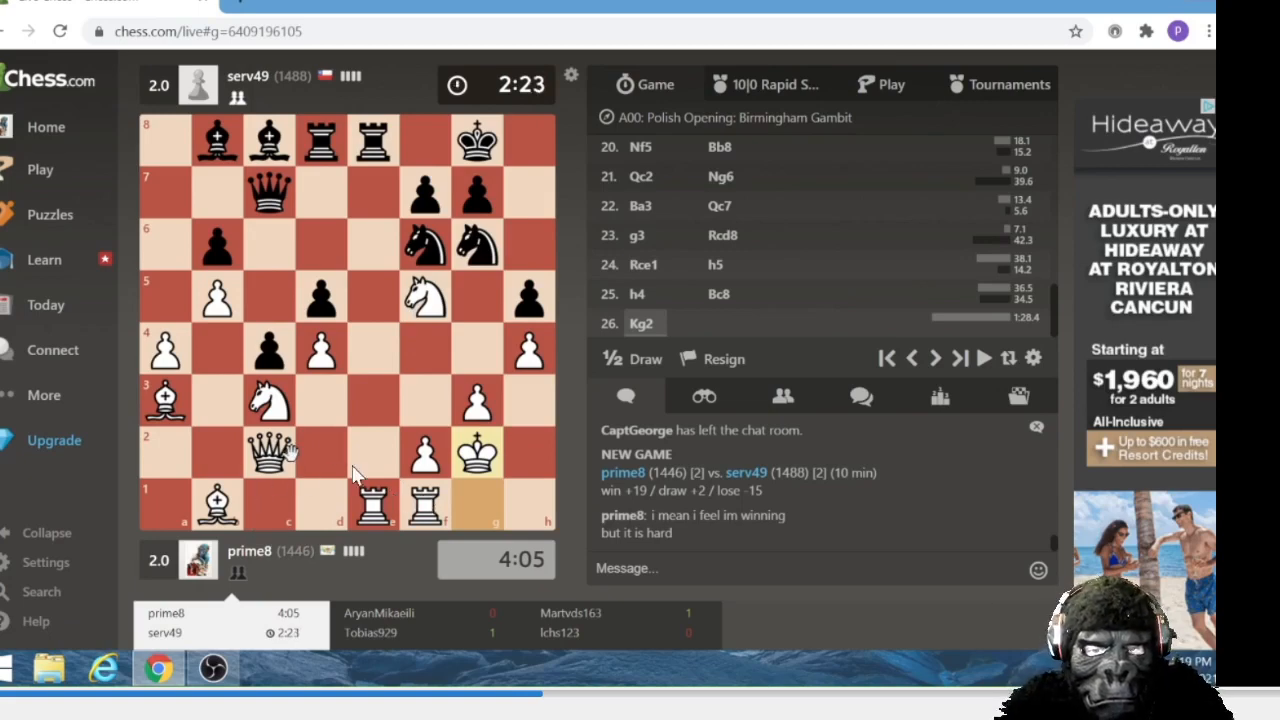
mouse_move(470, 200)
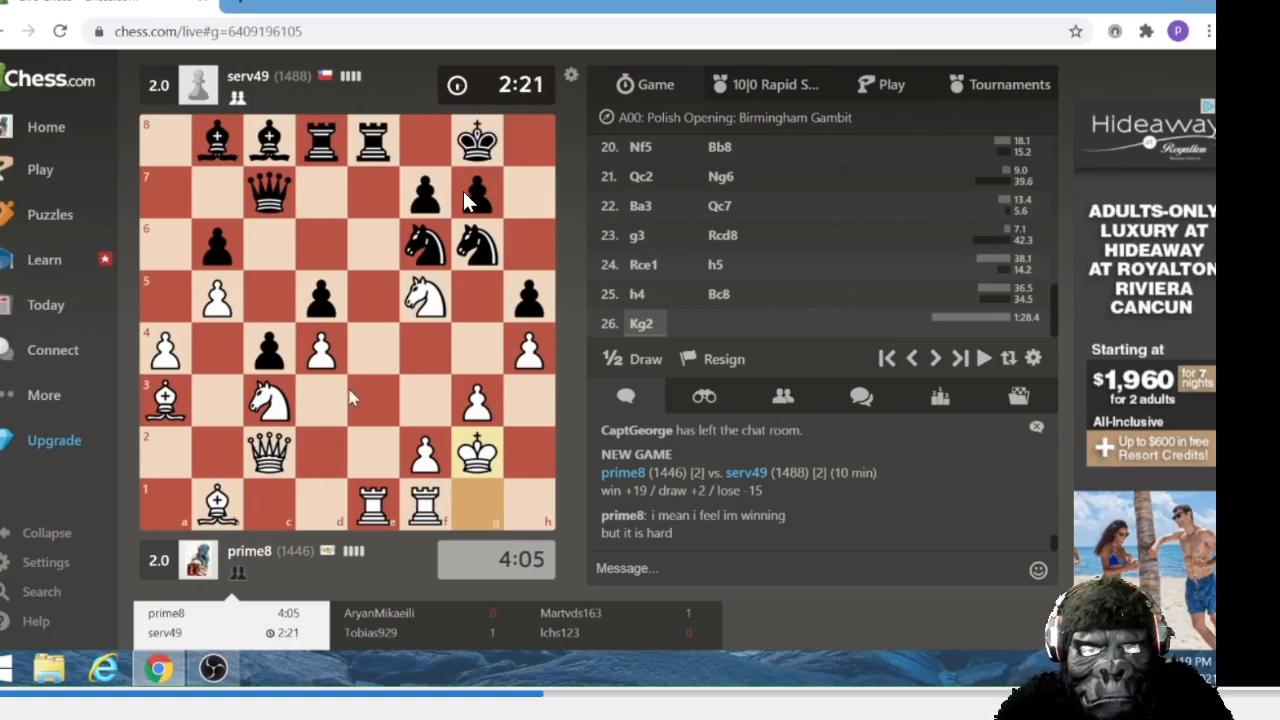
mouse_move(150, 475)
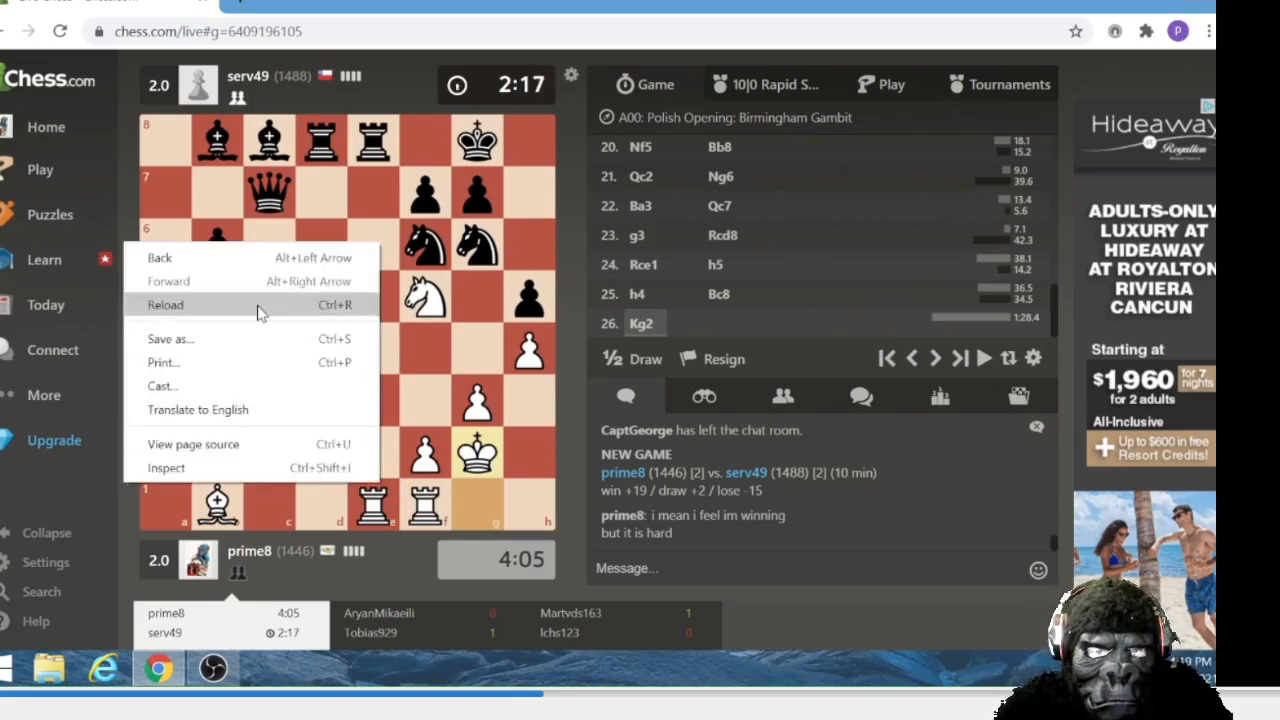
Step: Reload the game page to restore the board
left_click(165, 305)
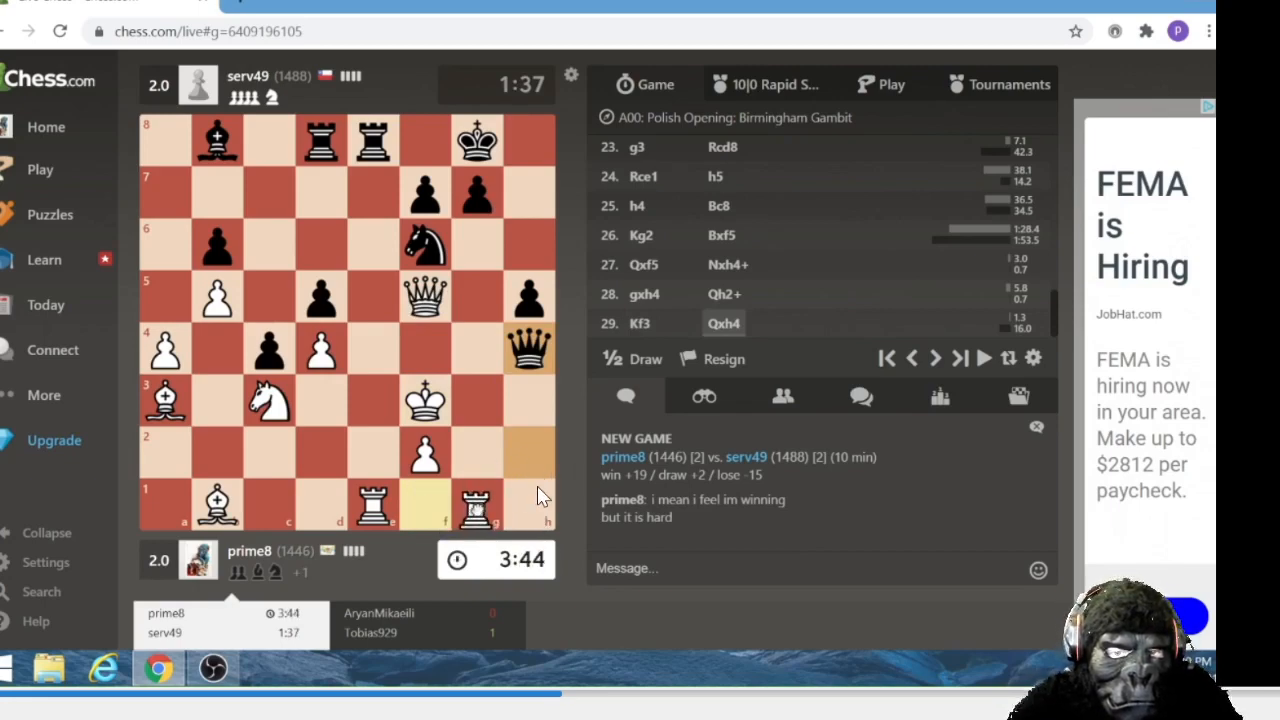
Step: Play 30. Be7, moving the a3 bishop to e7
left_click(480, 505)
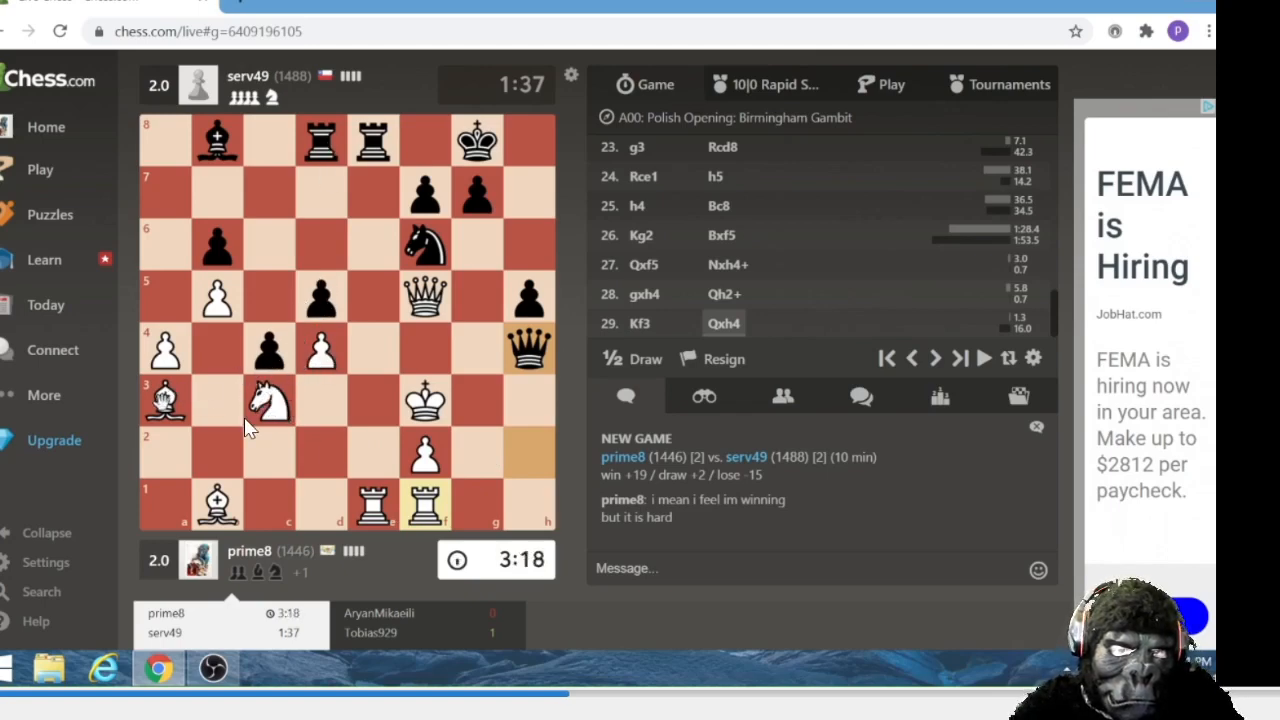
left_click_drag(167, 400, 378, 193)
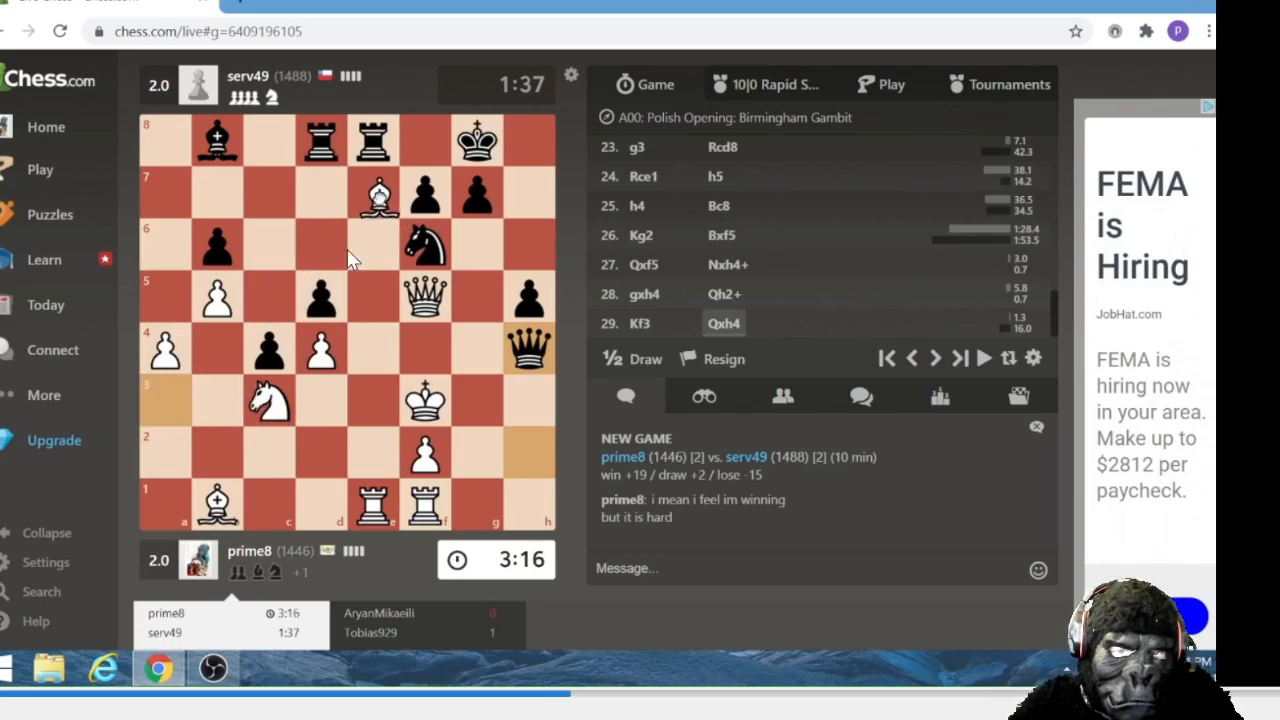
mouse_move(455, 250)
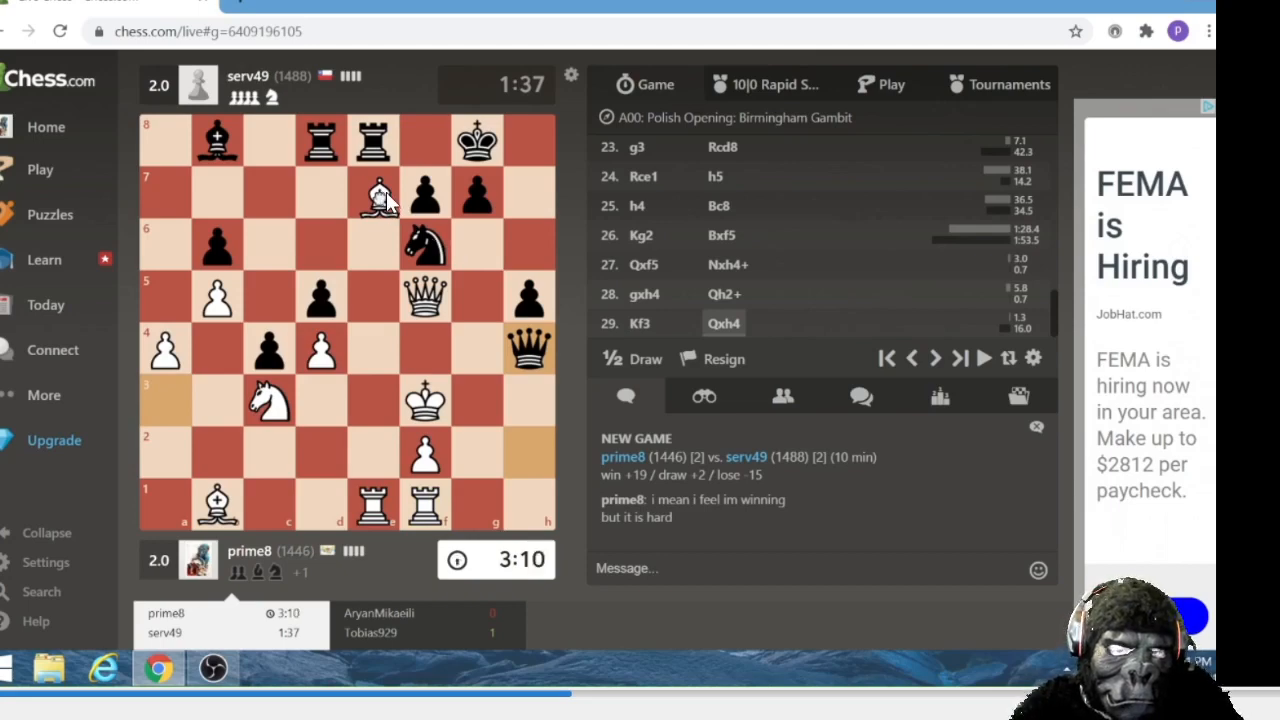
mouse_move(388, 388)
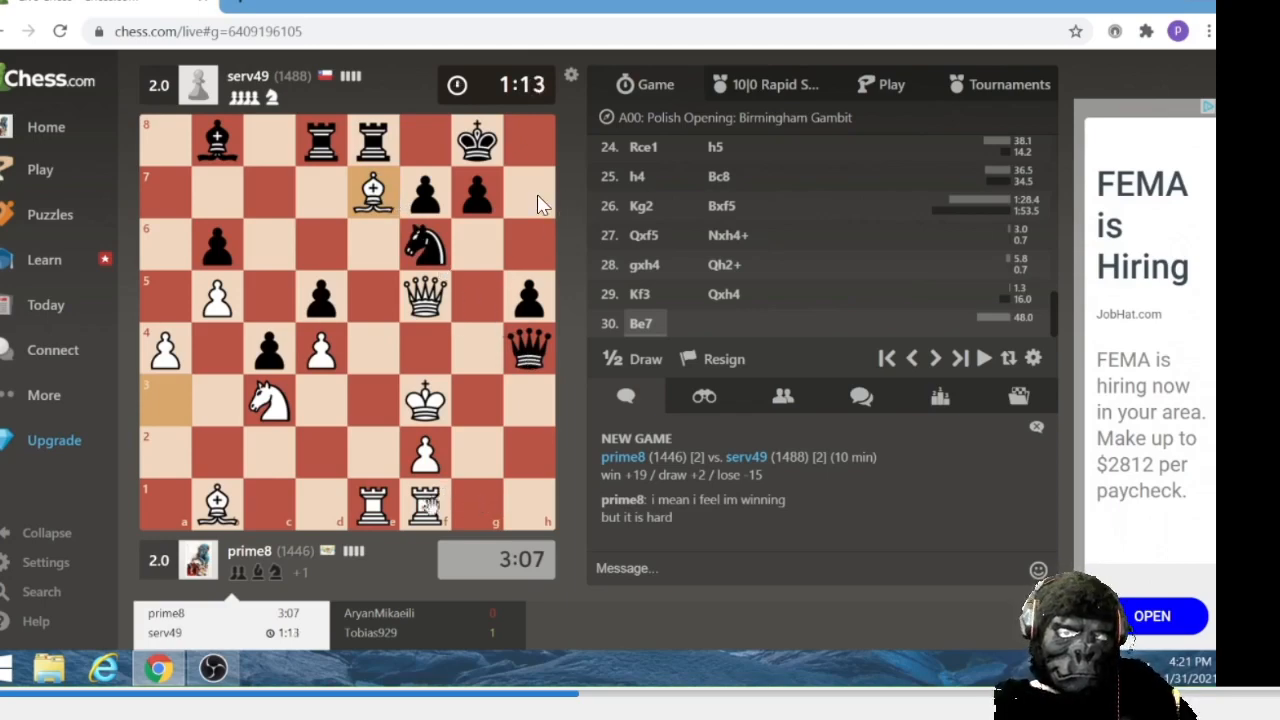
mouse_move(543, 237)
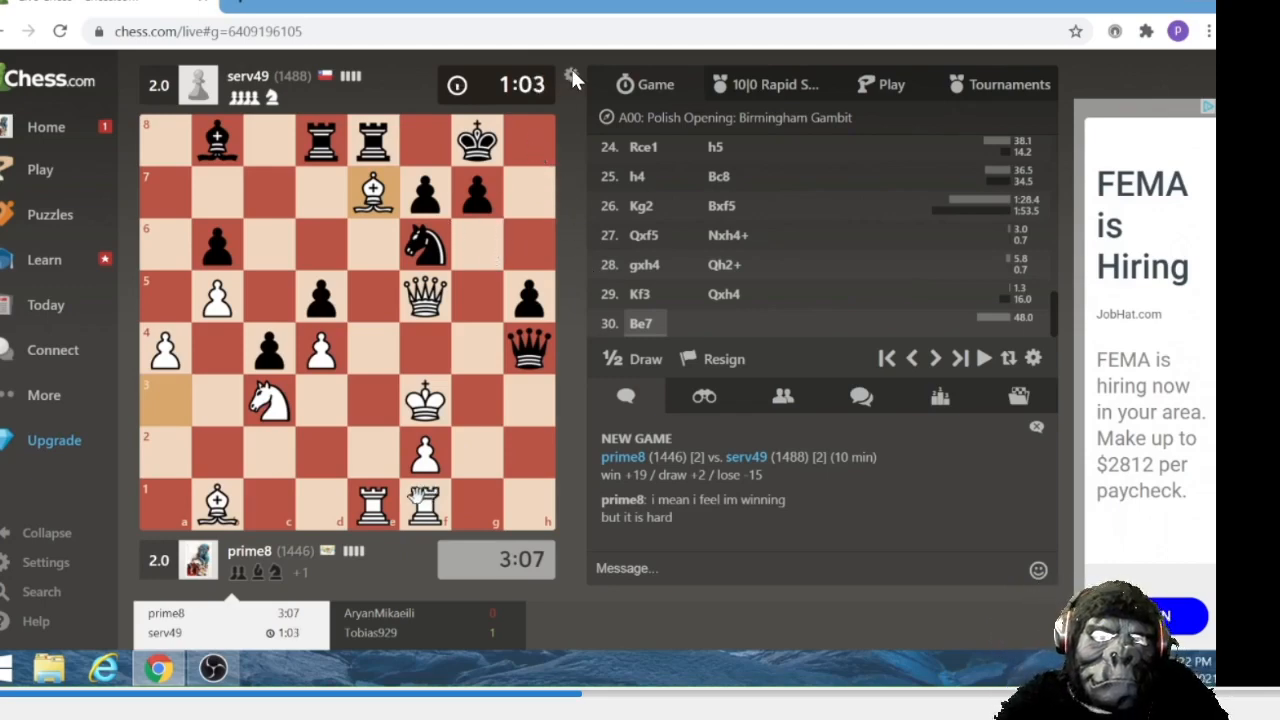
mouse_move(575, 75)
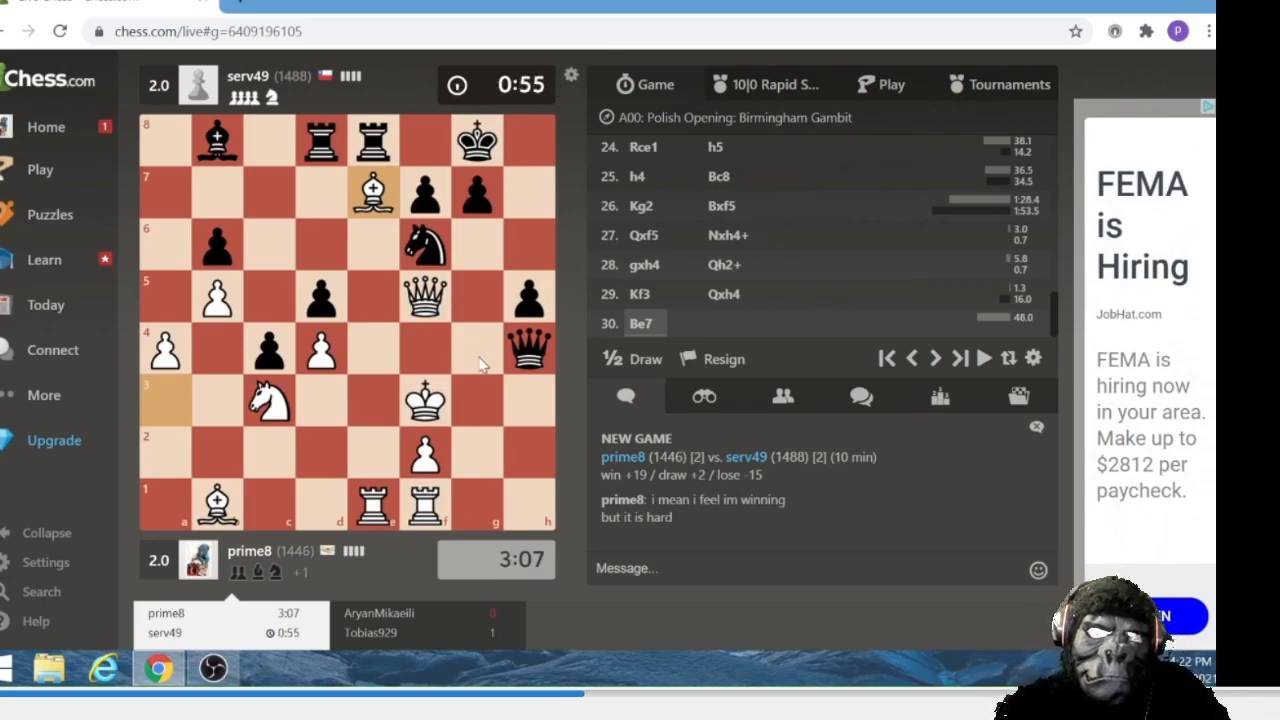
left_click(477, 296)
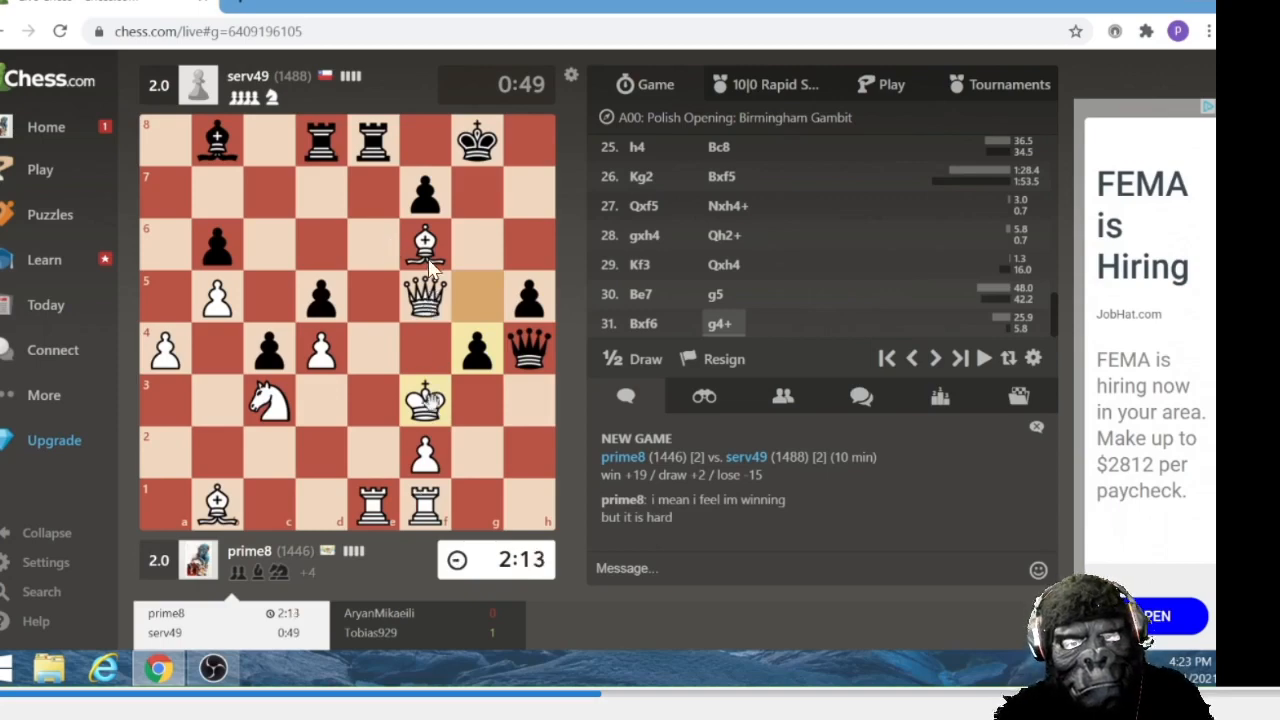
mouse_move(370, 170)
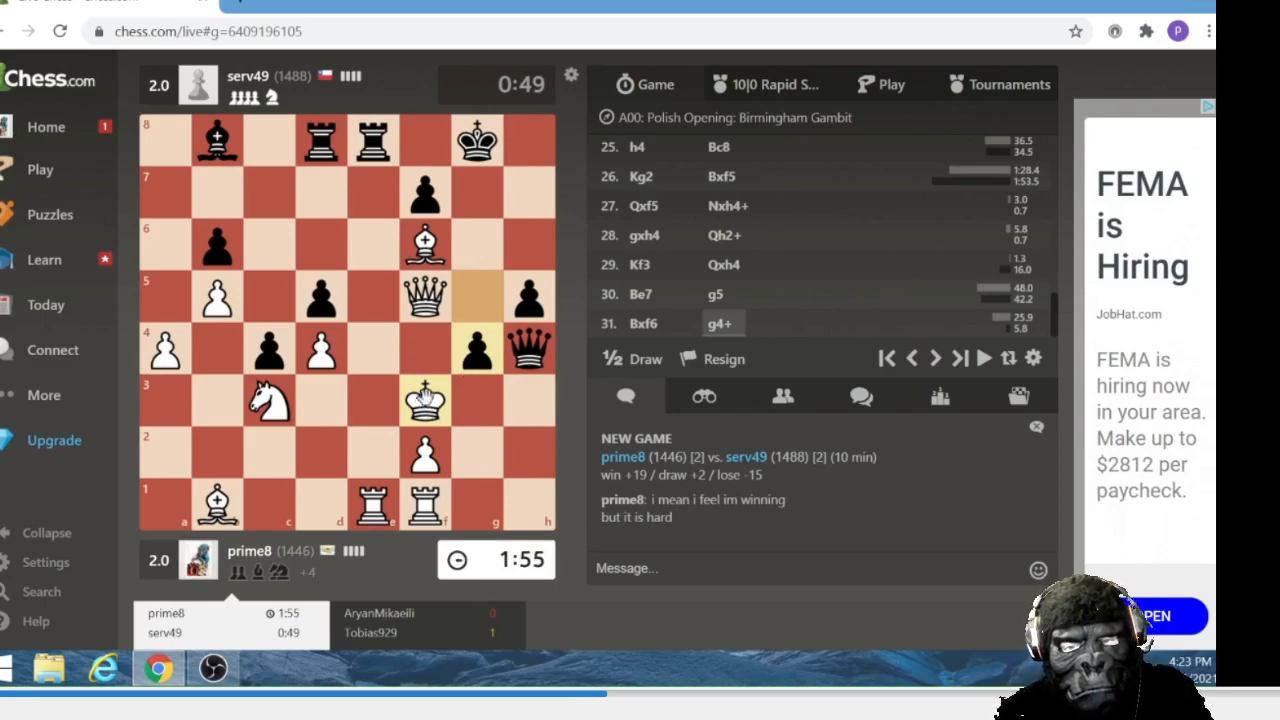
mouse_move(528, 90)
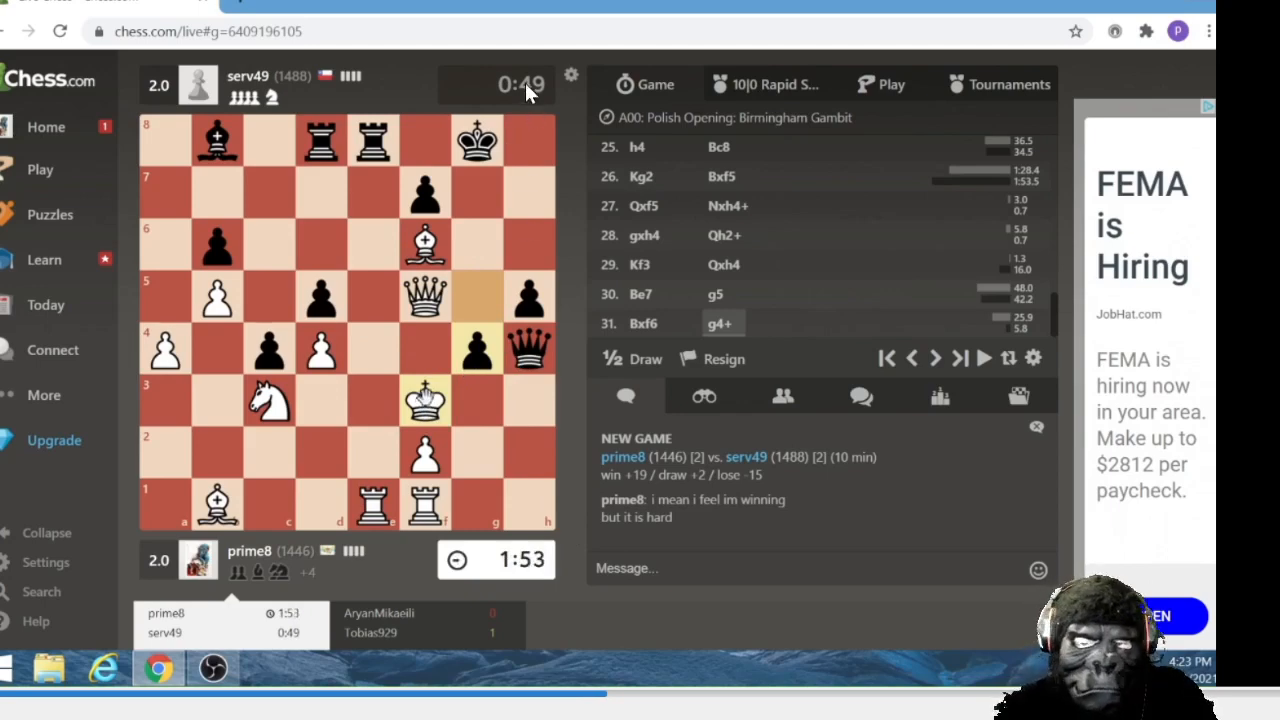
mouse_move(570, 260)
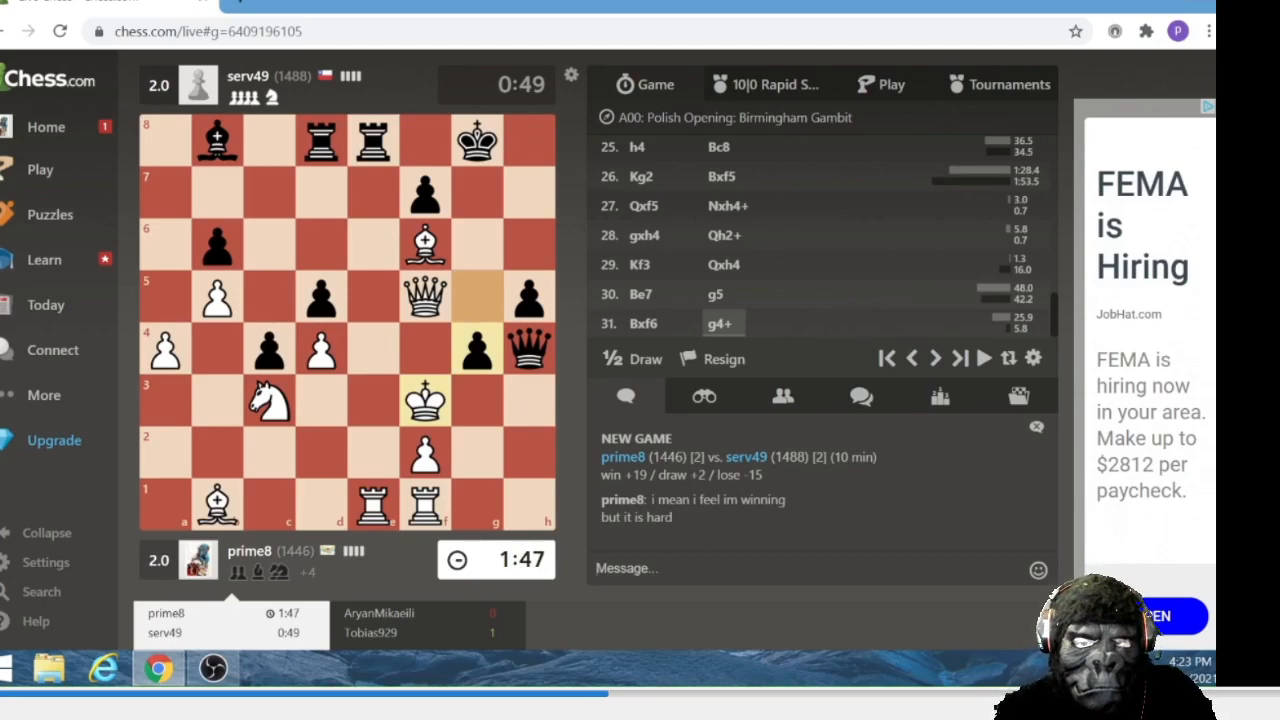
Step: Send the chat message lamenting the blunder to the opponent
type("i cant believe i screwe")
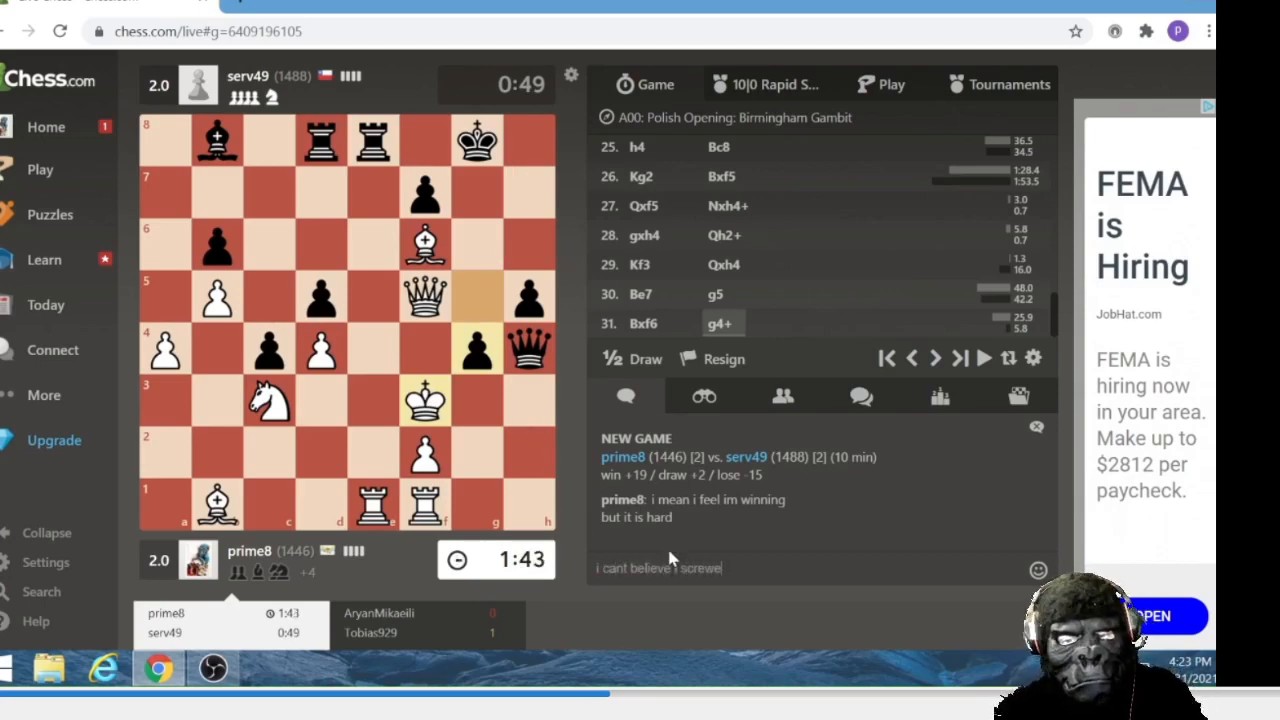
key("enter")
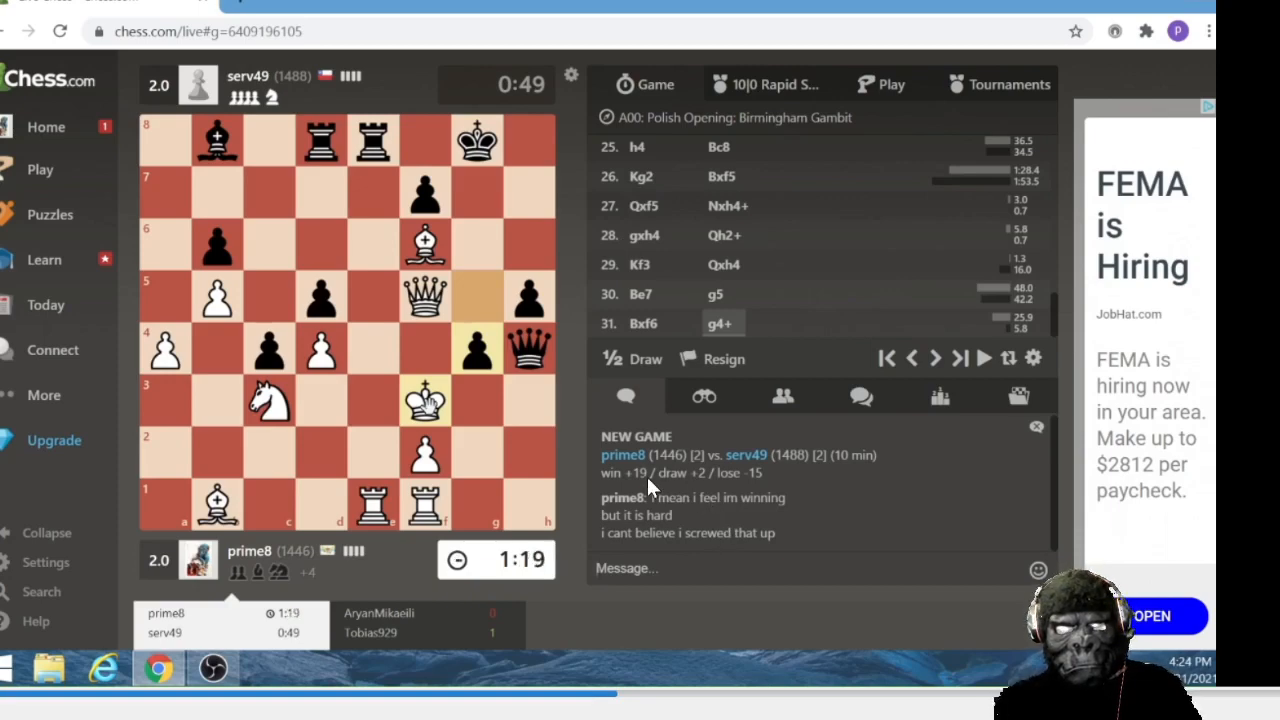
mouse_move(535, 425)
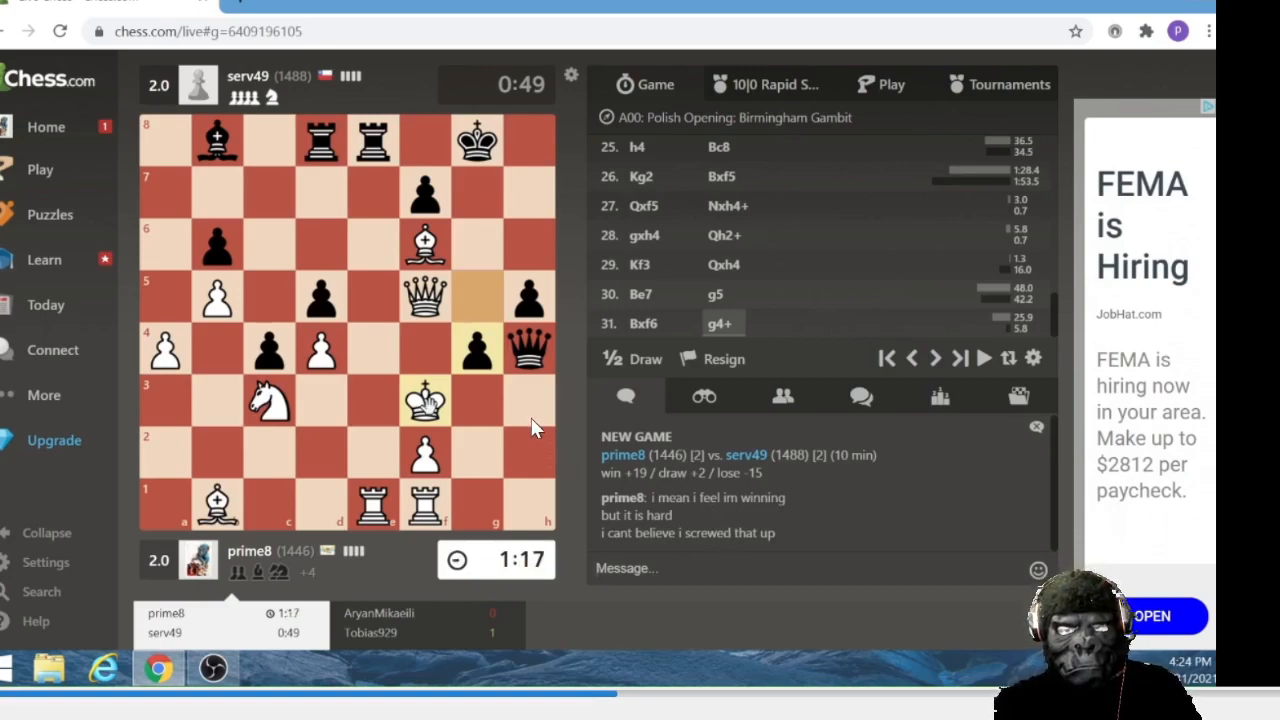
mouse_move(515, 385)
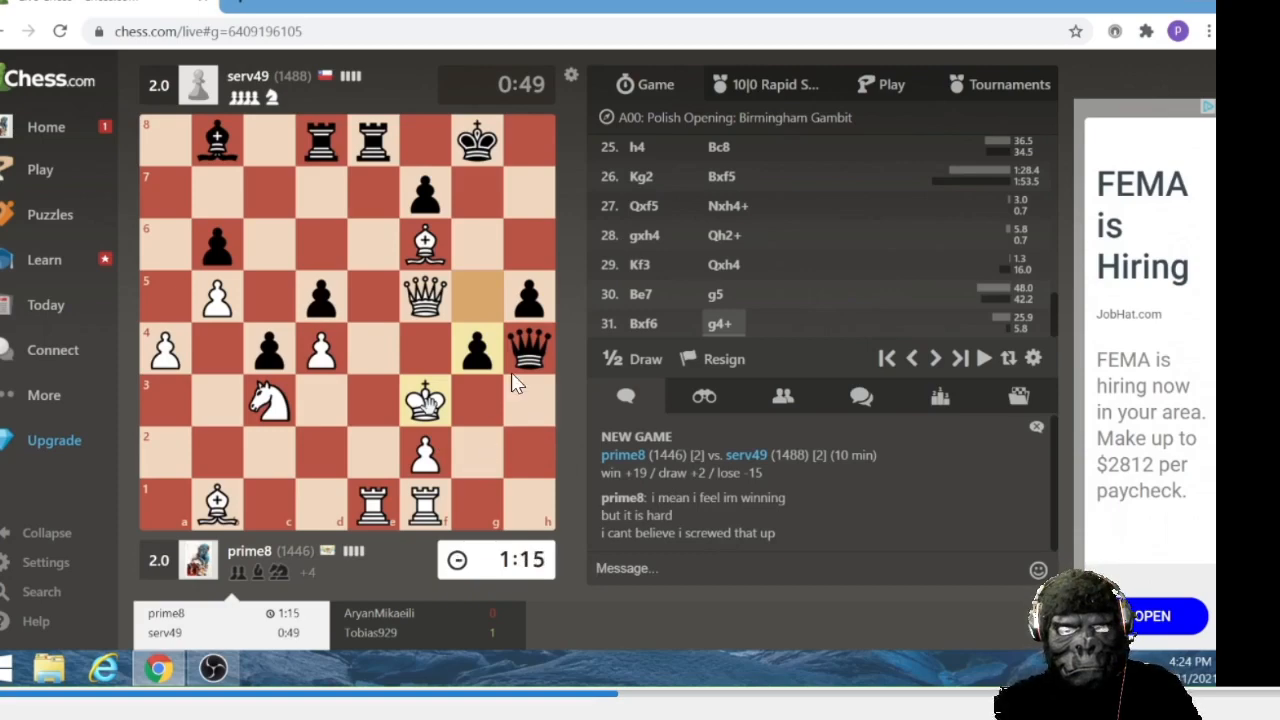
mouse_move(520, 405)
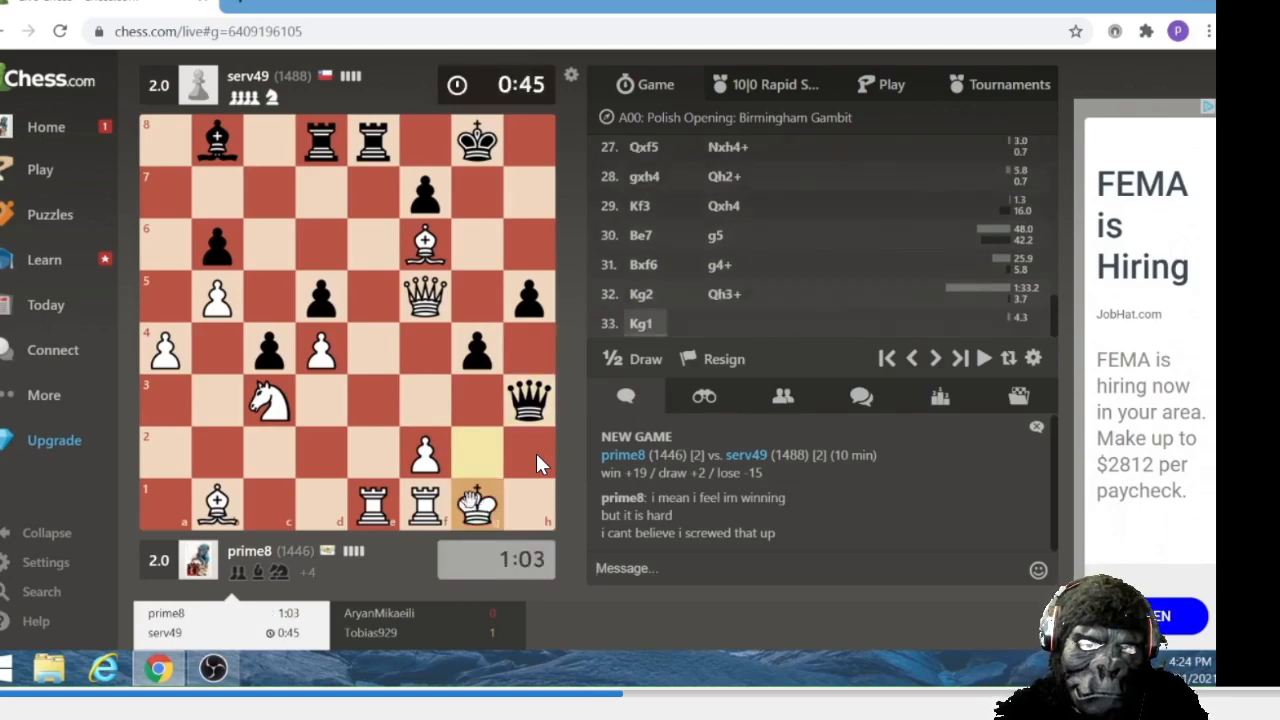
mouse_move(565, 488)
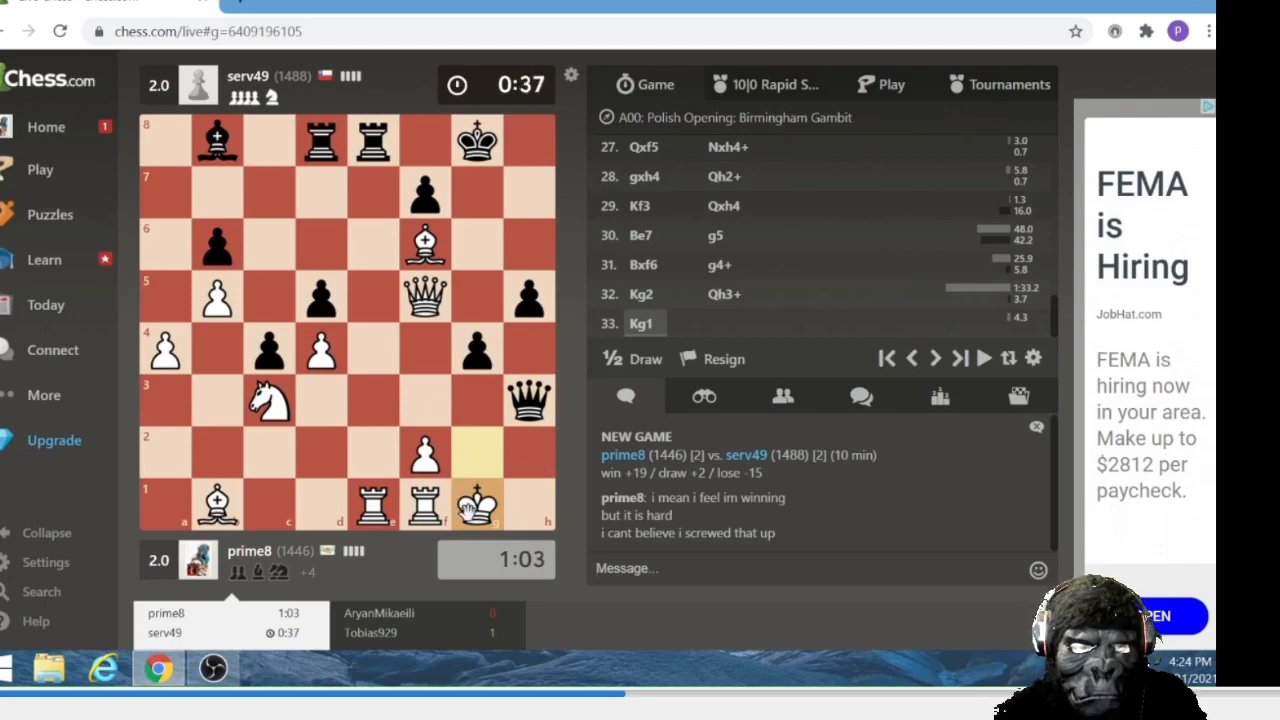
mouse_move(537, 458)
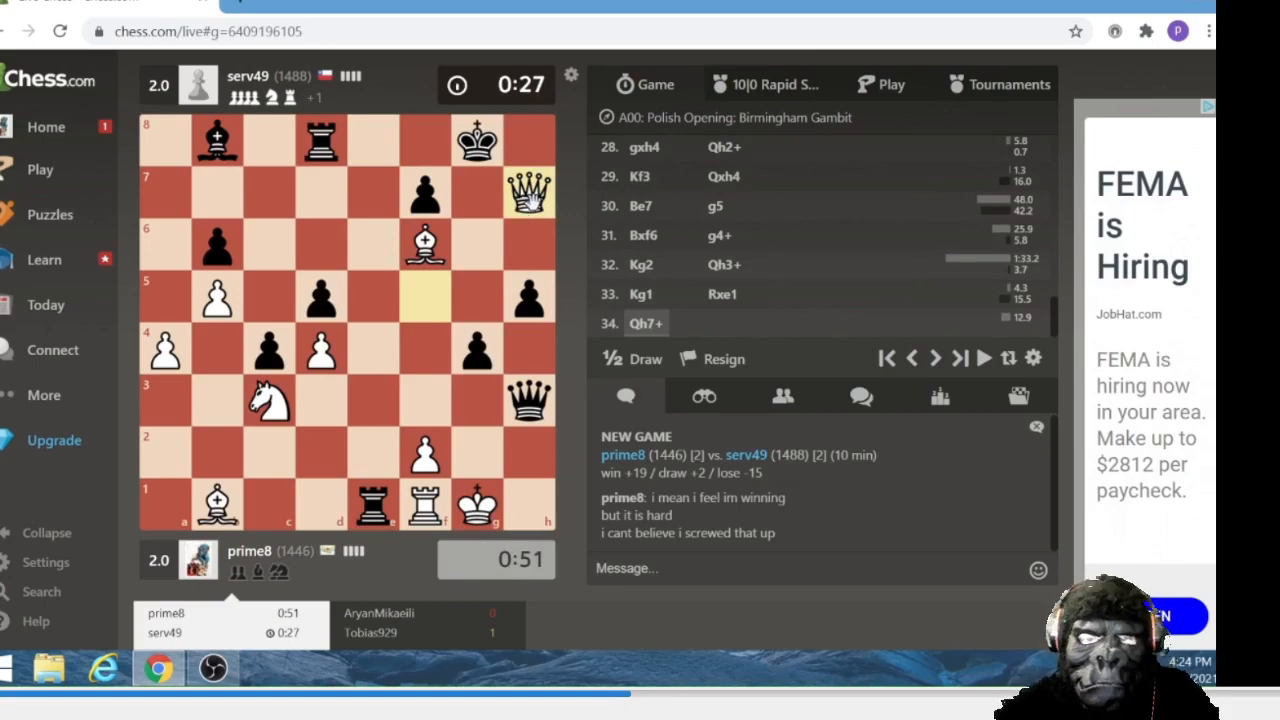
mouse_move(515, 305)
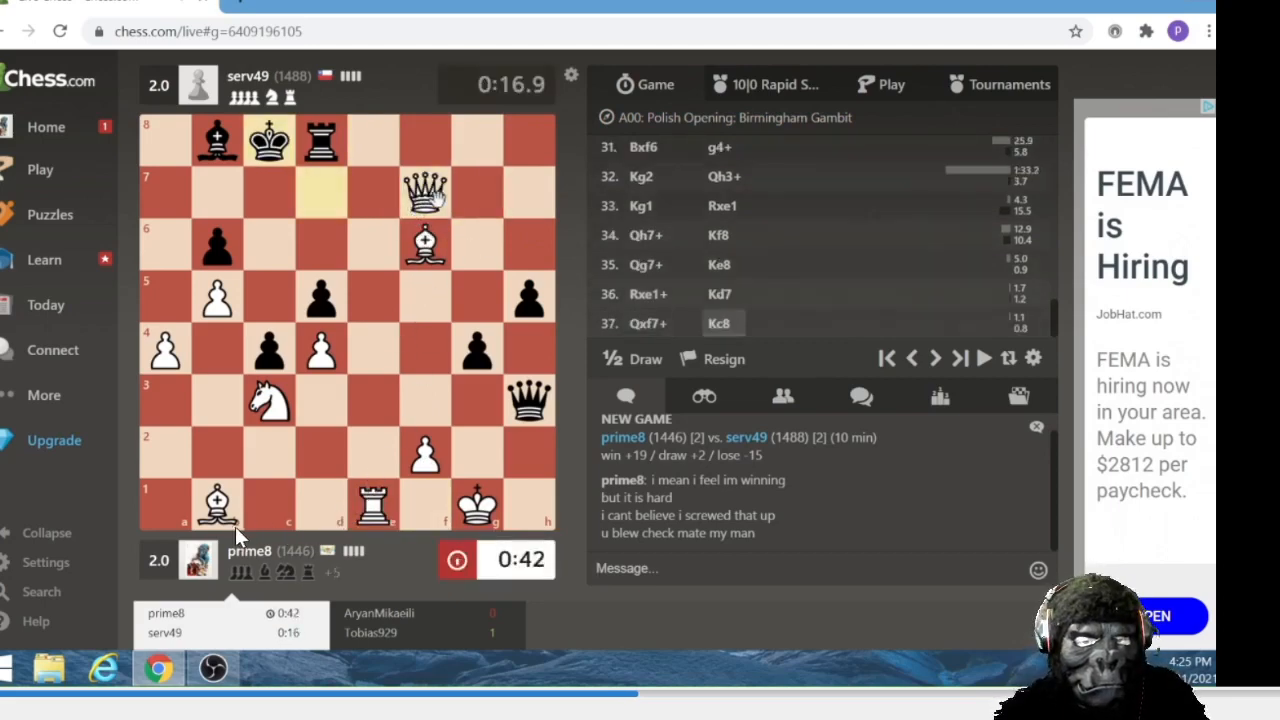
Step: Deliver a queen check in the king hunt toward f7
left_click_drag(217, 503, 360, 390)
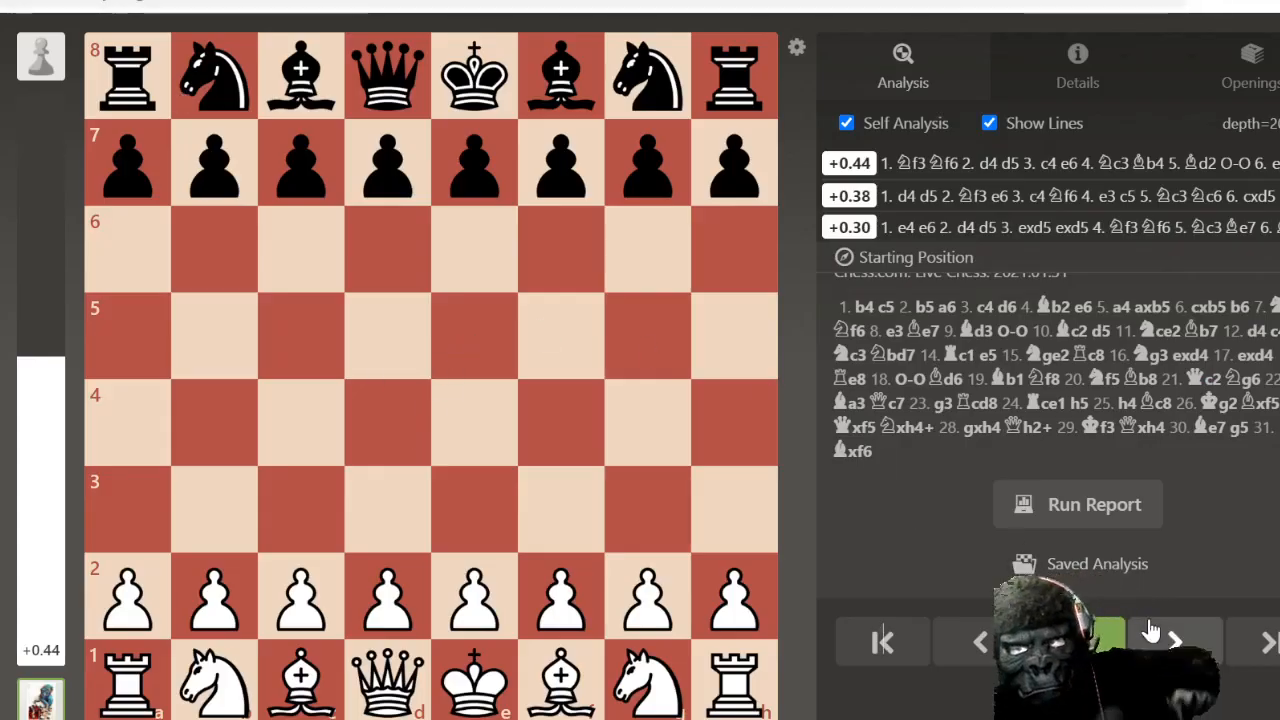
Step: Step the replay through the opening 1.b4 and the Birmingham Gambit captures up to White's Nc3
left_click(1175, 642)
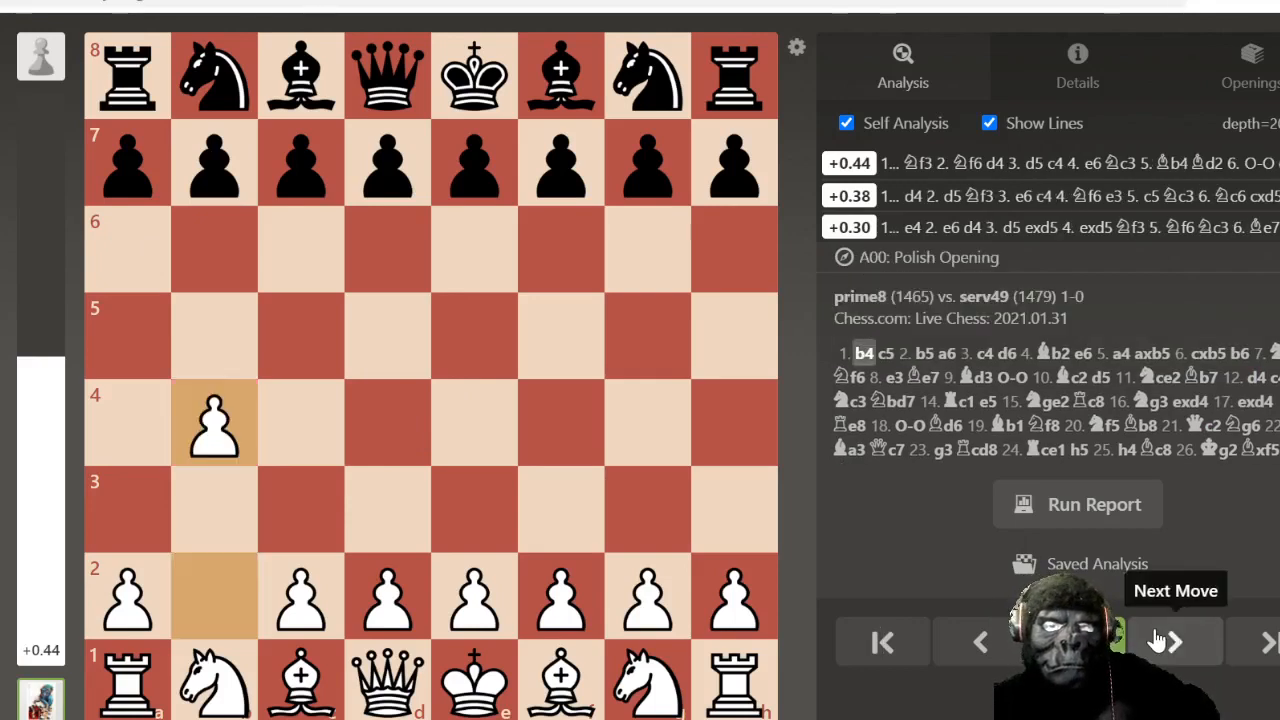
left_click(1170, 641)
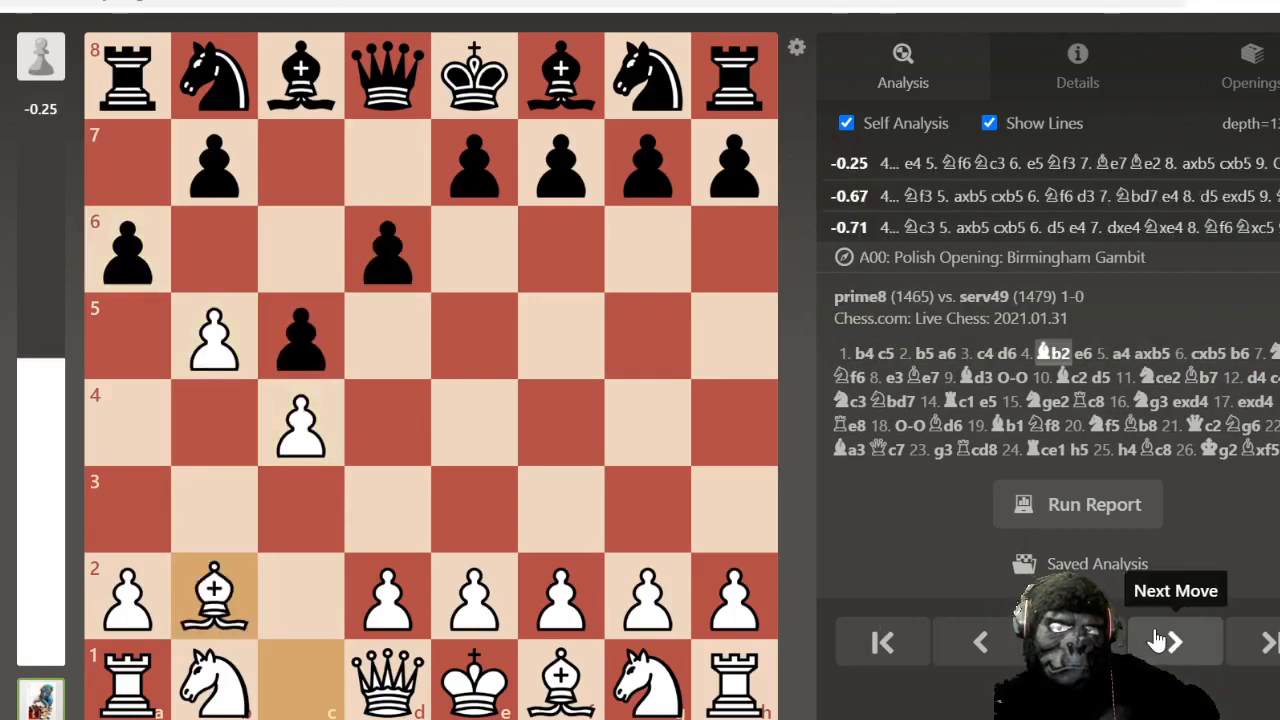
left_click(1173, 641)
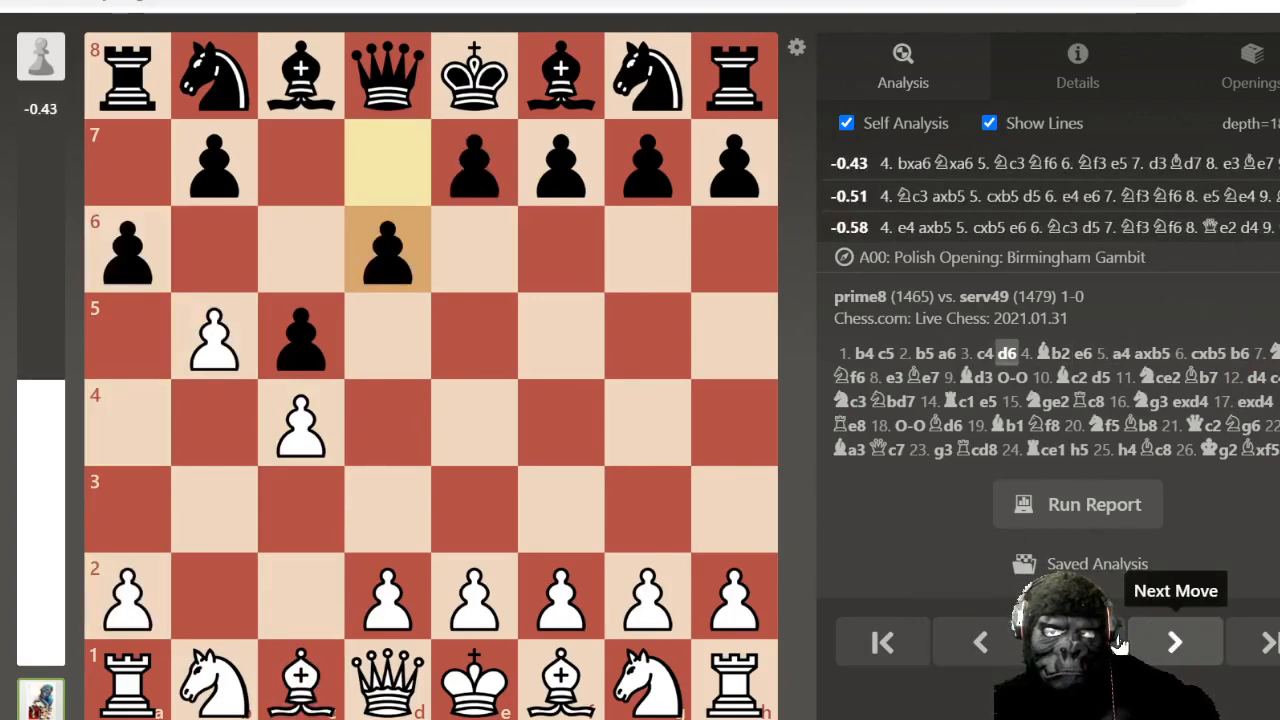
left_click(1175, 642)
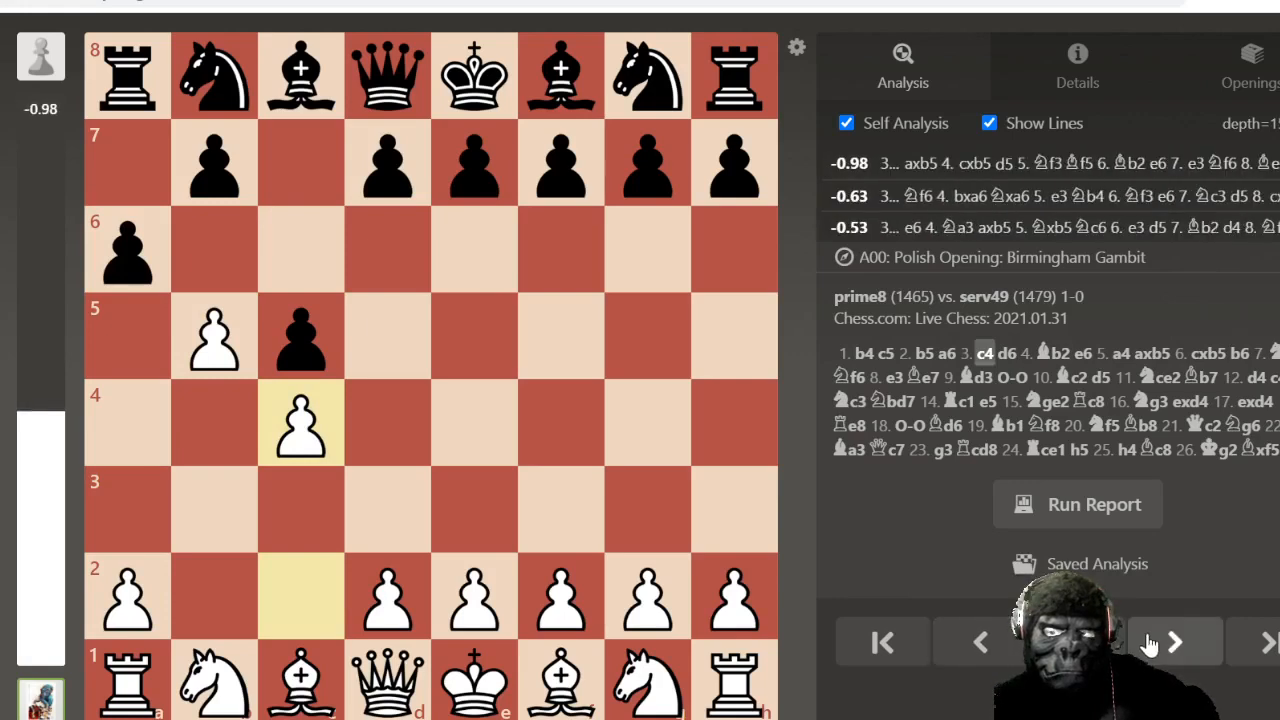
left_click(1174, 642)
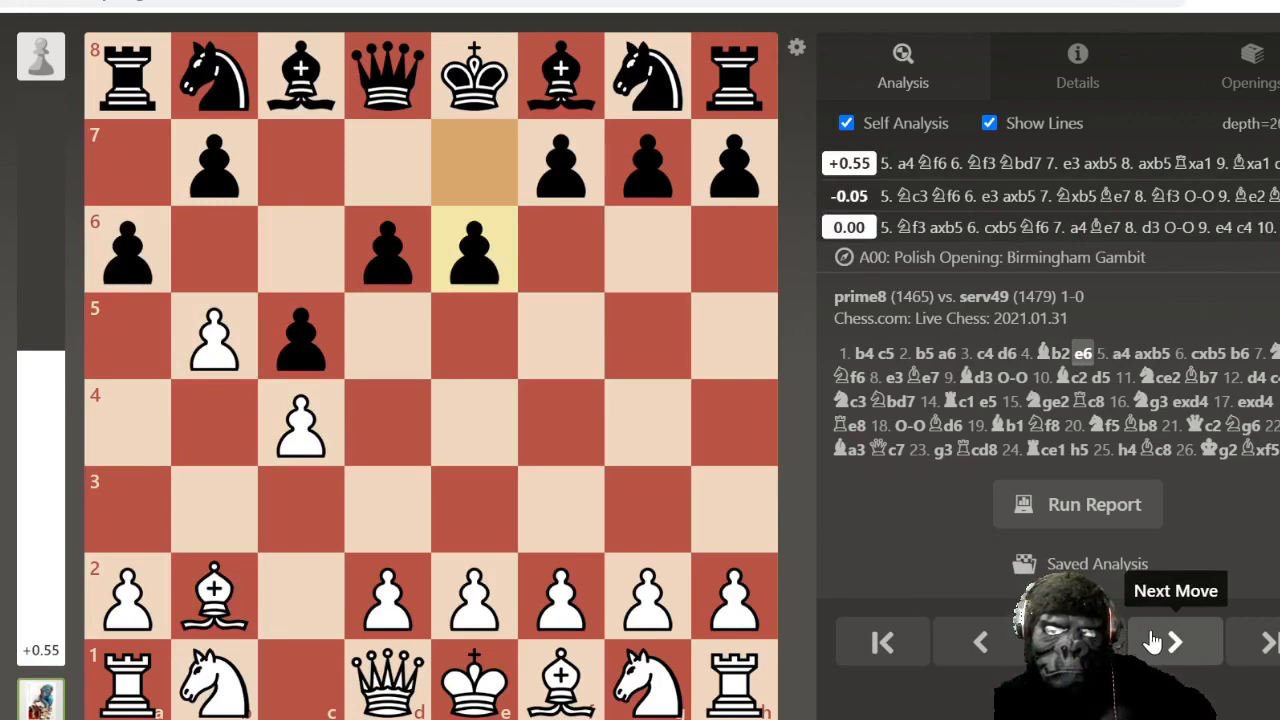
left_click(1173, 642)
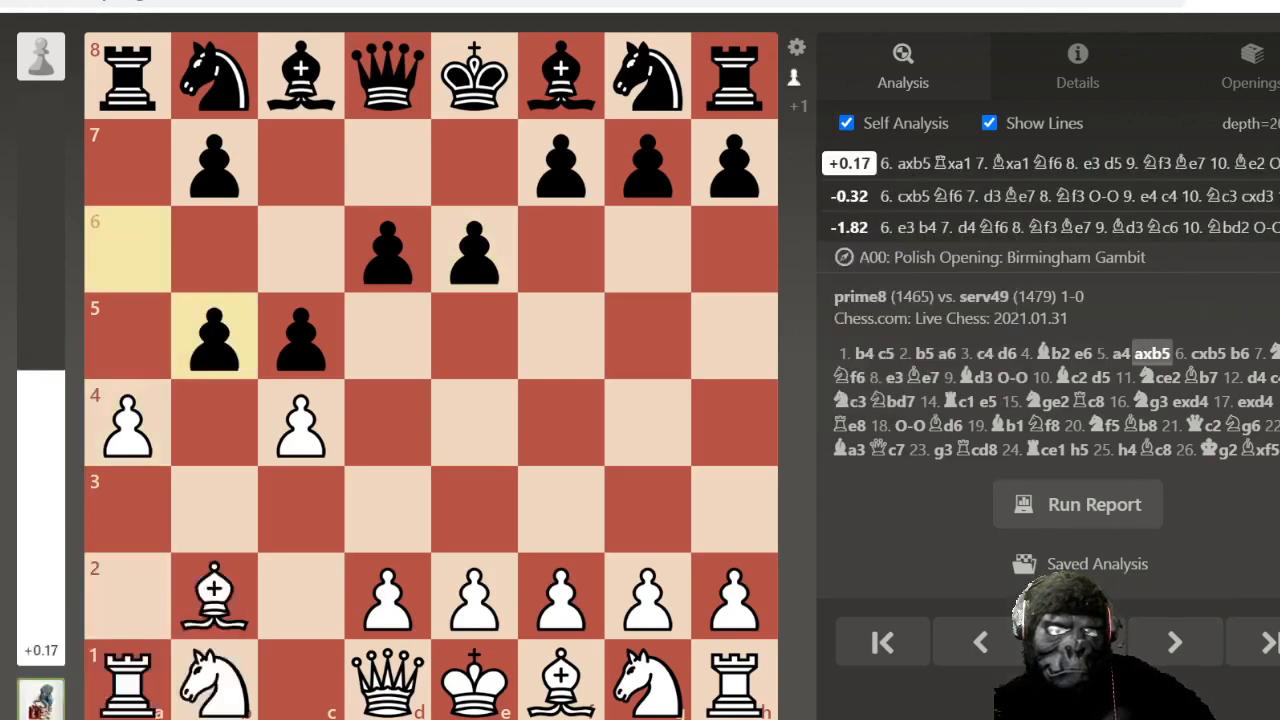
mouse_move(1174, 642)
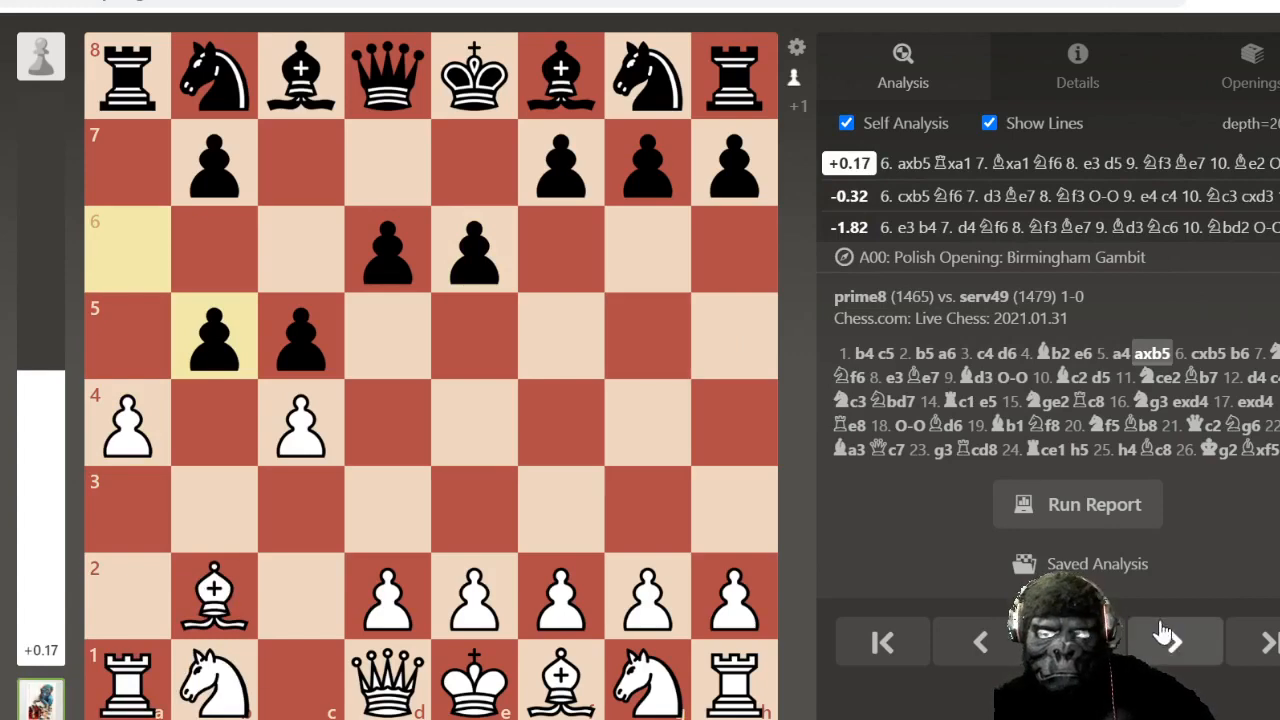
left_click(1173, 641)
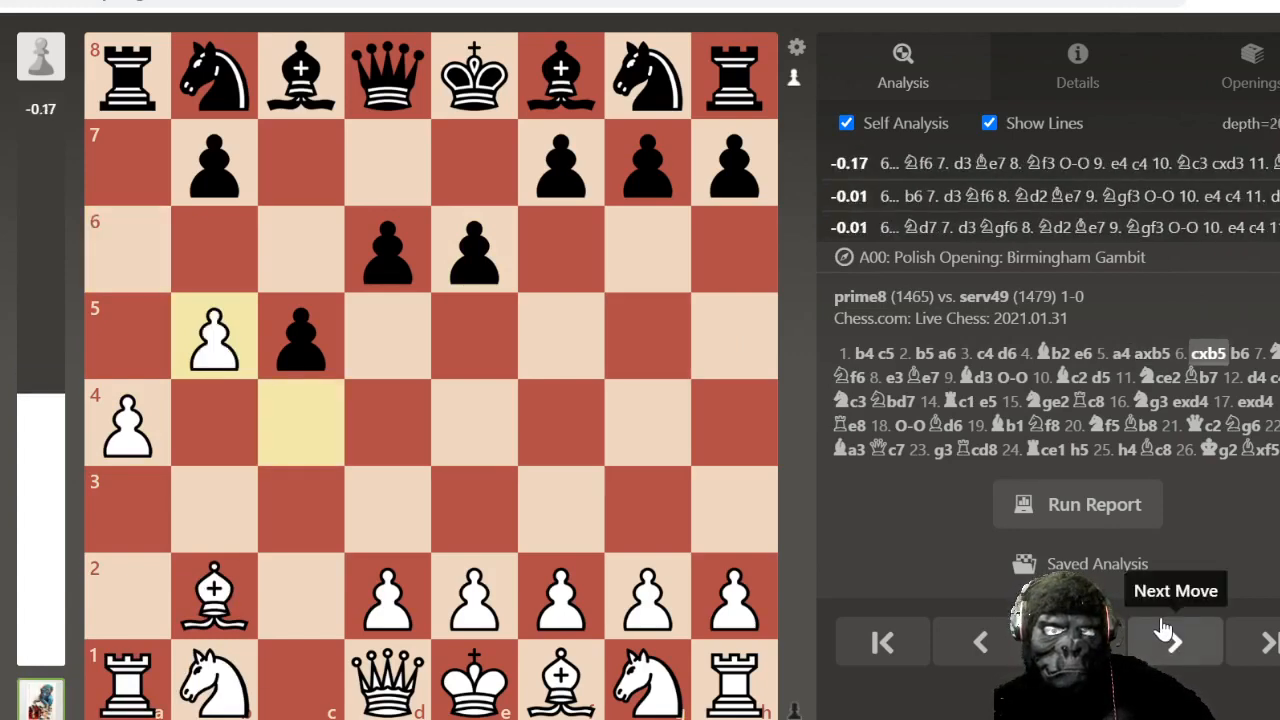
left_click(1173, 641)
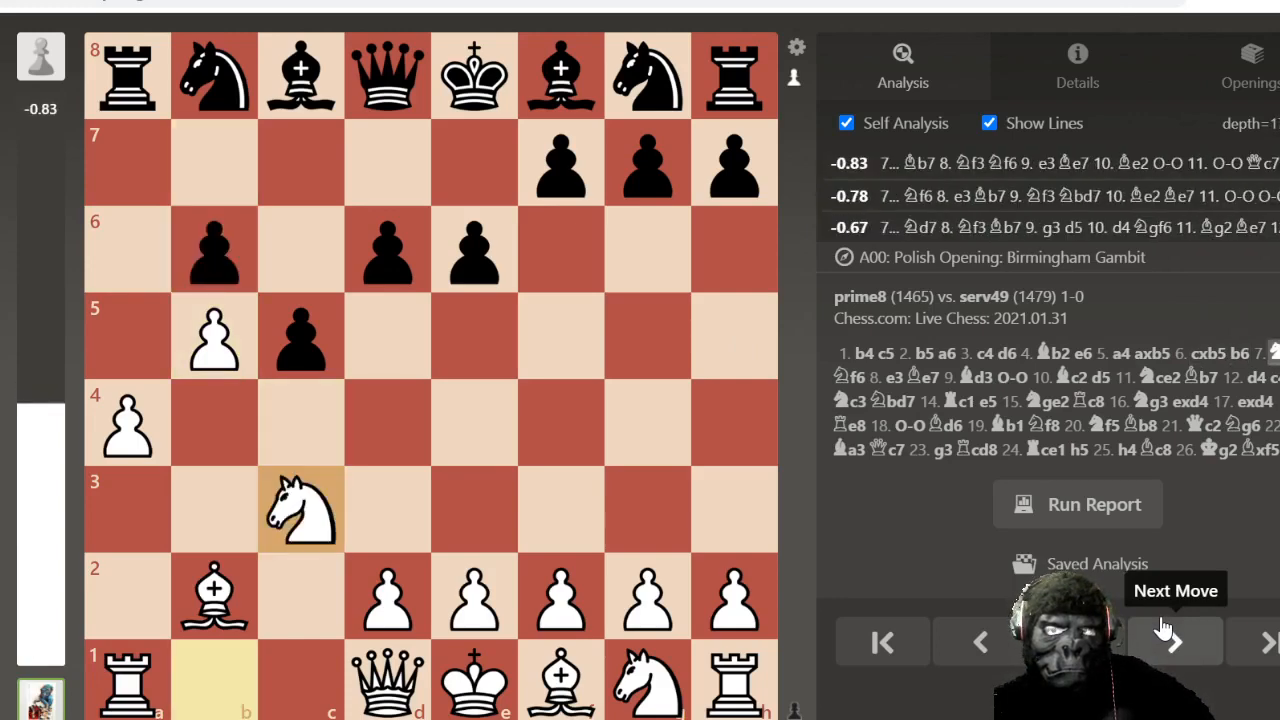
Step: Continue forward through Nf6, e3, Be7, Bd3, castling and Bc2 to Black's 10...d5
left_click(1174, 641)
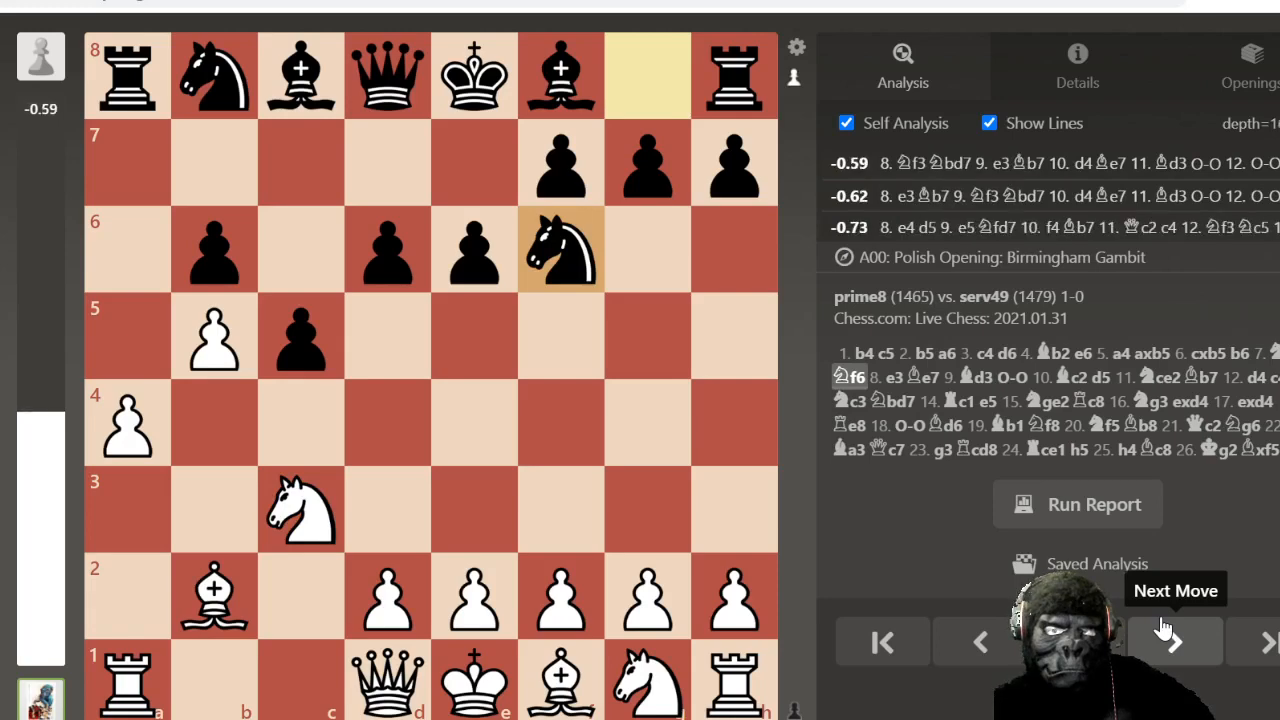
left_click(1175, 641)
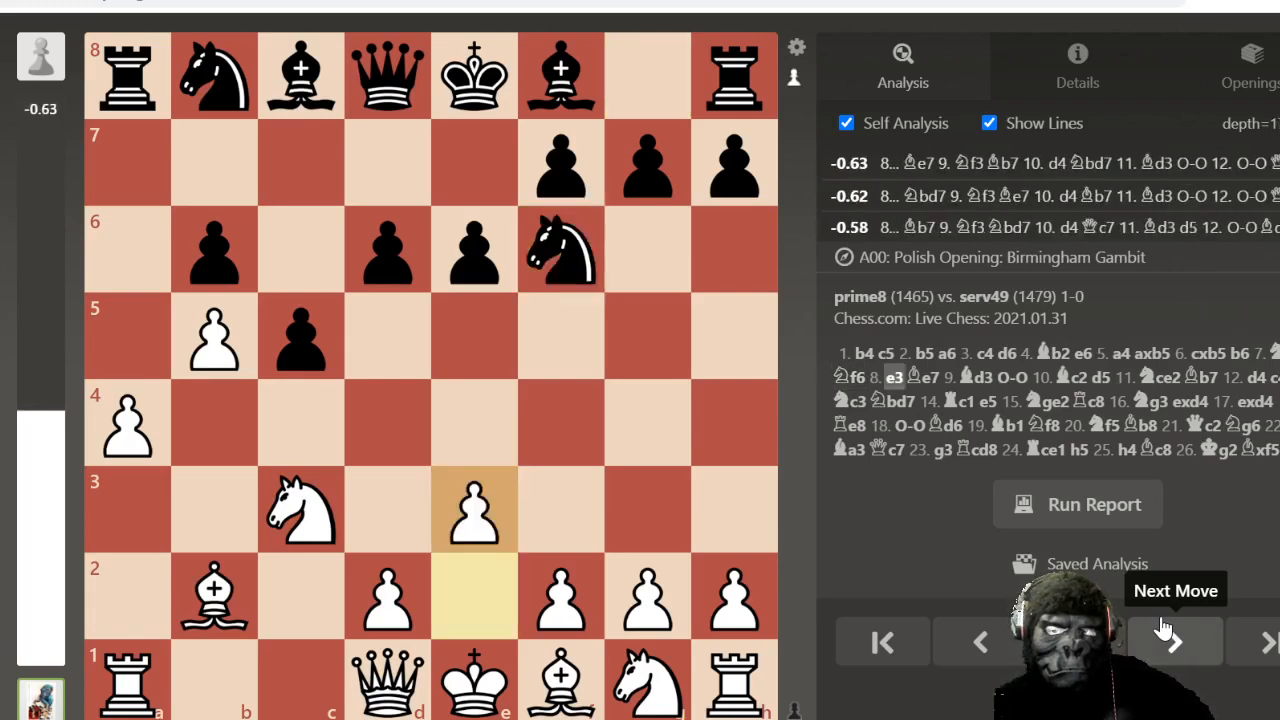
left_click(1175, 641)
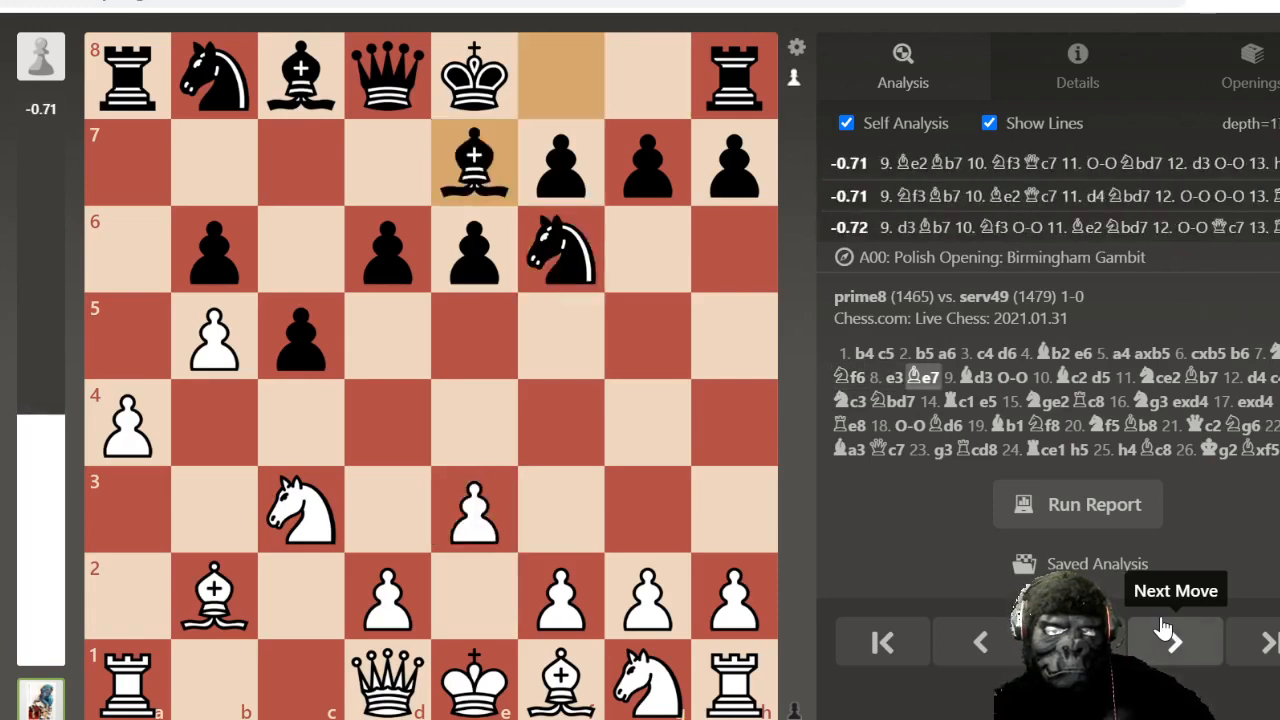
left_click(1175, 642)
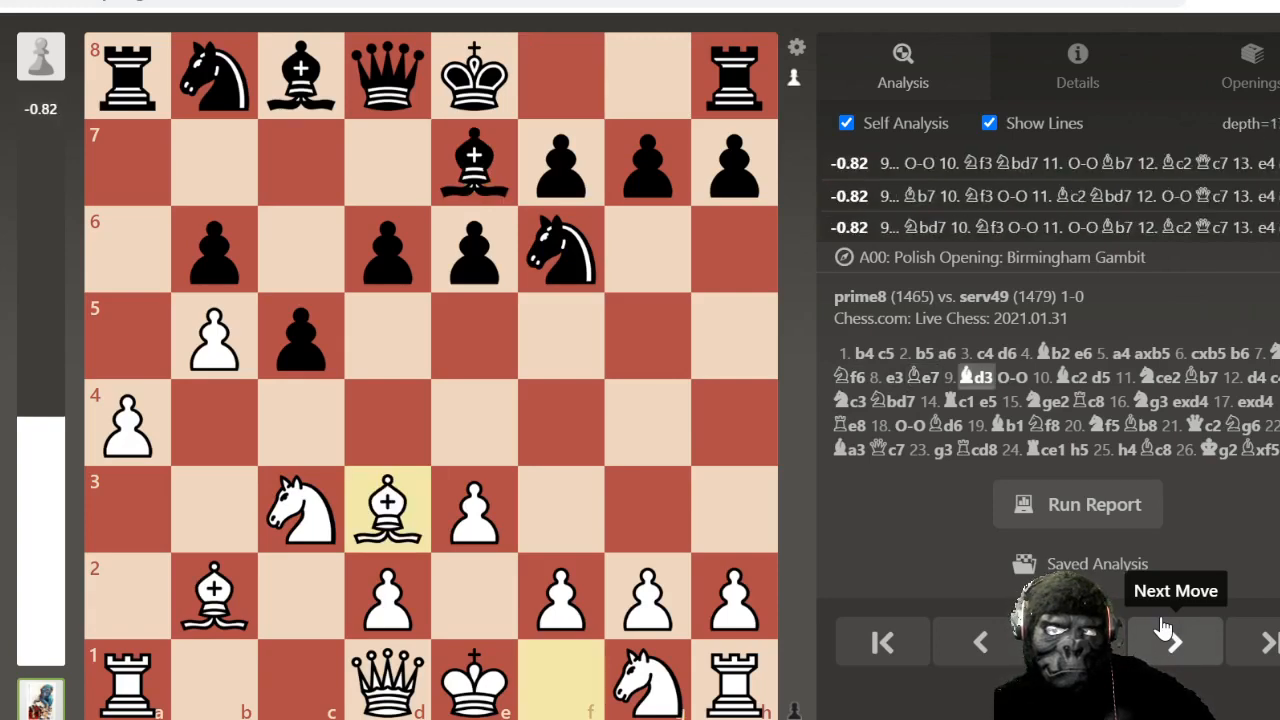
left_click(1174, 641)
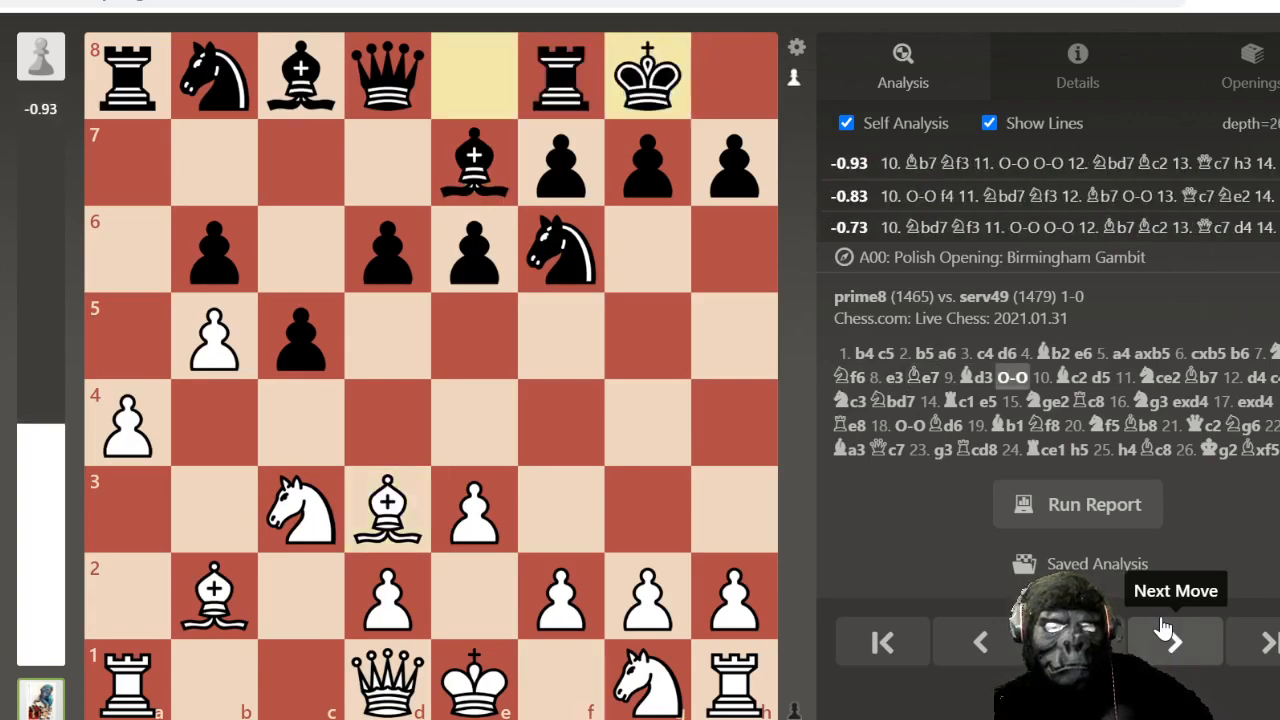
left_click(1173, 641)
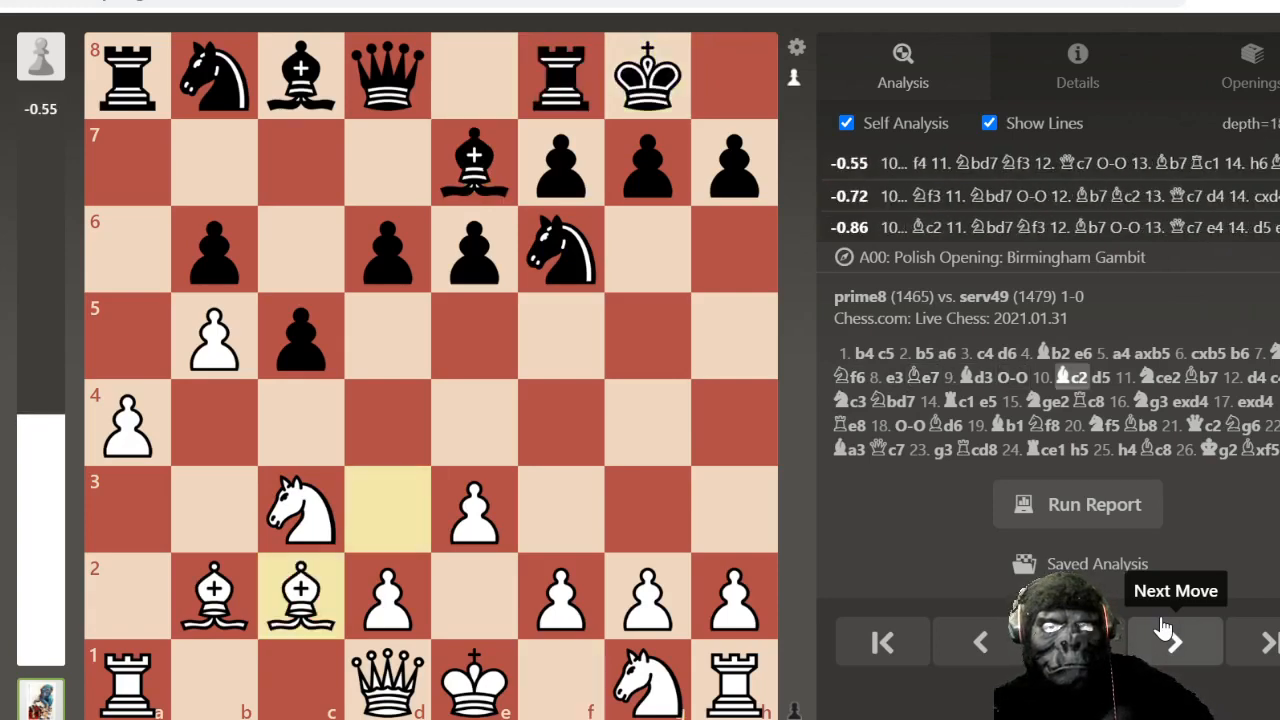
left_click(1175, 640)
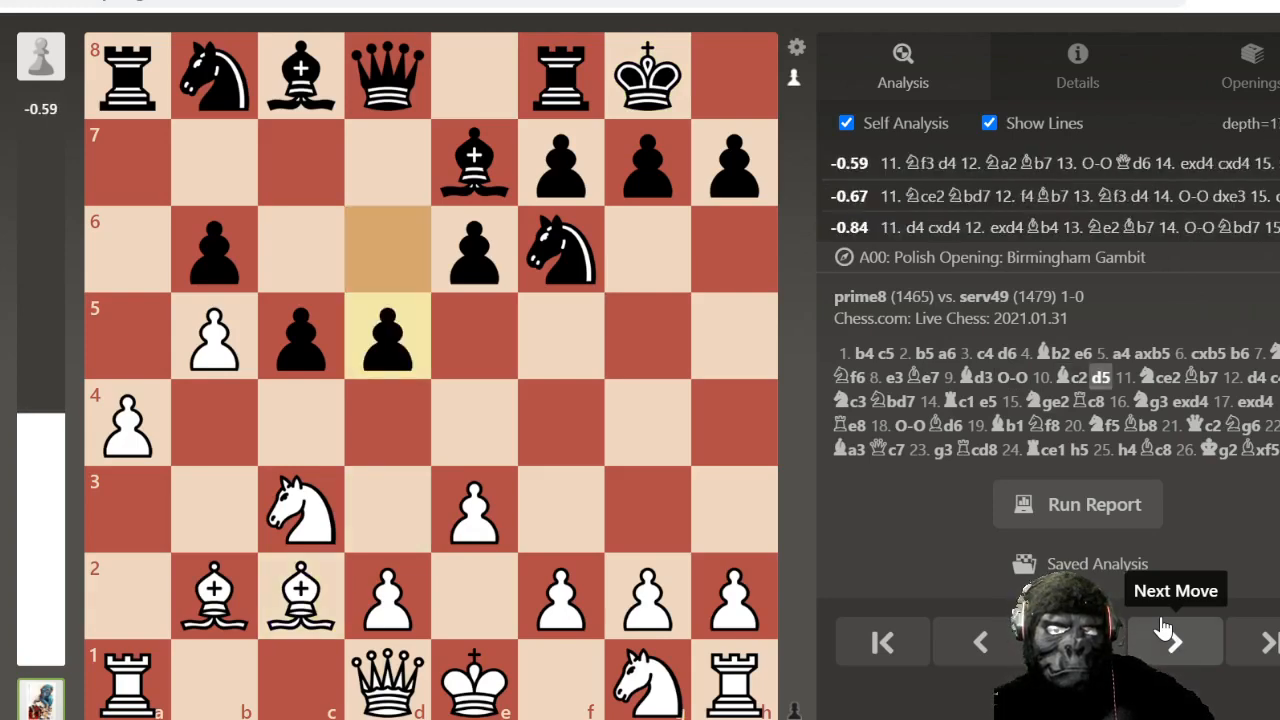
left_click(1175, 642)
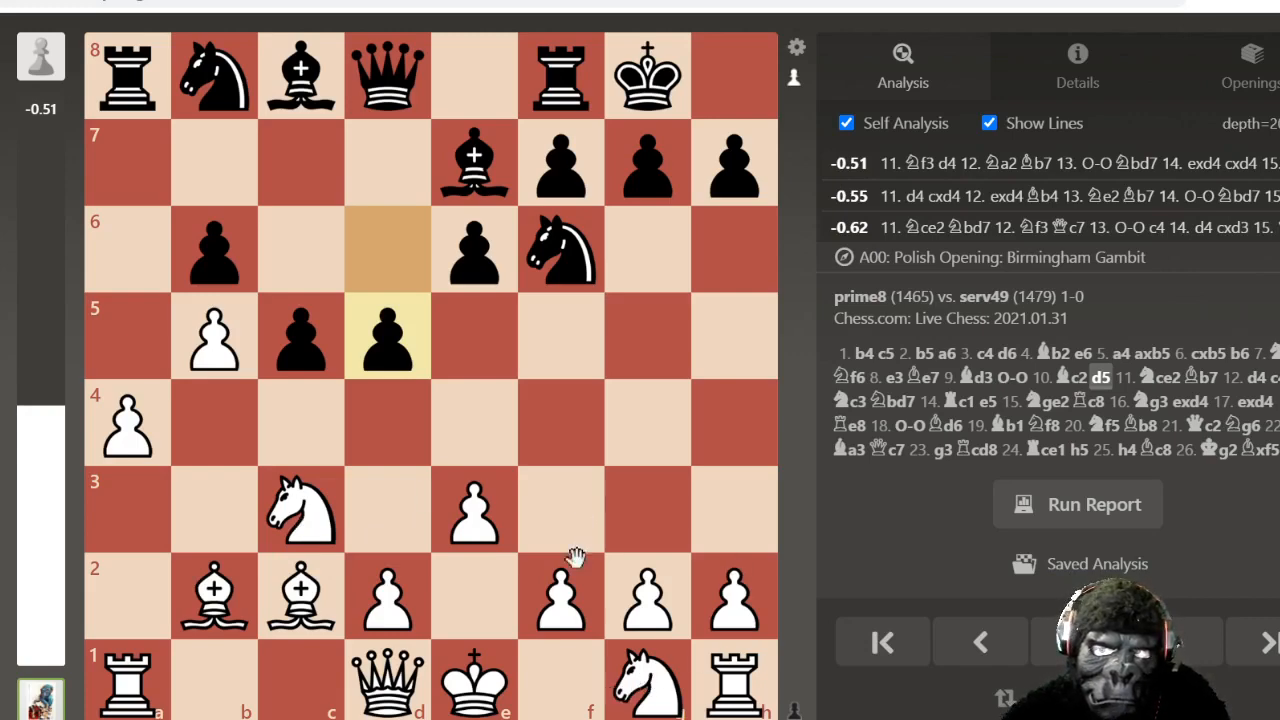
mouse_move(435, 568)
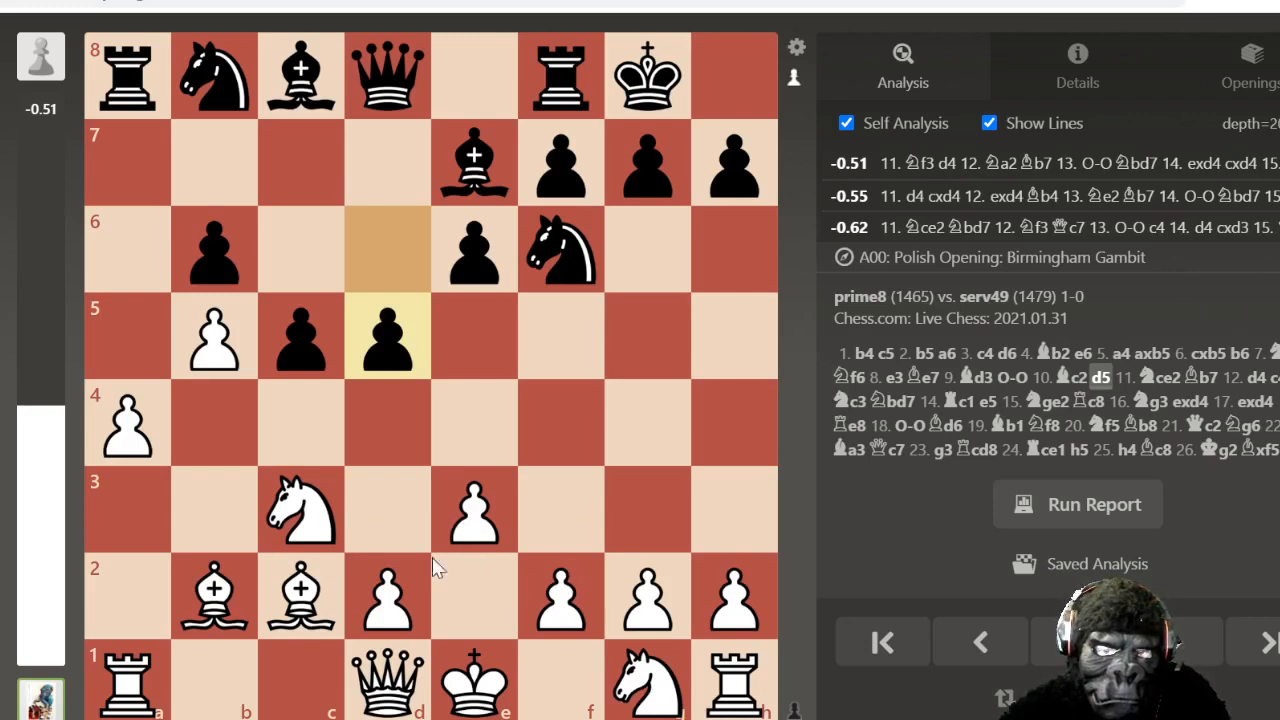
mouse_move(410, 492)
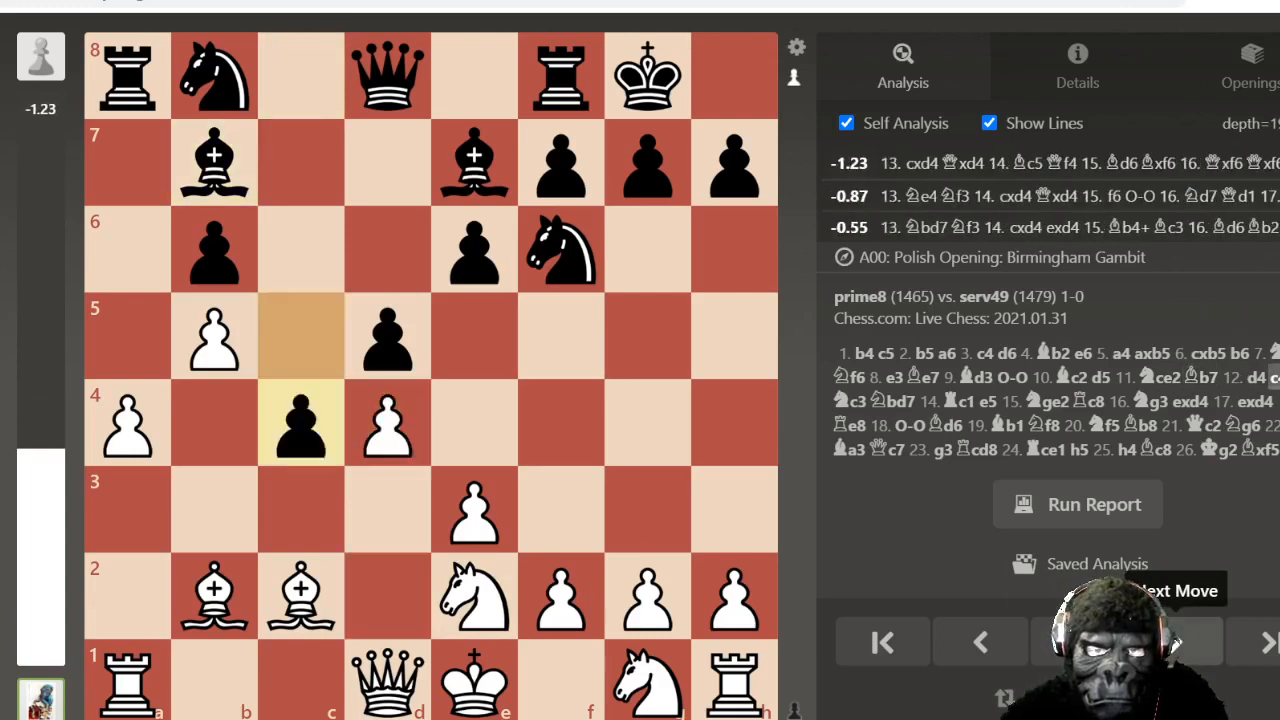
Step: Step through 13.Nc3 Nbd7 14.Rc1 e5 15.Nge2 to Black's 15...Rc8
left_click(1242, 643)
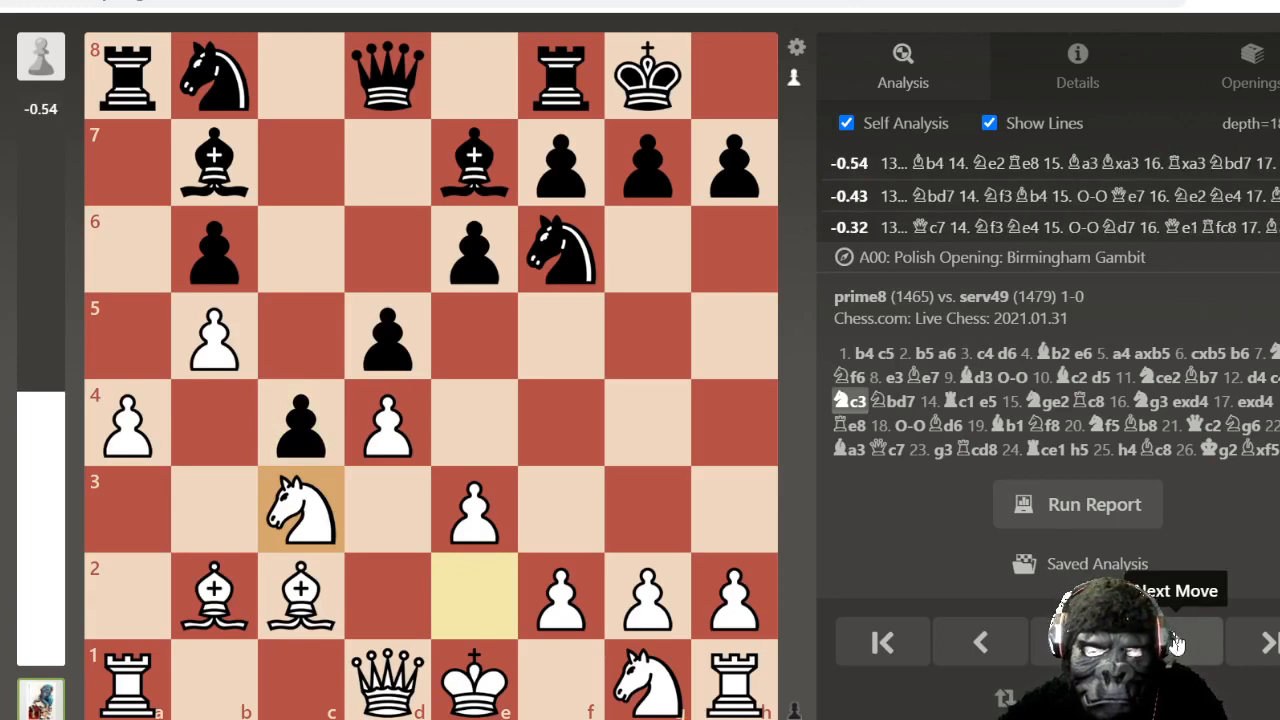
left_click(1265, 641)
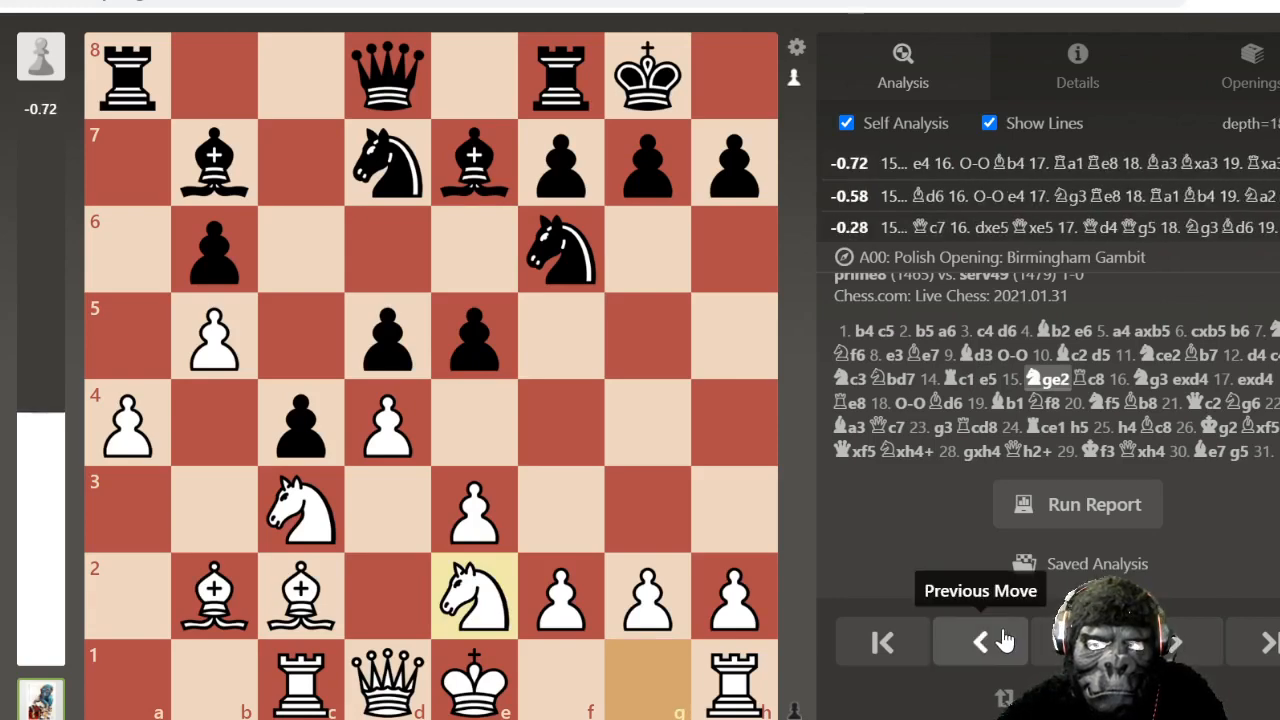
left_click(980, 642)
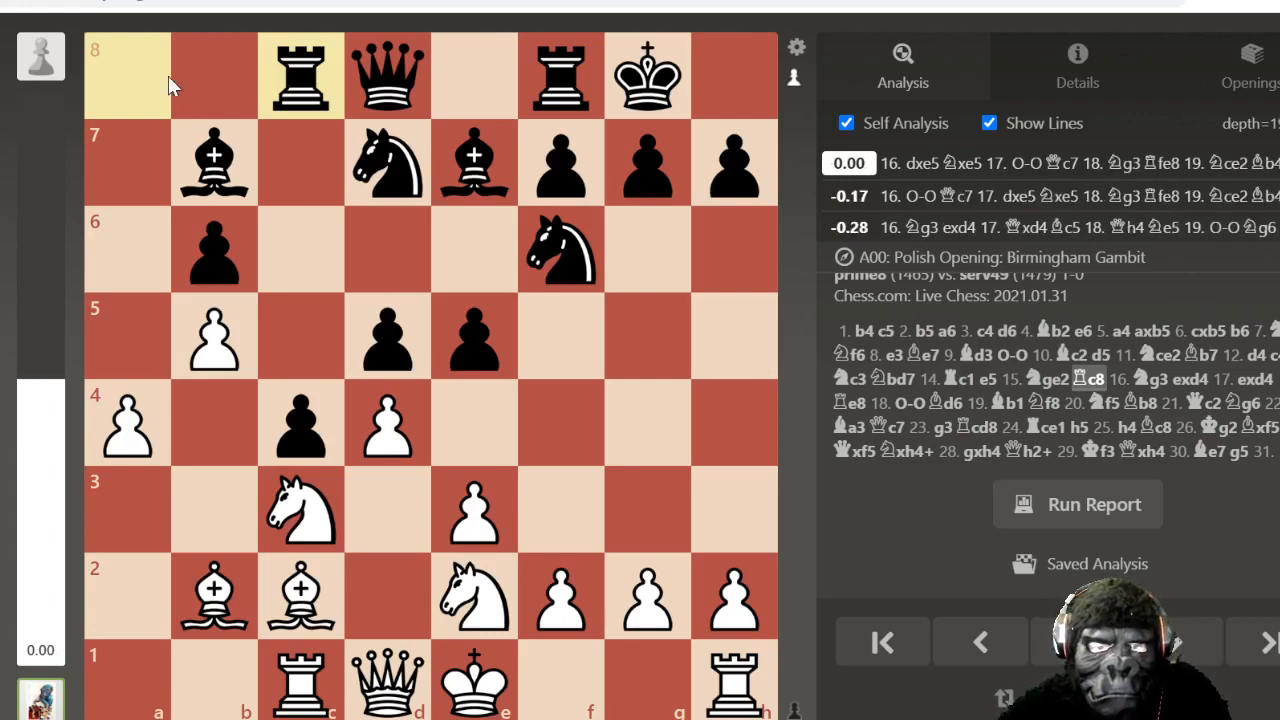
mouse_move(580, 530)
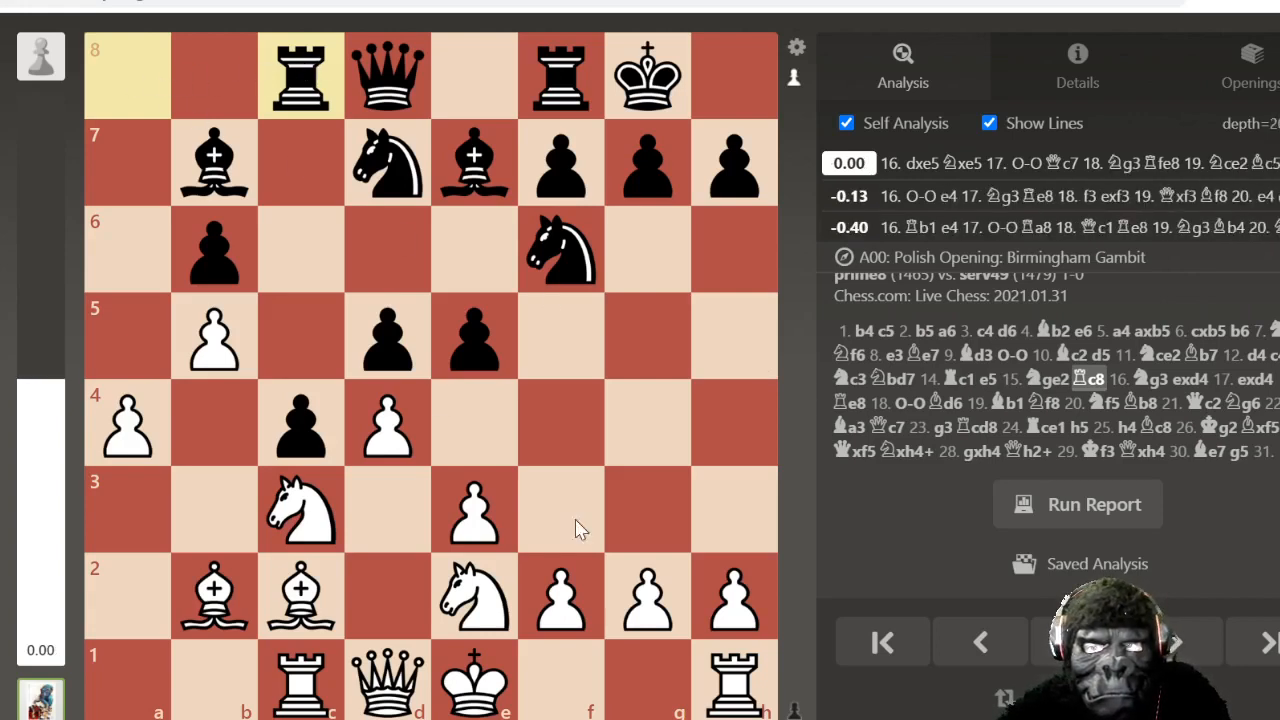
mouse_move(1175, 645)
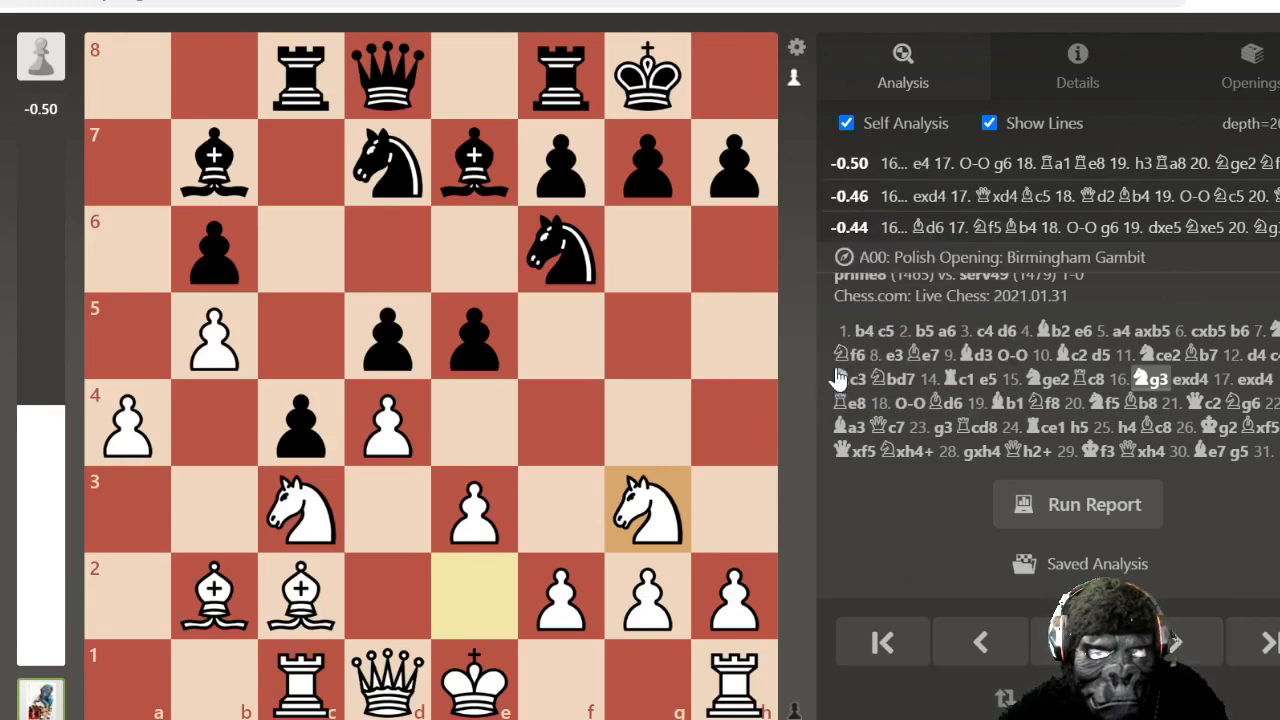
mouse_move(920, 163)
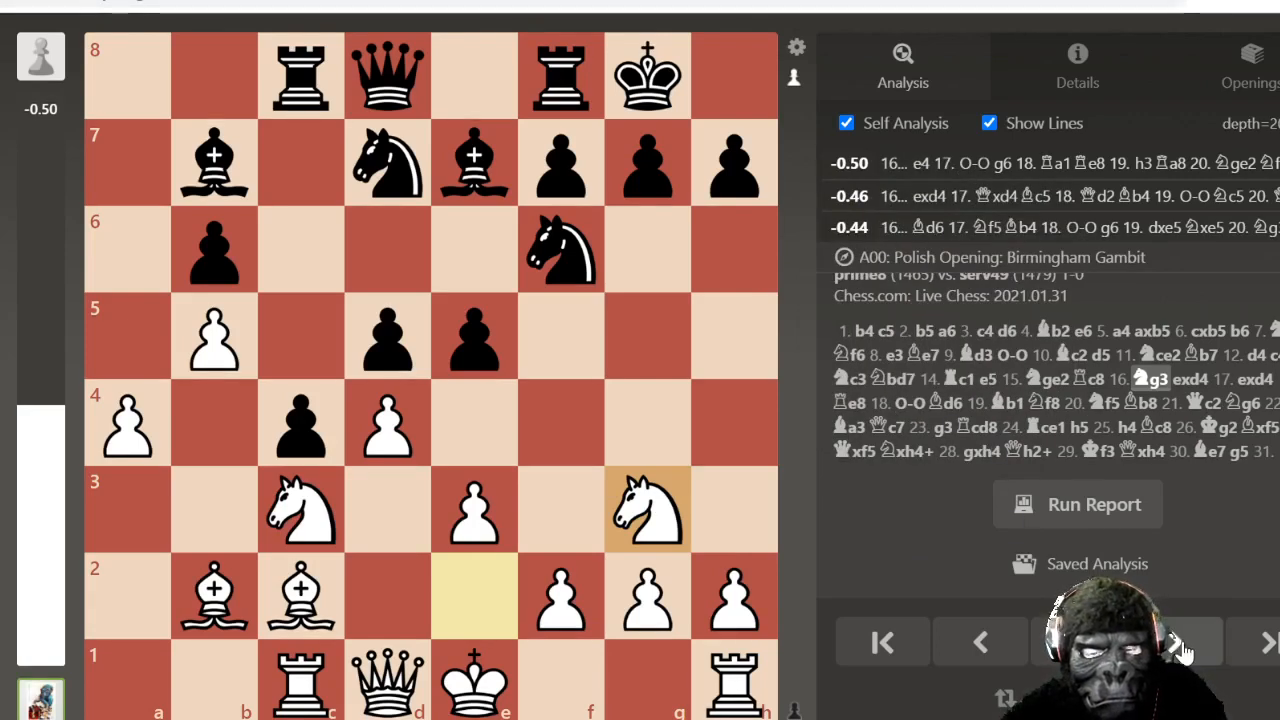
mouse_move(1175, 645)
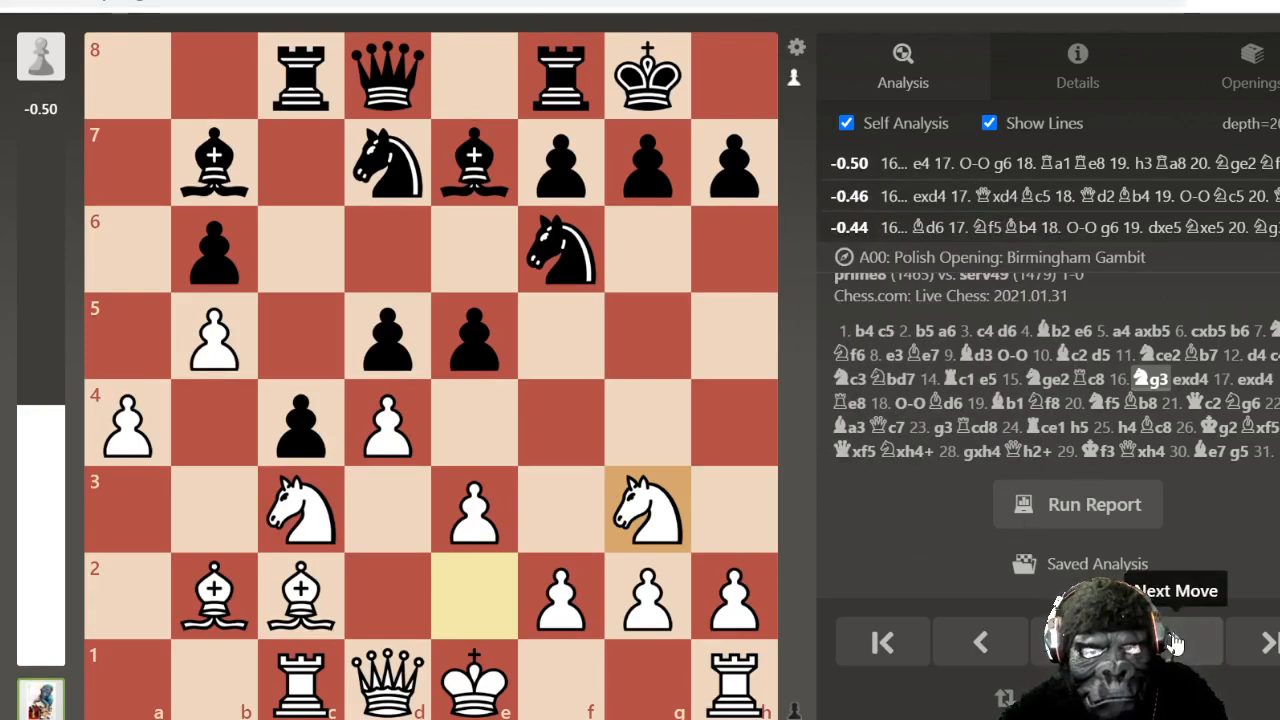
Step: Step on from 16.Ng3 to 20.Nf5 Bb8, showing engine lines for White's 21st move
left_click(1175, 640)
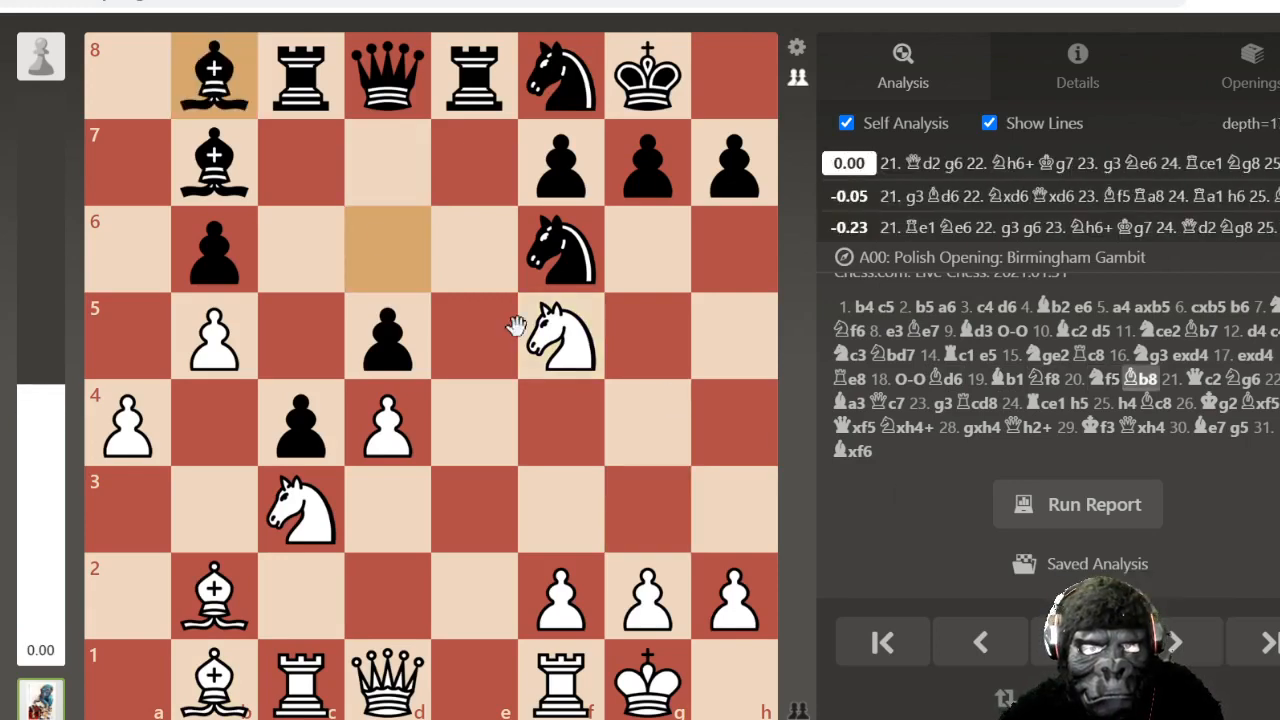
left_click(980, 642)
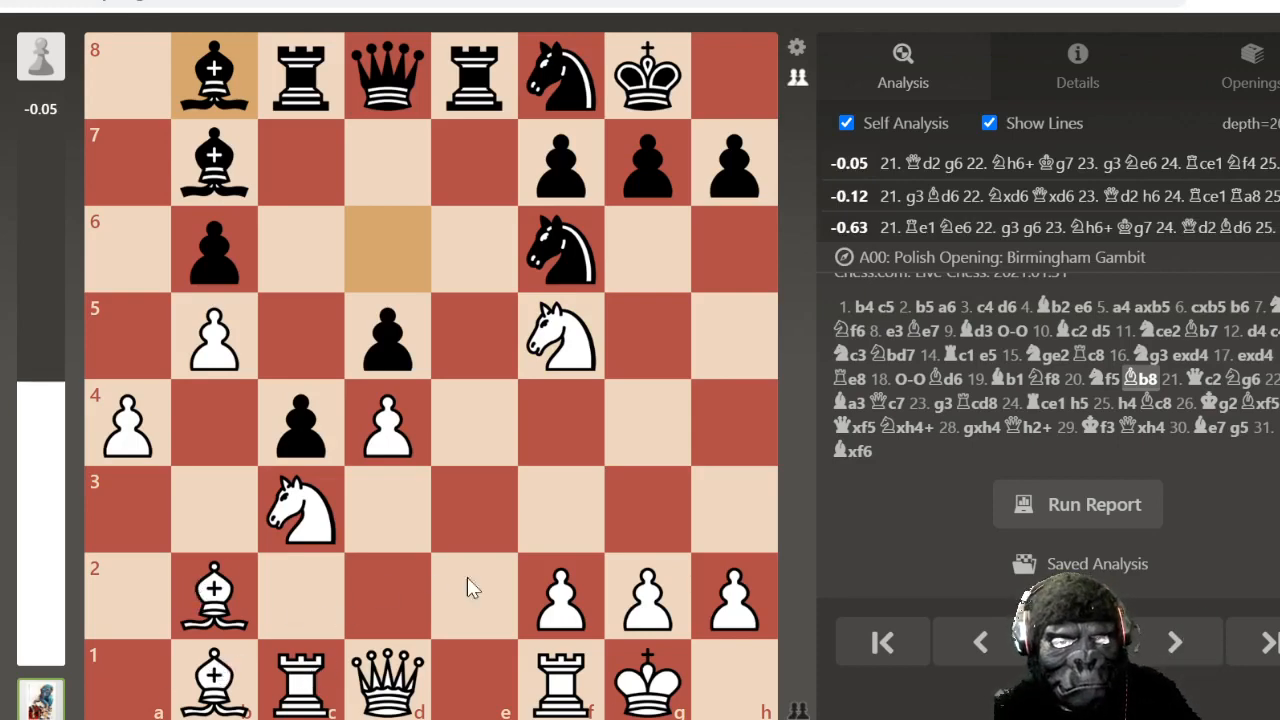
mouse_move(560, 600)
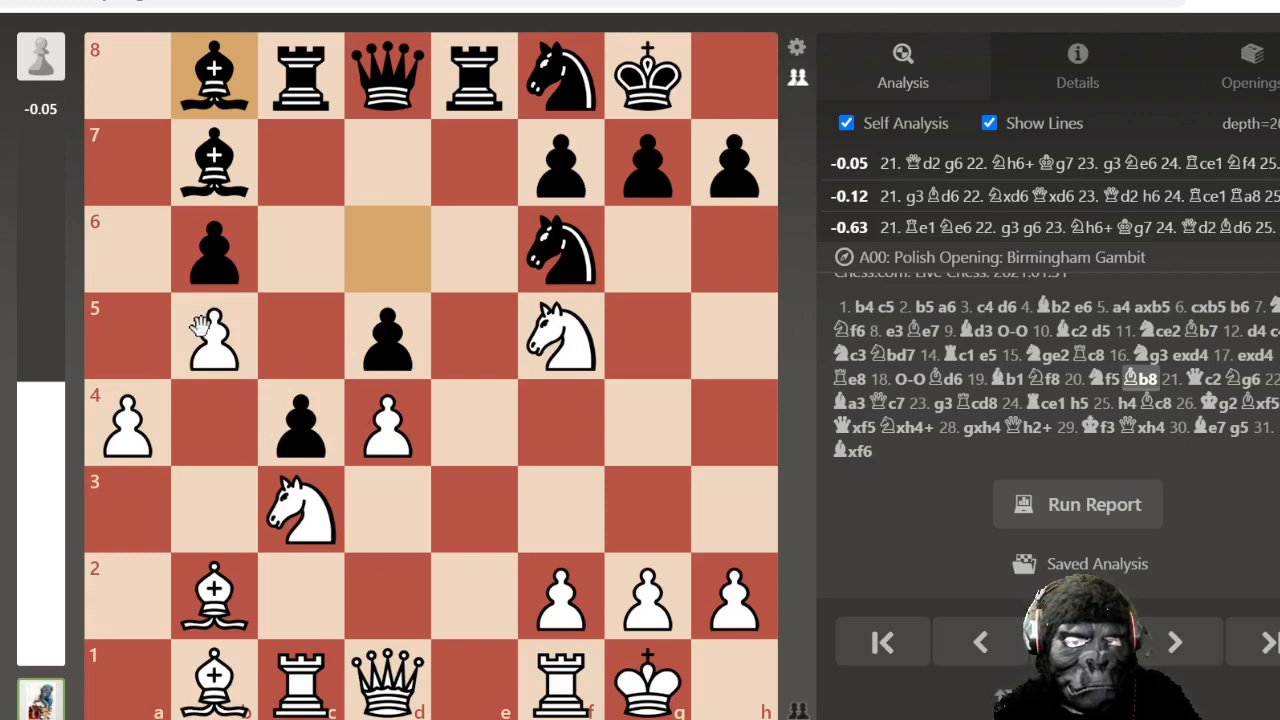
mouse_move(463, 430)
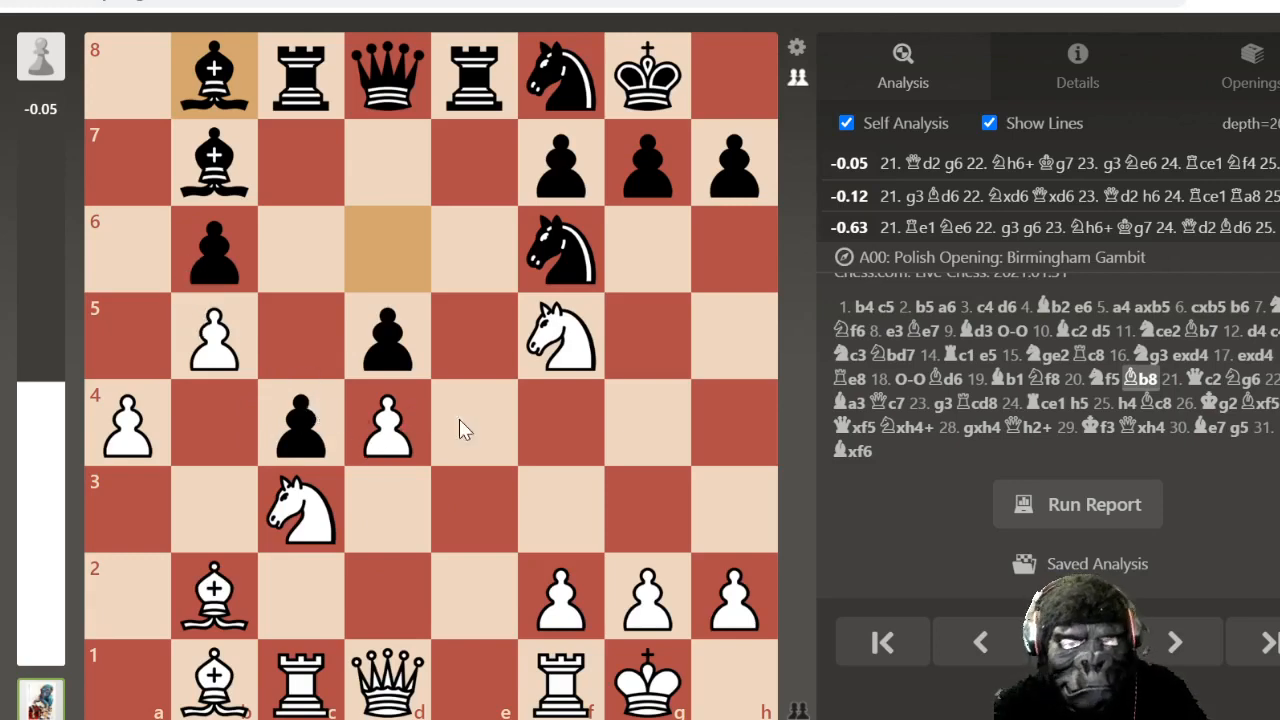
mouse_move(1175, 642)
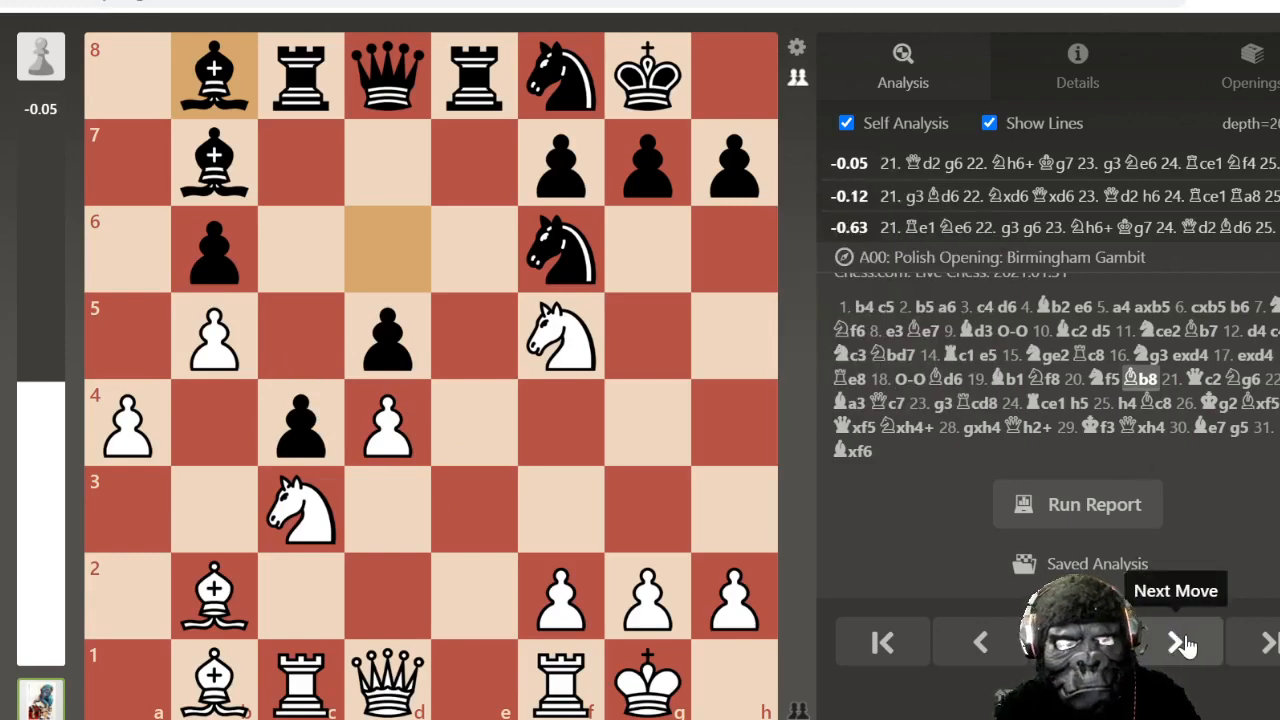
Step: Advance through 21.Qc2 Ng6 22.Ba3 Qc7 23.g3 Rcd8 to 24.Rce1
left_click(1186, 642)
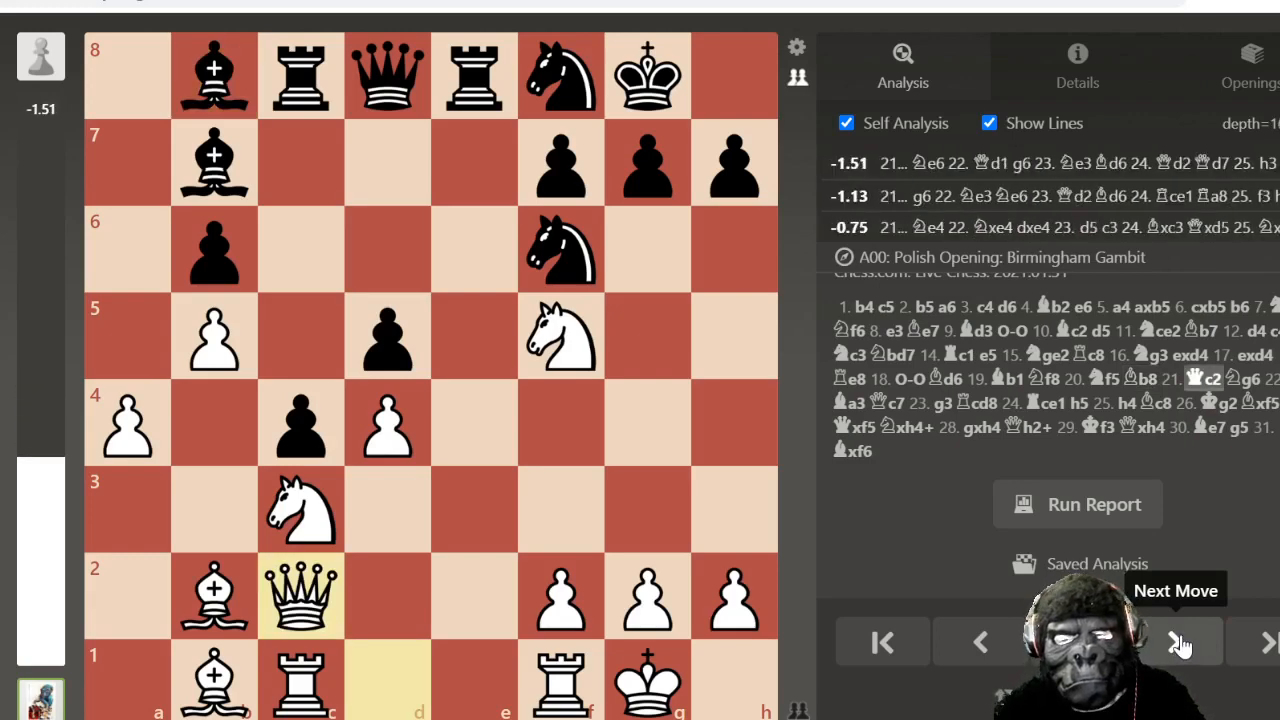
left_click(1185, 642)
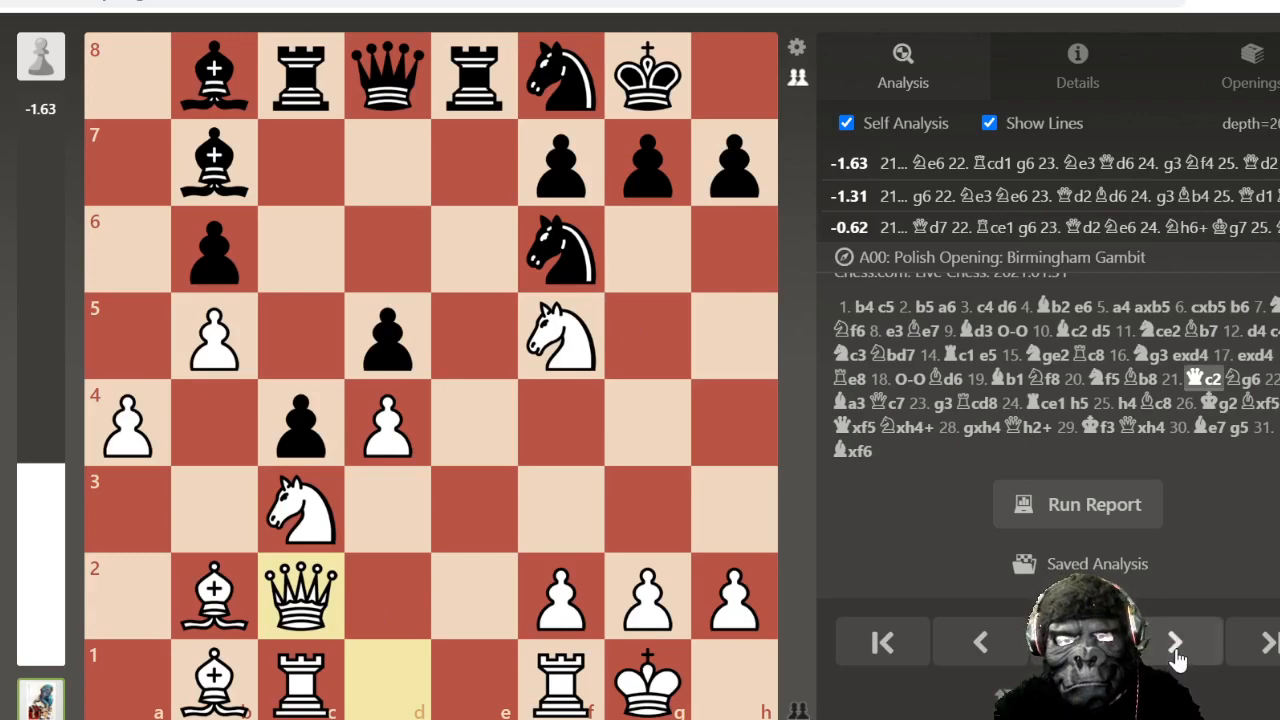
left_click(1176, 642)
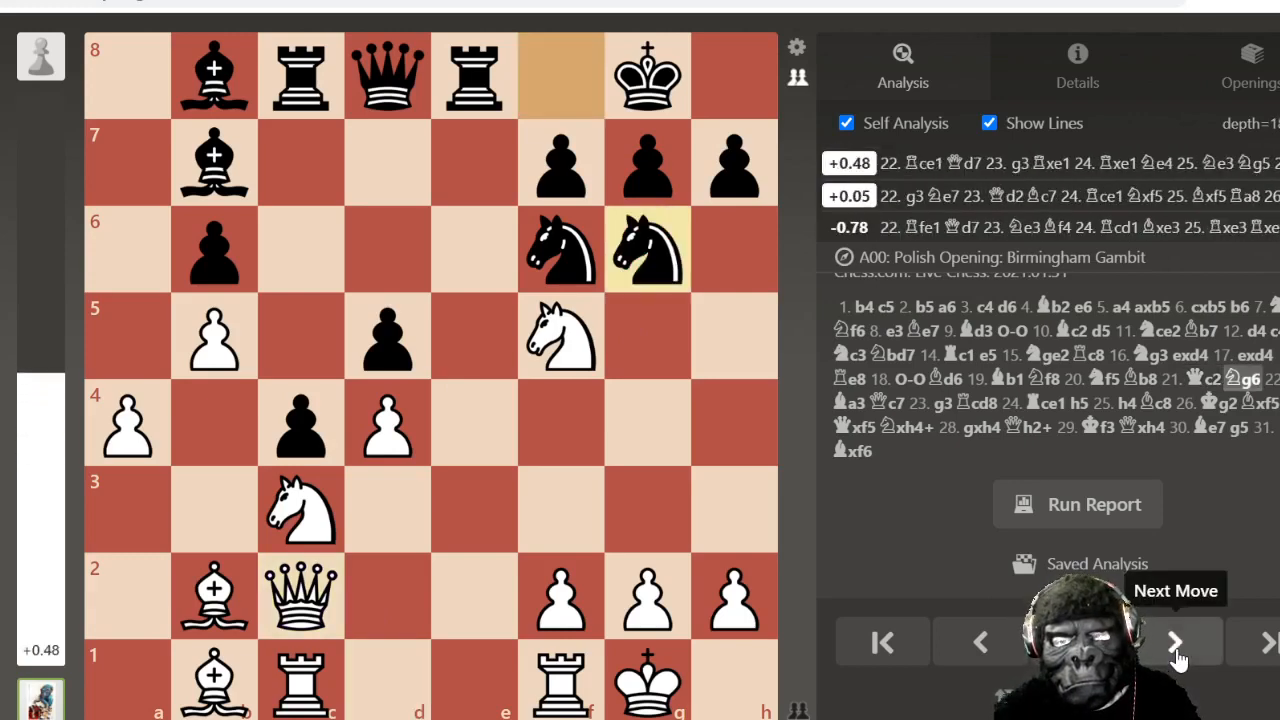
left_click(1174, 642)
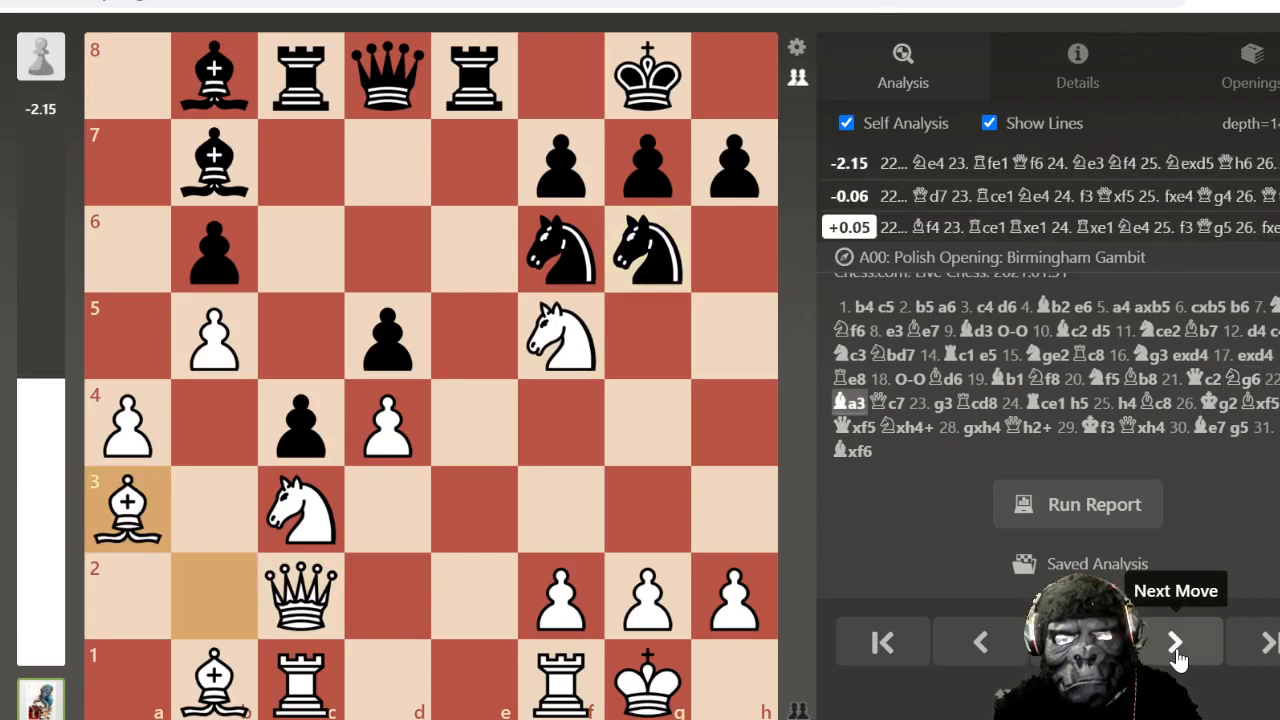
left_click(1175, 642)
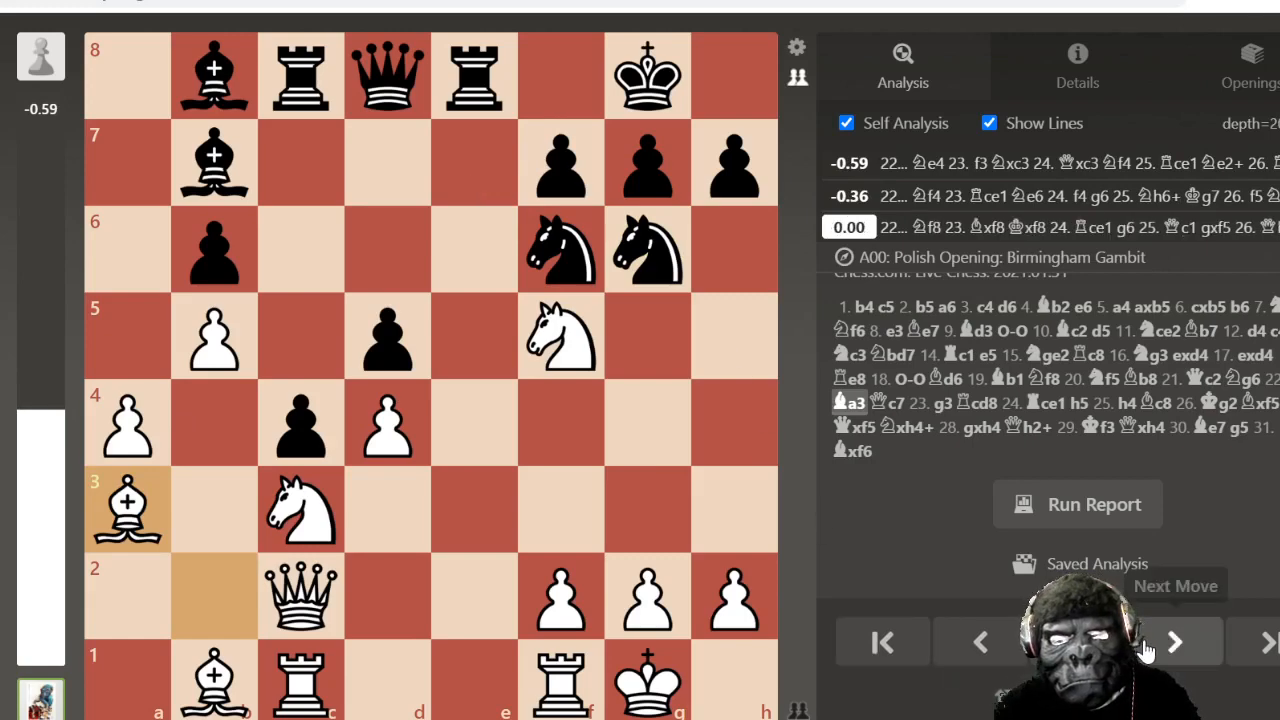
left_click(1175, 642)
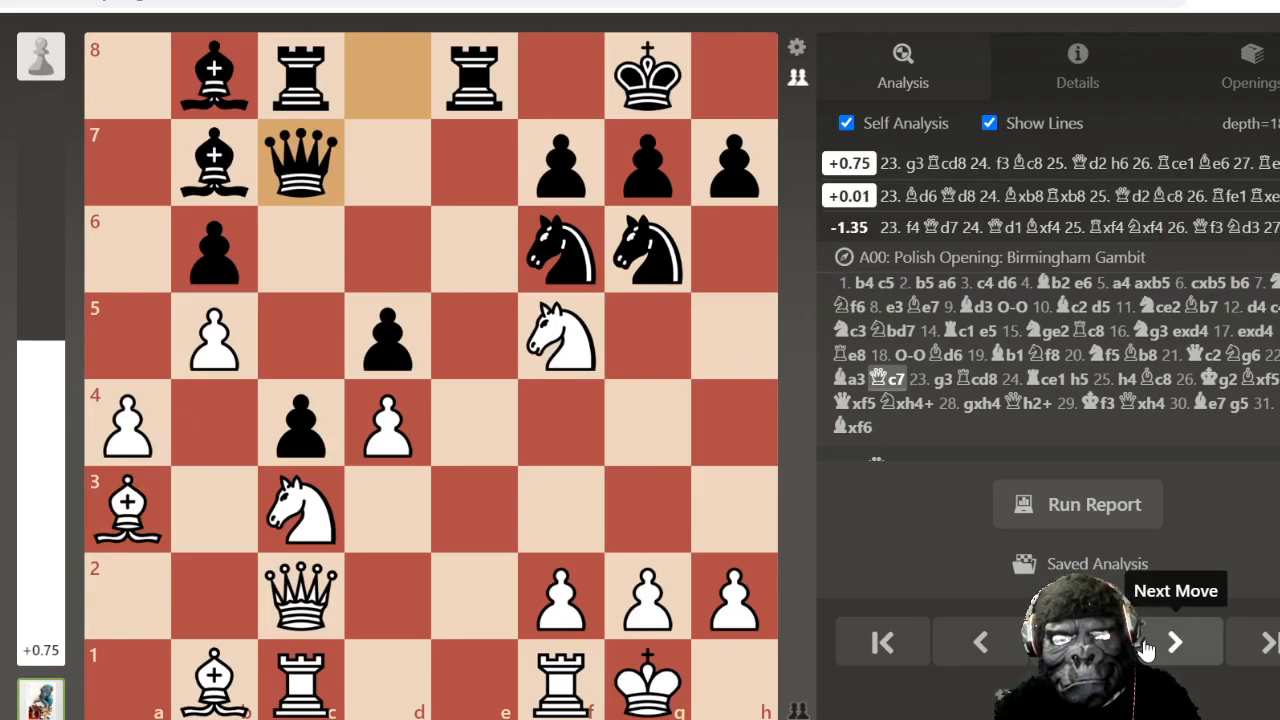
left_click(1175, 642)
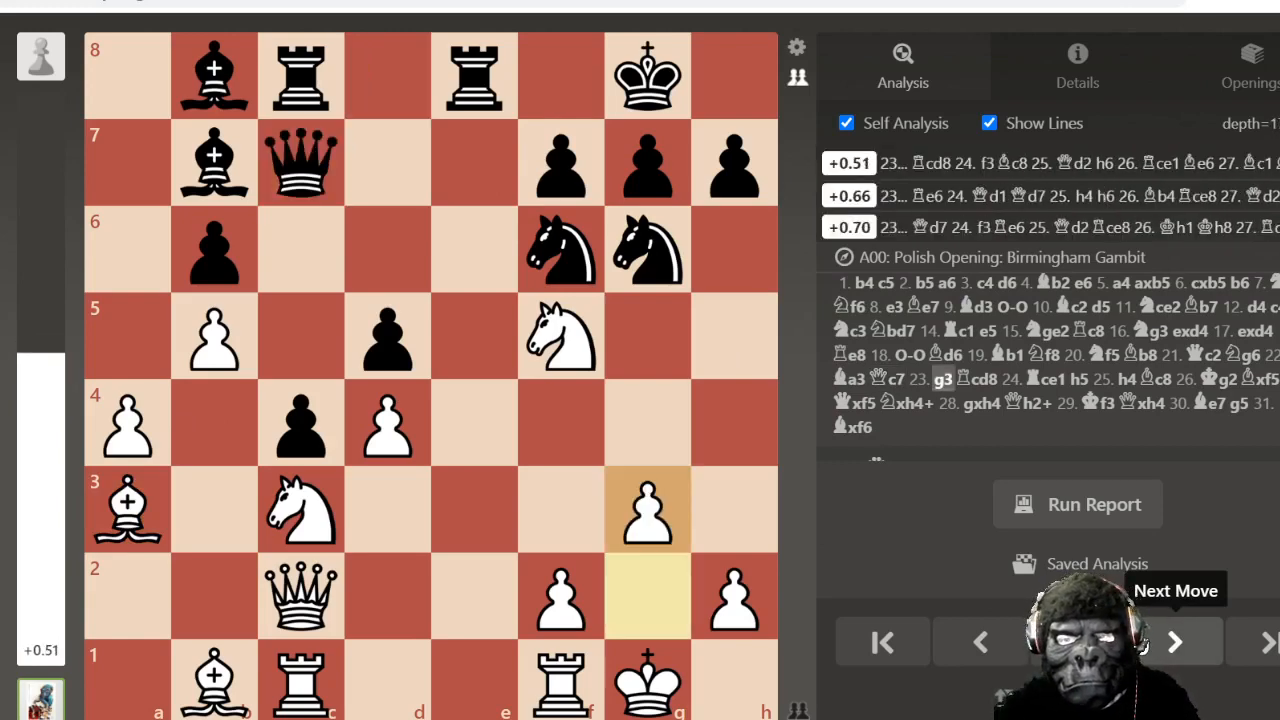
left_click(1174, 642)
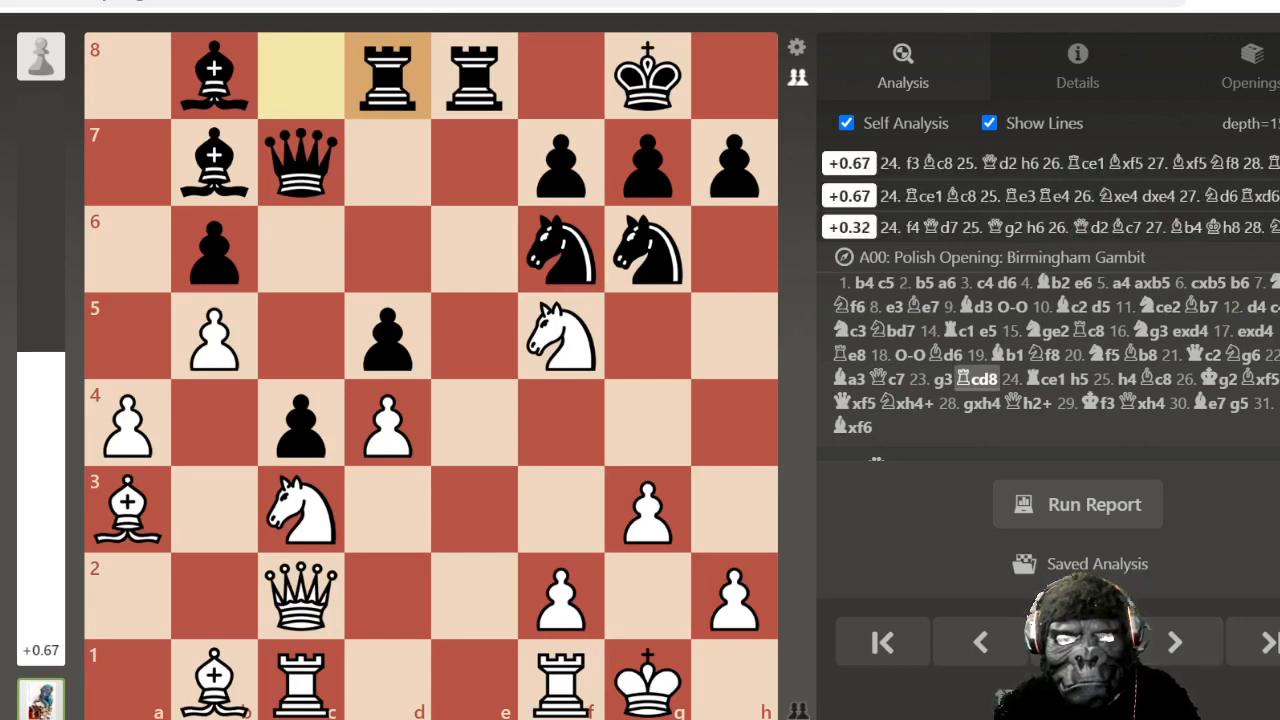
left_click(1175, 642)
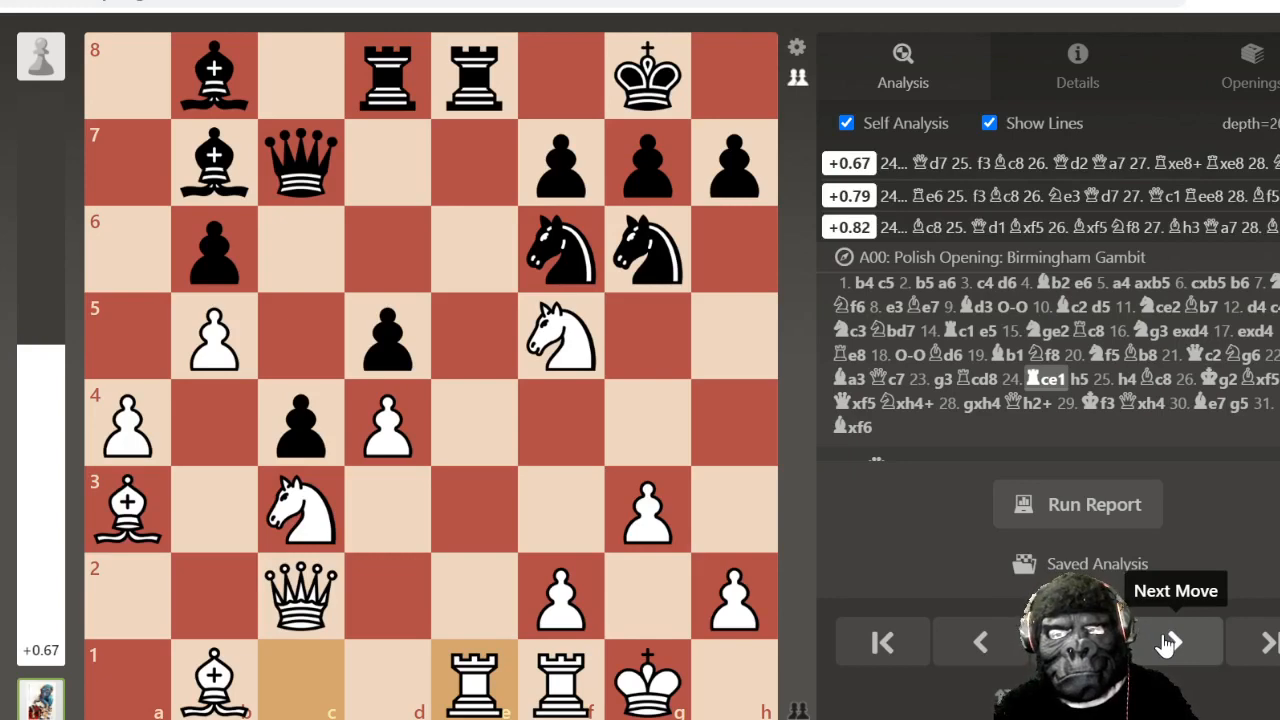
Step: Play on through 24...h5 25.h4 Bc8 to 26...Bxf5, stepping back and forth around 26.Kg2
left_click(1170, 642)
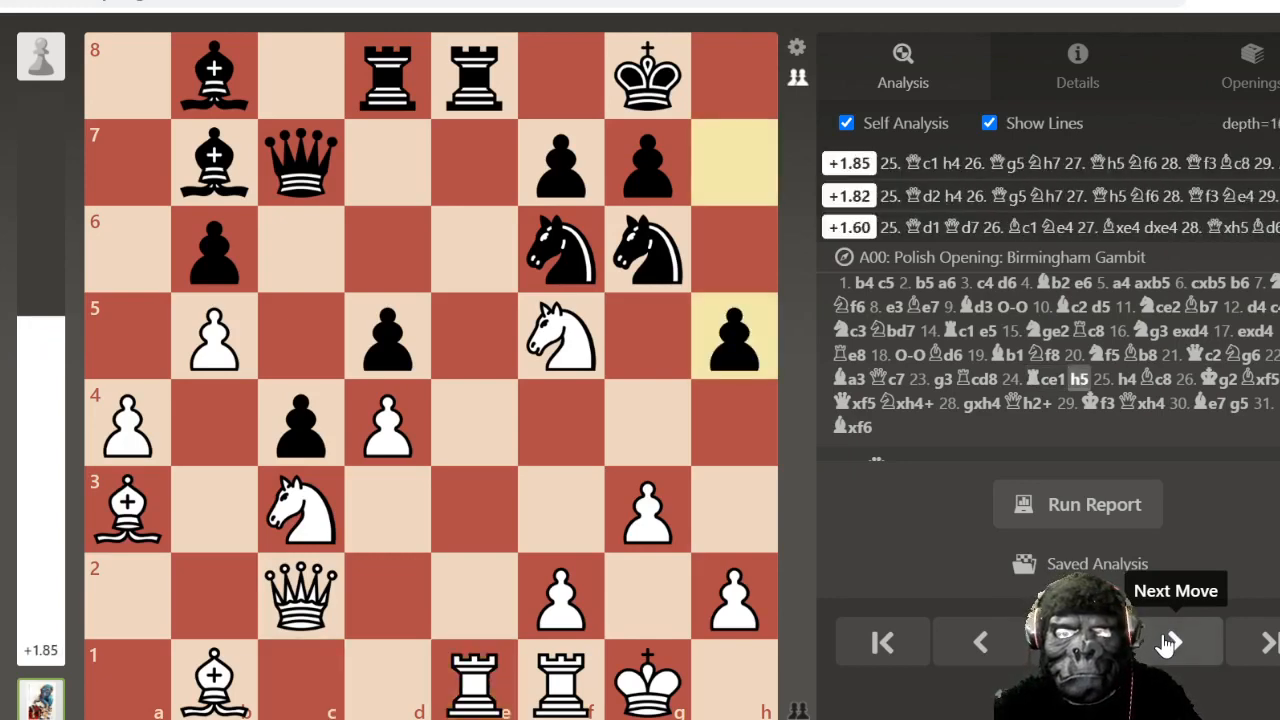
left_click(1168, 642)
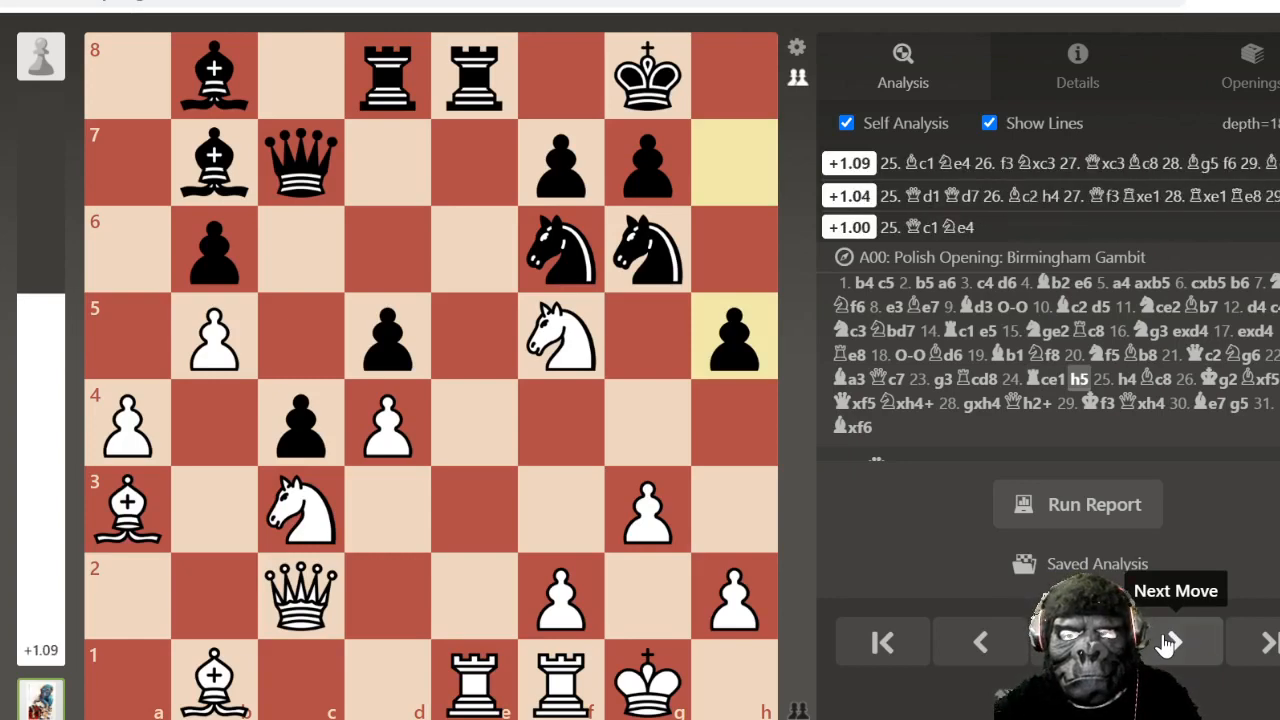
left_click(1168, 640)
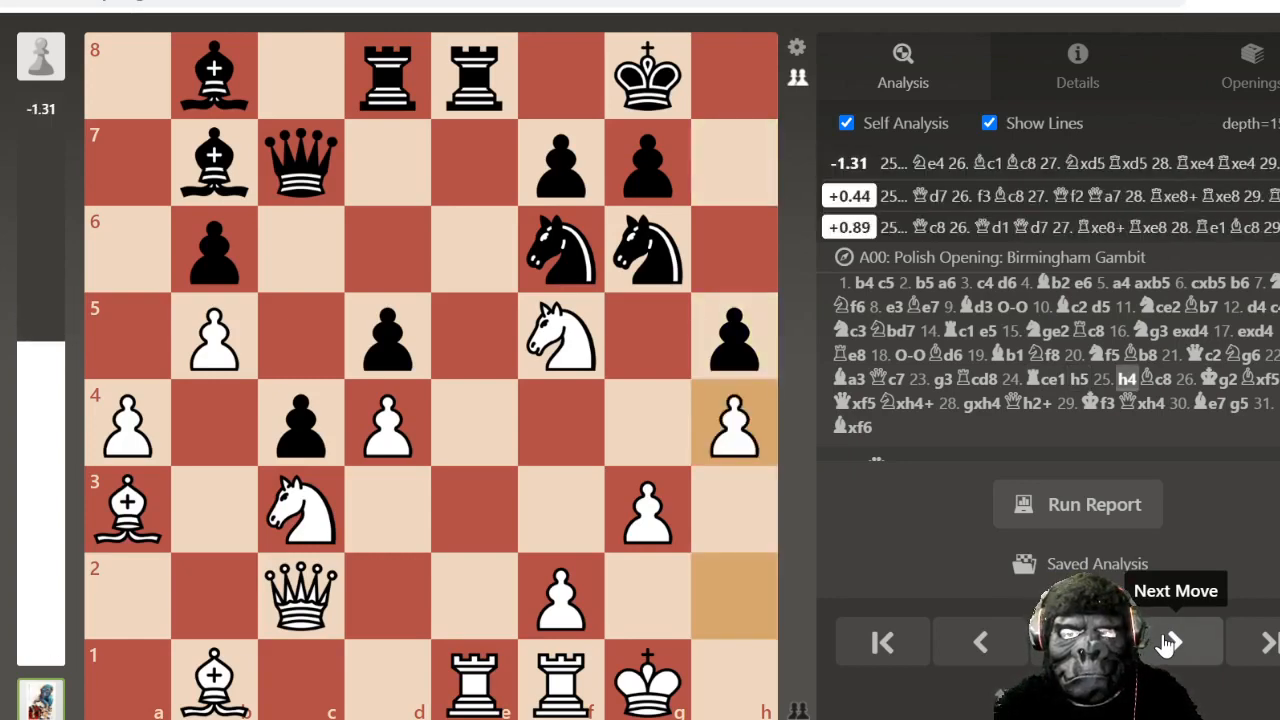
left_click(1175, 642)
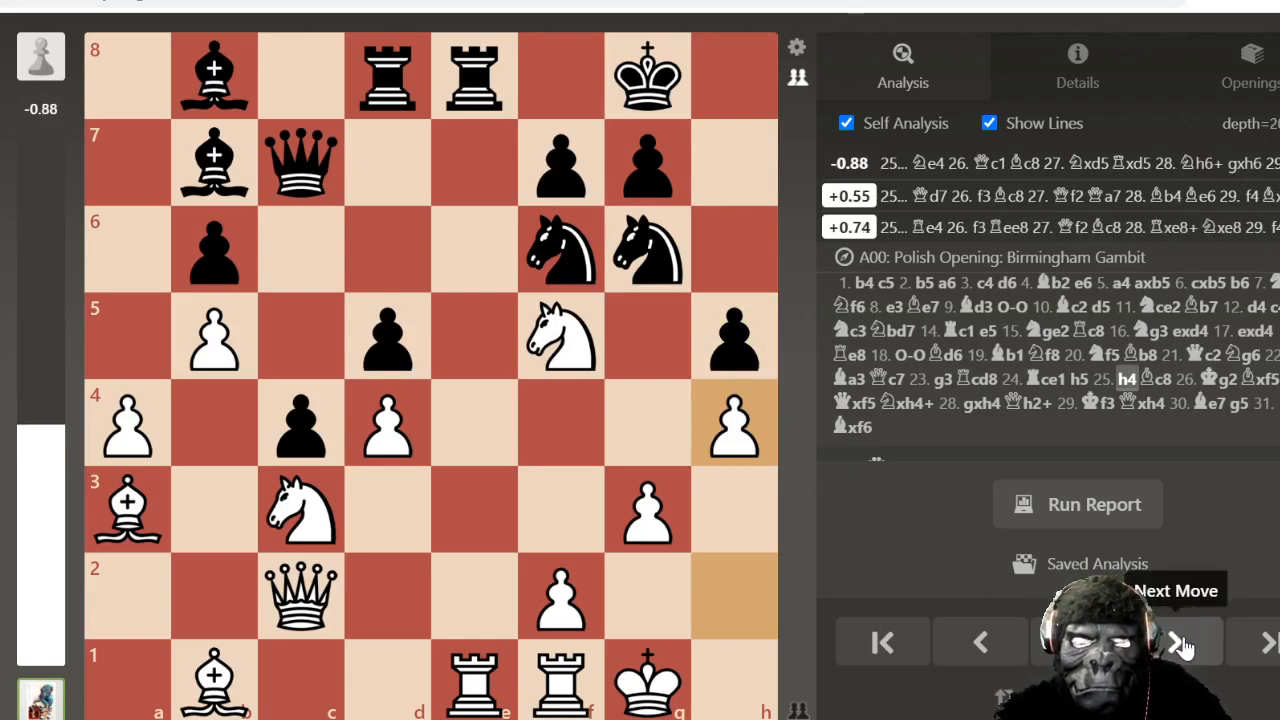
left_click(1175, 642)
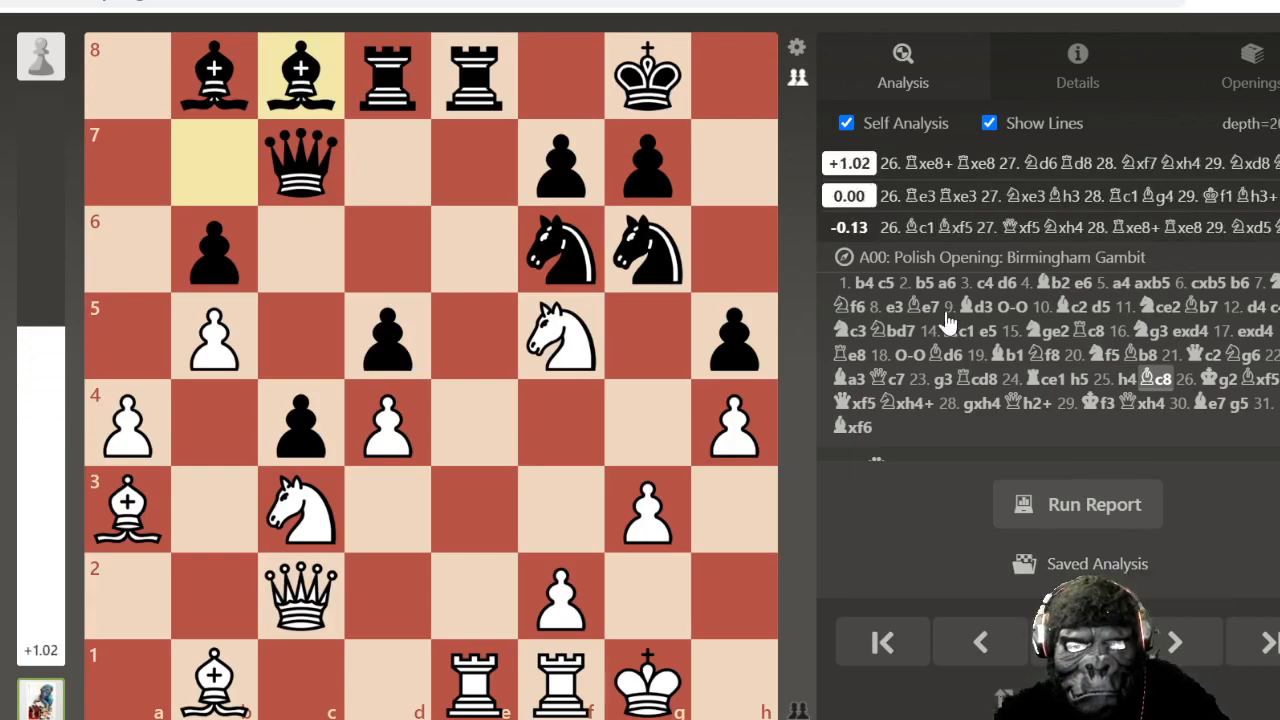
mouse_move(920, 196)
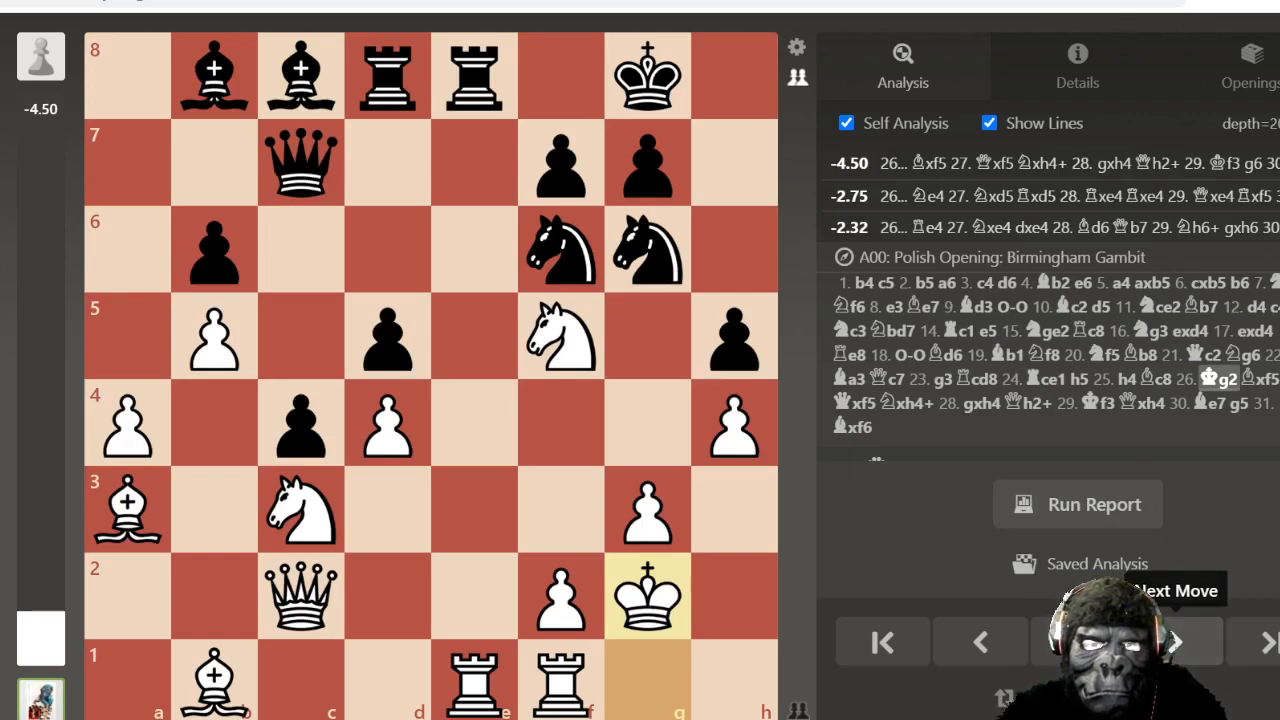
left_click(980, 642)
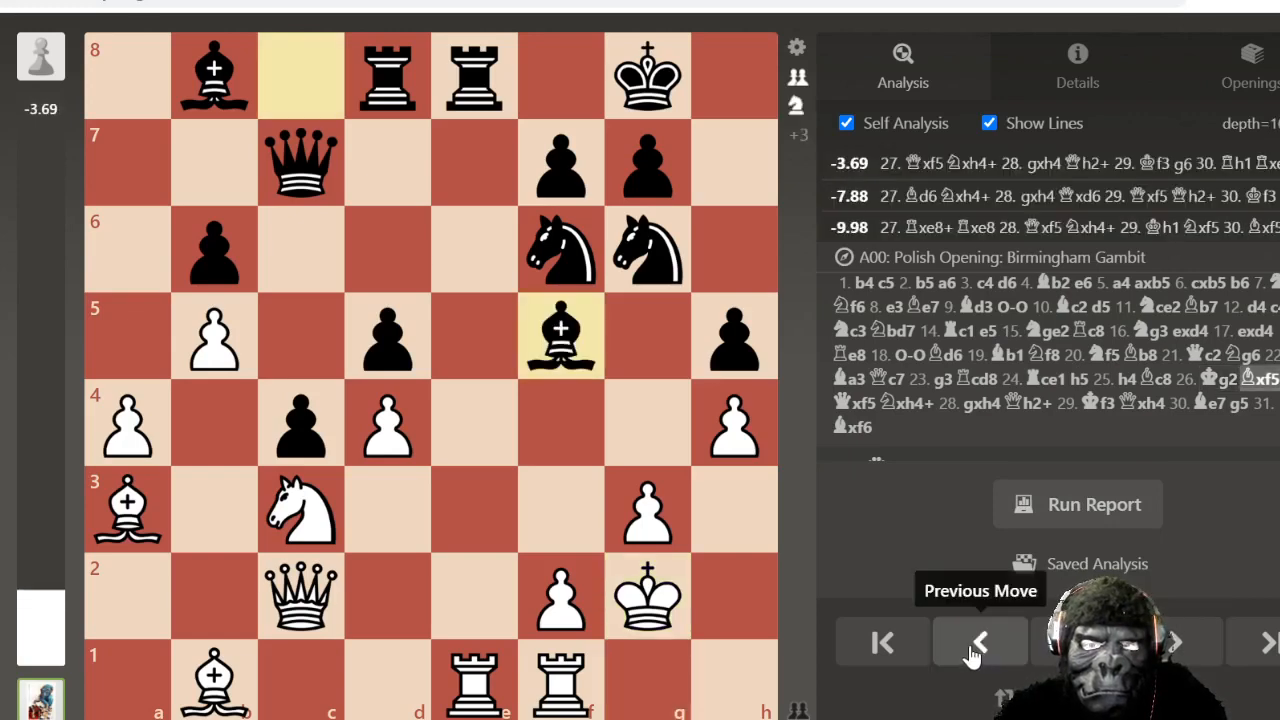
left_click(979, 643)
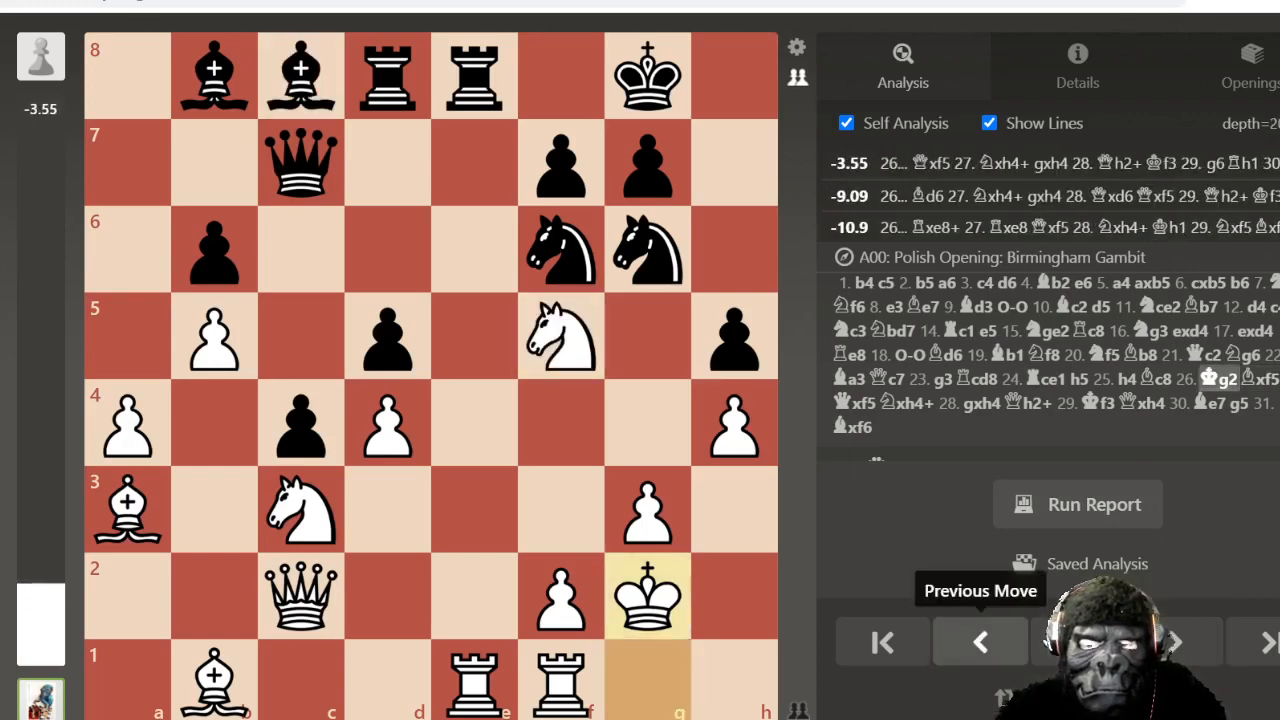
left_click(979, 642)
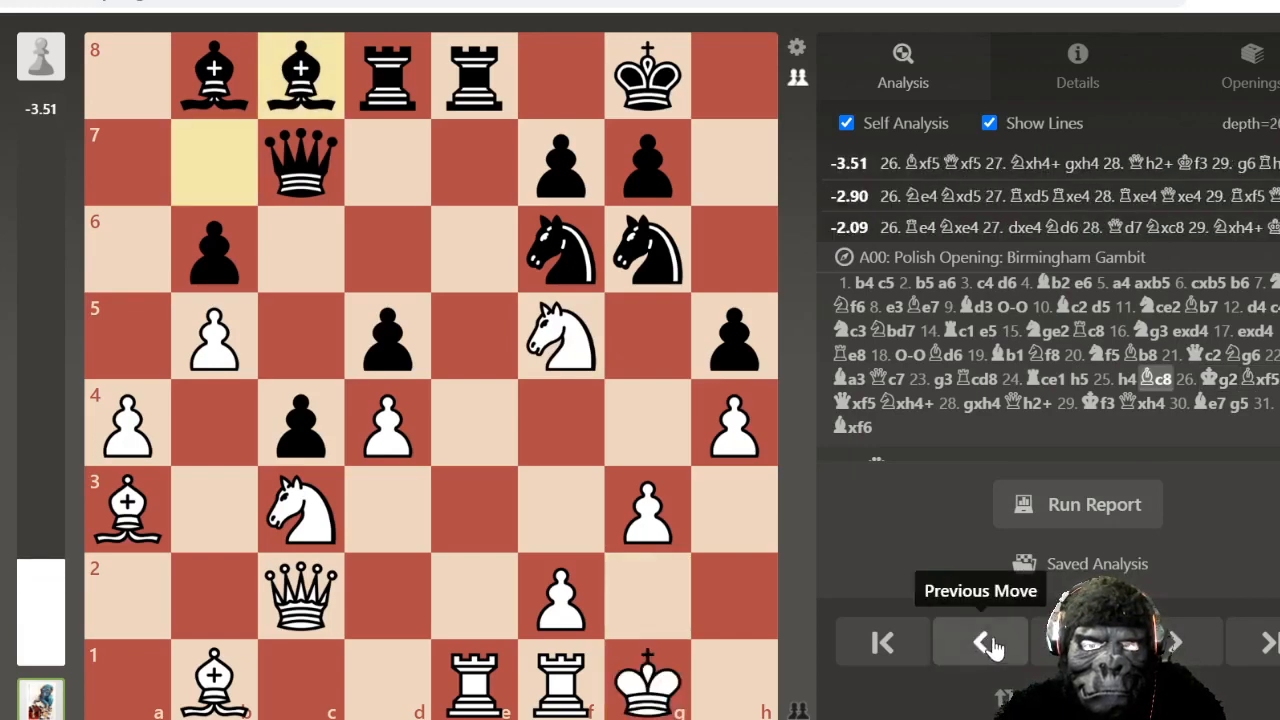
left_click(1175, 642)
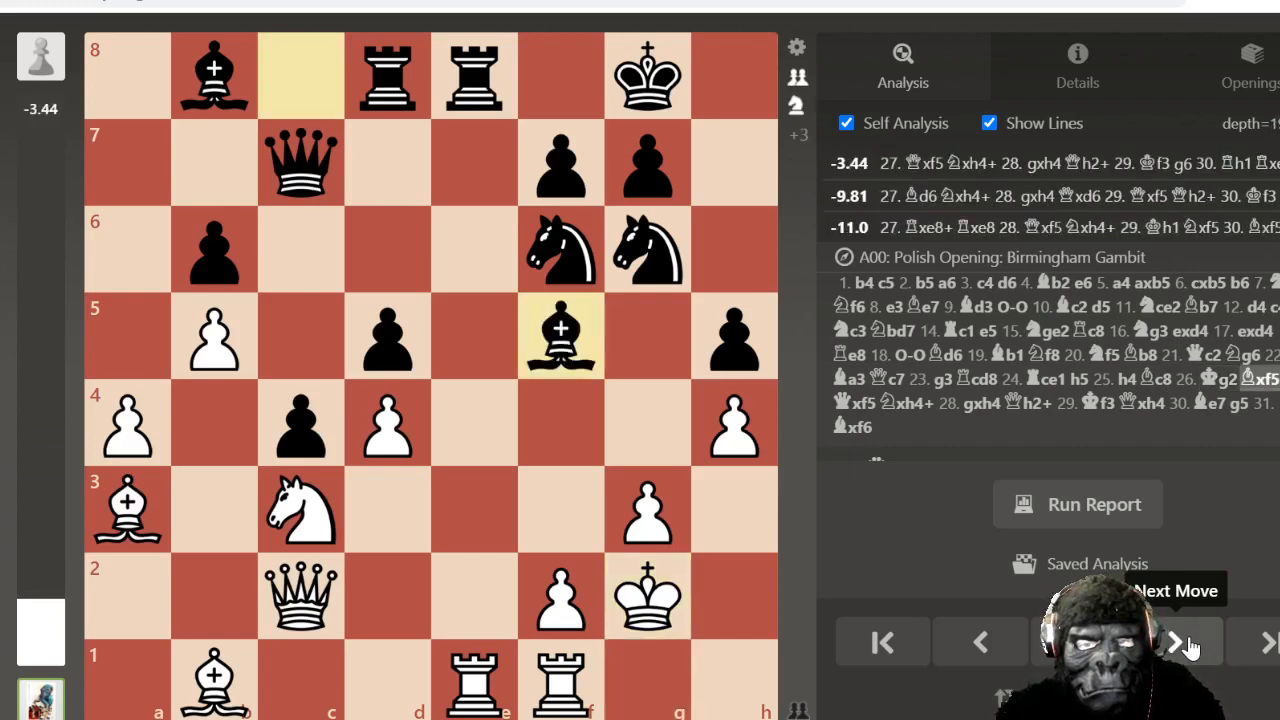
Step: Advance through 27.Qxf5 Nxh4+ 28.gxh4 Qh2+ to White's 29.Kf3
left_click(1175, 642)
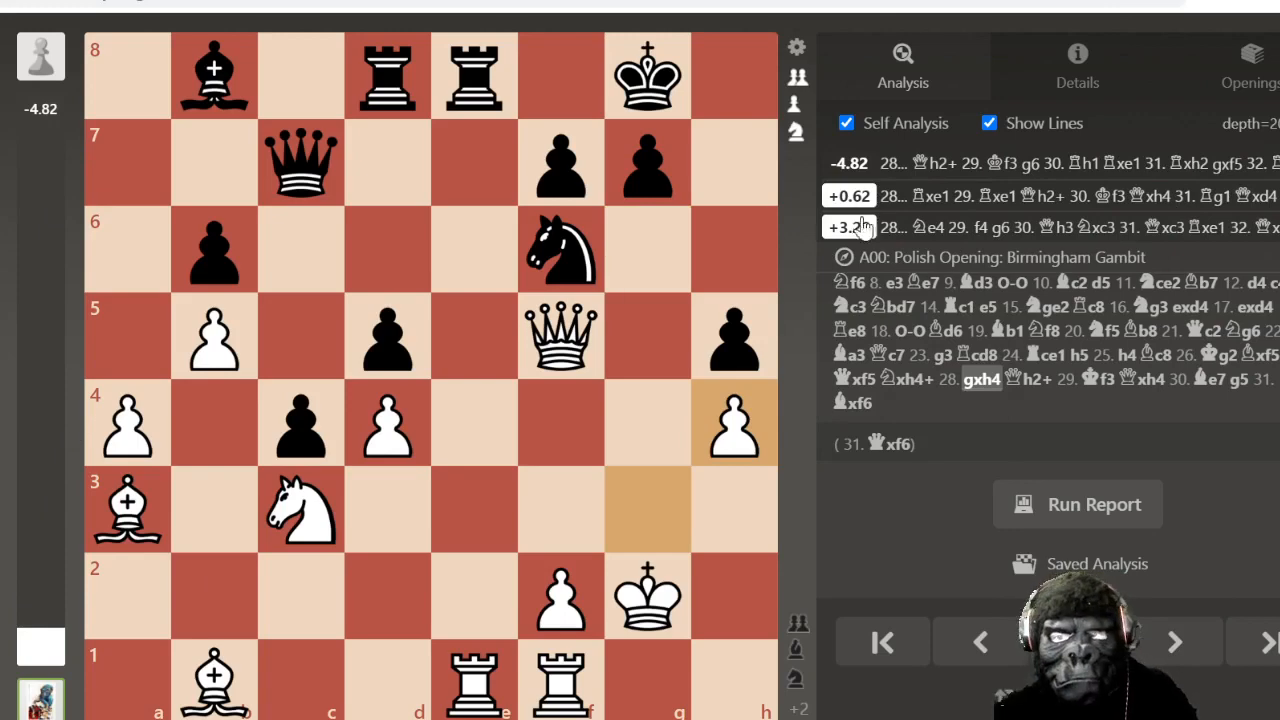
mouse_move(930, 163)
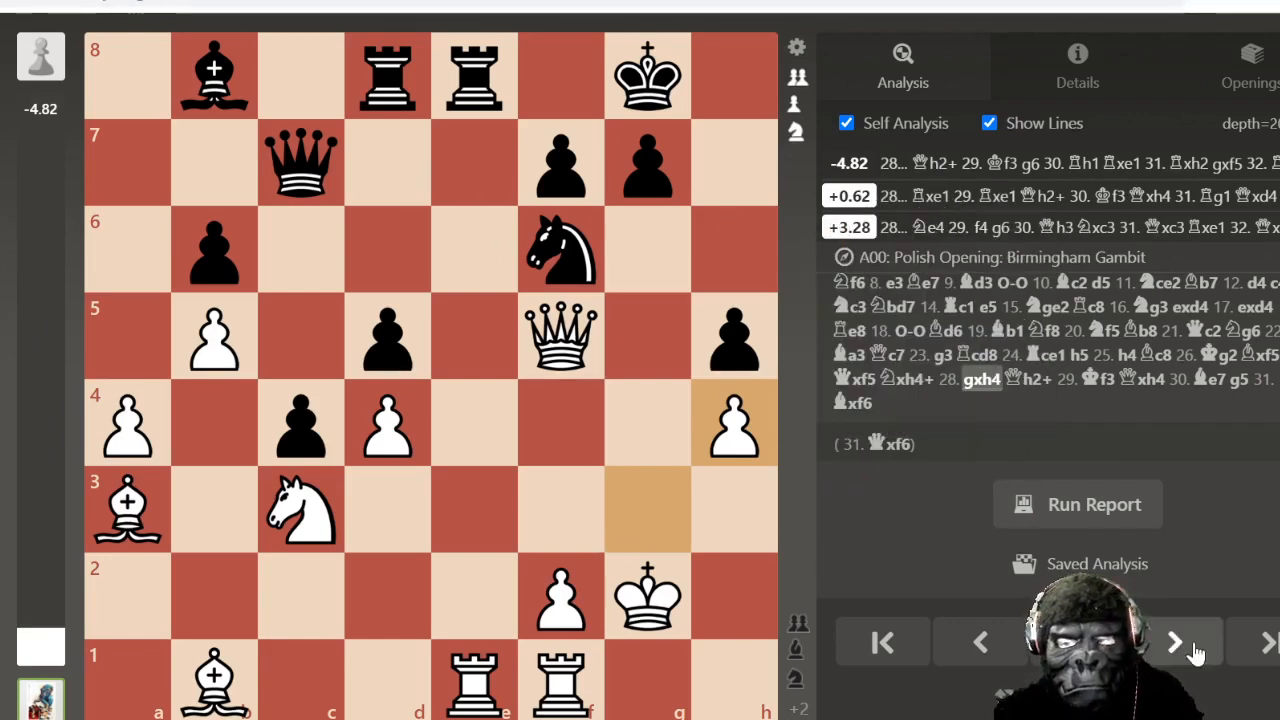
left_click(1174, 642)
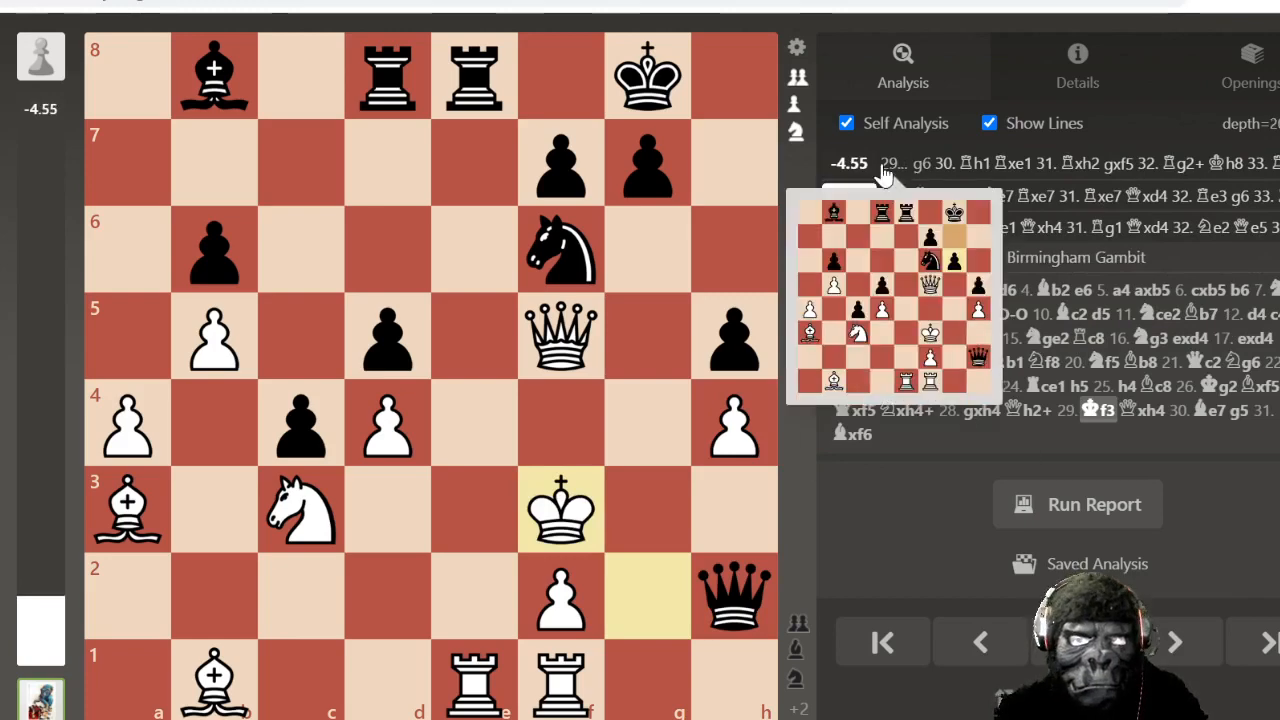
mouse_move(890, 172)
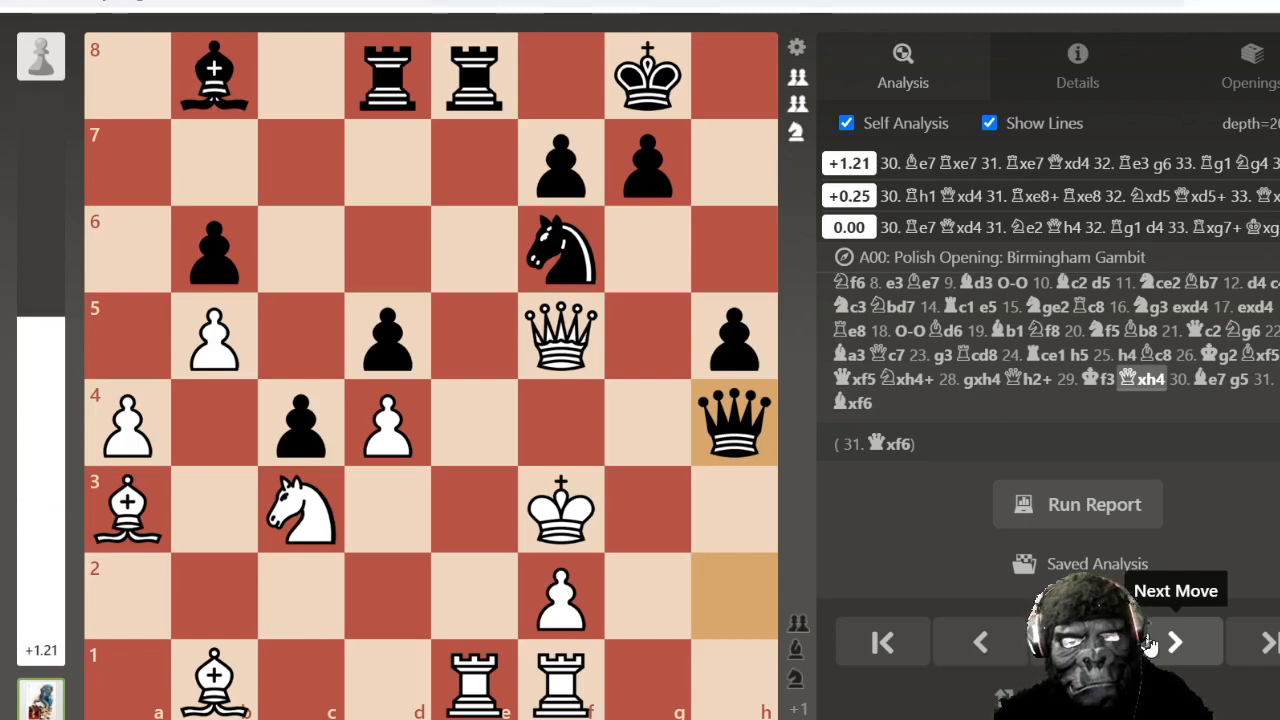
Step: Play 30.Be7 g5 31.Bxf6, then enter the engine's reply 31...g4+ showing mate in one
left_click(1174, 642)
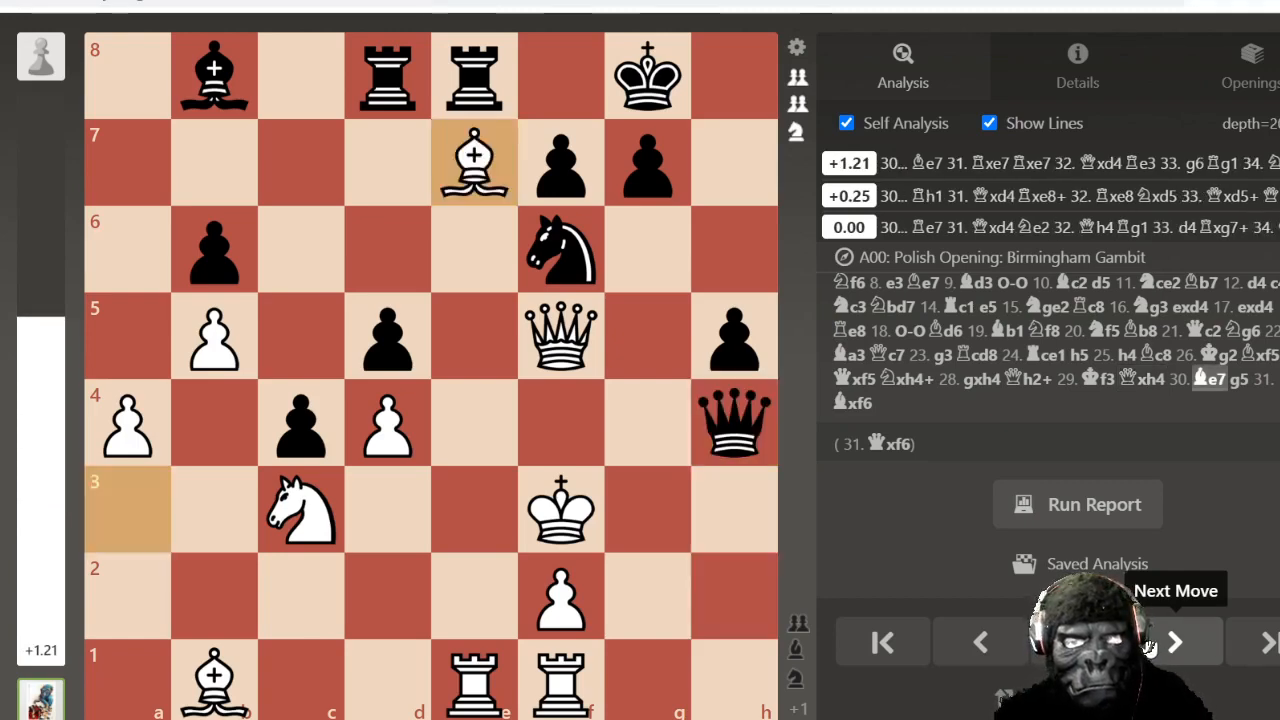
left_click(1175, 642)
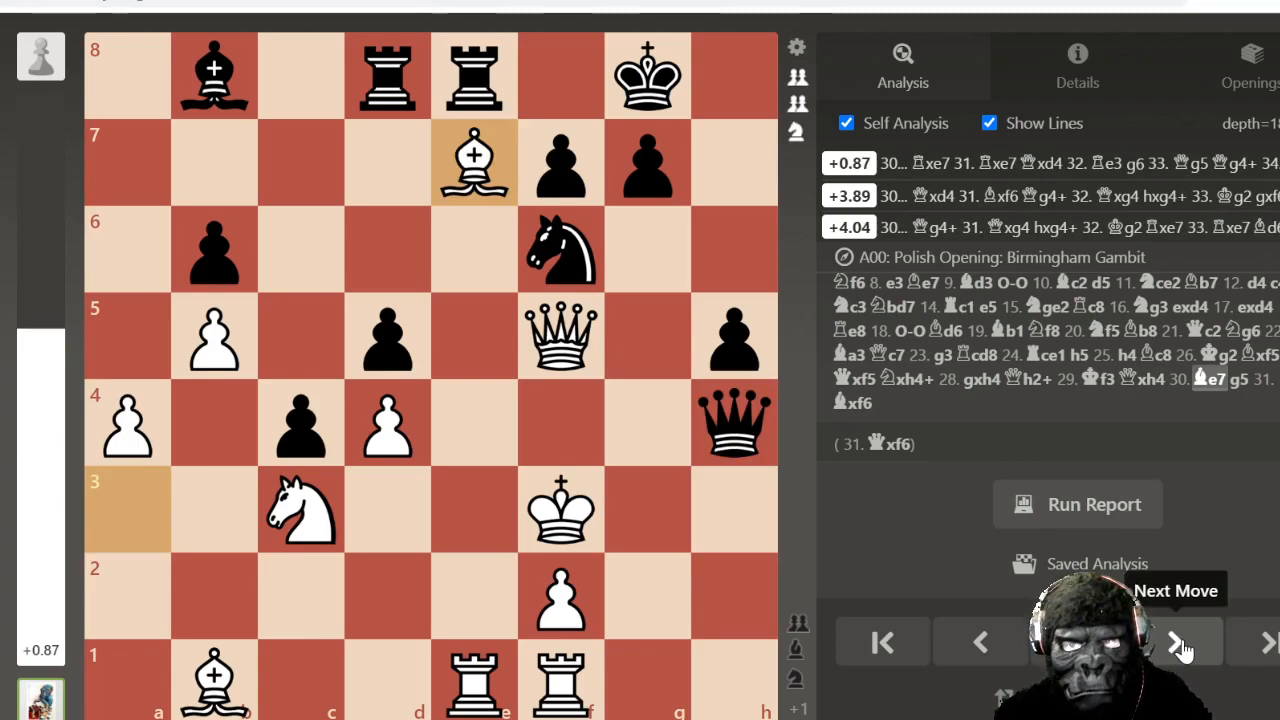
left_click(1184, 642)
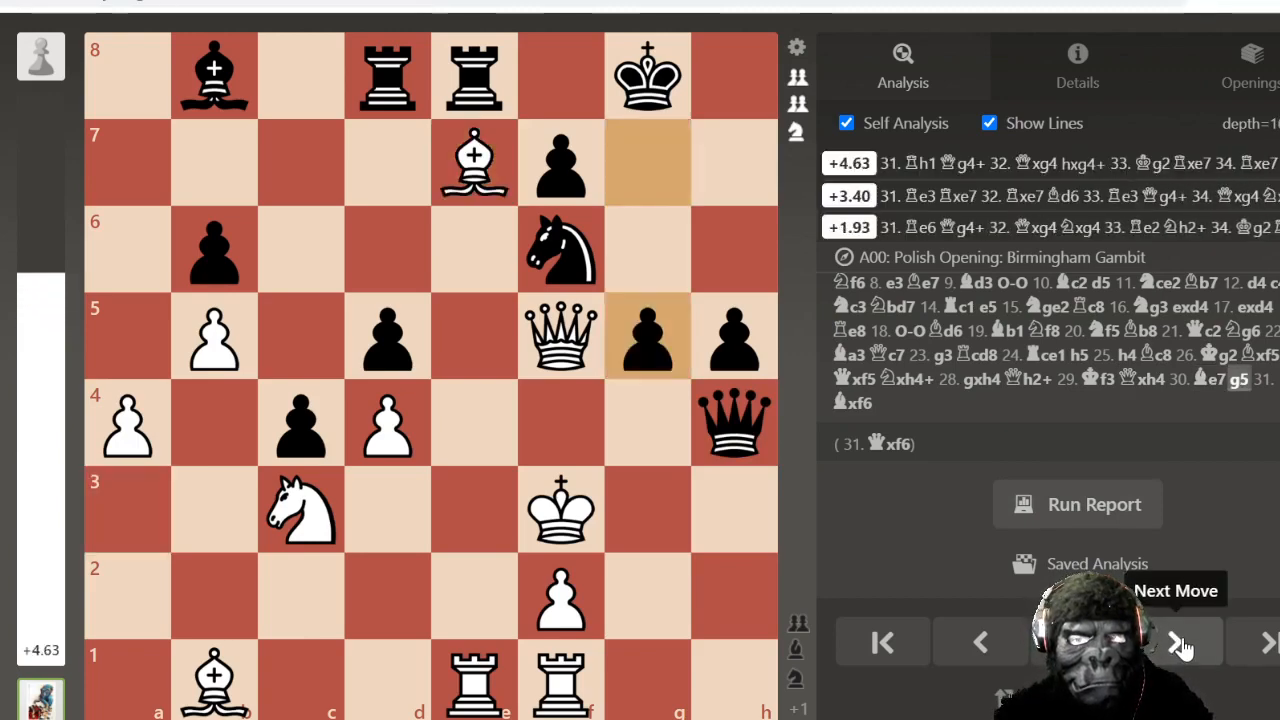
left_click(1176, 641)
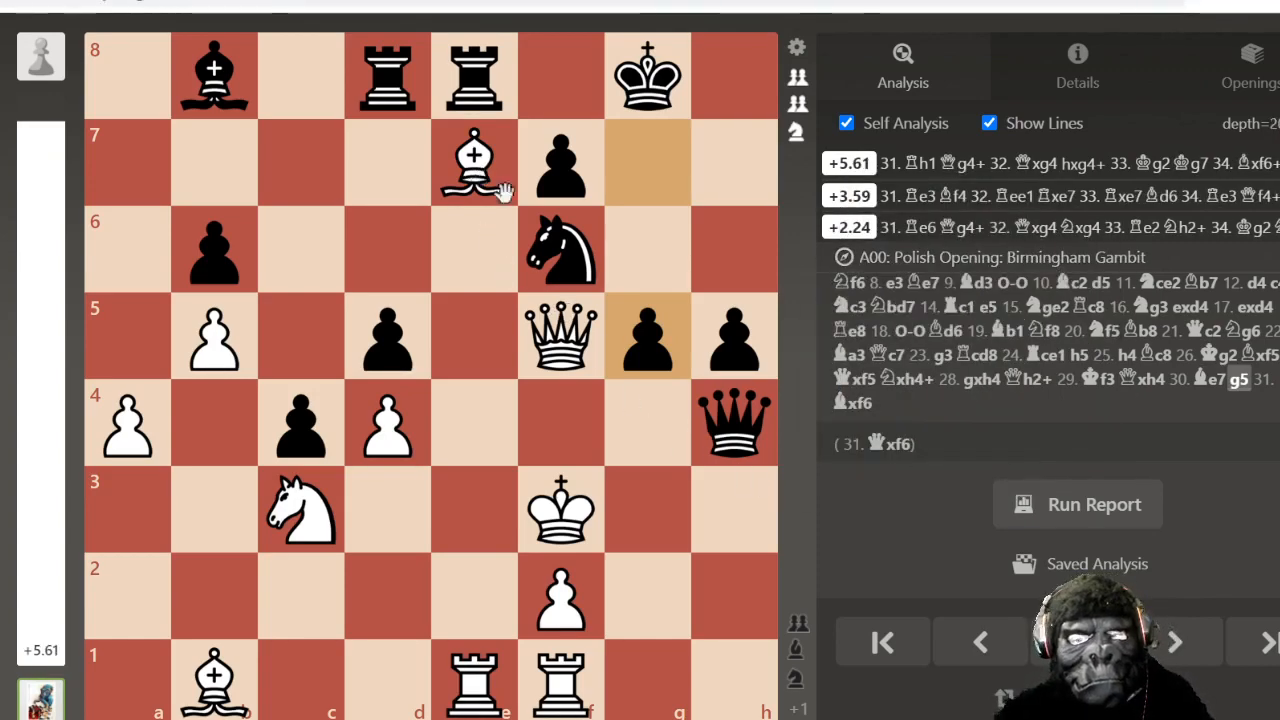
left_click(1175, 641)
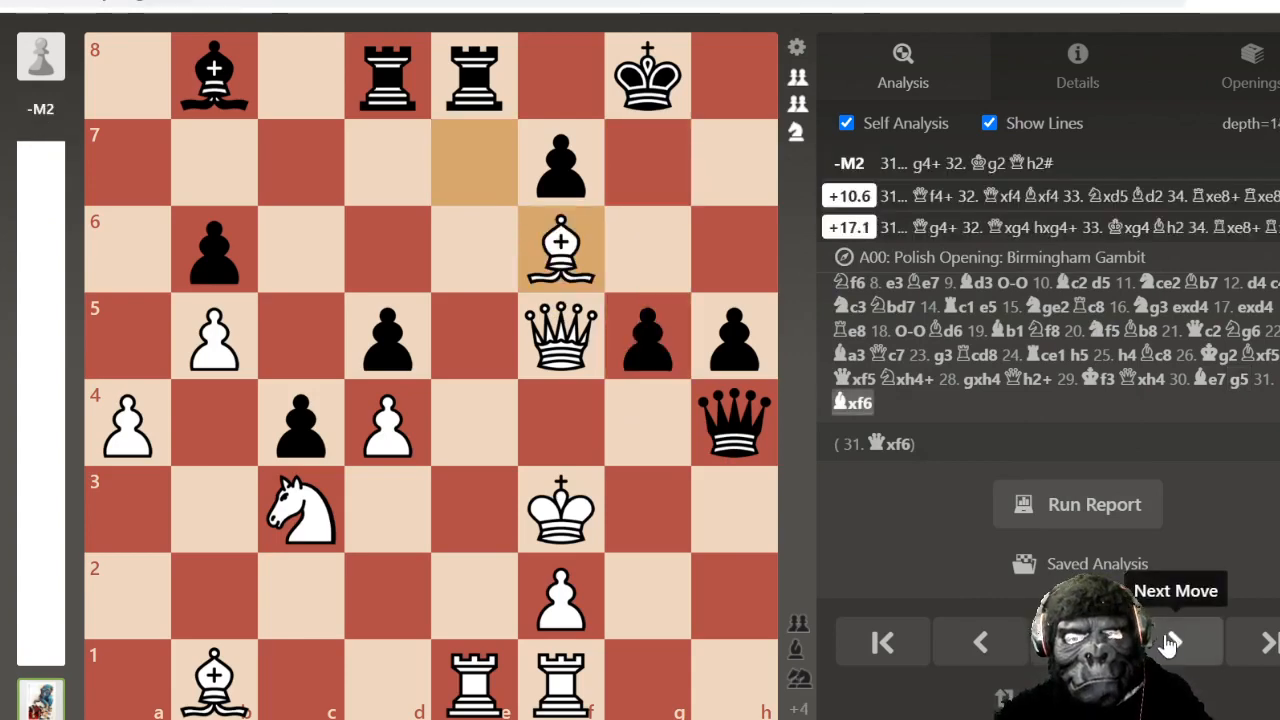
mouse_move(925, 163)
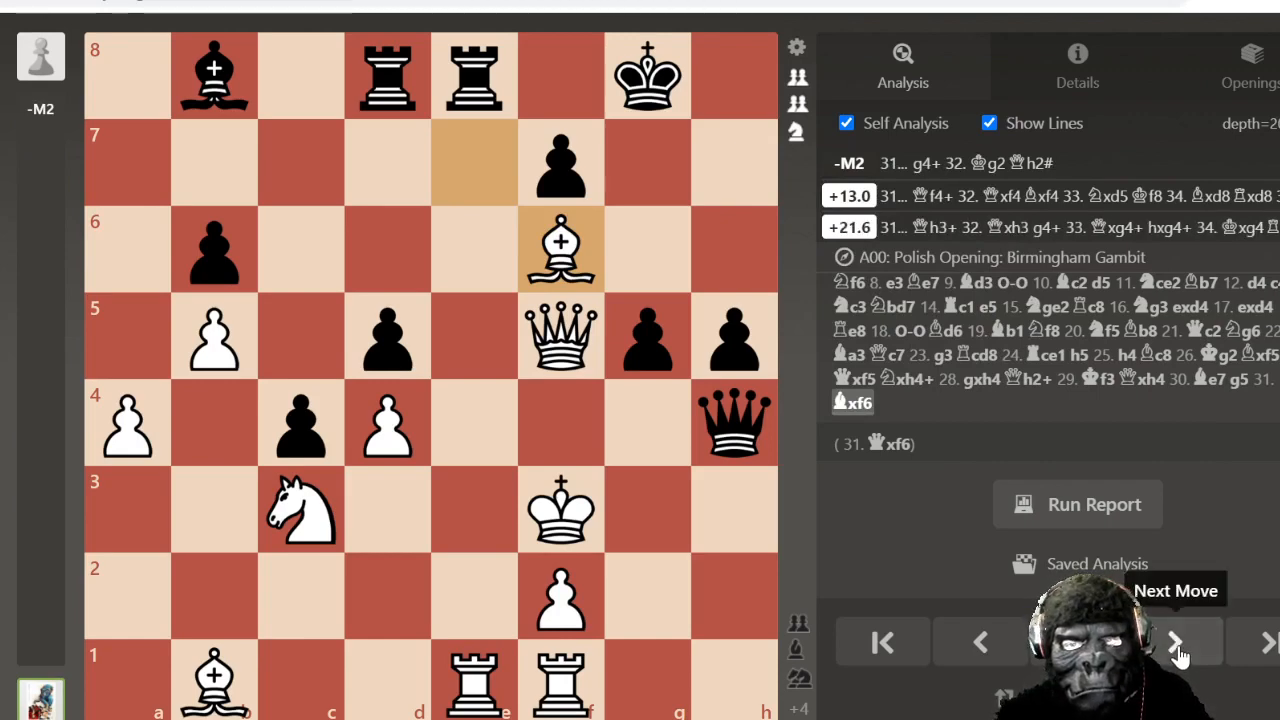
left_click(1175, 642)
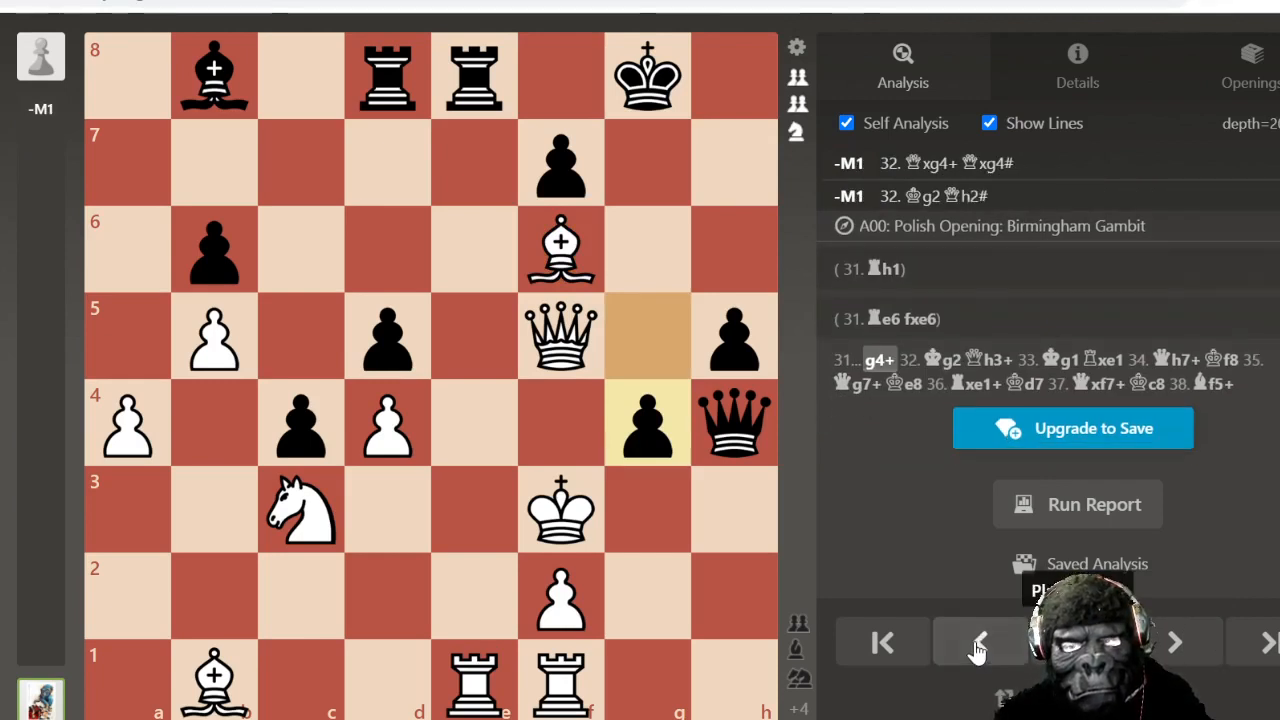
Step: Take back and replay 31...g4+ 32.Kg2 Qh3+ 33.Kg1, then Black's 33...Rxe1
left_click(978, 643)
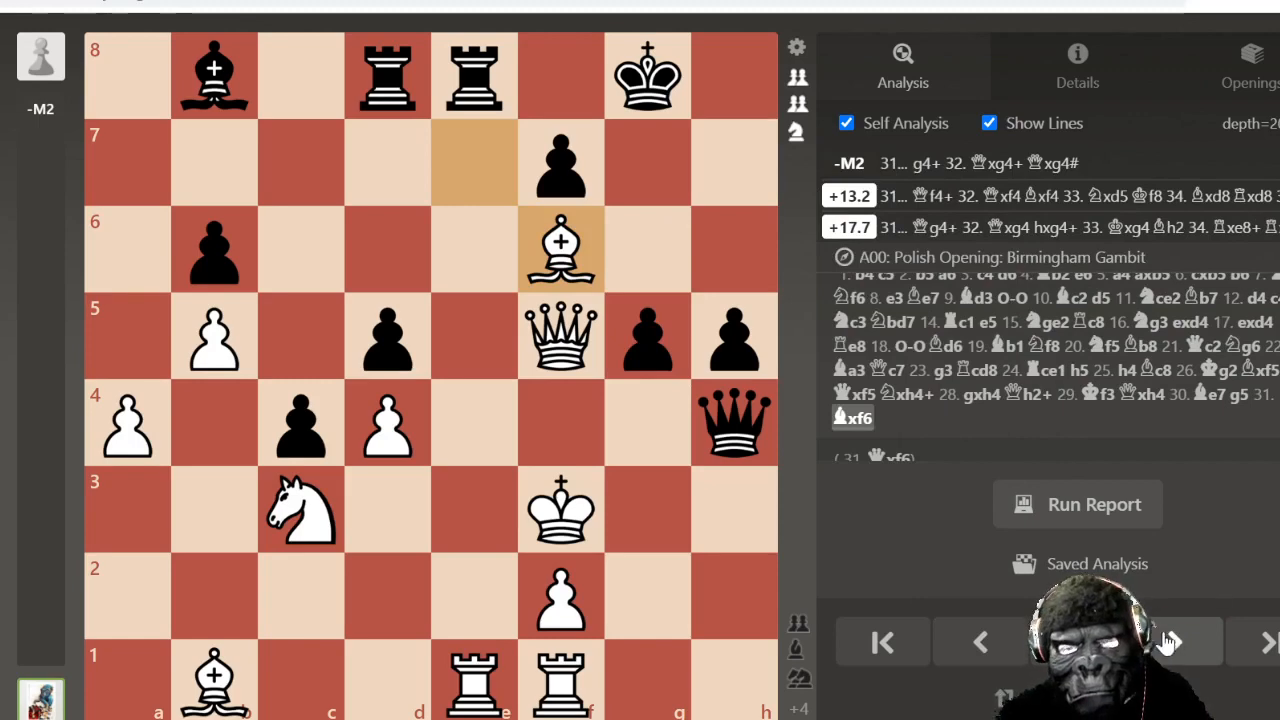
mouse_move(1170, 642)
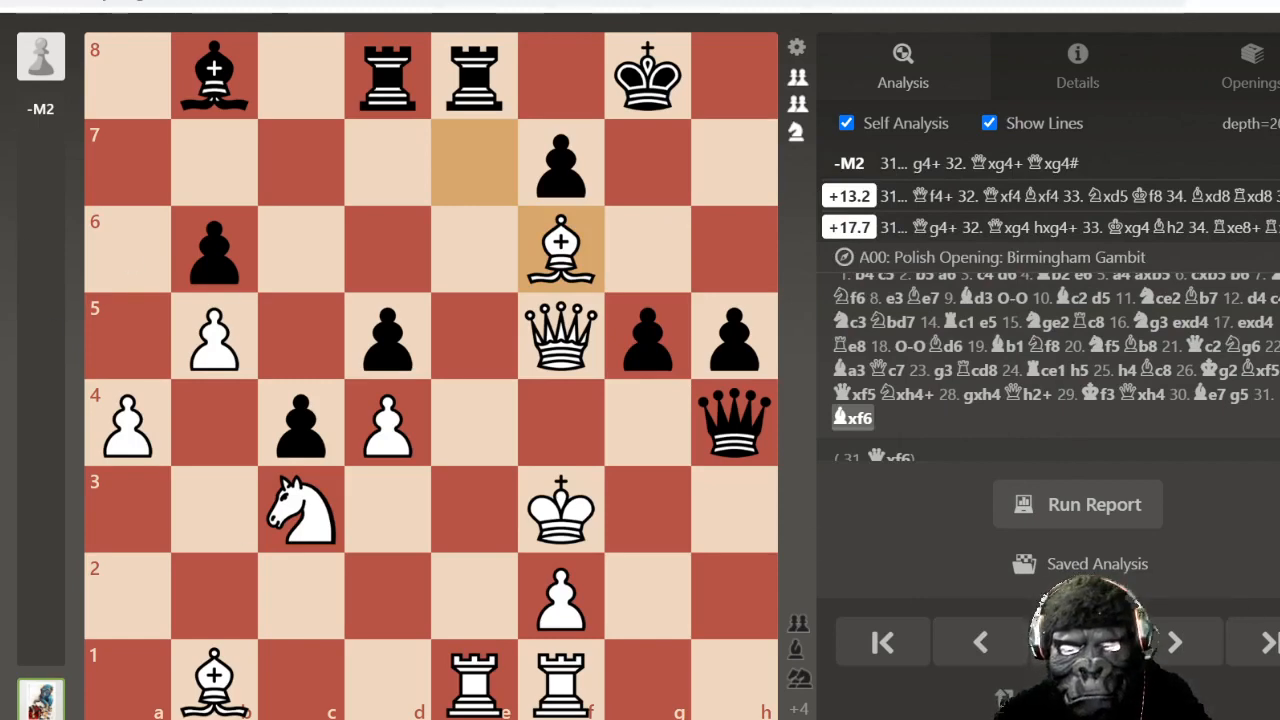
left_click(1175, 642)
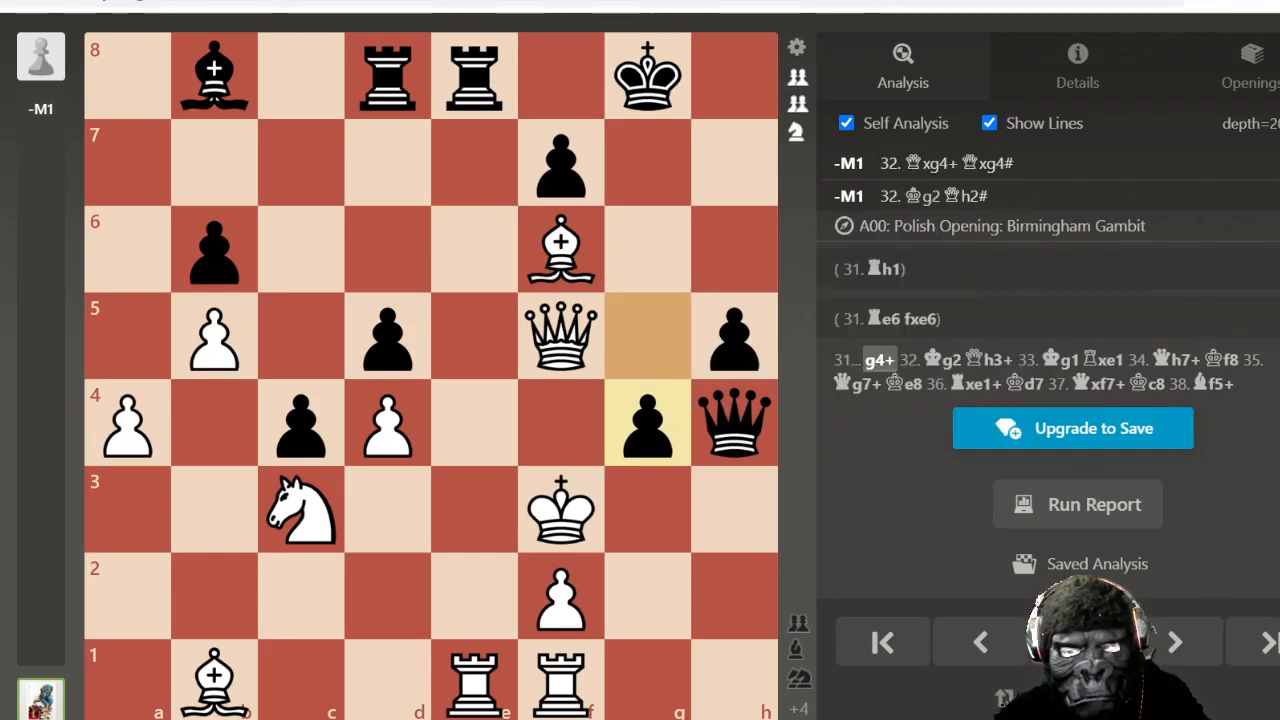
left_click(1175, 642)
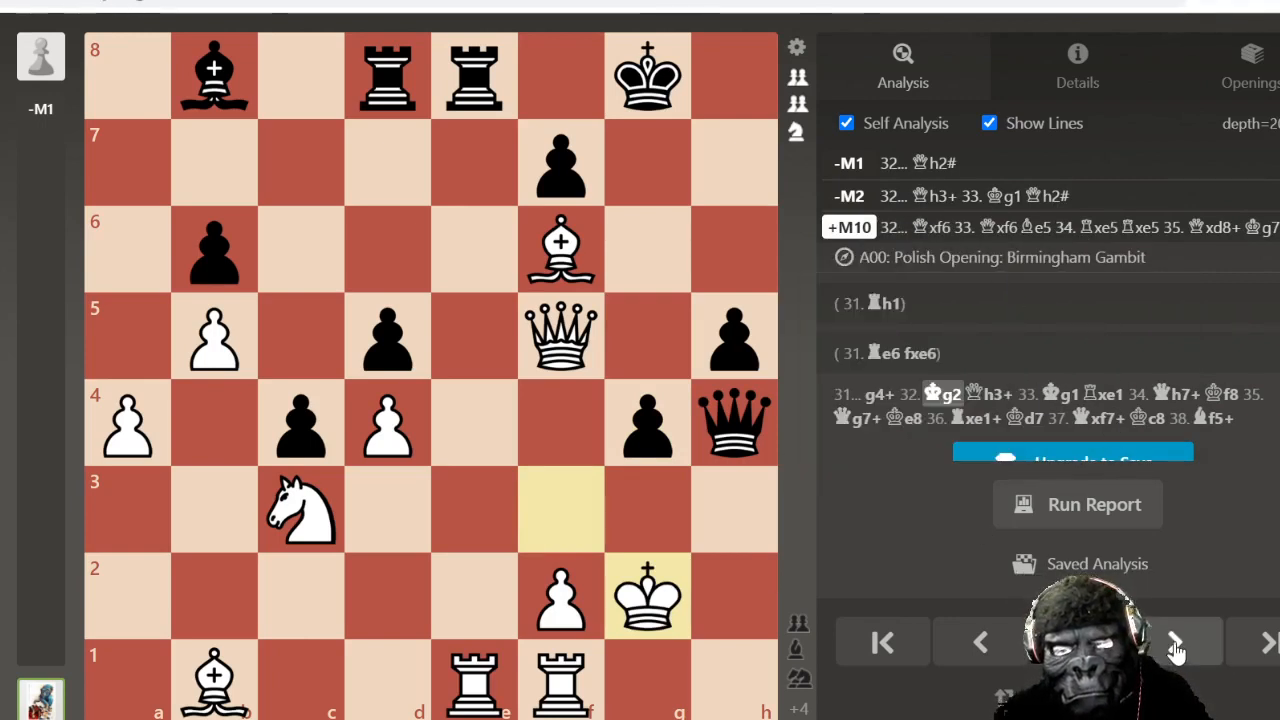
left_click(1175, 642)
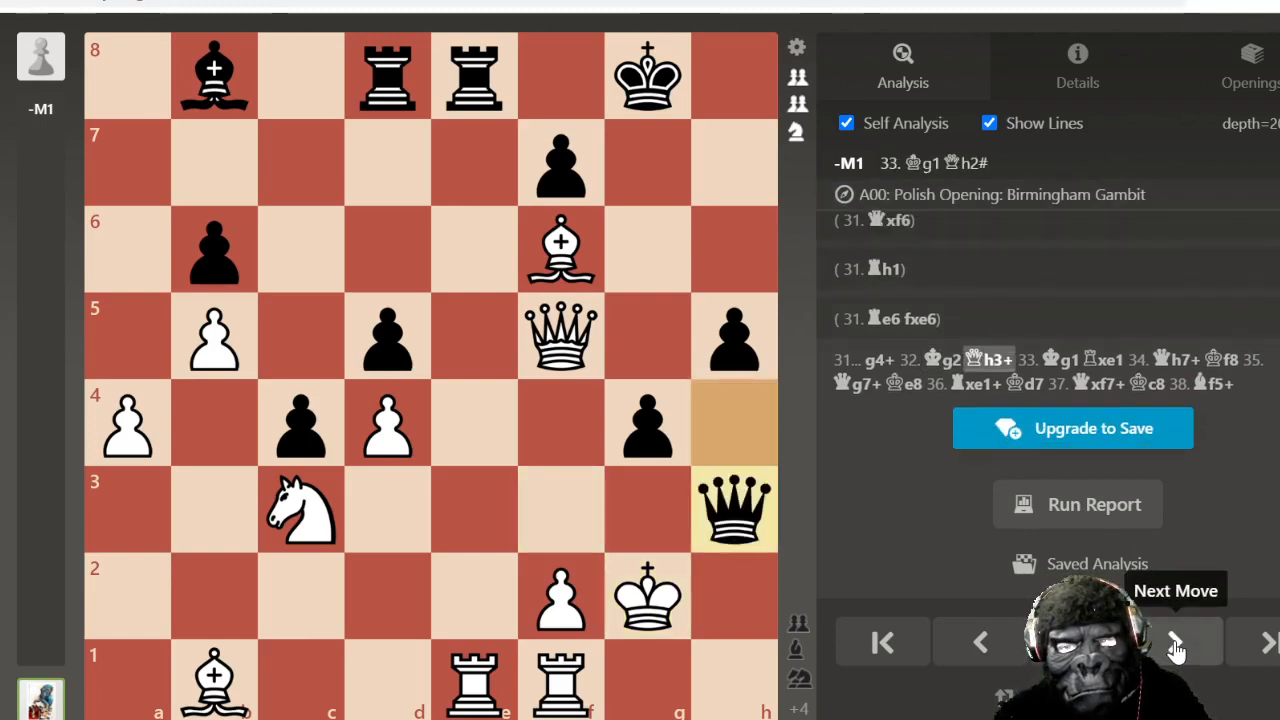
left_click(1175, 642)
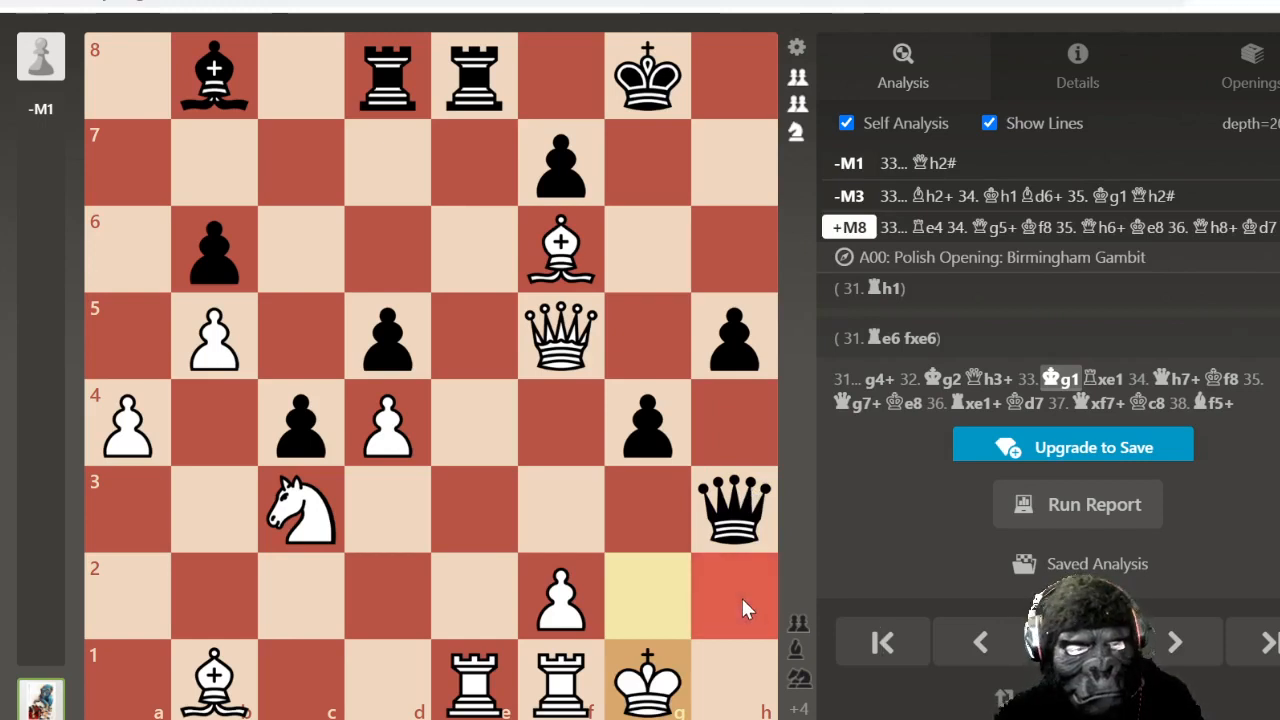
mouse_move(750, 590)
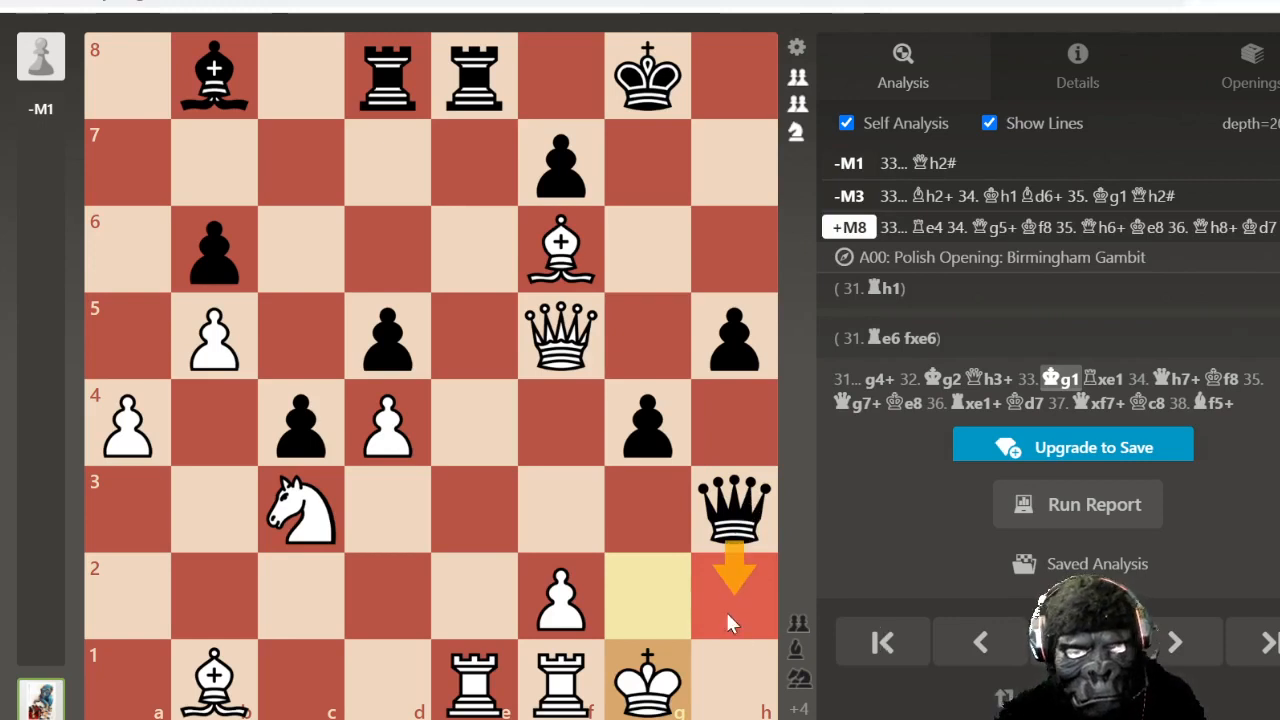
mouse_move(720, 600)
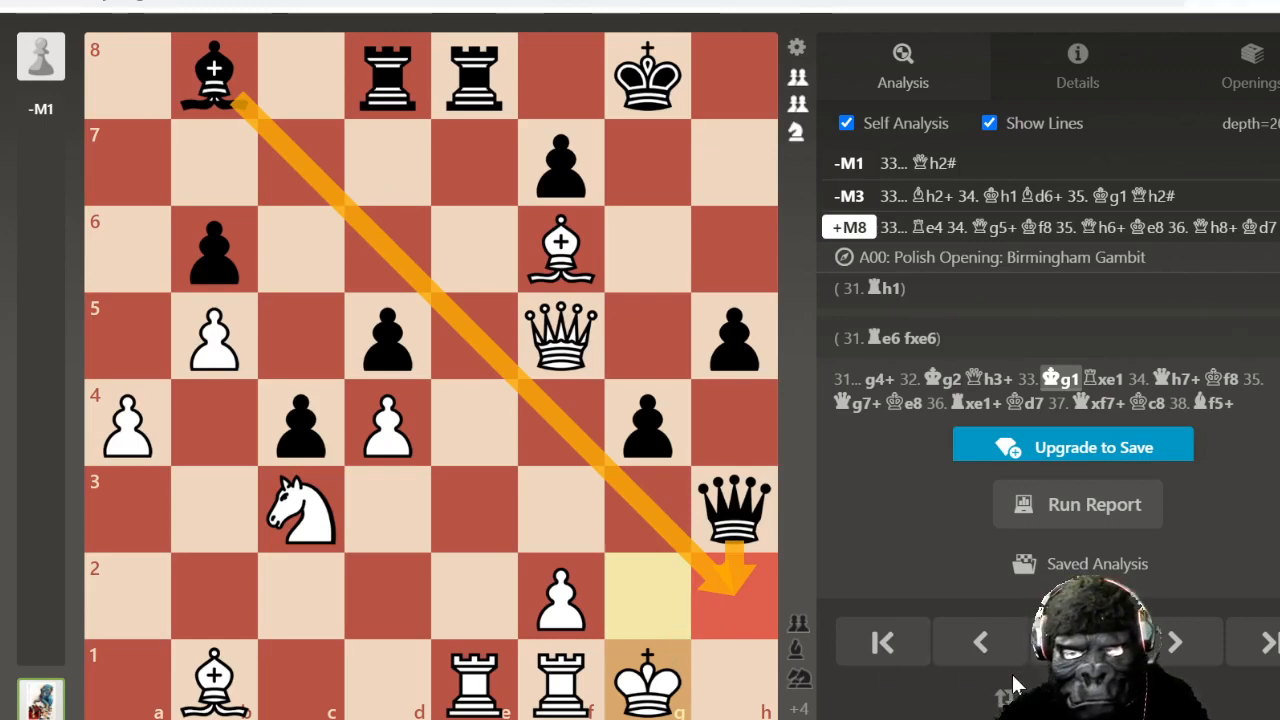
left_click(1174, 642)
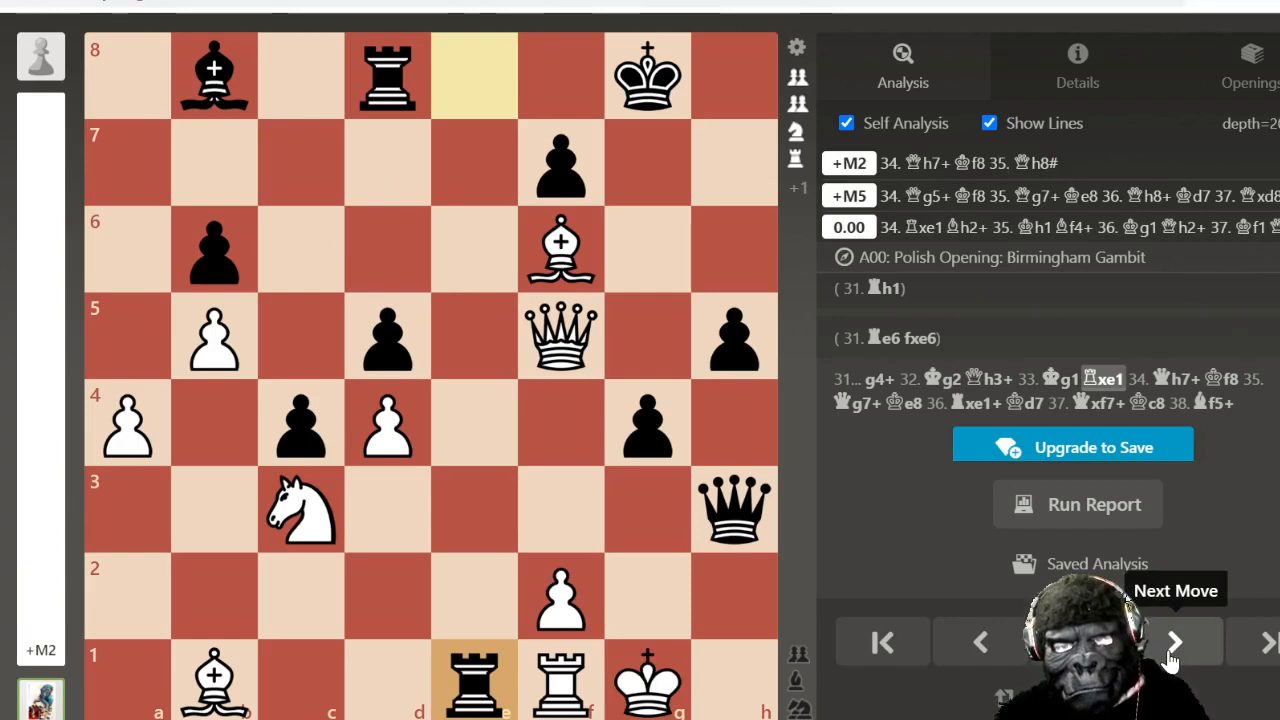
Step: Follow the line 34.Qh7+ Kf8 35.Qg7+ Ke8 36.Rxe1+ Kd7 37.Qxf7+ Kc8 to 38.Bf5+
left_click(1174, 642)
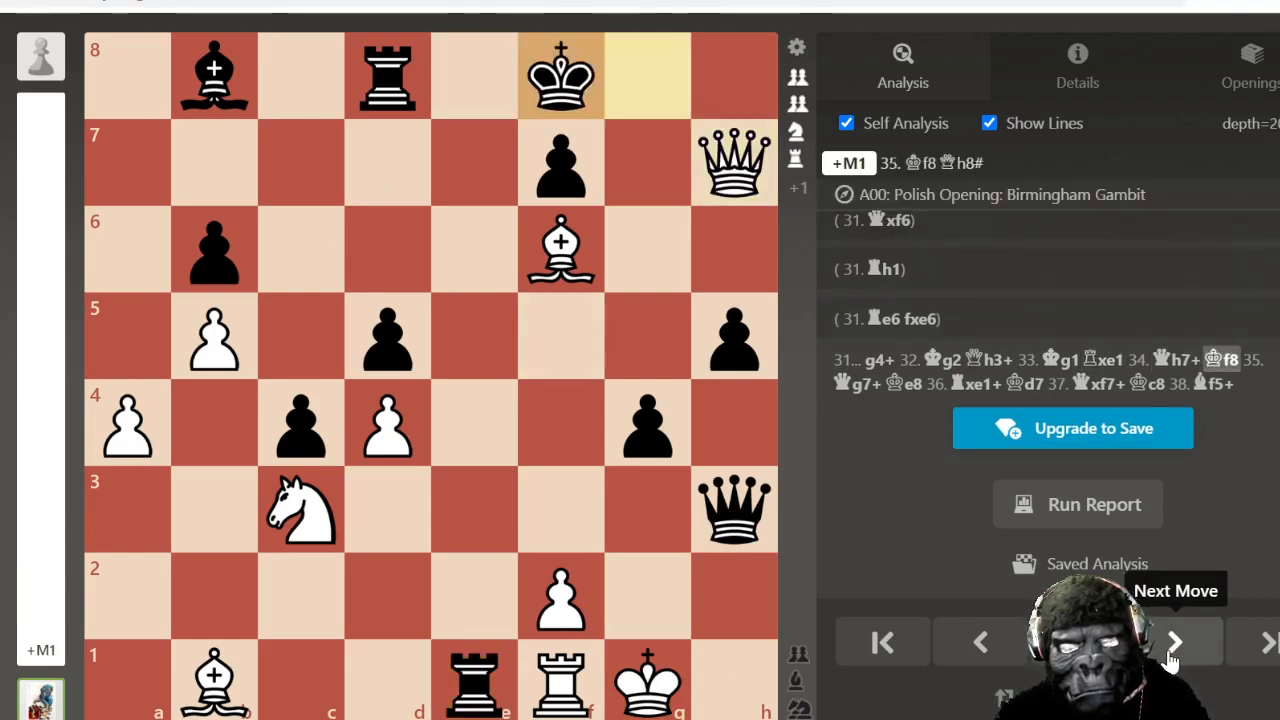
left_click(1175, 642)
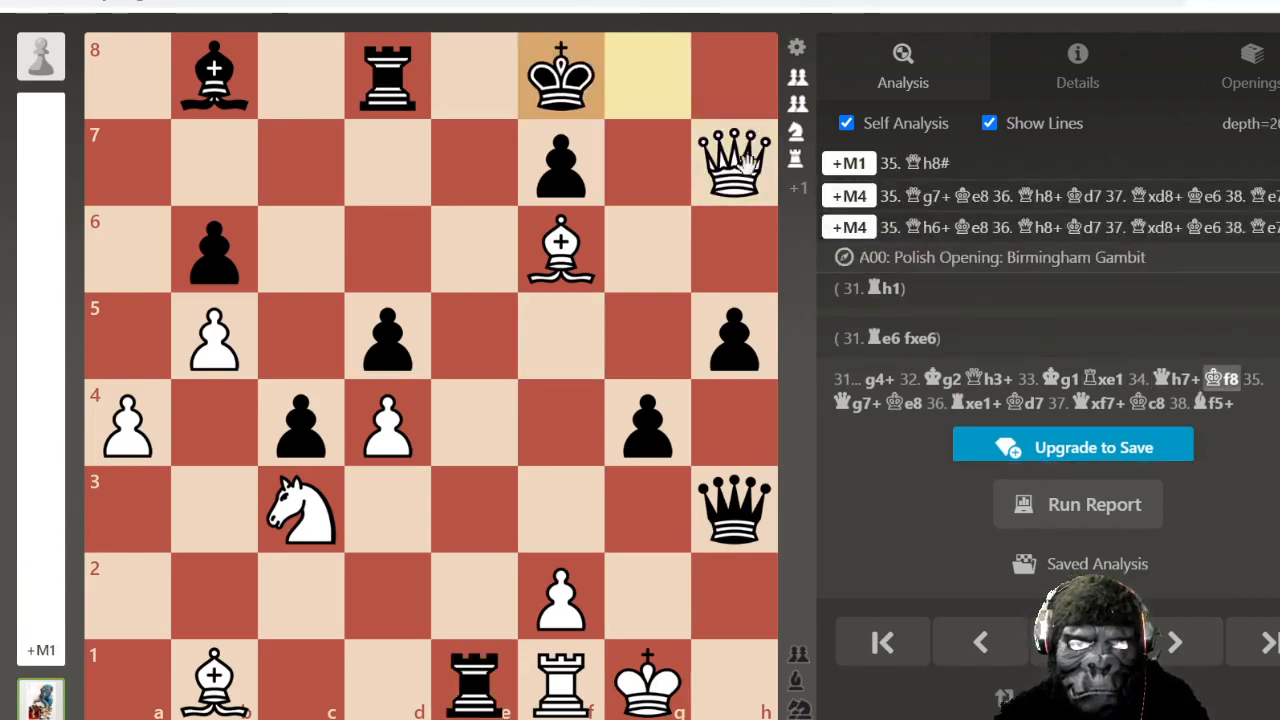
left_click(1174, 642)
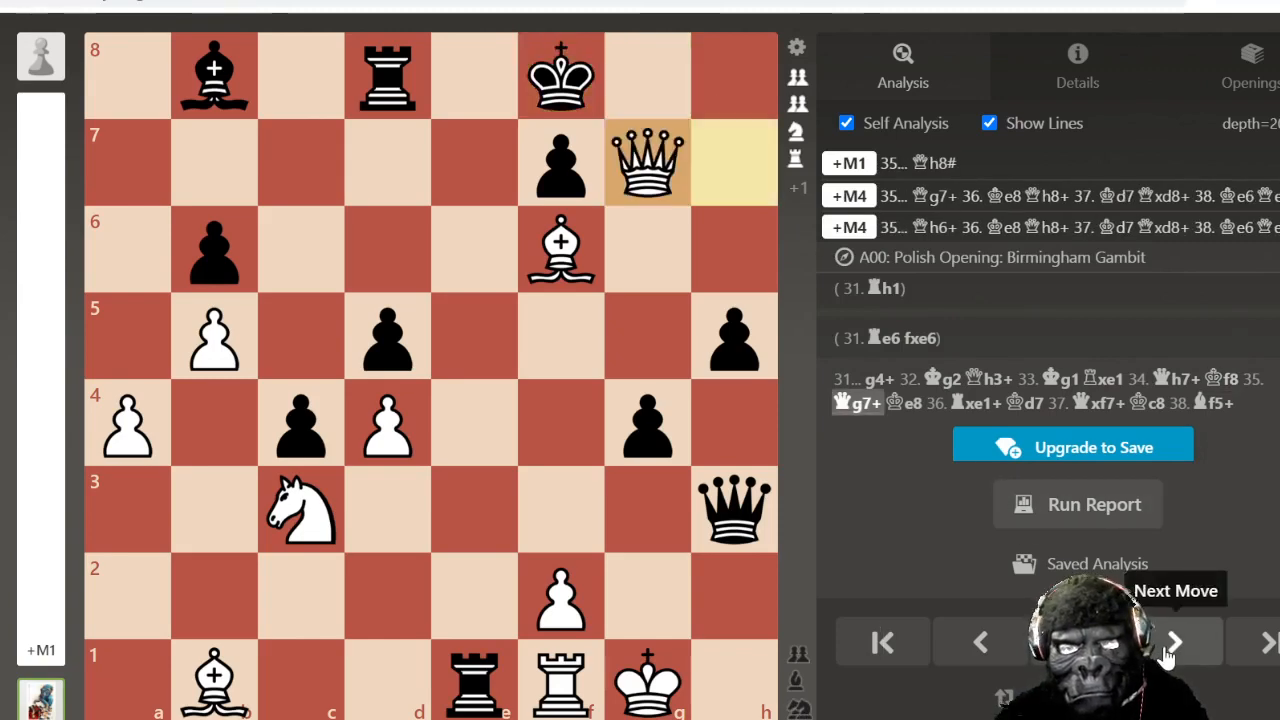
left_click(1173, 642)
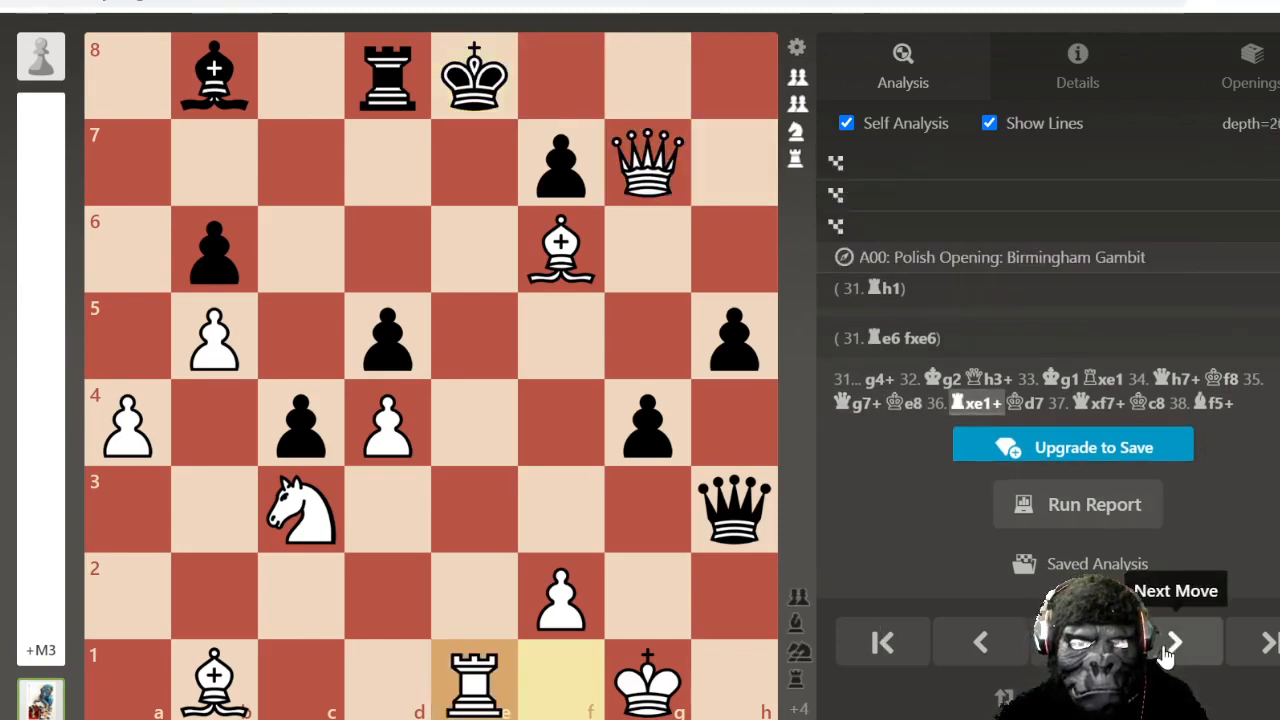
left_click(1173, 642)
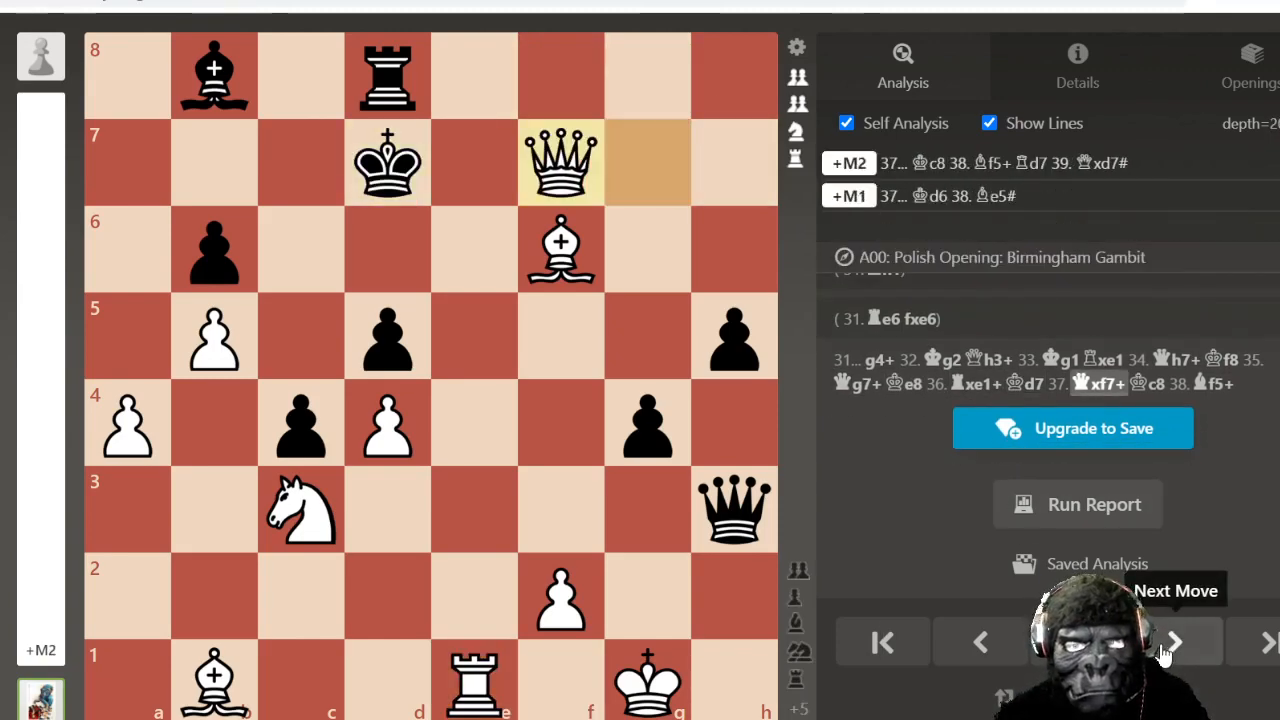
left_click(1175, 642)
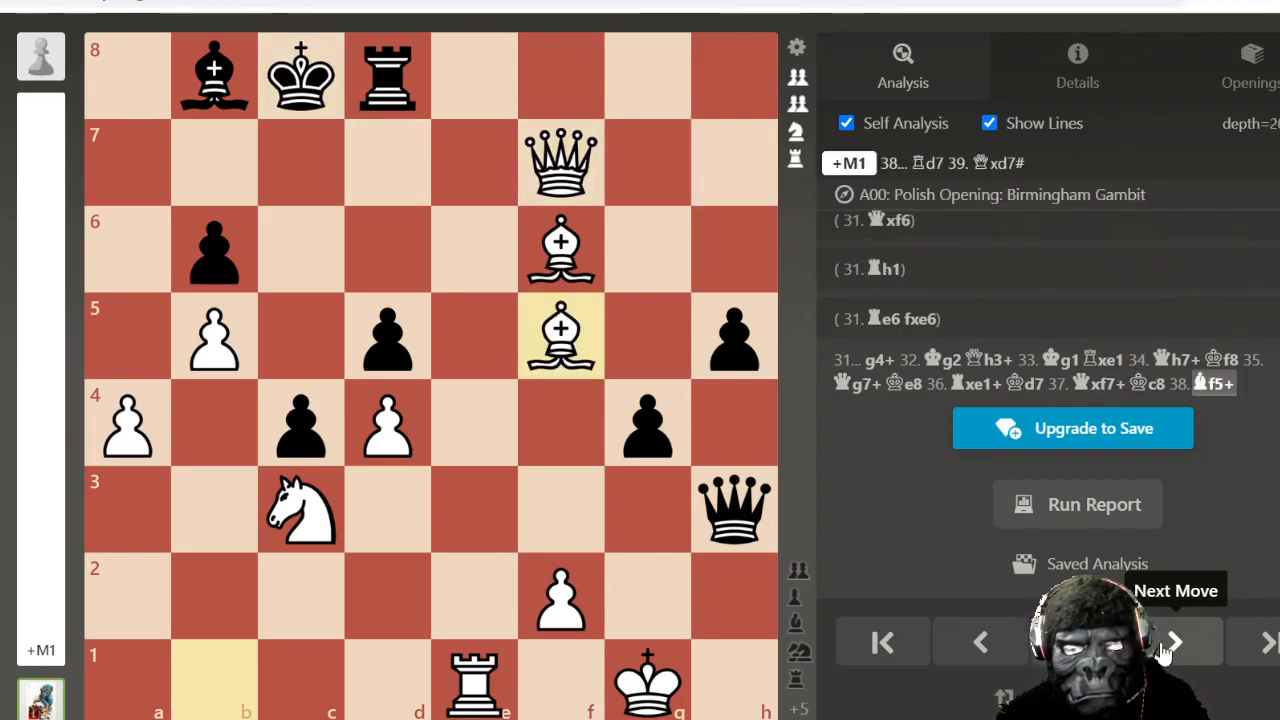
left_click(1174, 642)
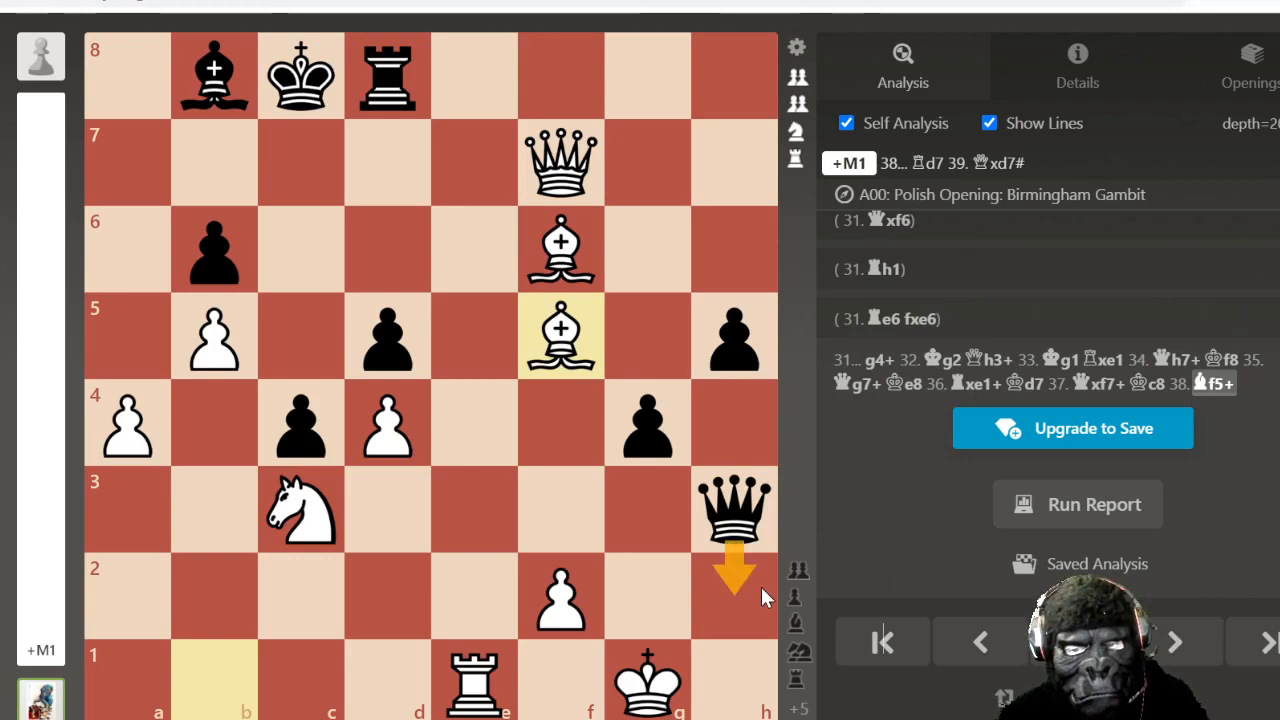